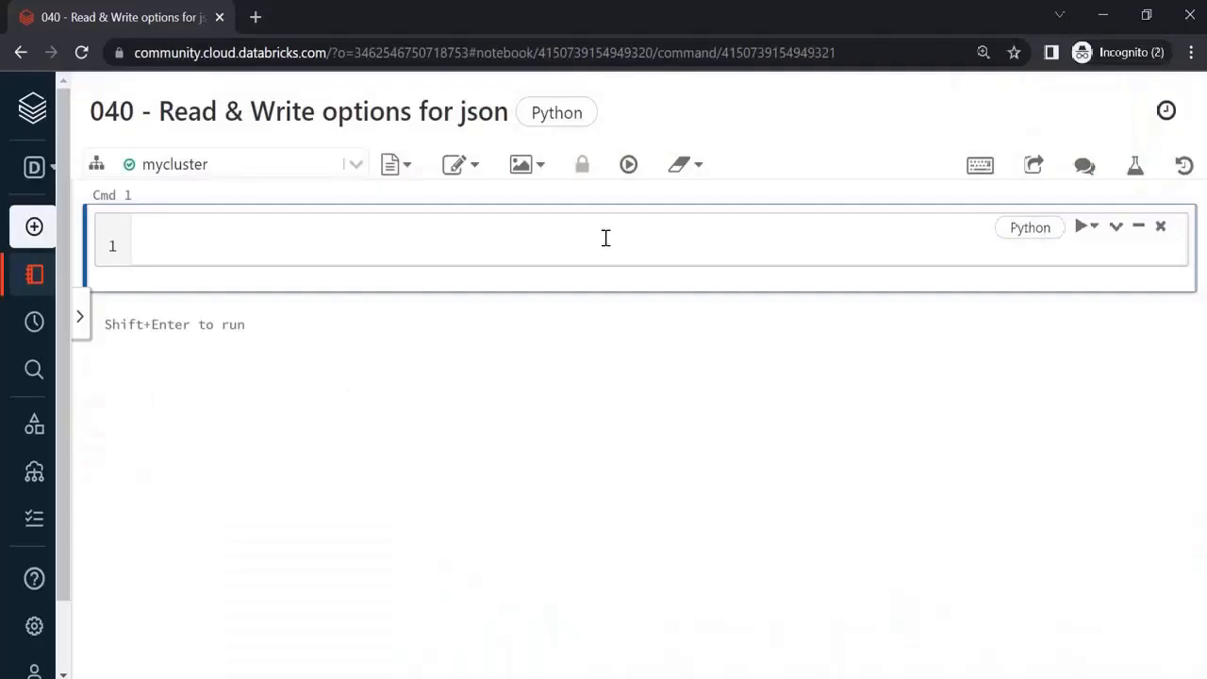
Define val df as a spark.read CSV with header true and inferSchema true options
text(spark.)
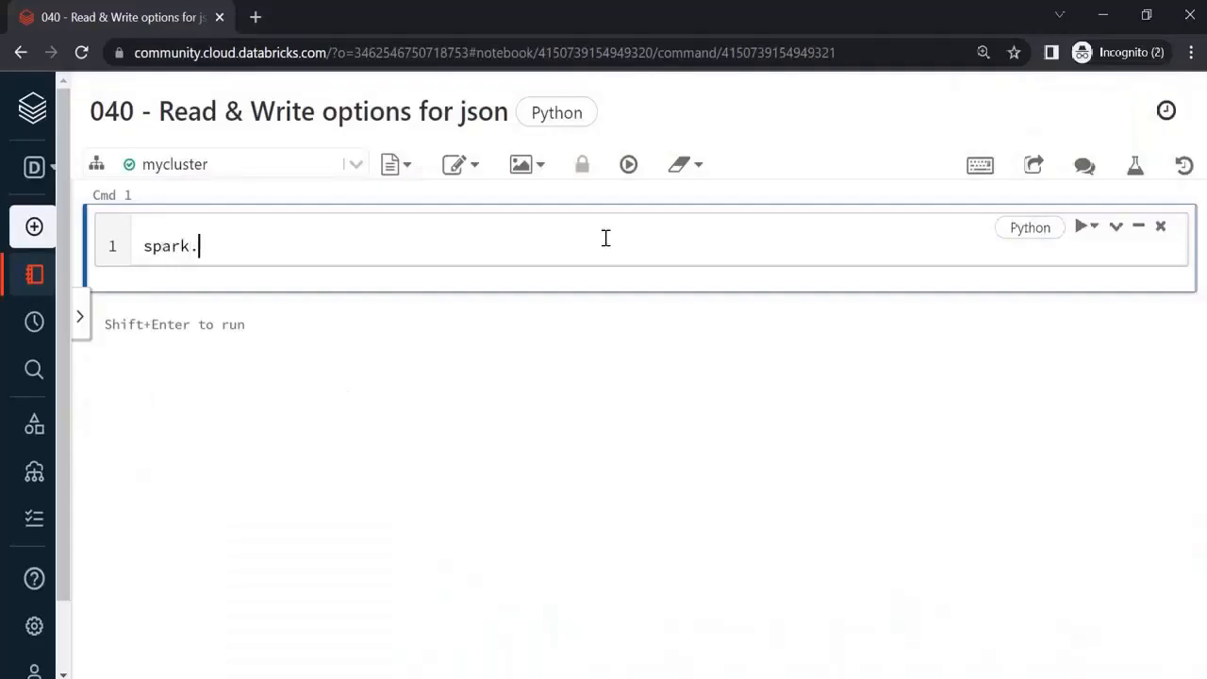
text(read.)
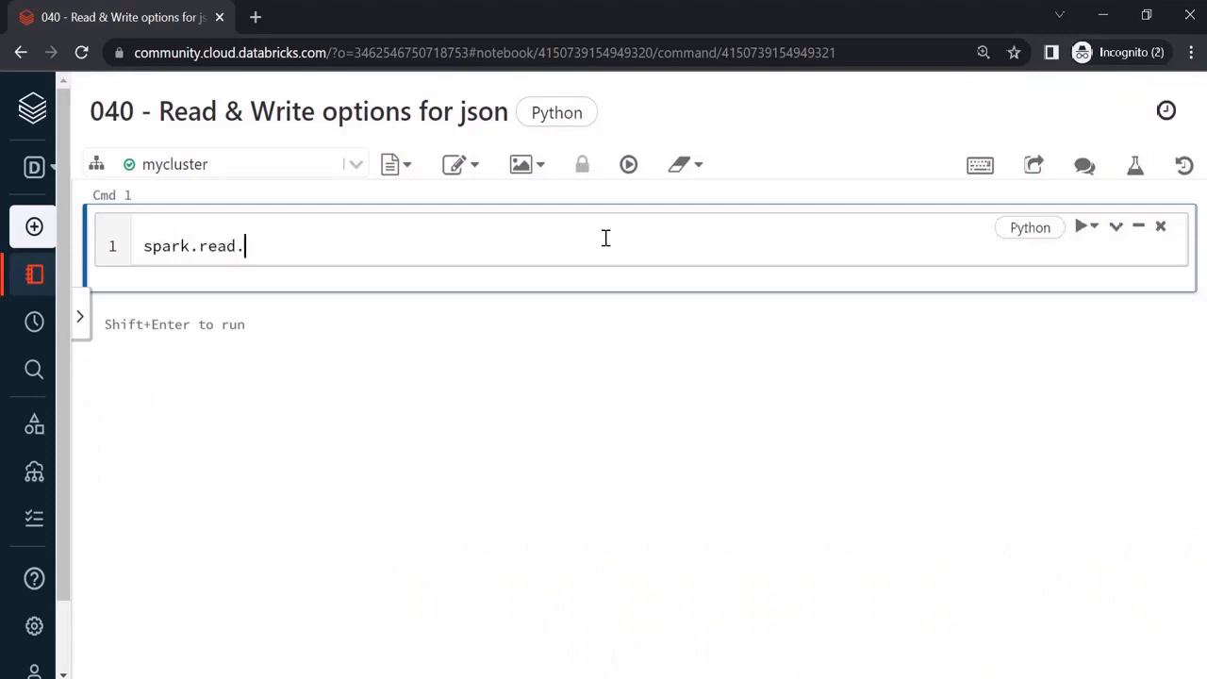
text(format)
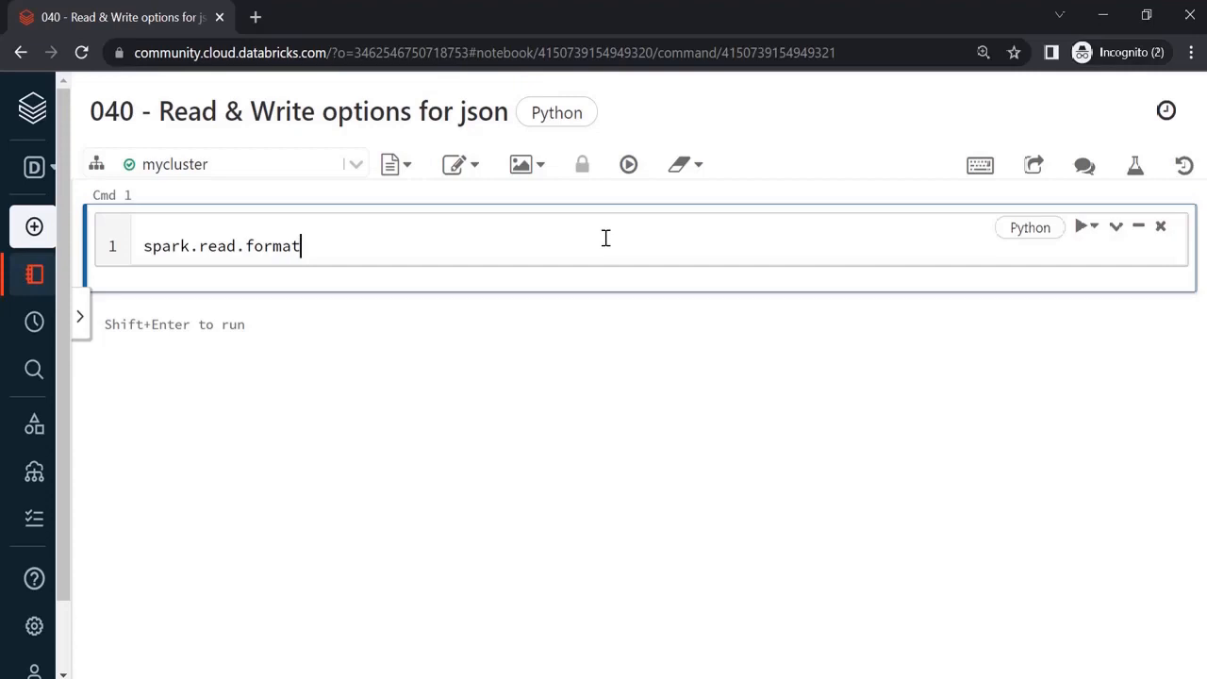
text(("csv"))
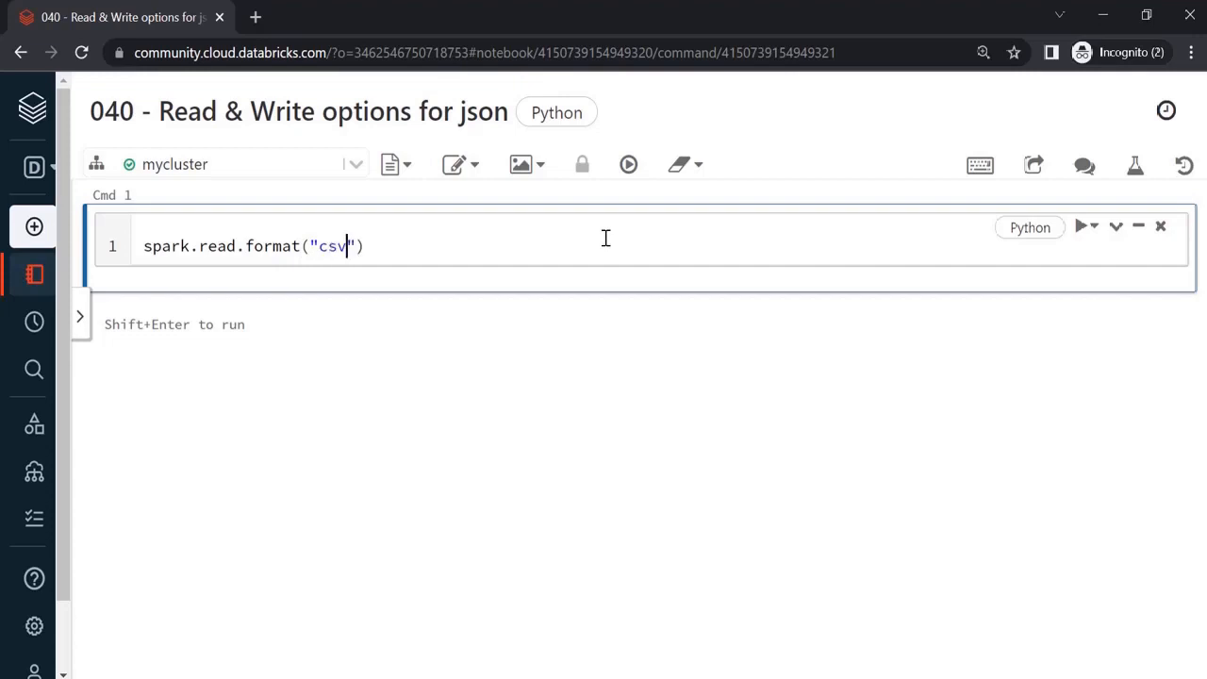
text(val df)
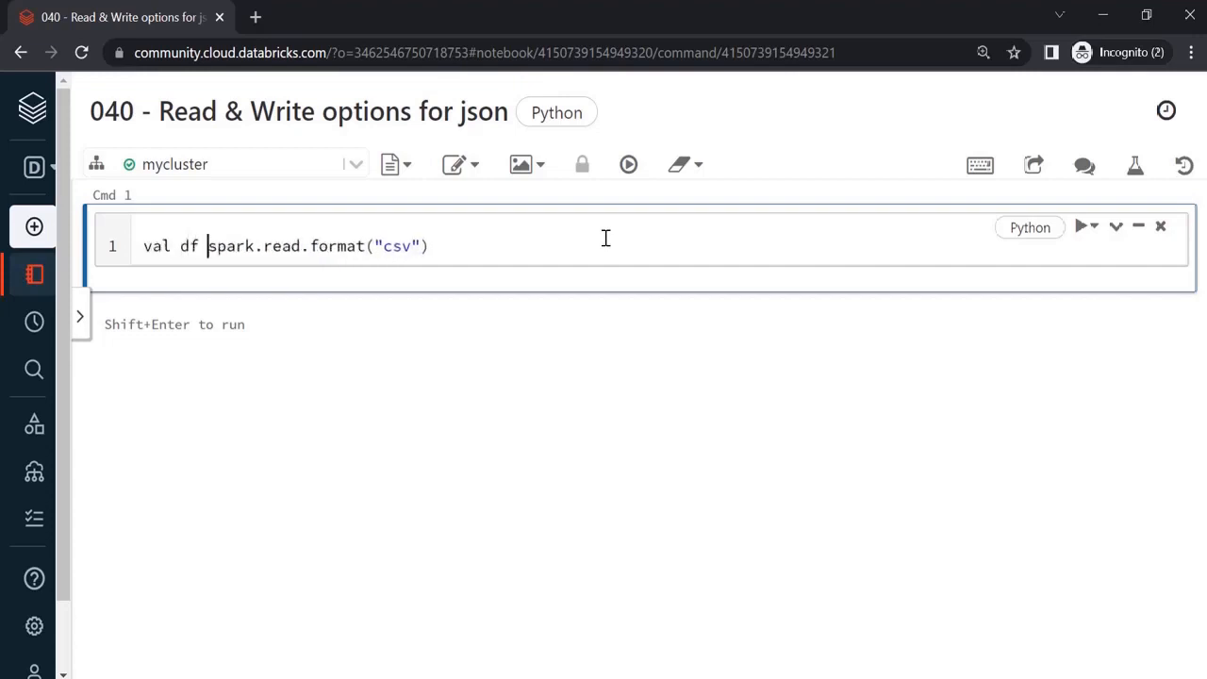
text(=)
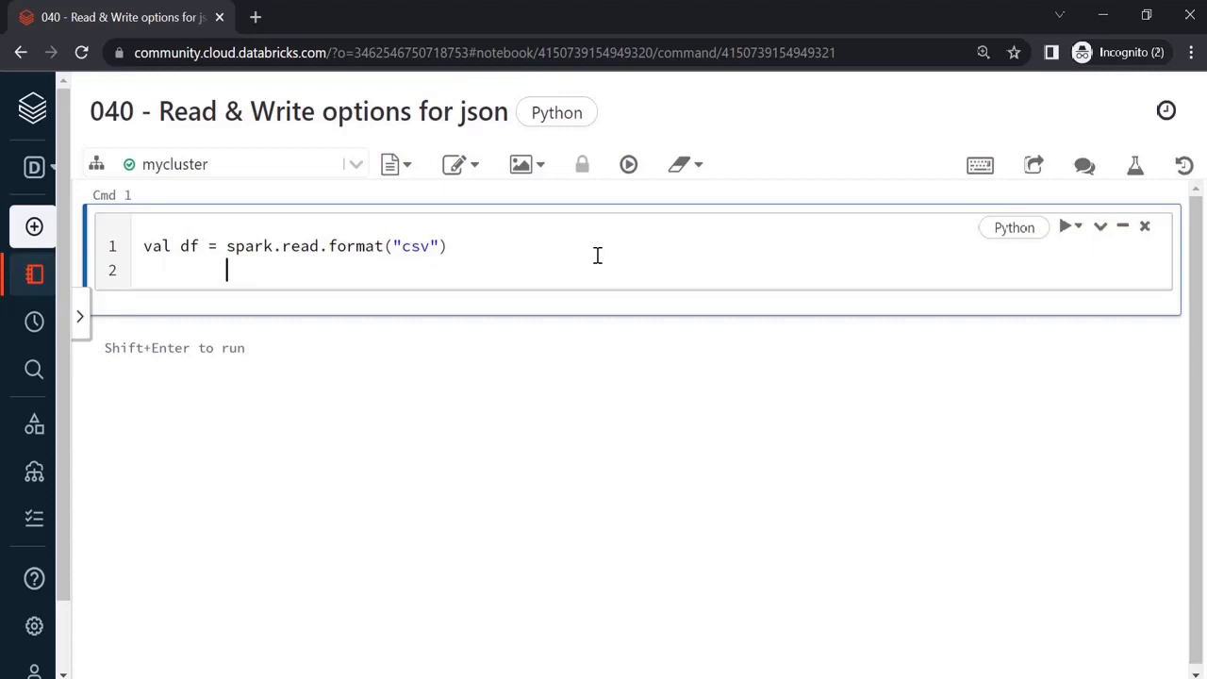
text(.option)
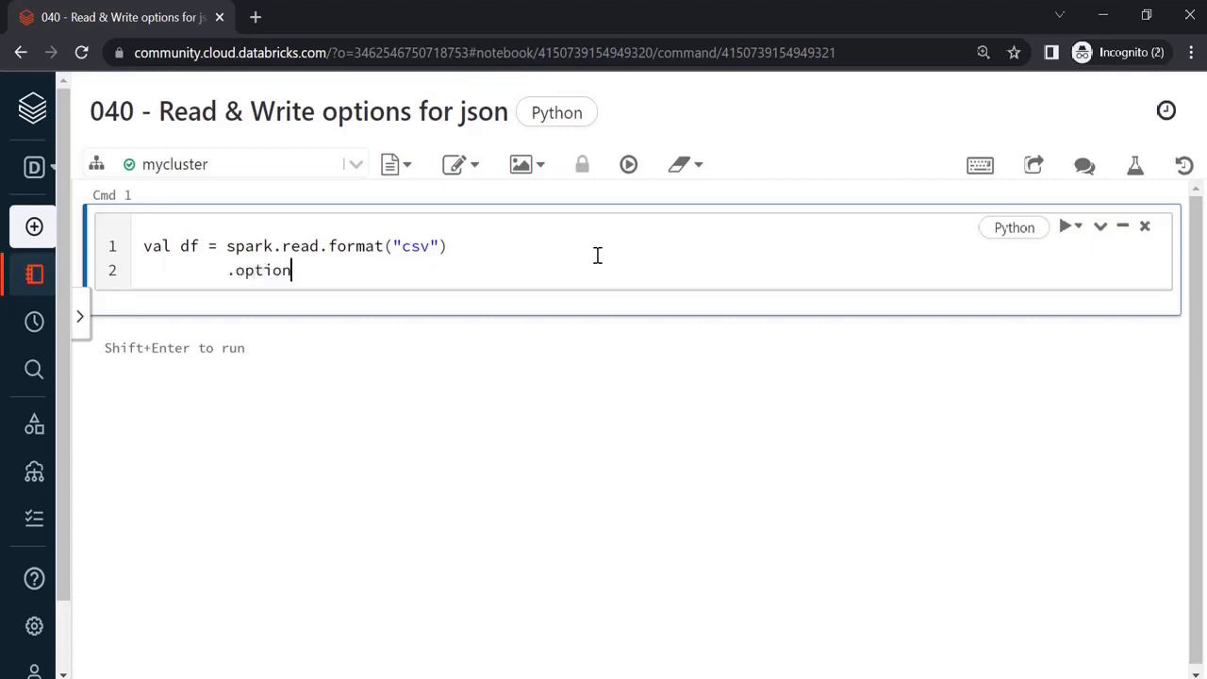
text(("head")
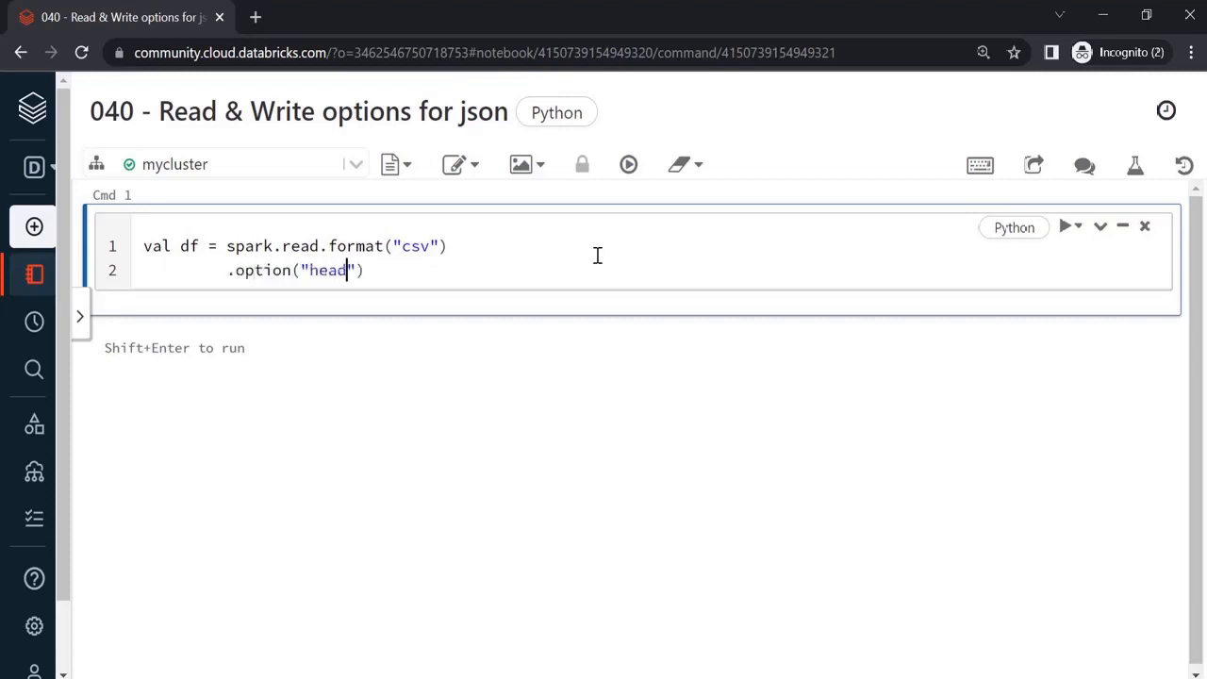
text(er",true))
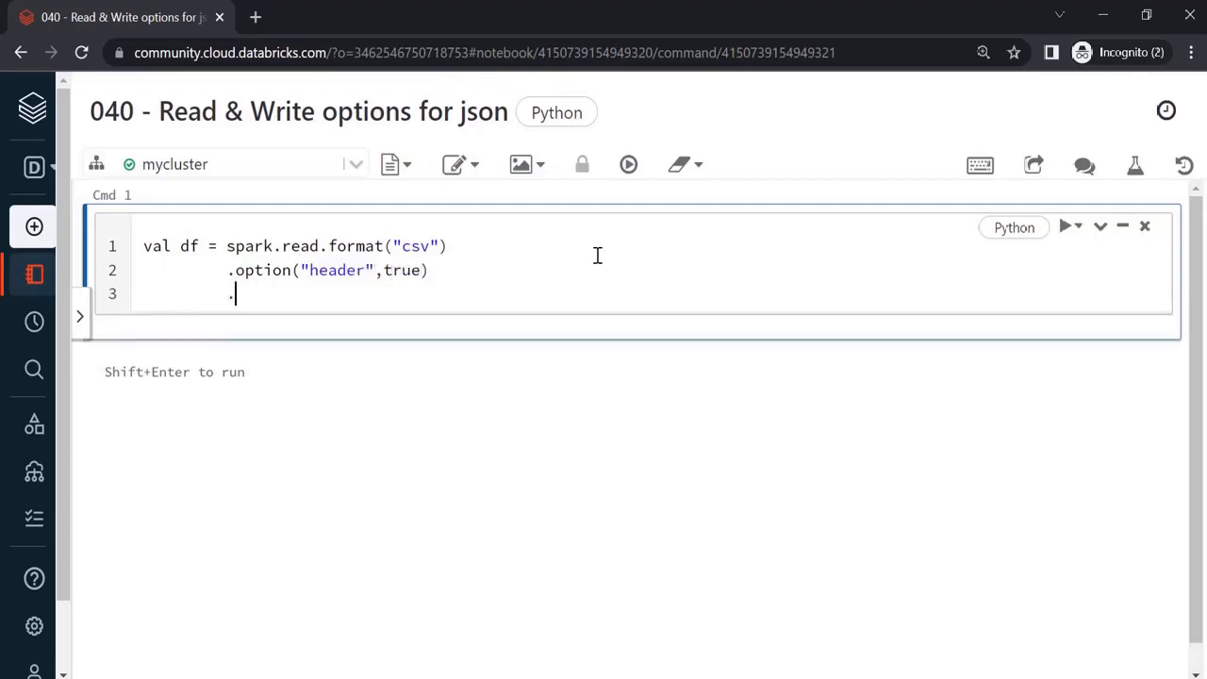
text(option("infe")
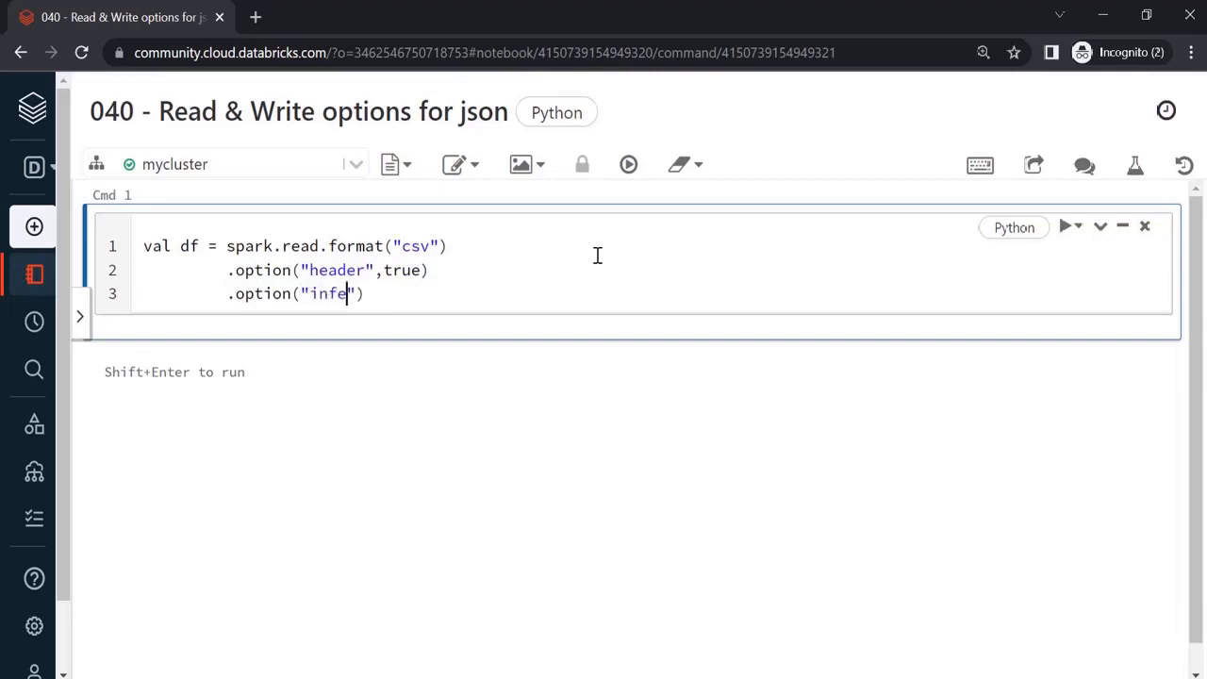
text(rSchema)
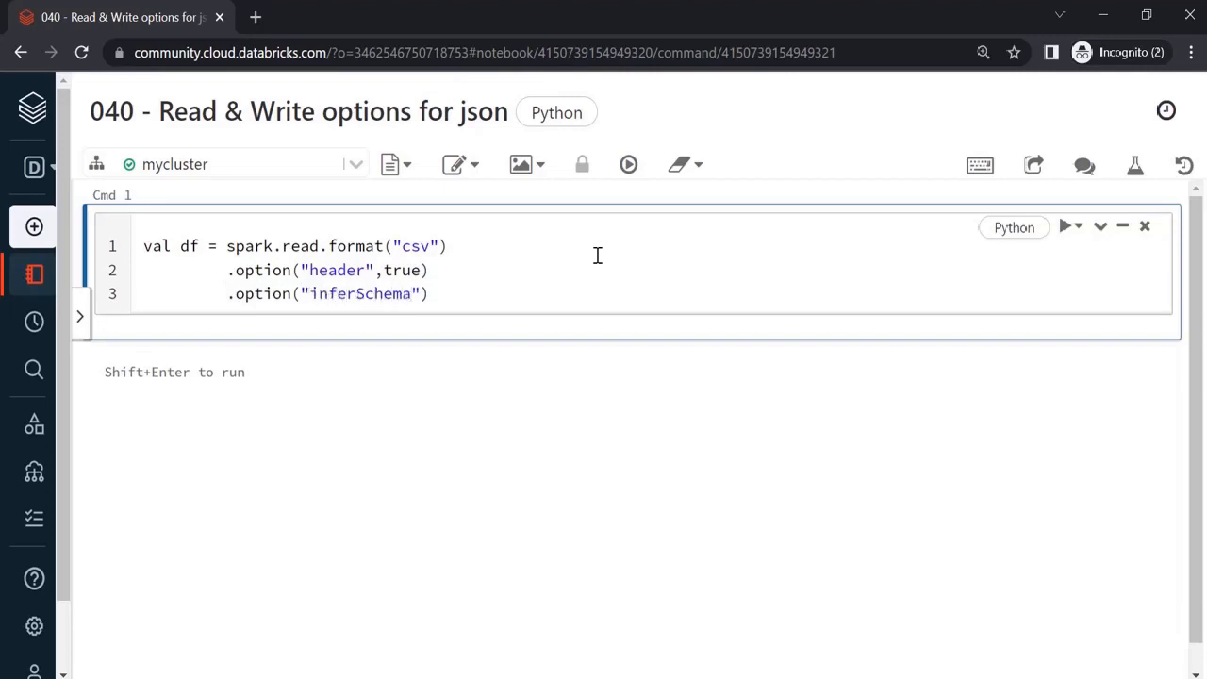
text(,true)
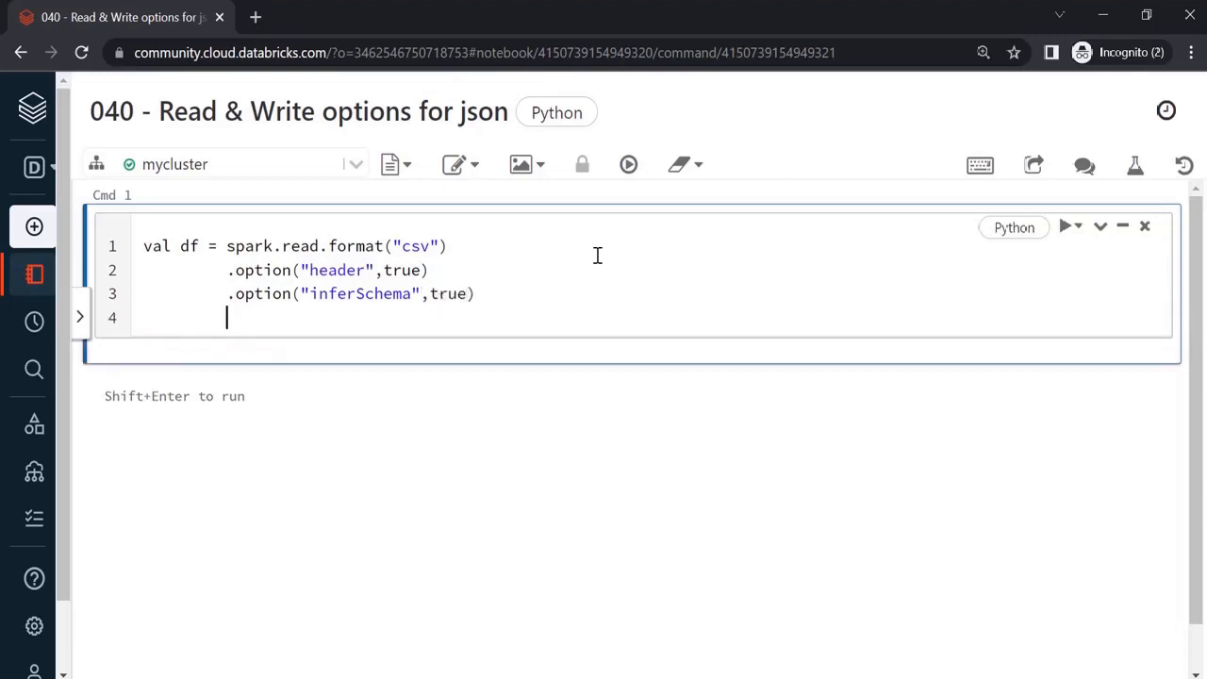
Add the path option /FileStore/tables/Employees.csv, load it, and display(df)
text(.option())
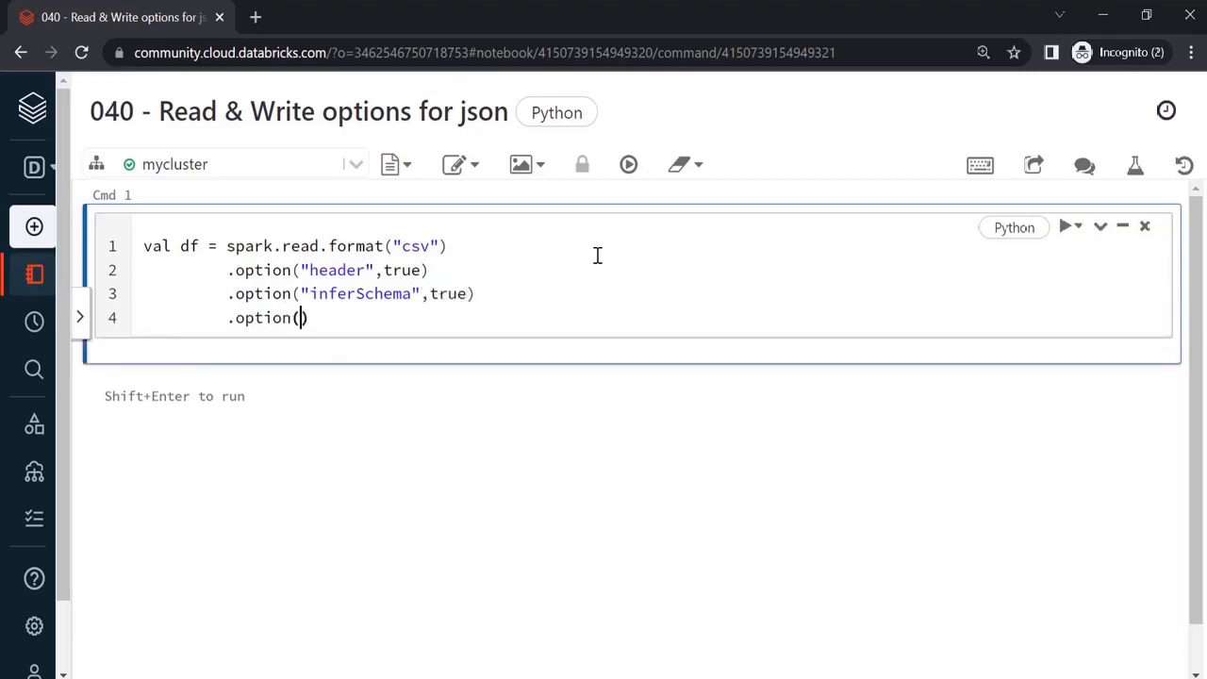
text("path",)
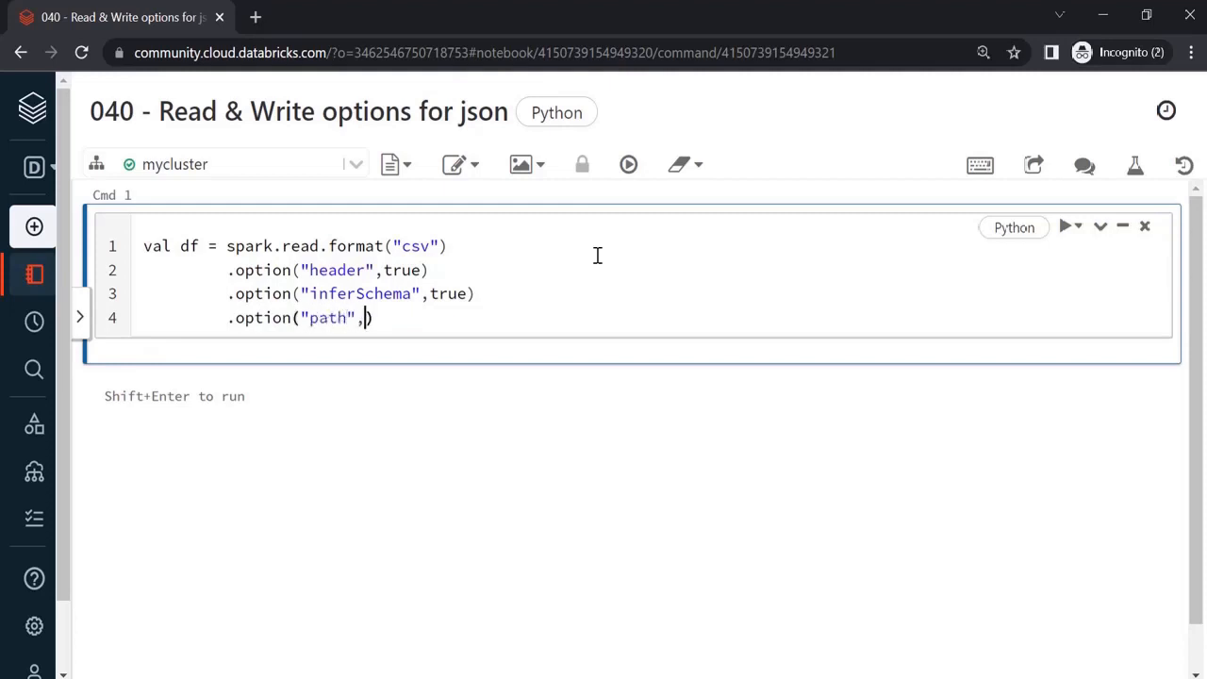
text(/Fi)
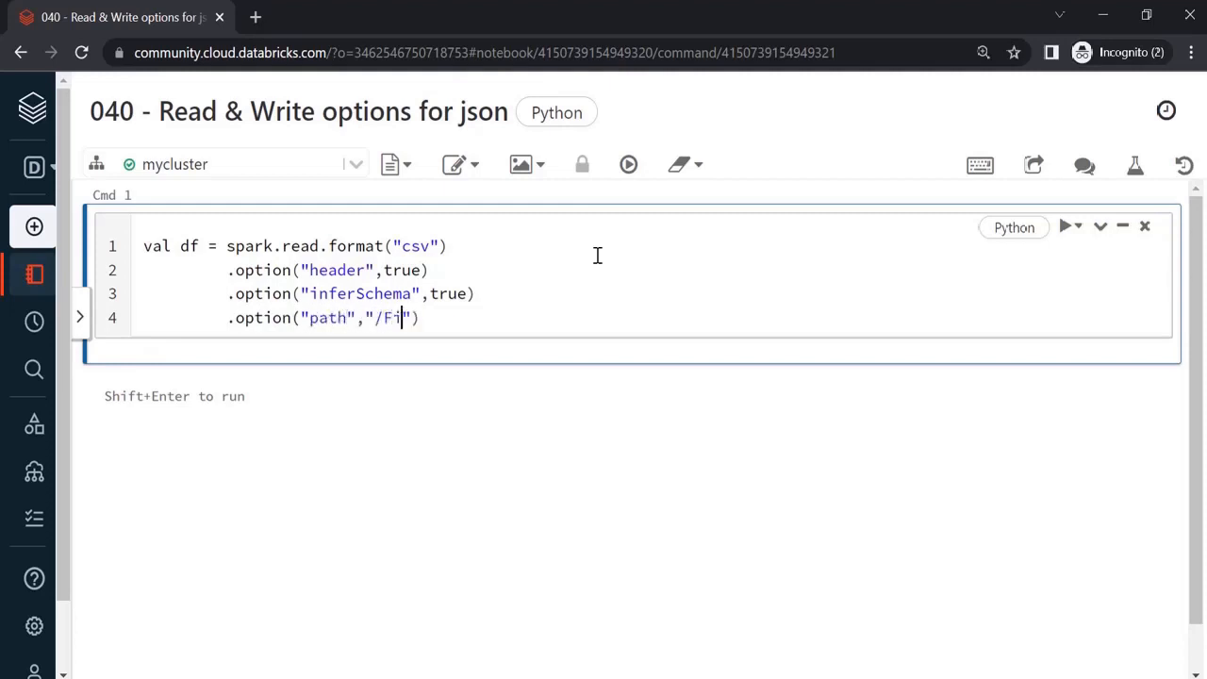
text(leStore.tab)
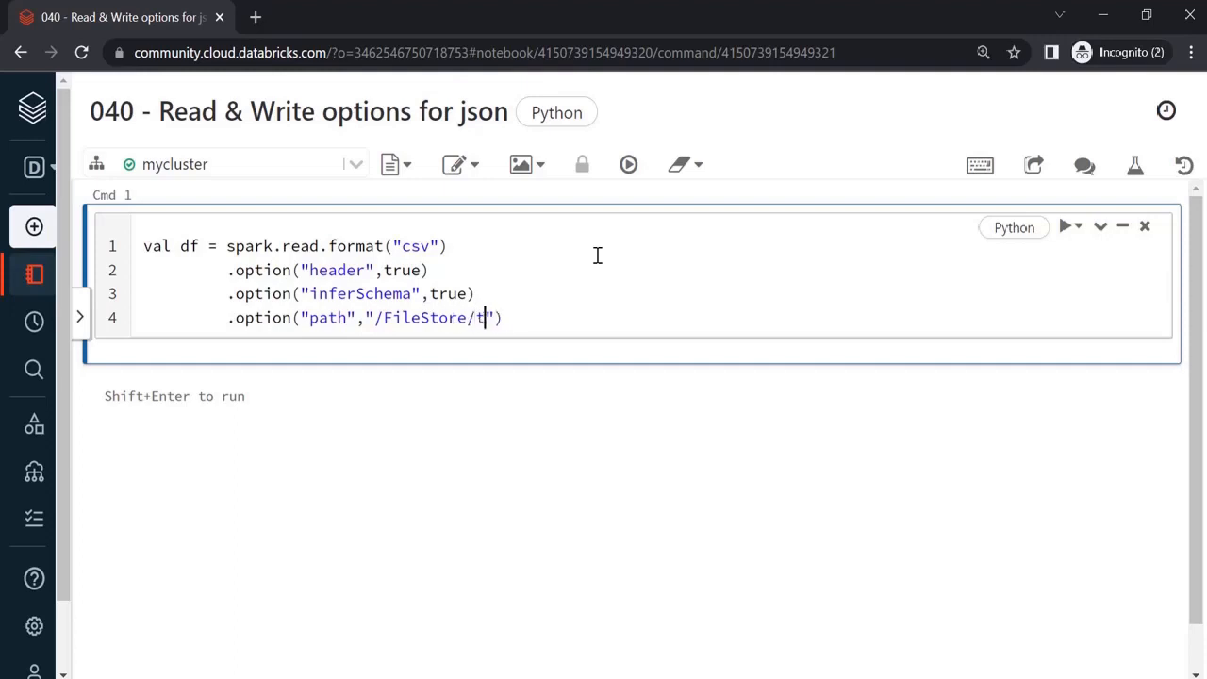
text(ables/)
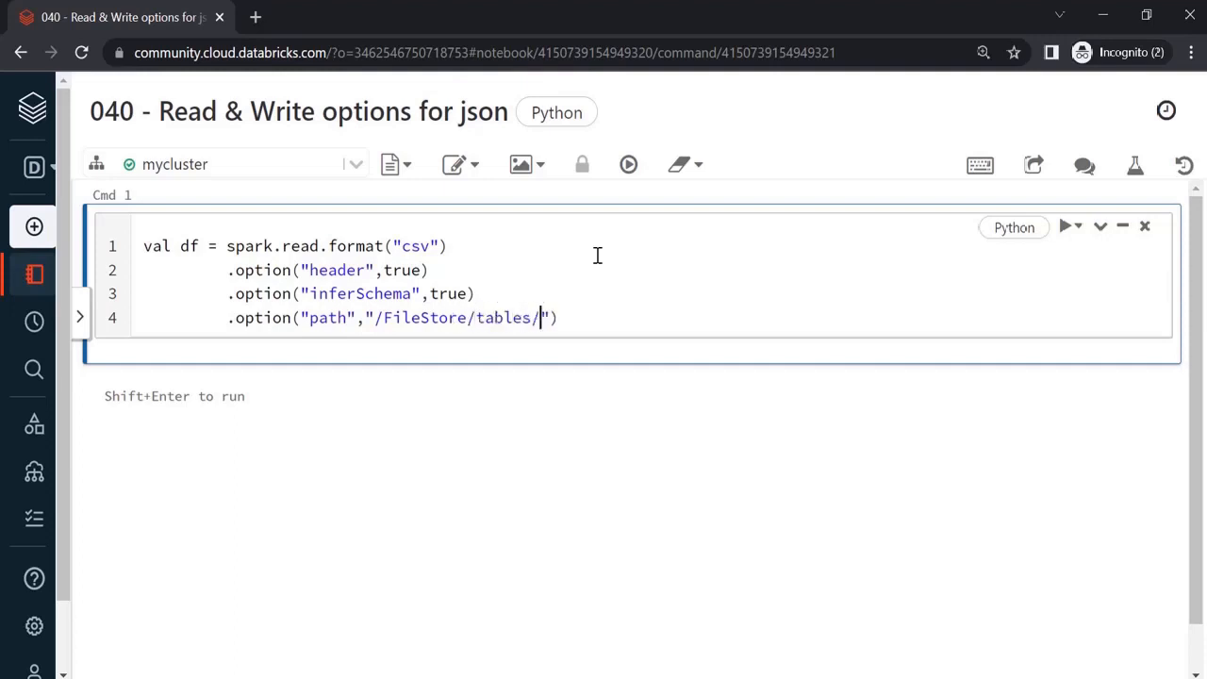
text(Employees.c)
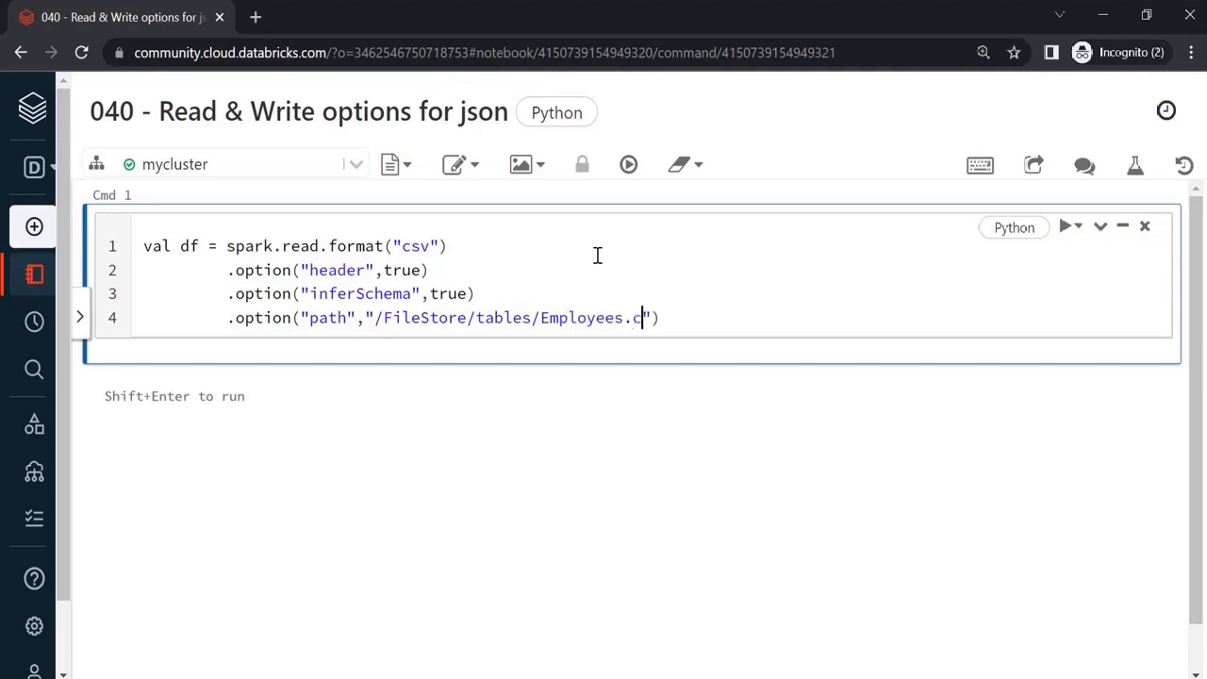
text(sv").loa)
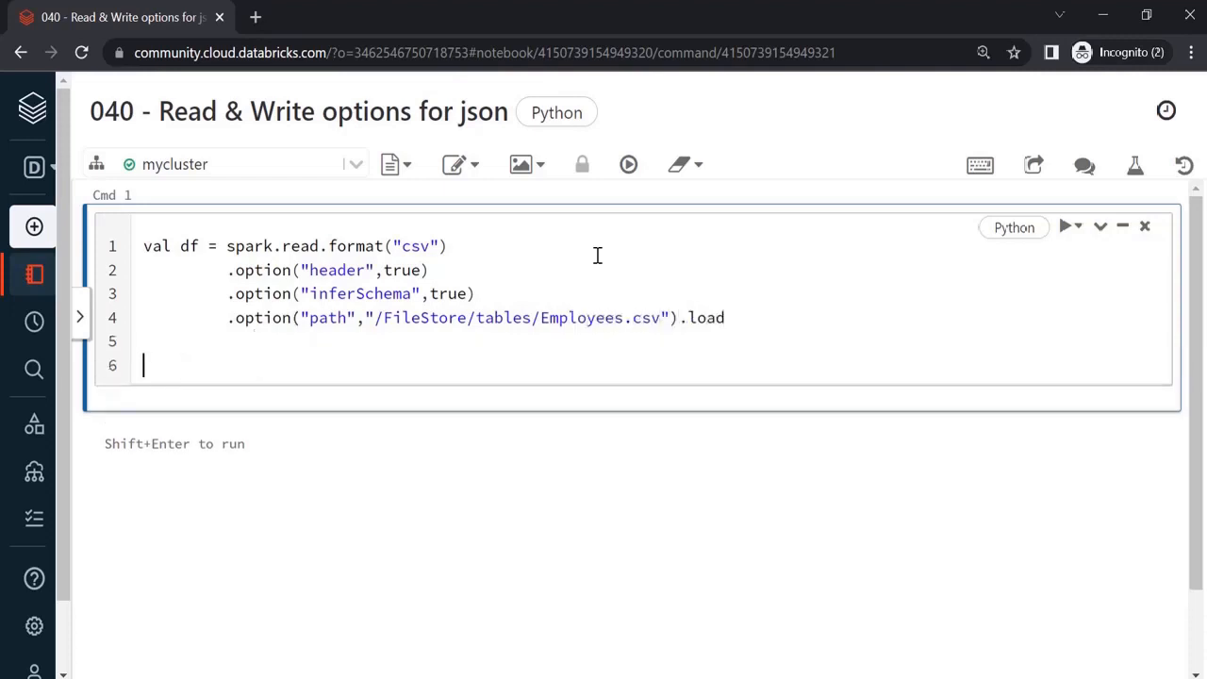
text(display(df))
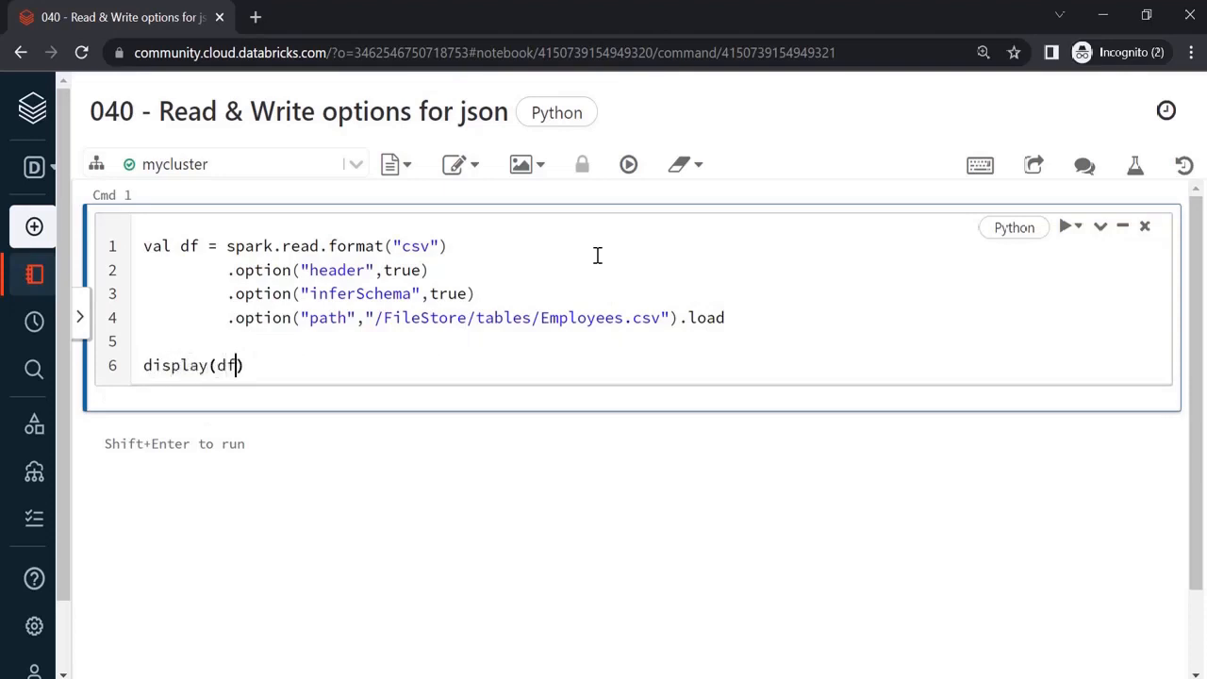
Switch the notebook's default language from Python to Scala and run the cell to show the Employees table
click(555, 113)
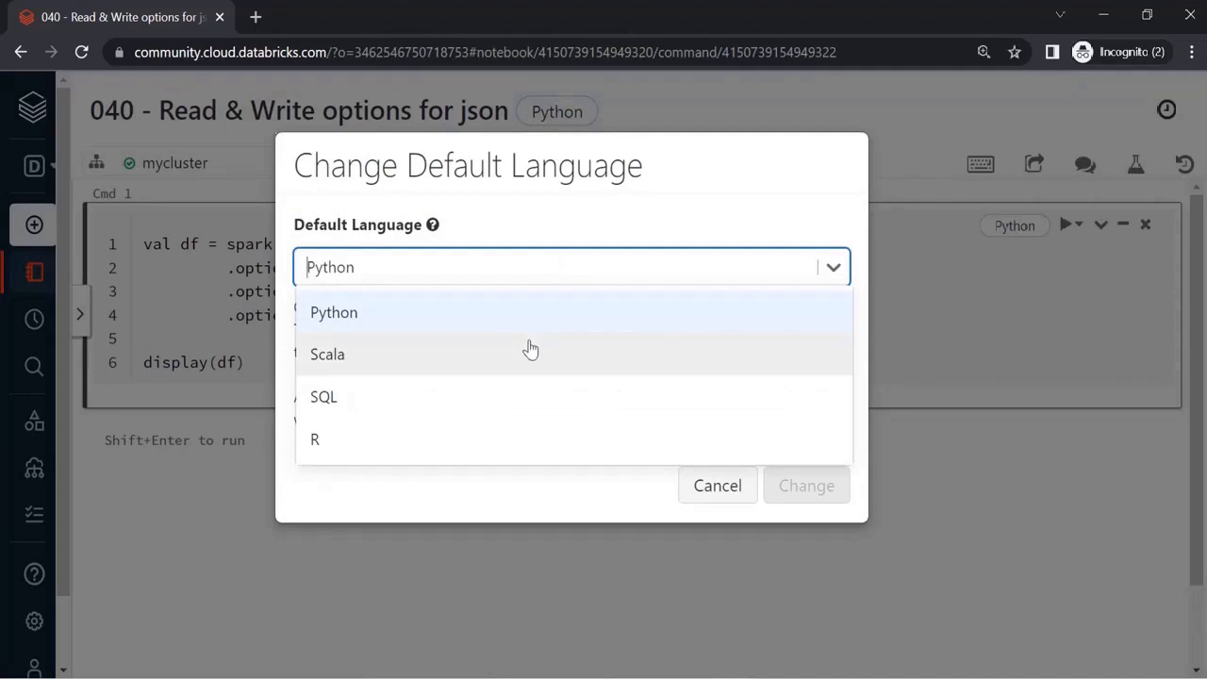
click(328, 354)
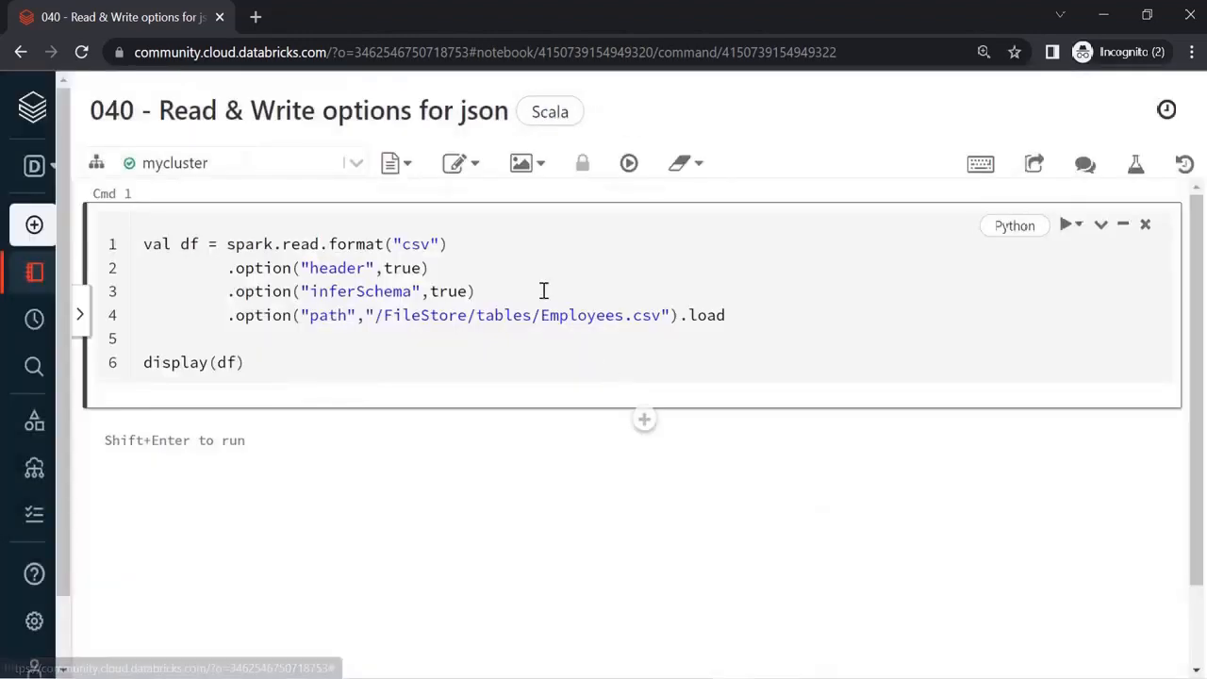
text(%python)
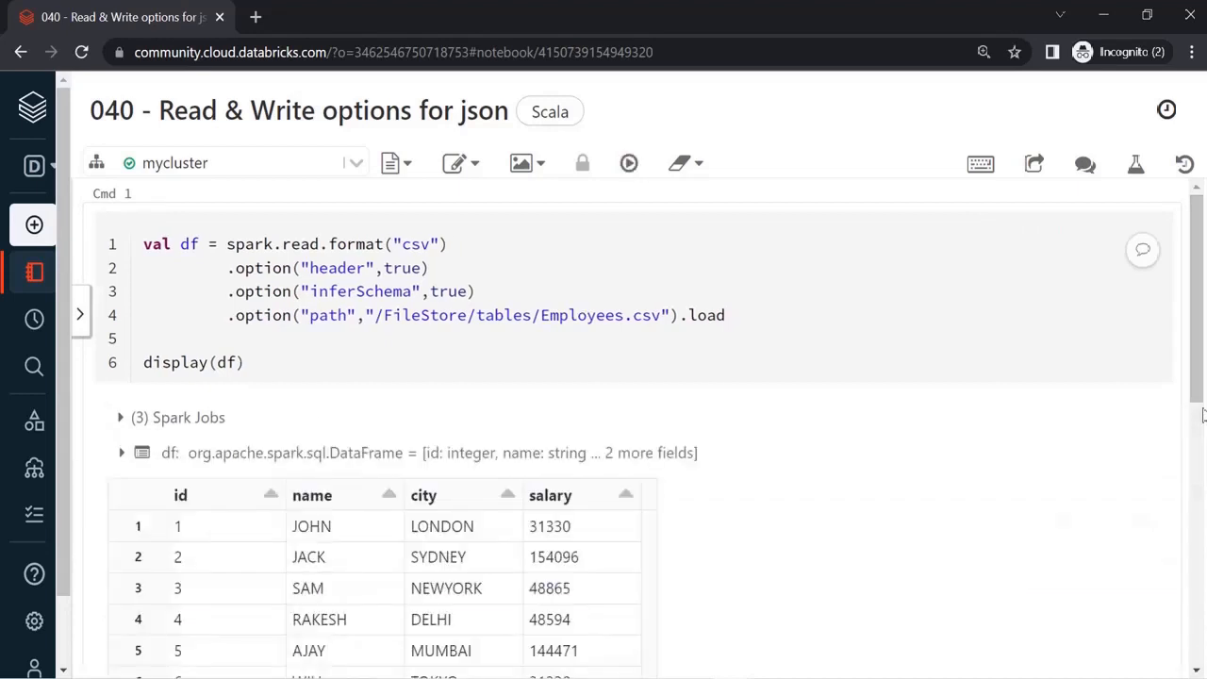
scroll(down, 3)
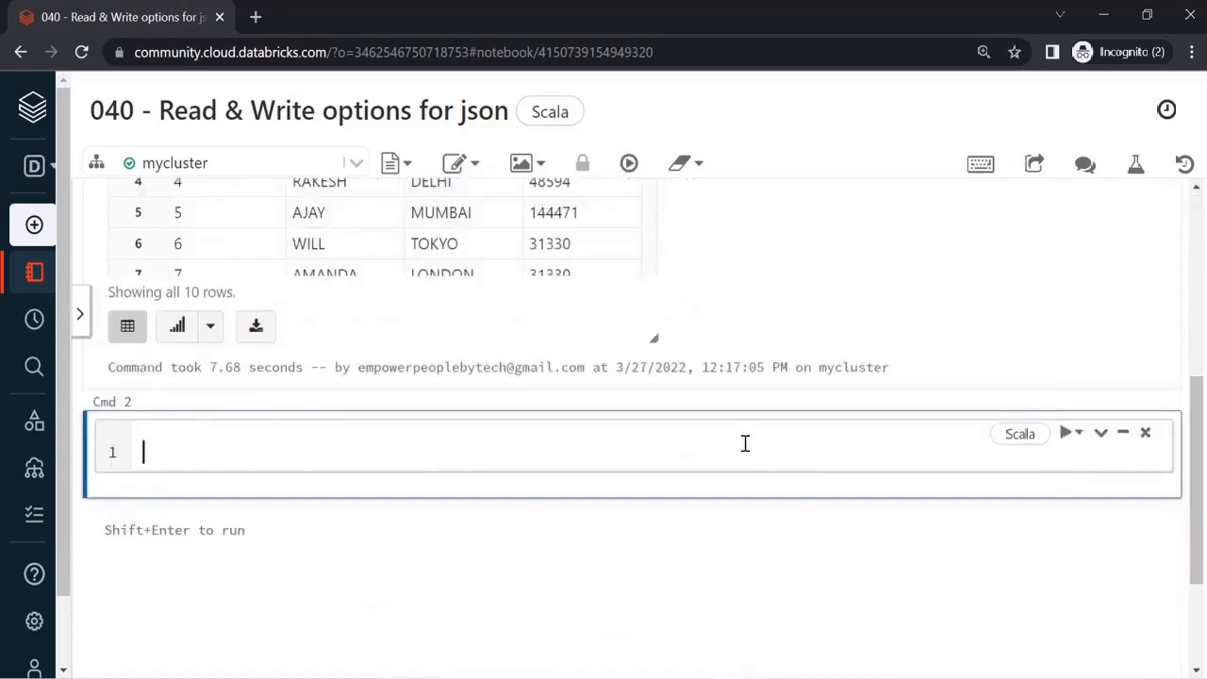
Write df.write.format("json") with a path option in Cmd 2
text(d)
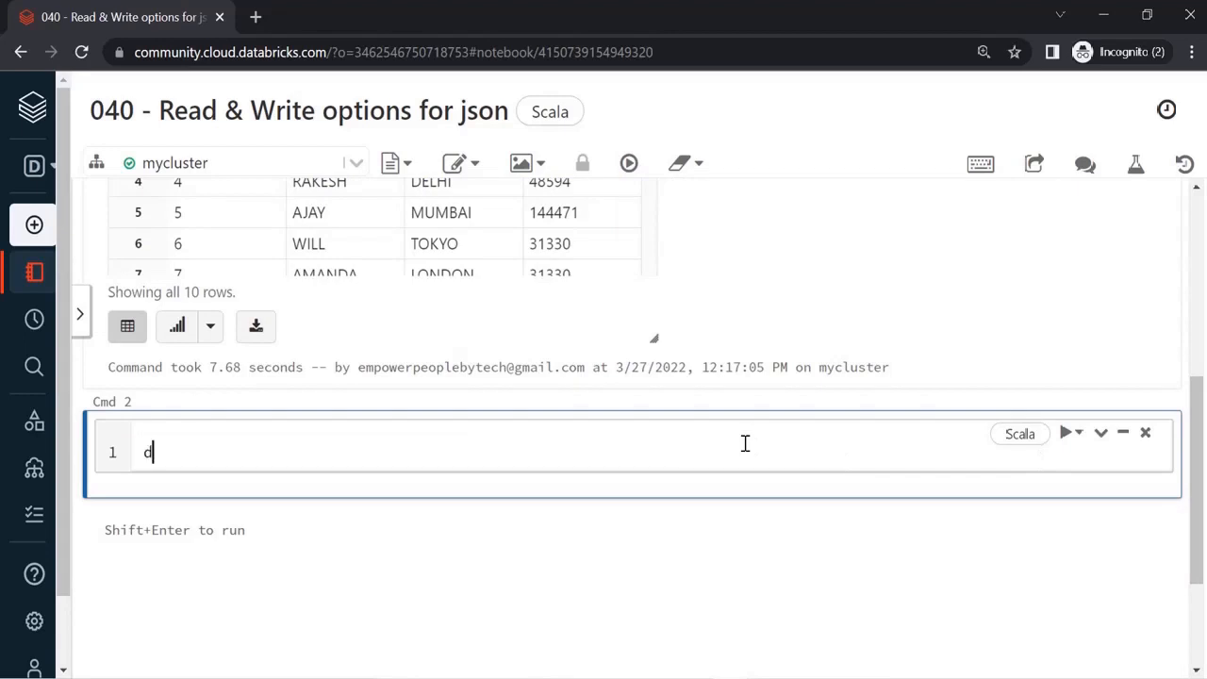
text(f.)
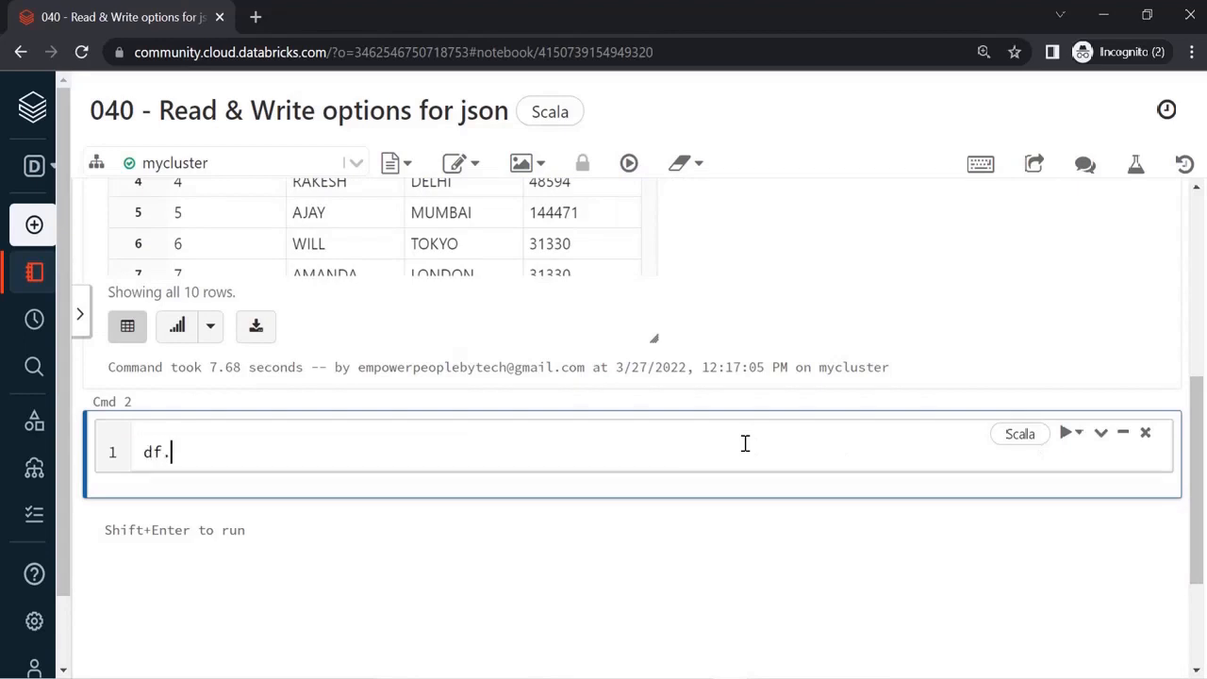
text(write.format)
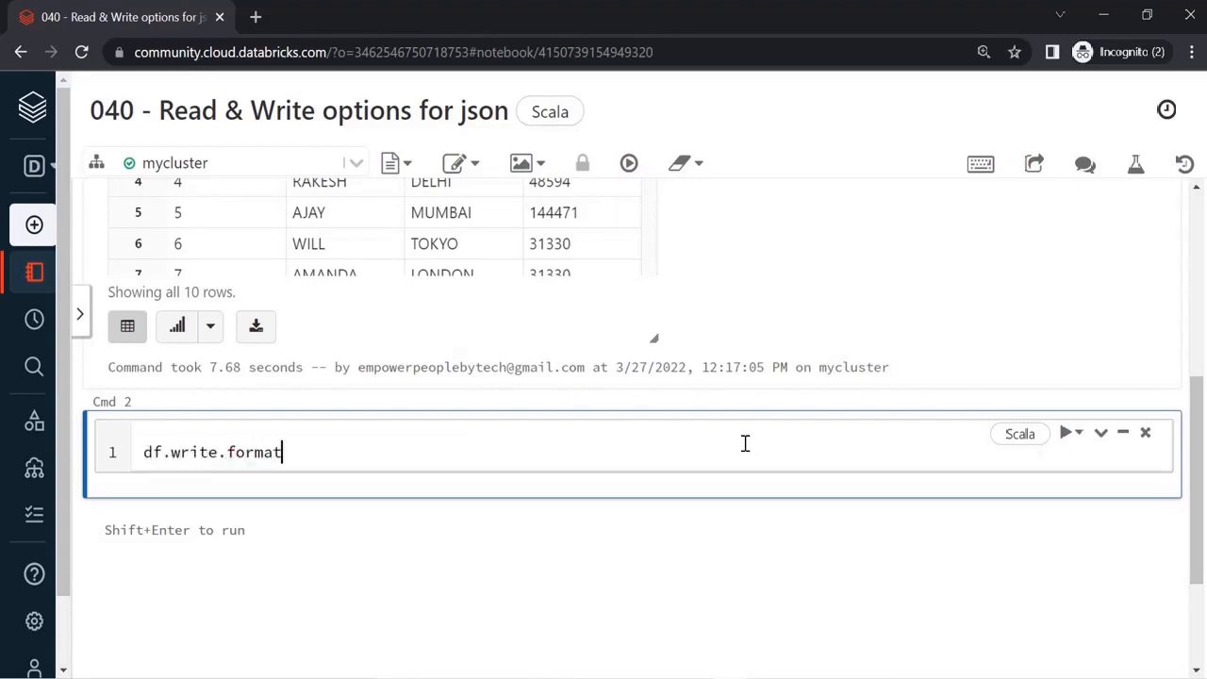
text(("json"))
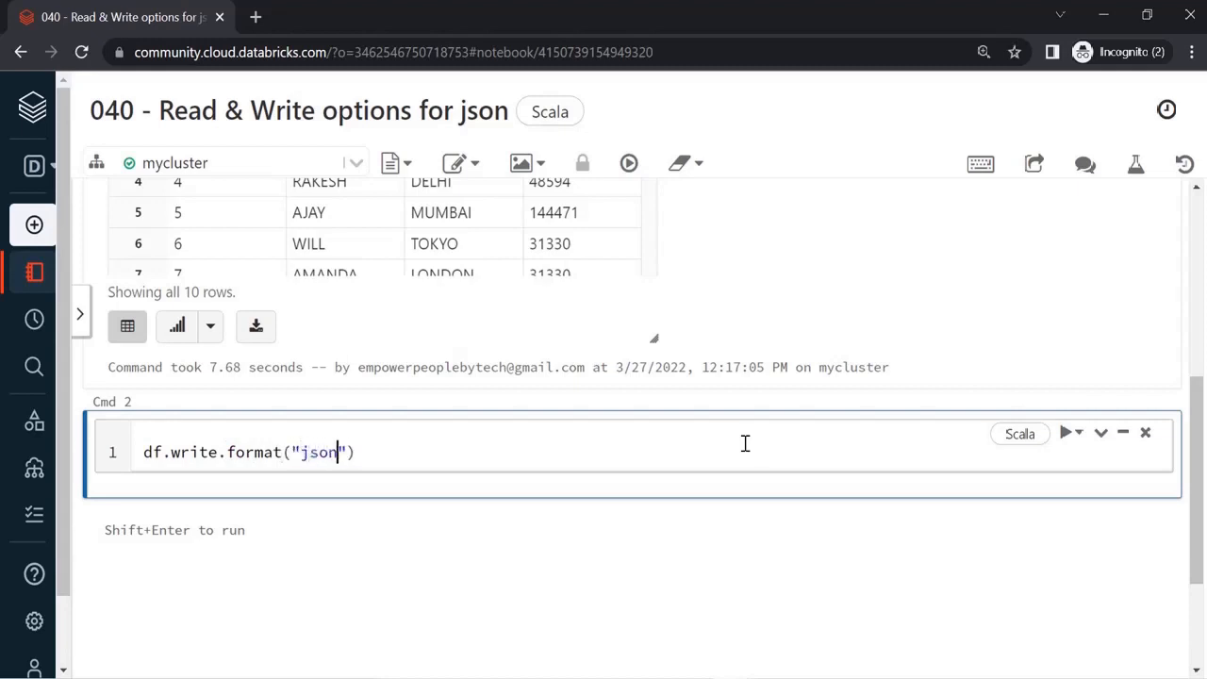
text(.)
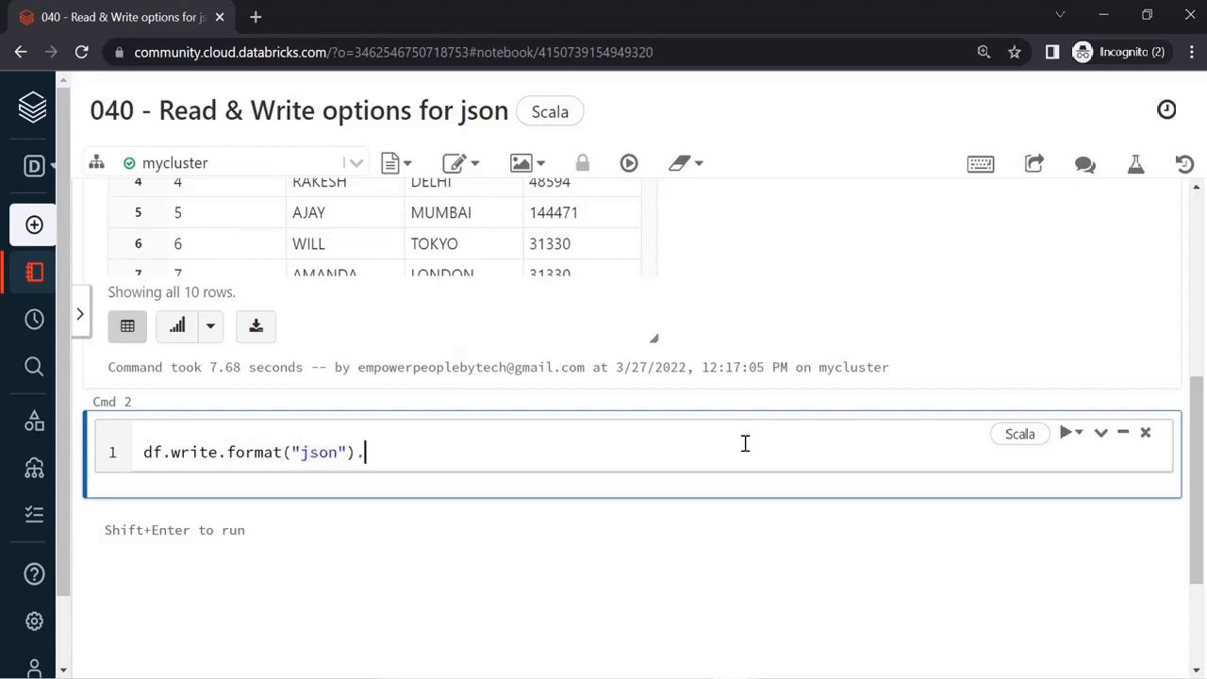
text(option)
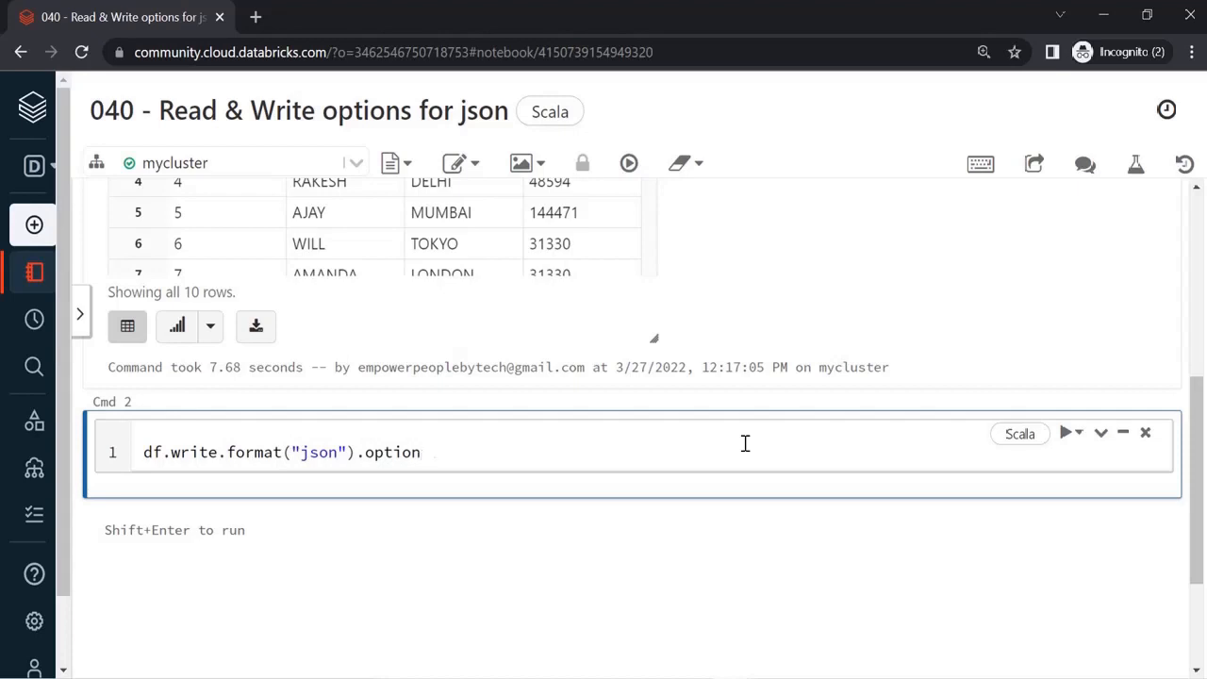
text(("path"))
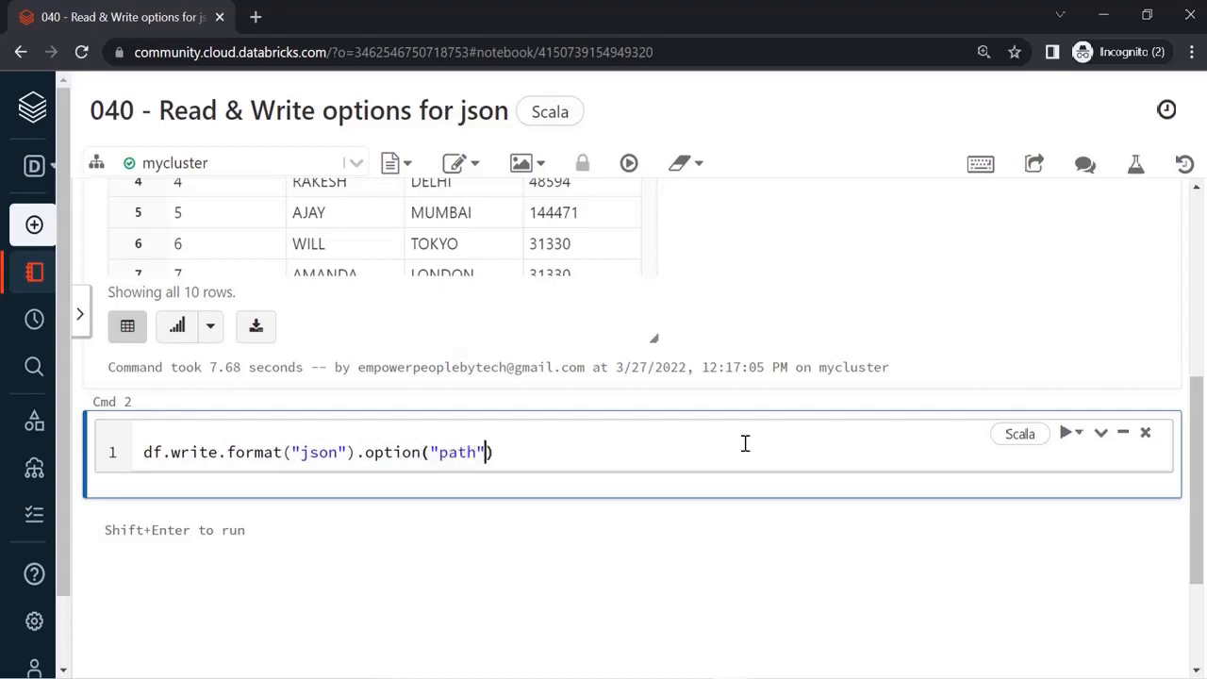
text(,"")
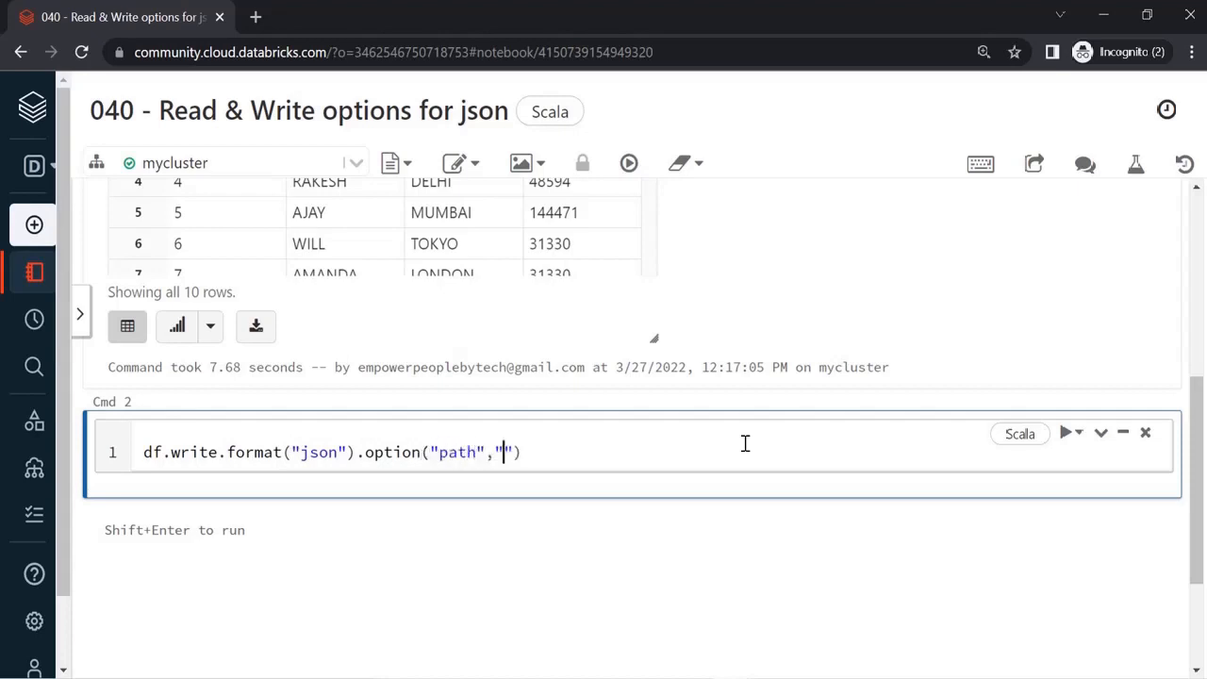
Set the path to /FileStore/tables/emp.json, call save and run the cell
text(/FileSt)
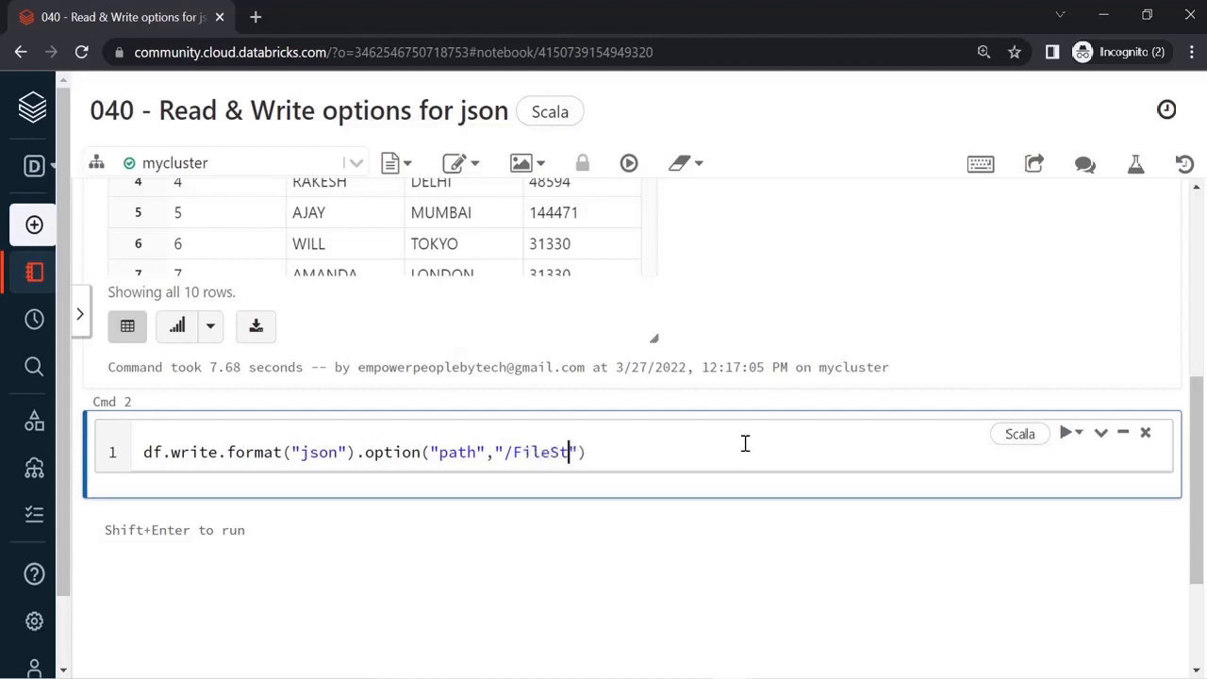
text(ore/table)
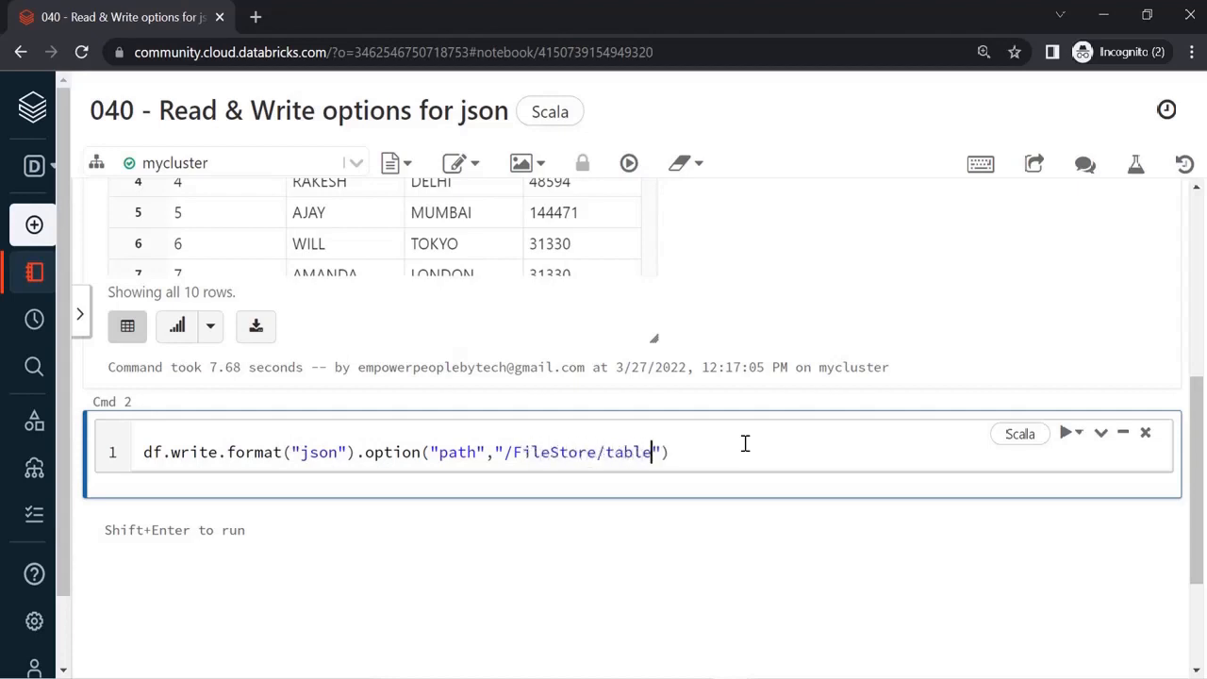
text(s/)
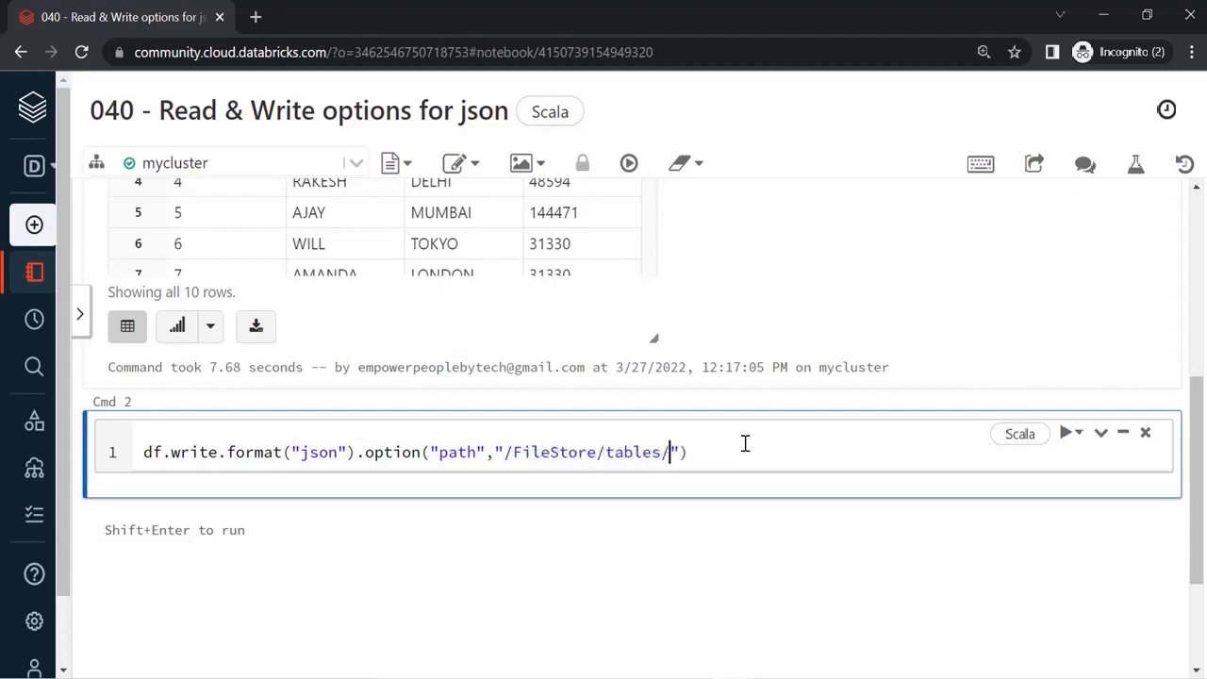
text(emp)
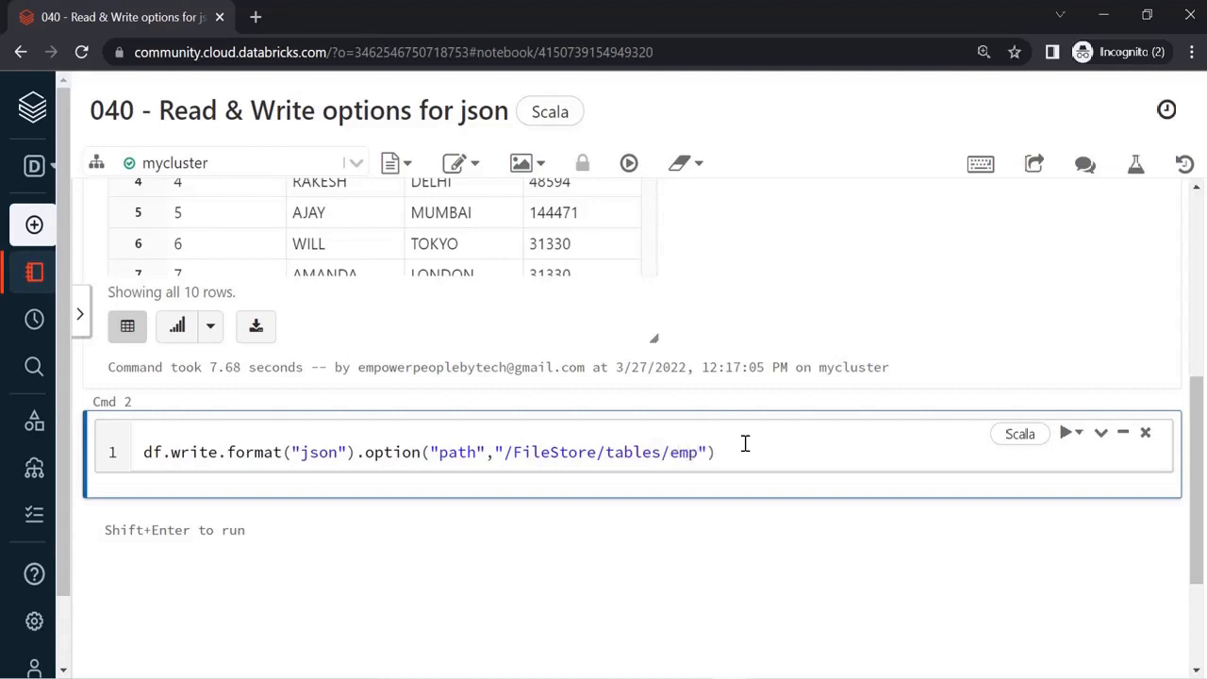
text(.json)
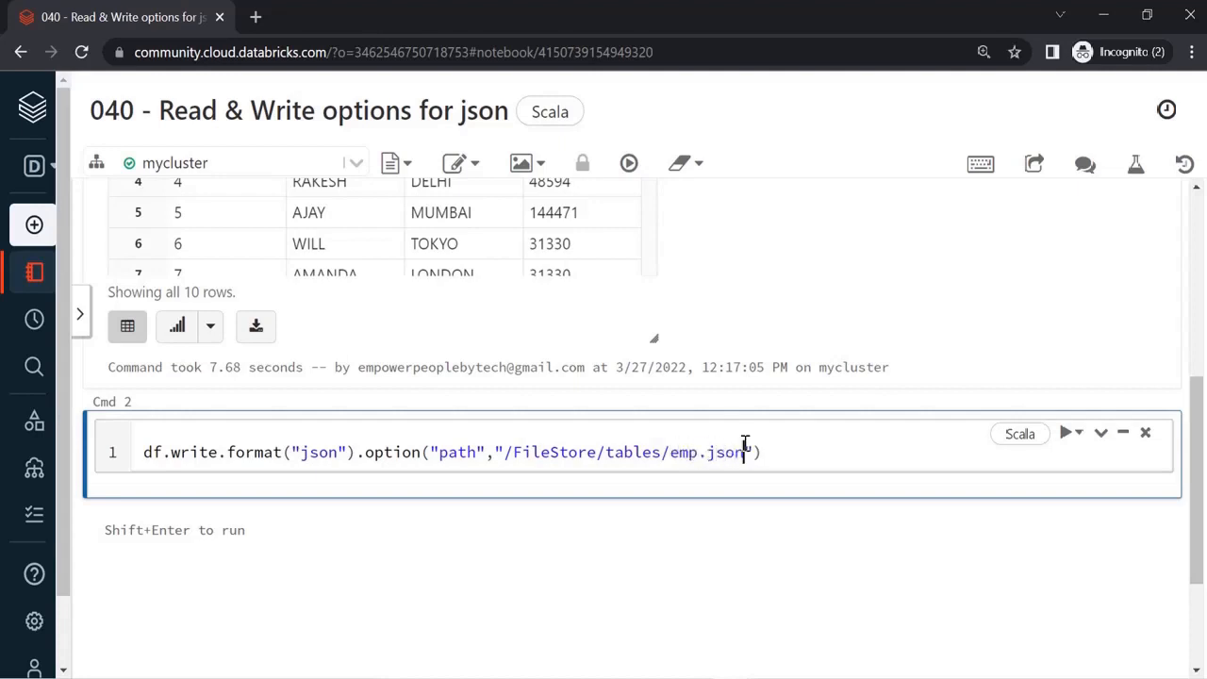
text(.s)
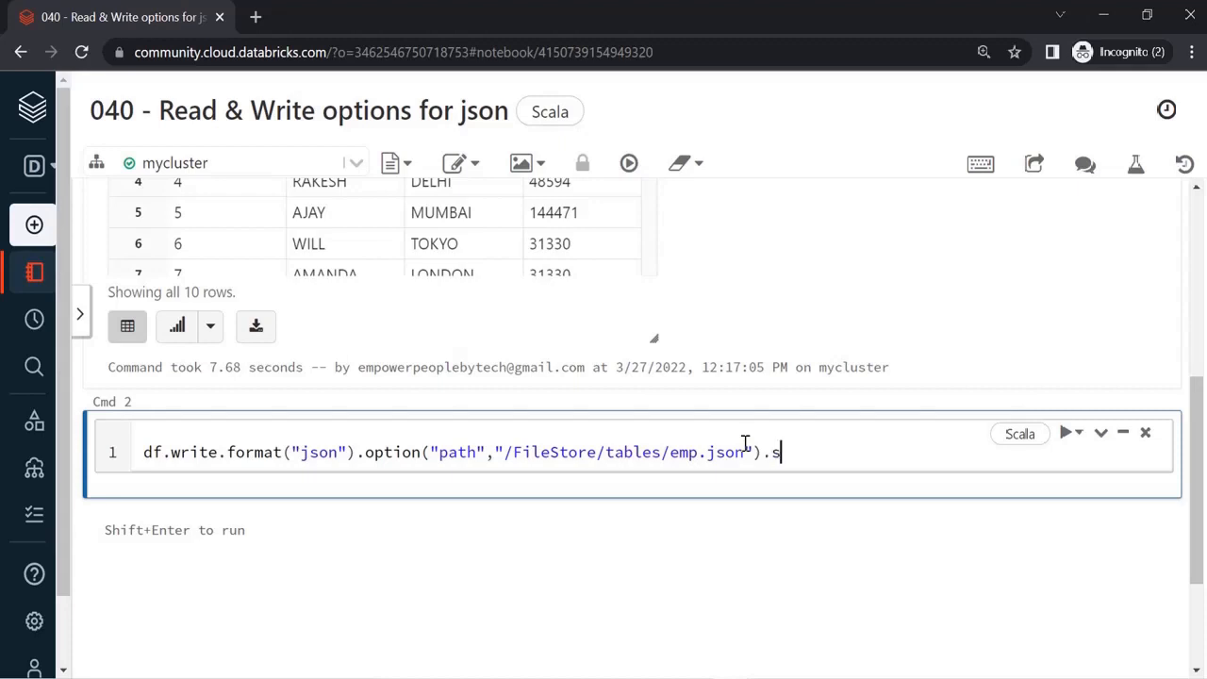
text(ave)
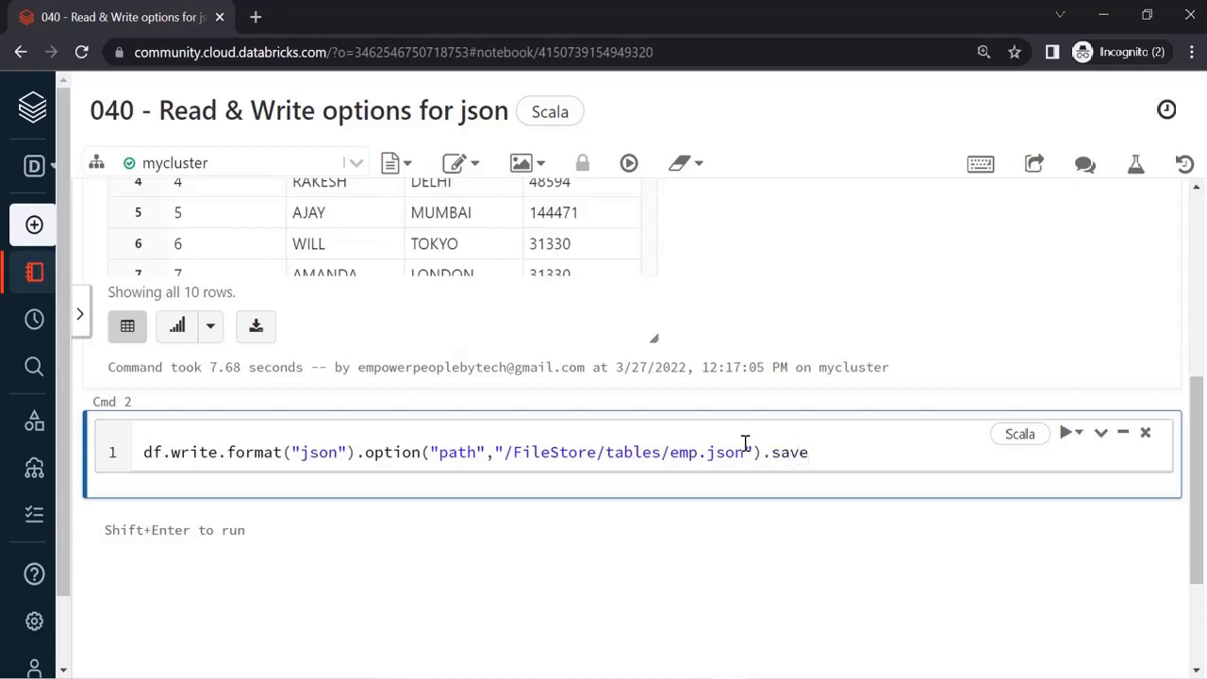
click(1064, 432)
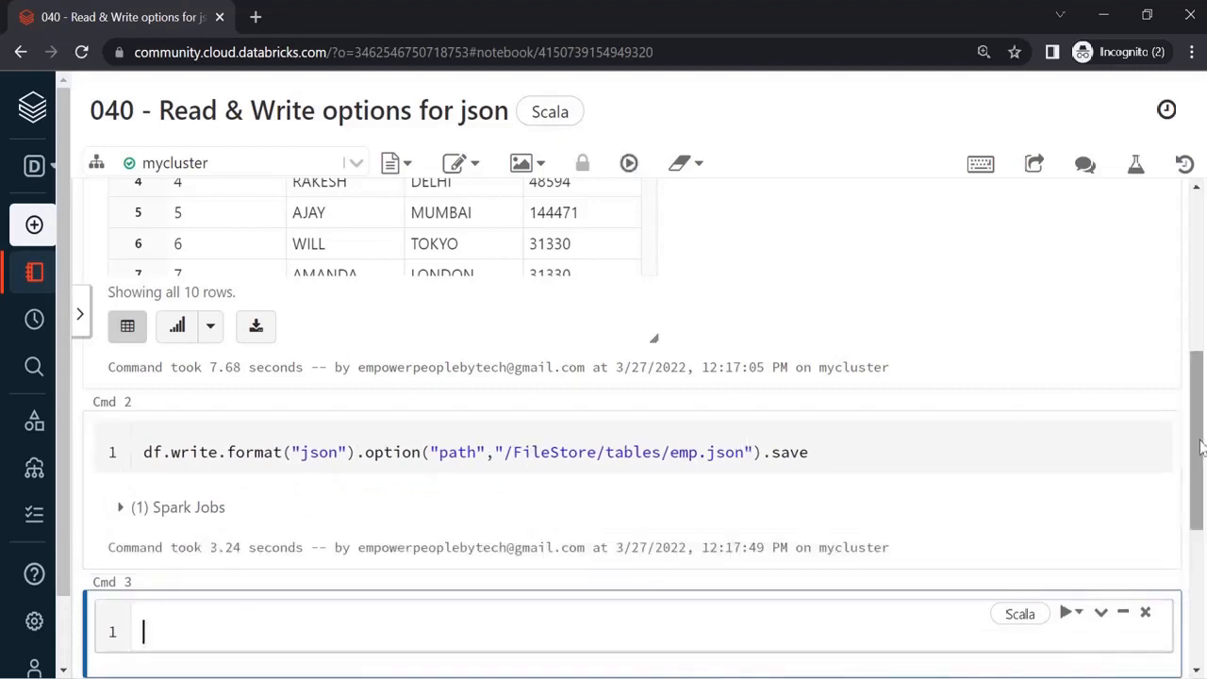
Define val dfjson reading JSON from path /FileStore/tables/emp.json and display it
scroll(down, 3)
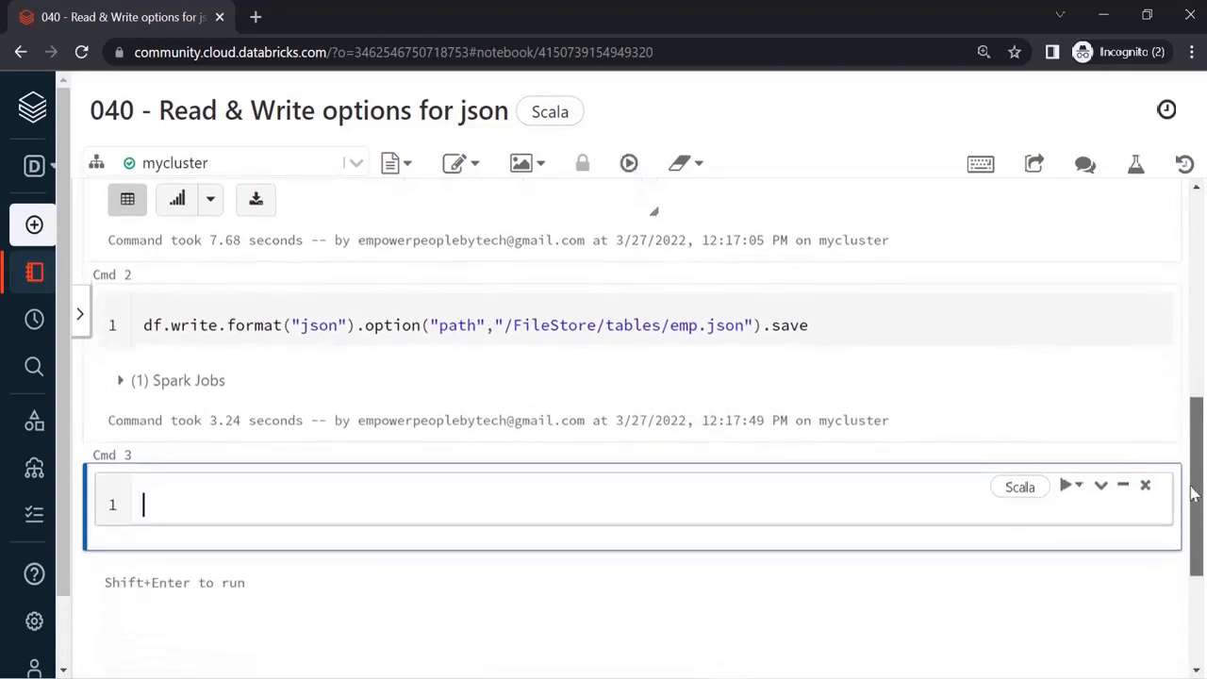
text(val f)
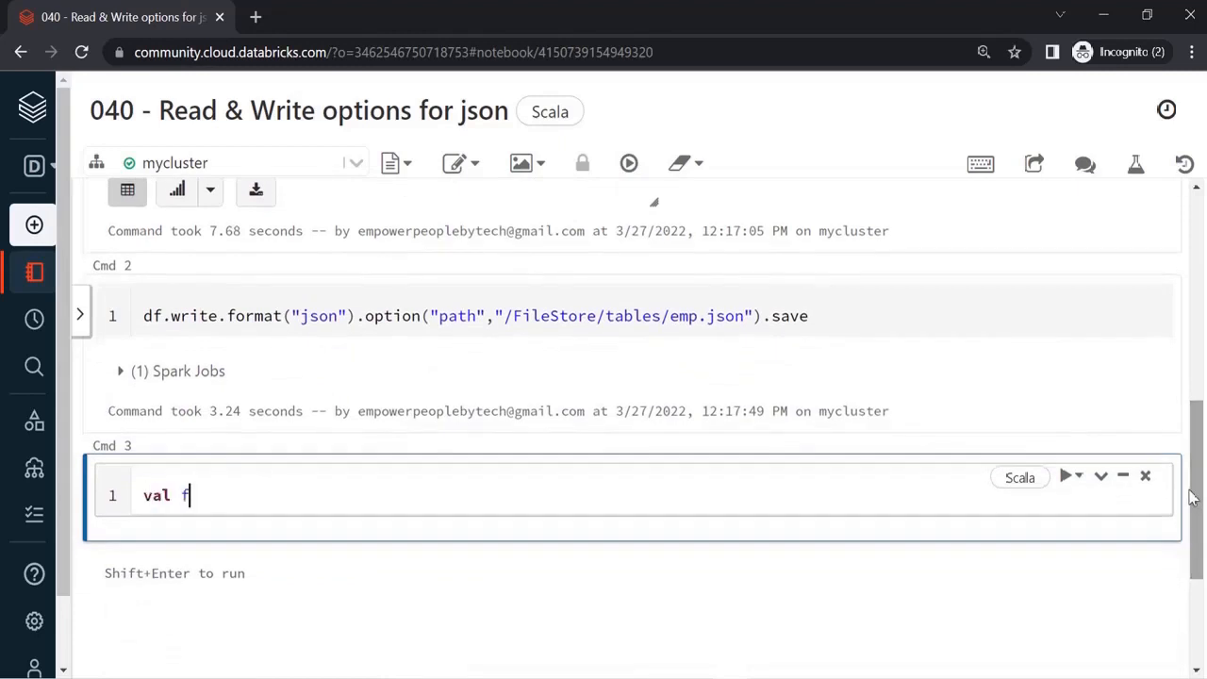
text(djson)
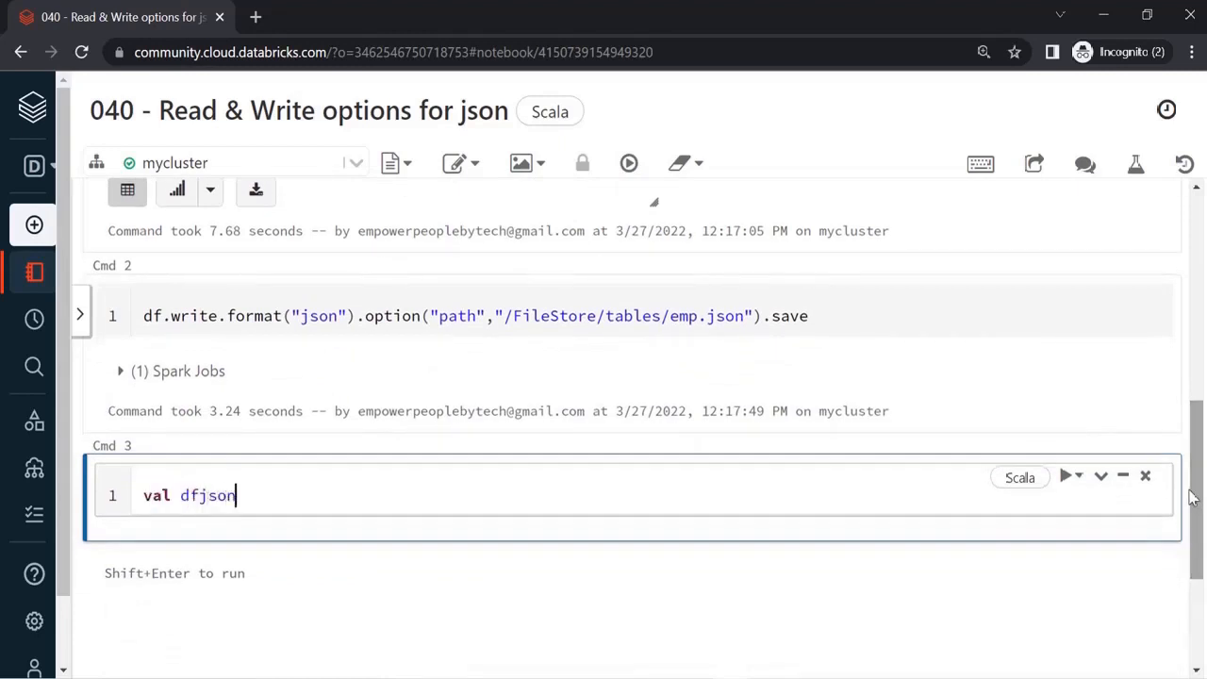
text(= spark.read.format(")
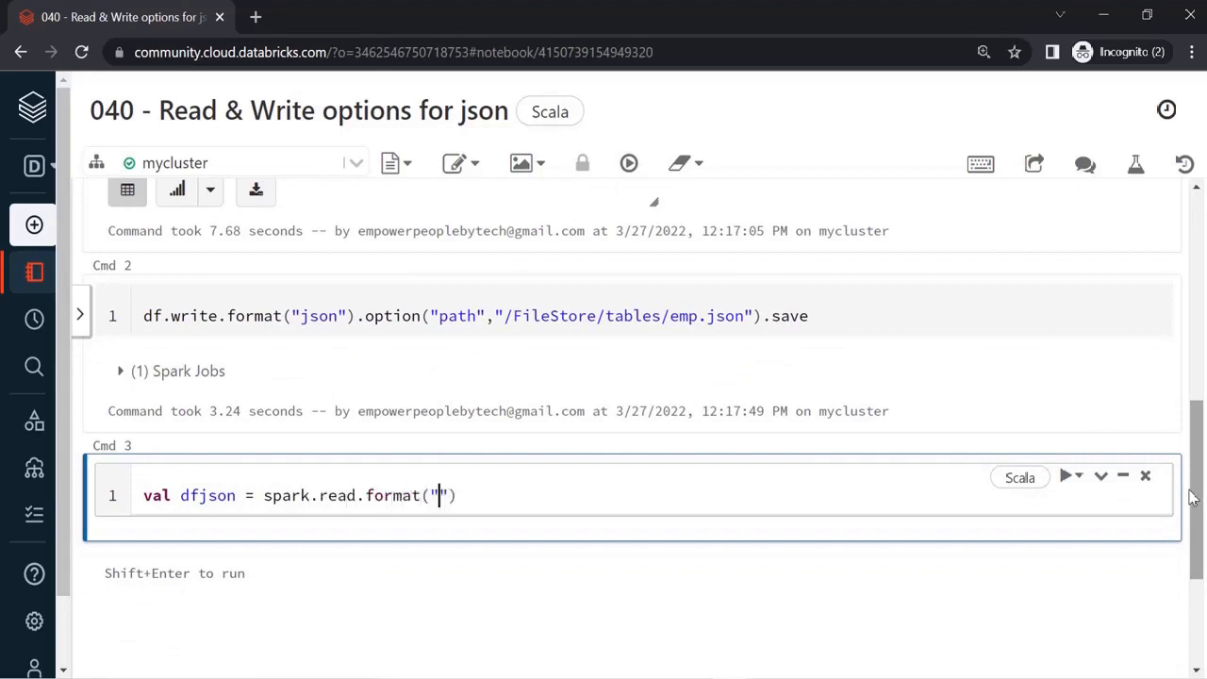
text(json)
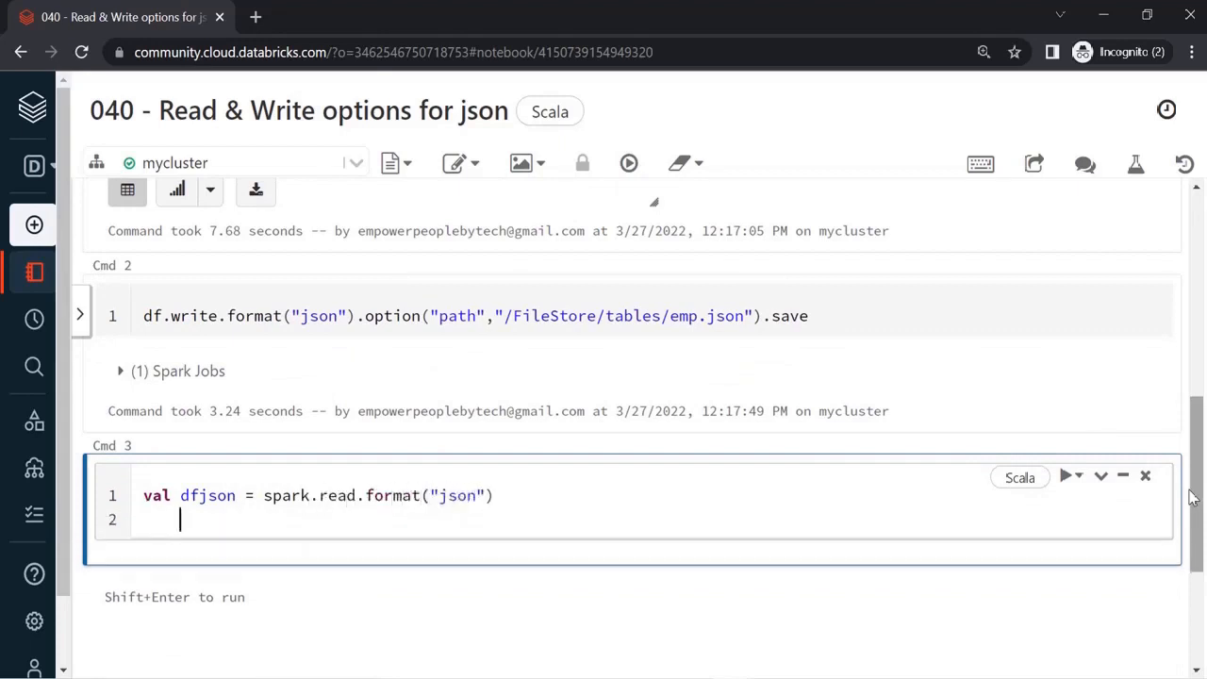
text(.opti)
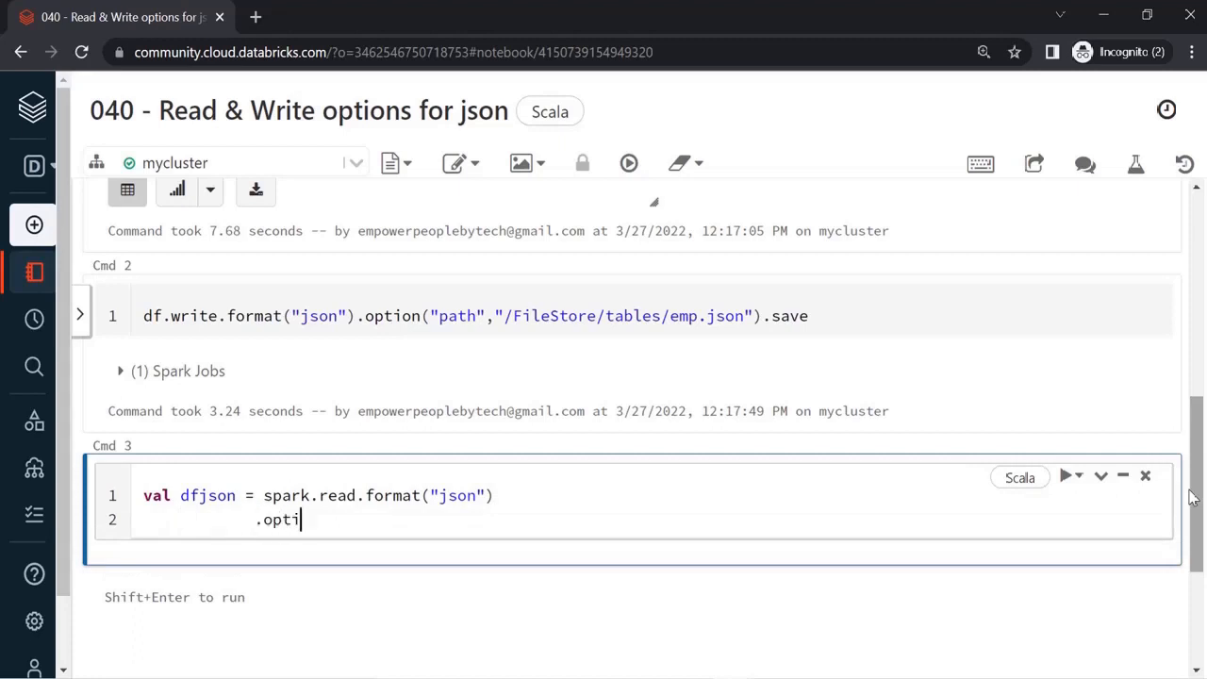
text(on(""))
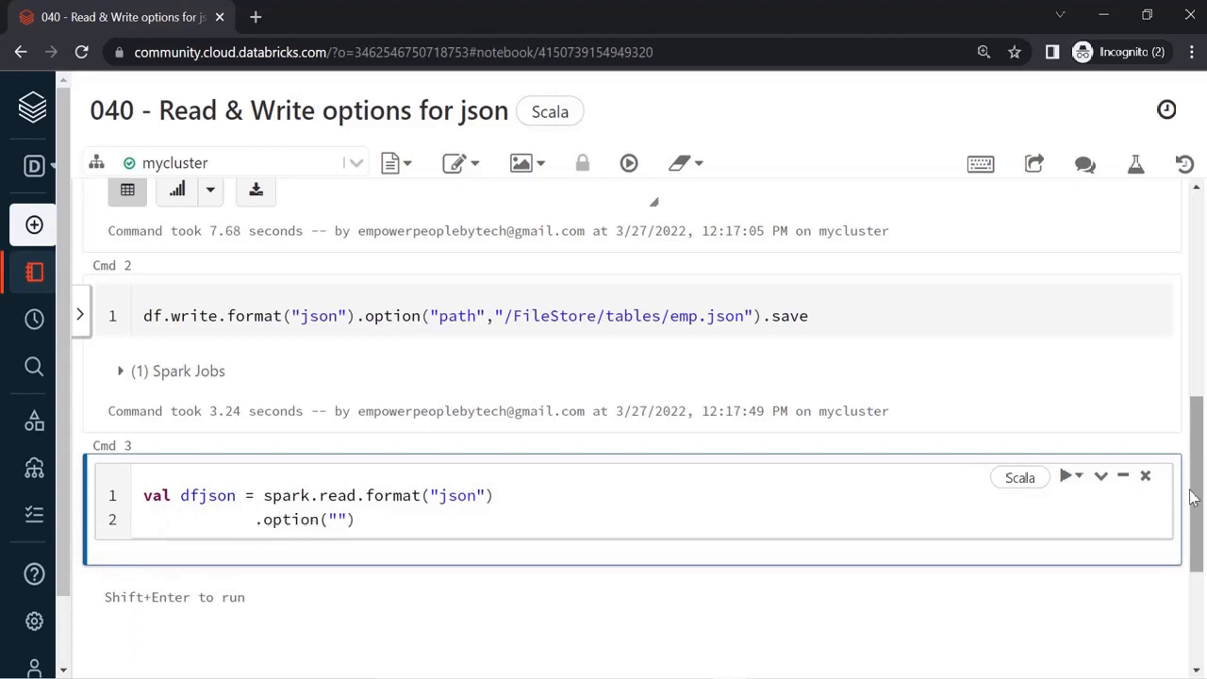
click(336, 520)
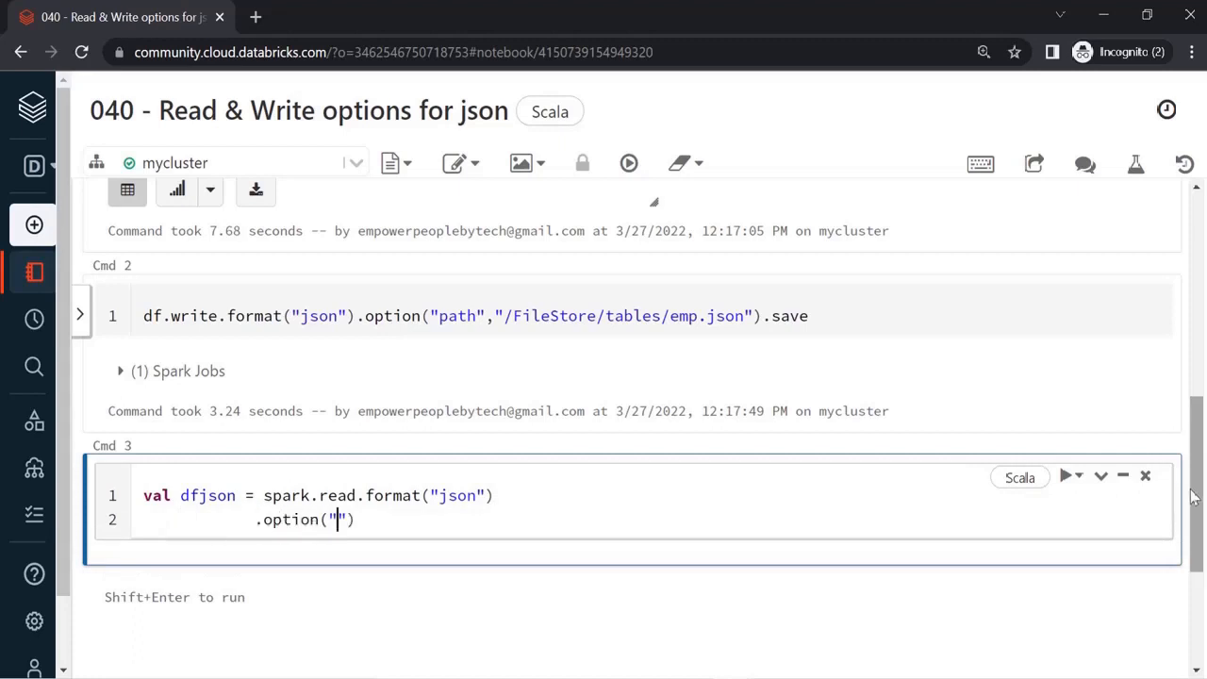
text(path)
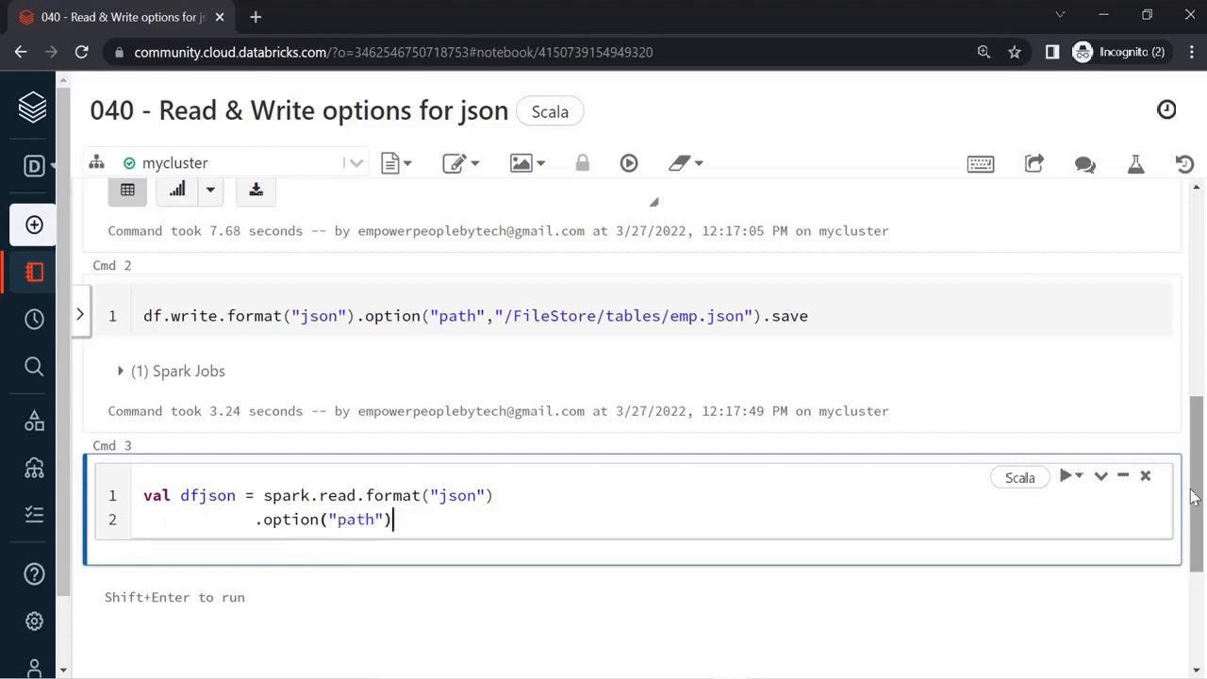
text("")
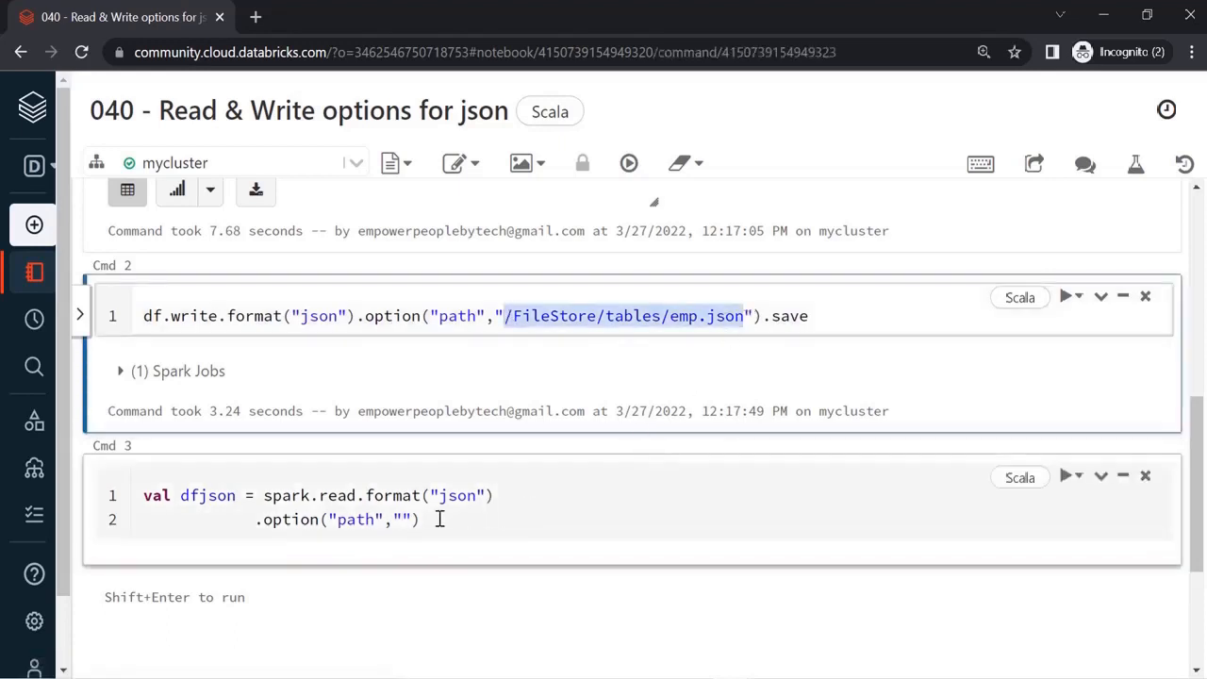
text(/FileStore/tables/emp.json)
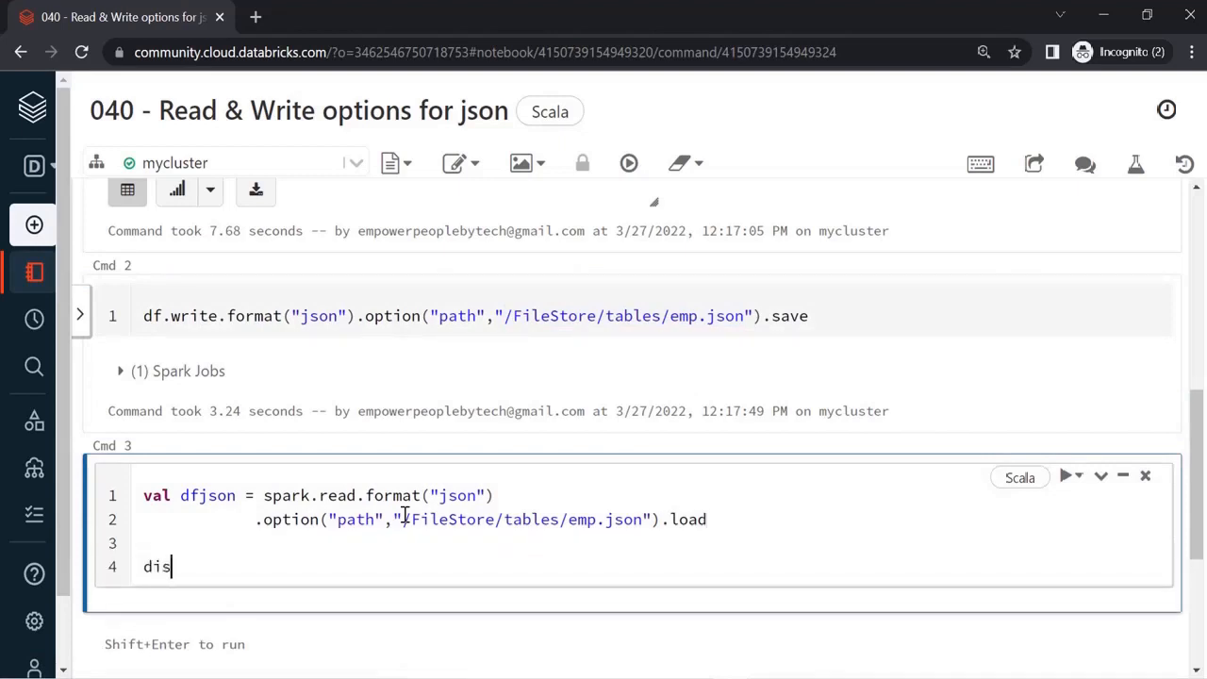
text(play(df))
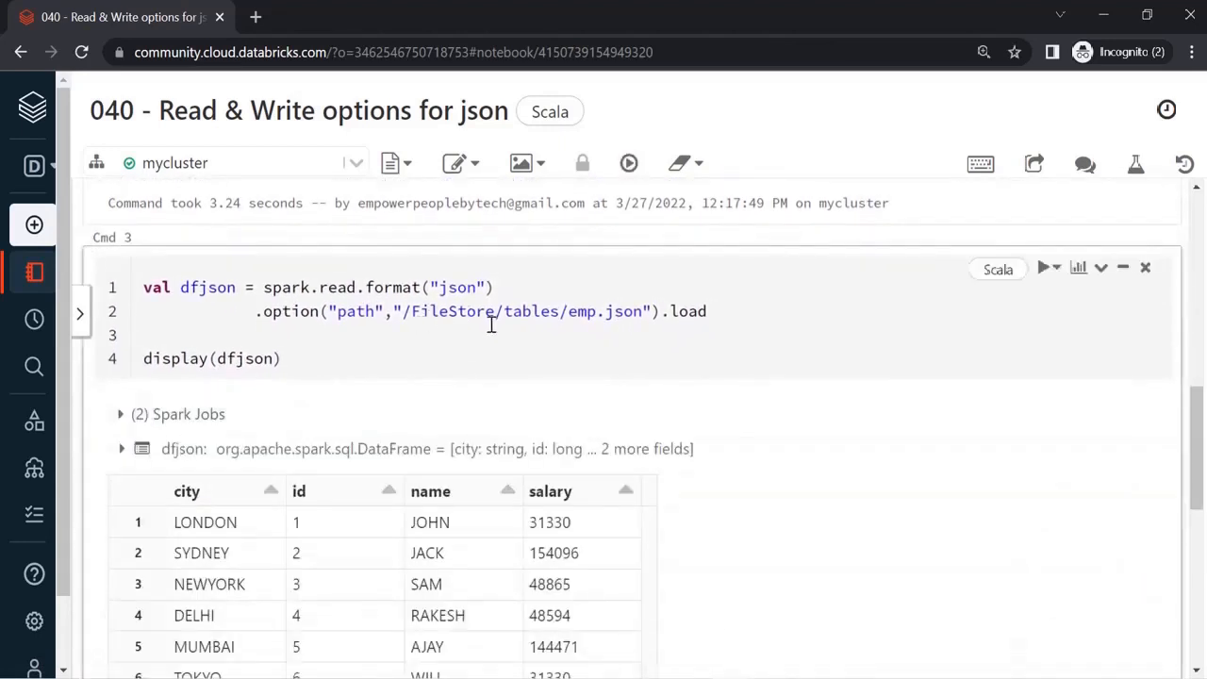
Scroll down past the 10-row dfjson results to the new empty Cmd 4 cell
scroll(down, 3)
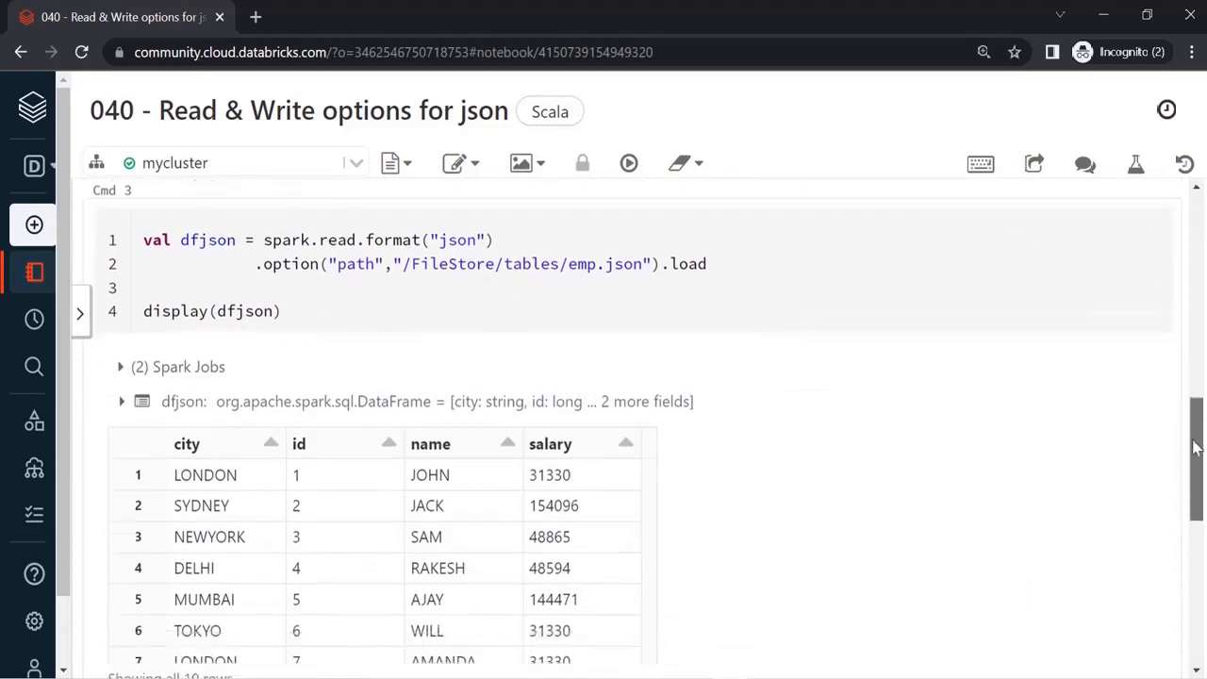
scroll(down, 3)
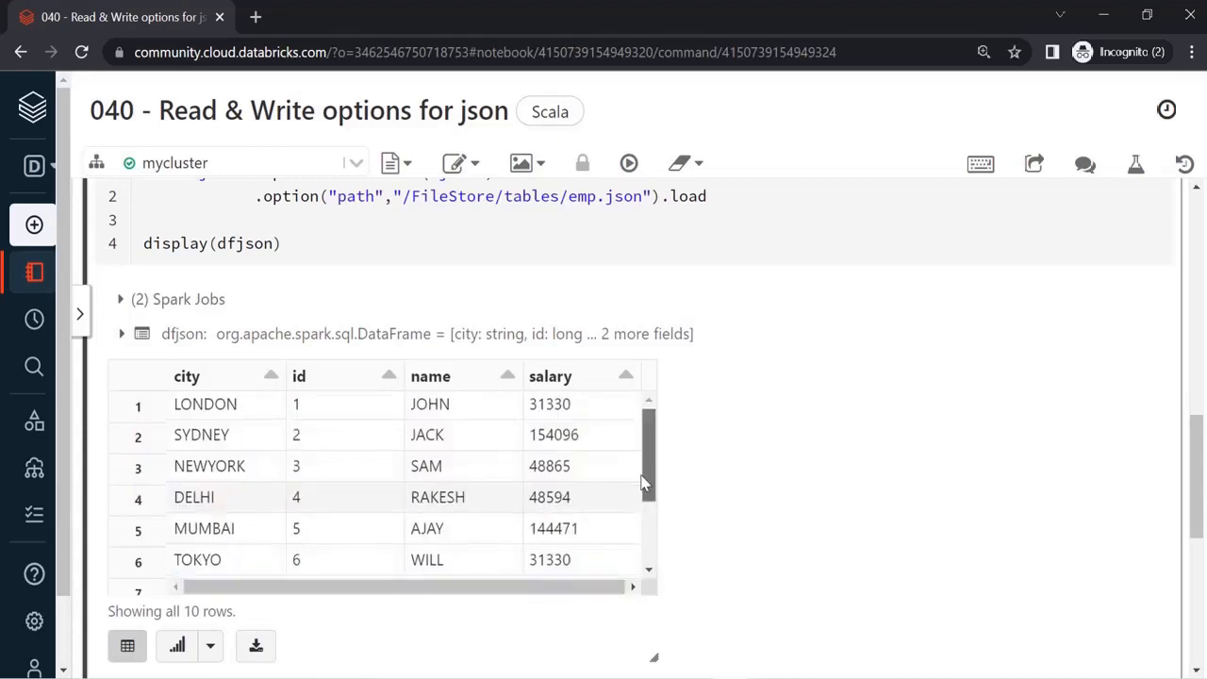
scroll(down, 3)
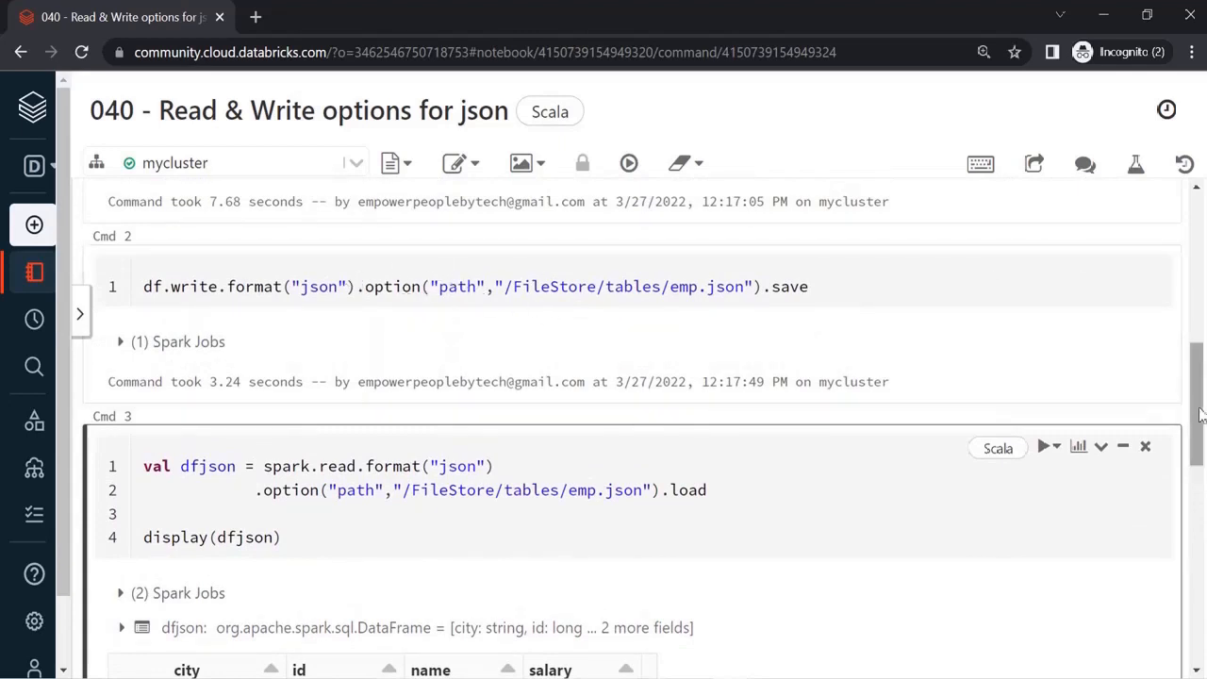
mouse_move(324, 344)
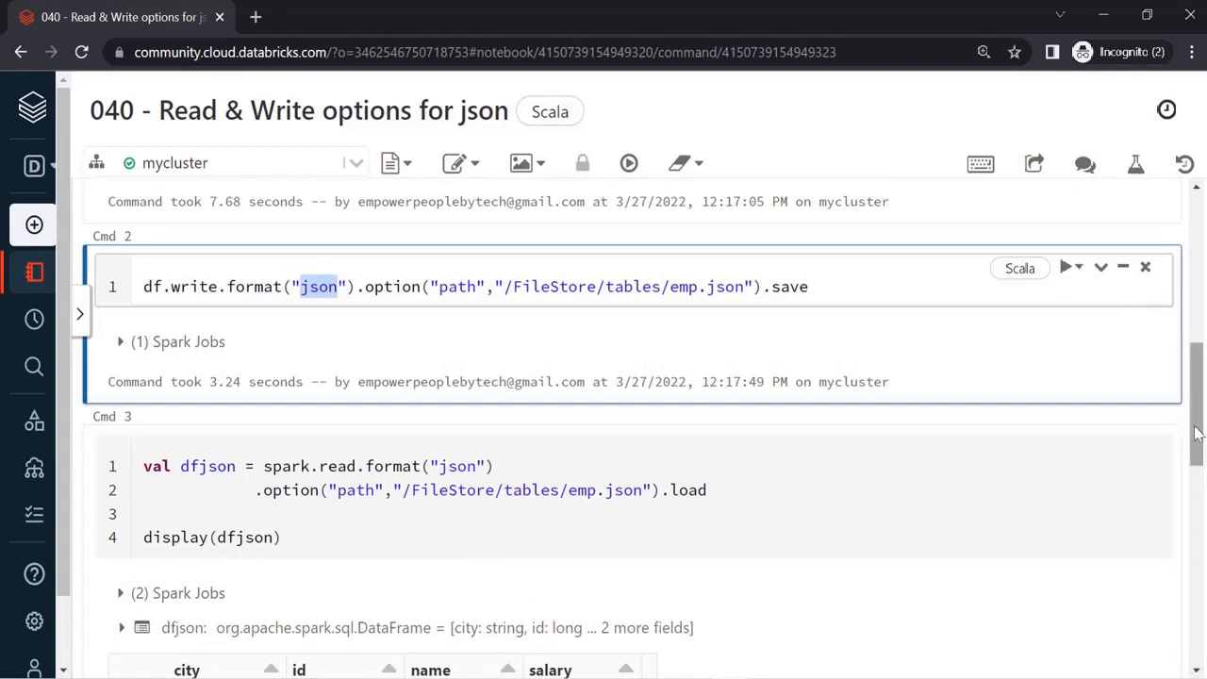
scroll(down, 3)
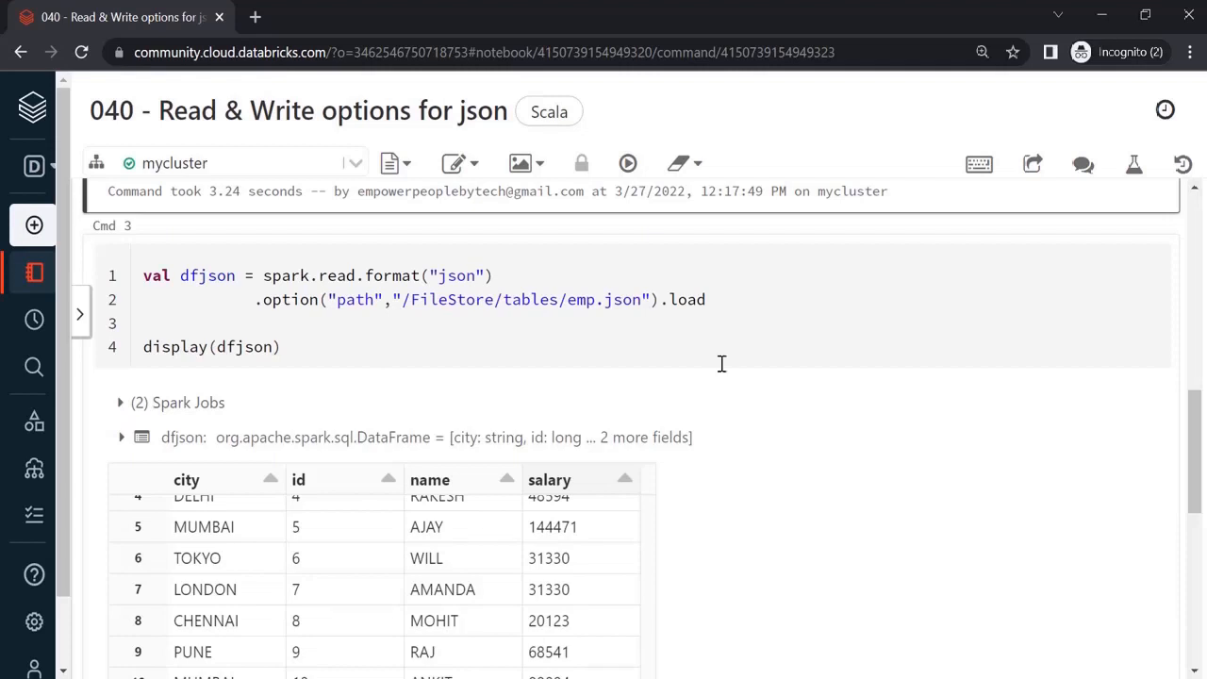
scroll(down, 3)
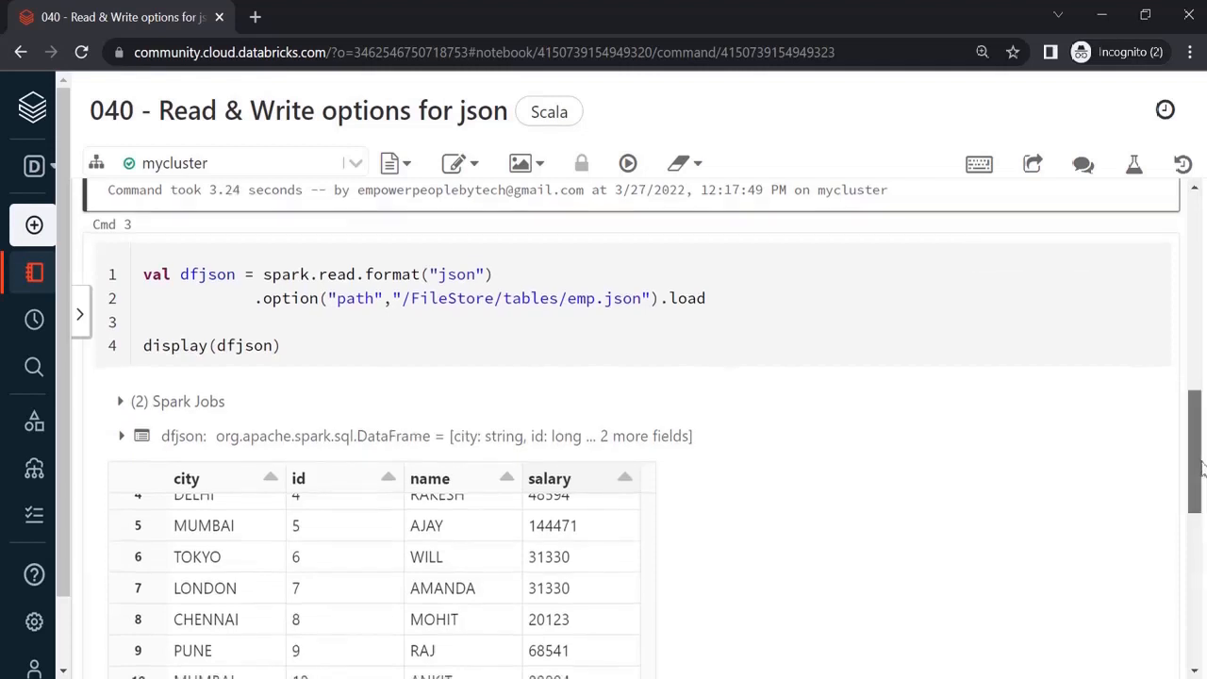
scroll(down, 3)
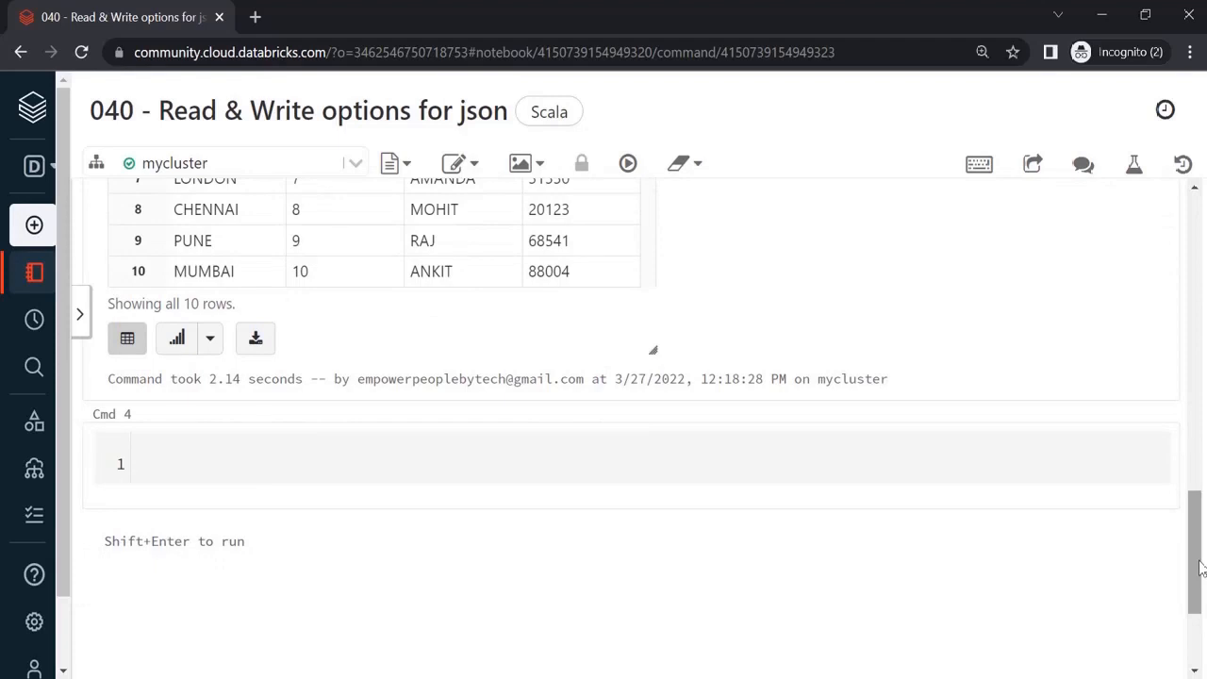
scroll(down, 3)
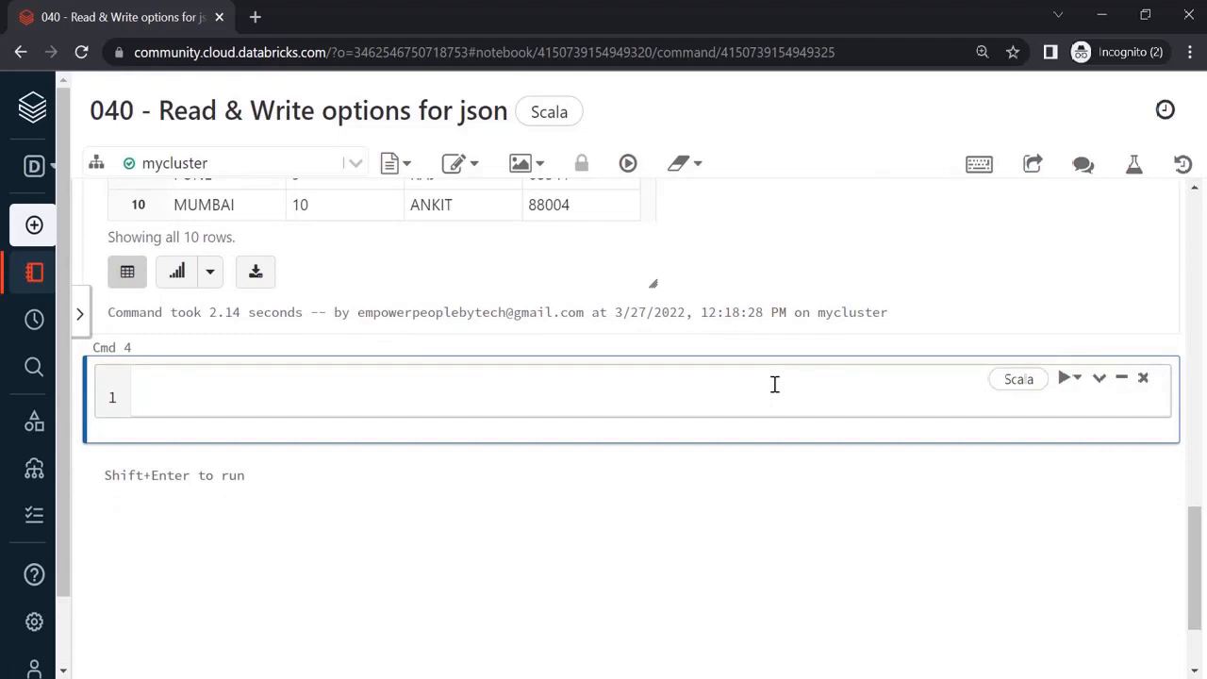
Write dbutils.fs.put("/FileStore/tables/emptest.txt","hi") in Cmd 4
click(141, 396)
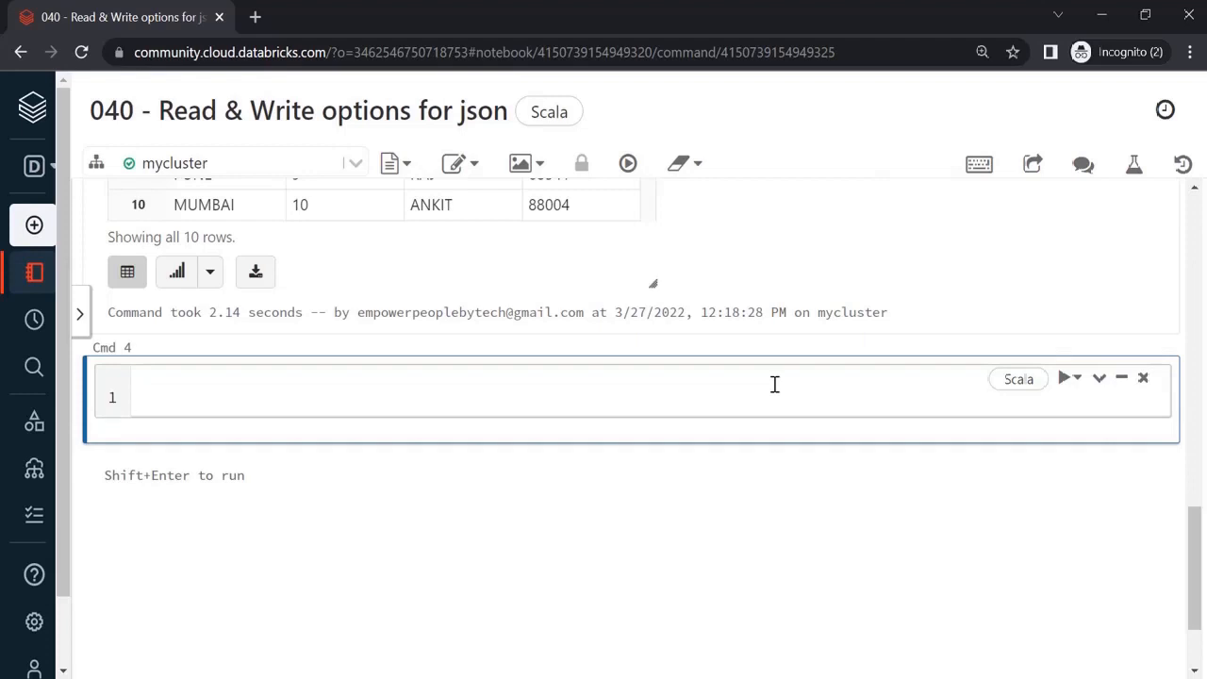
text(db)
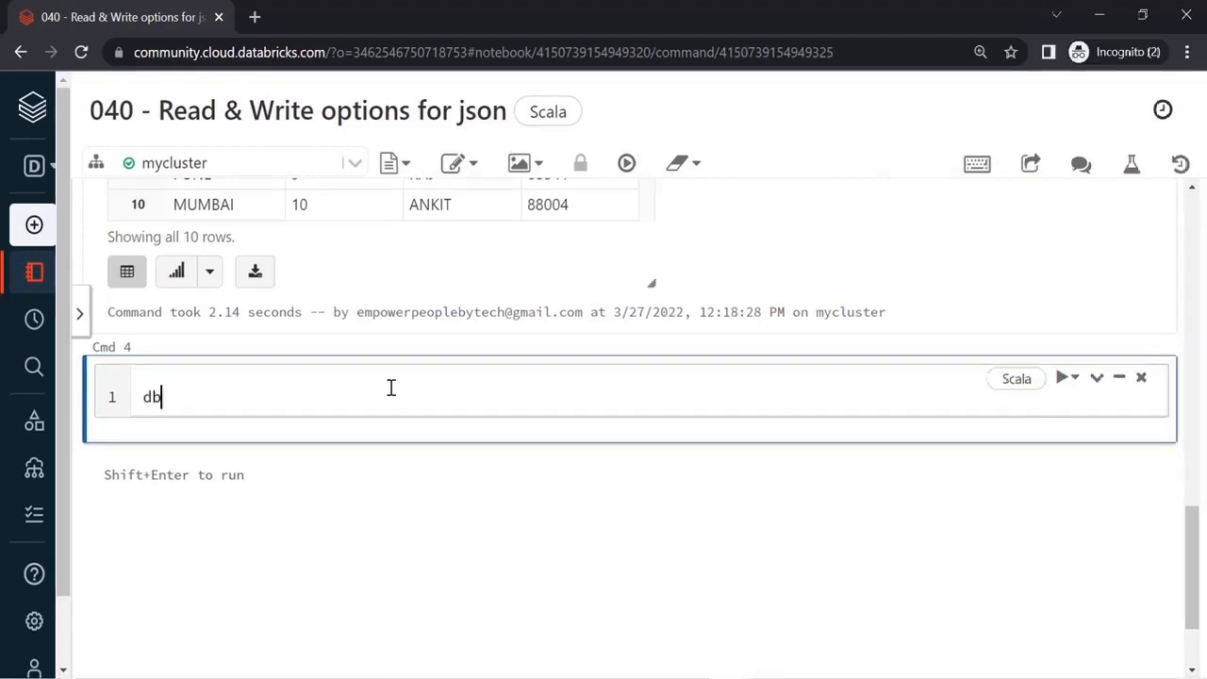
text(utils.fs.)
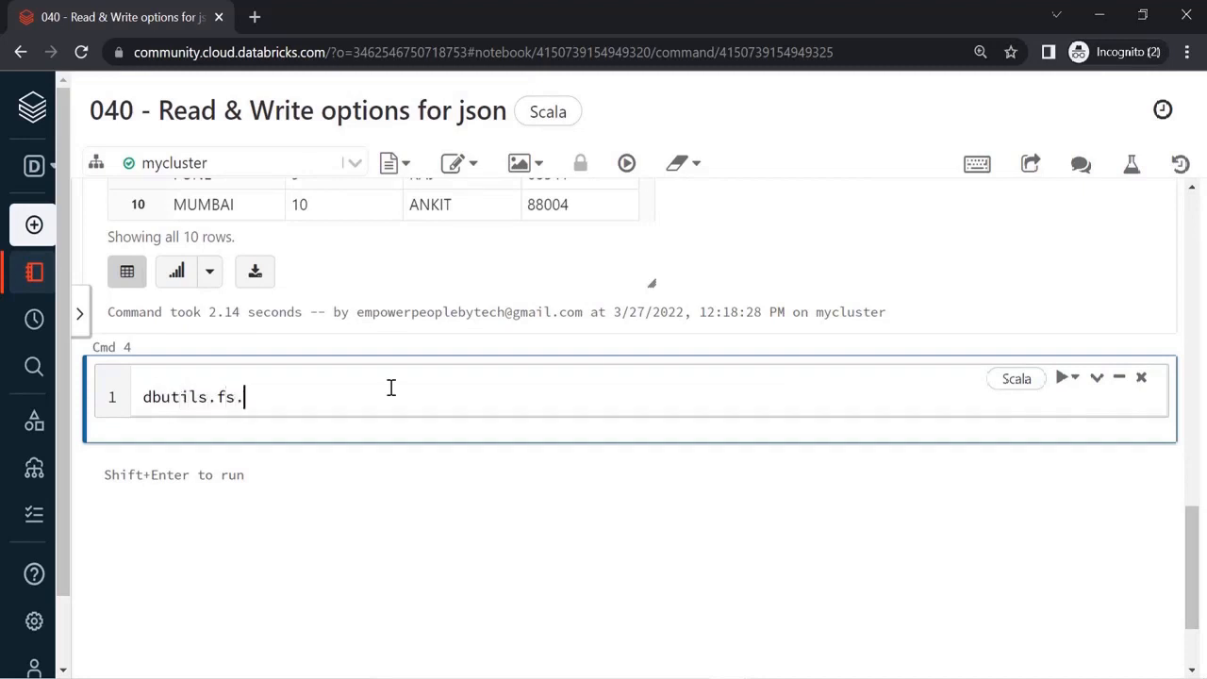
text(put)
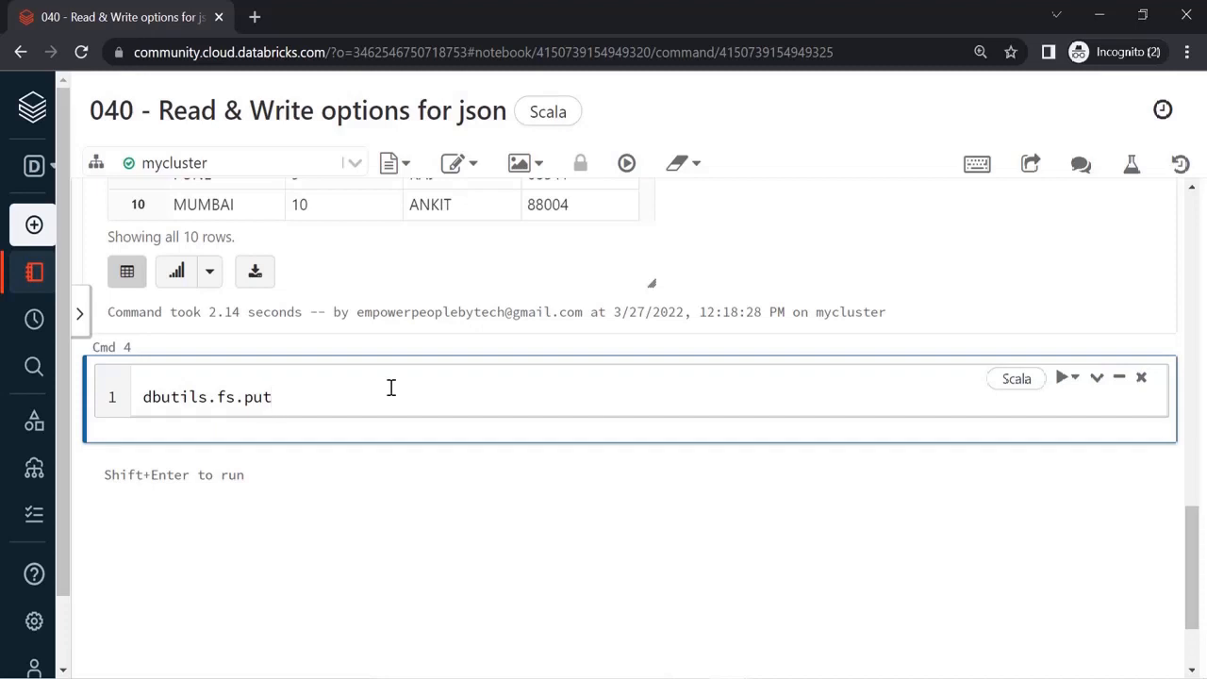
text(())
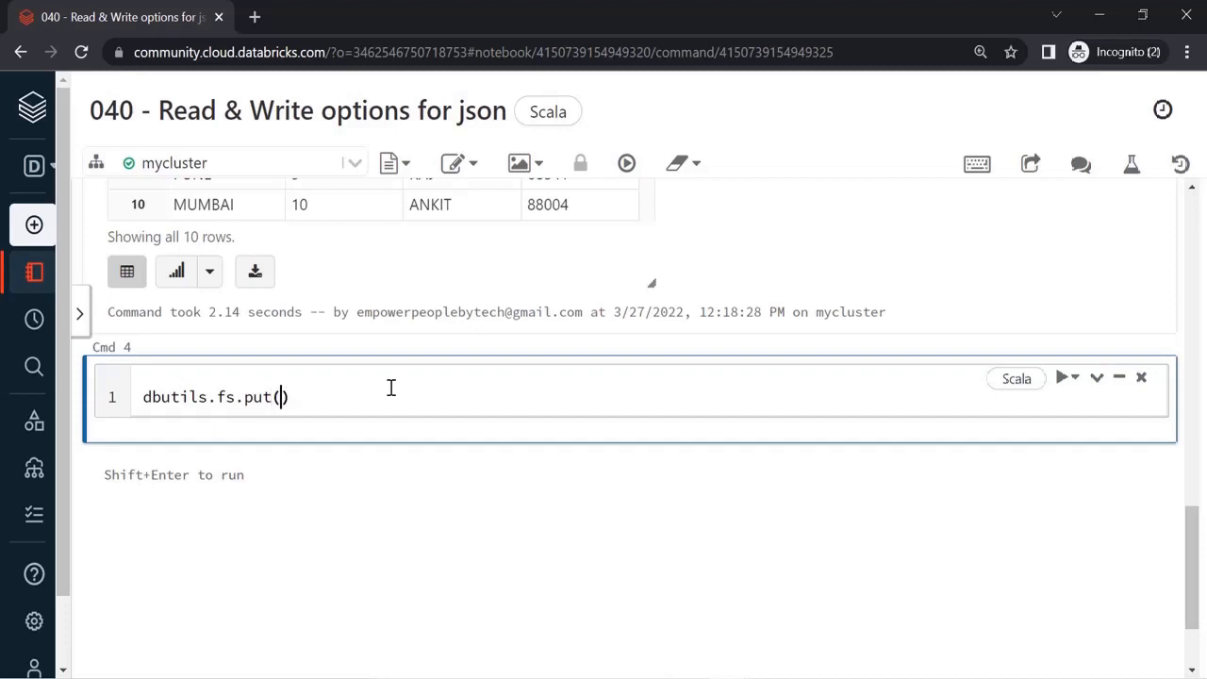
text("")
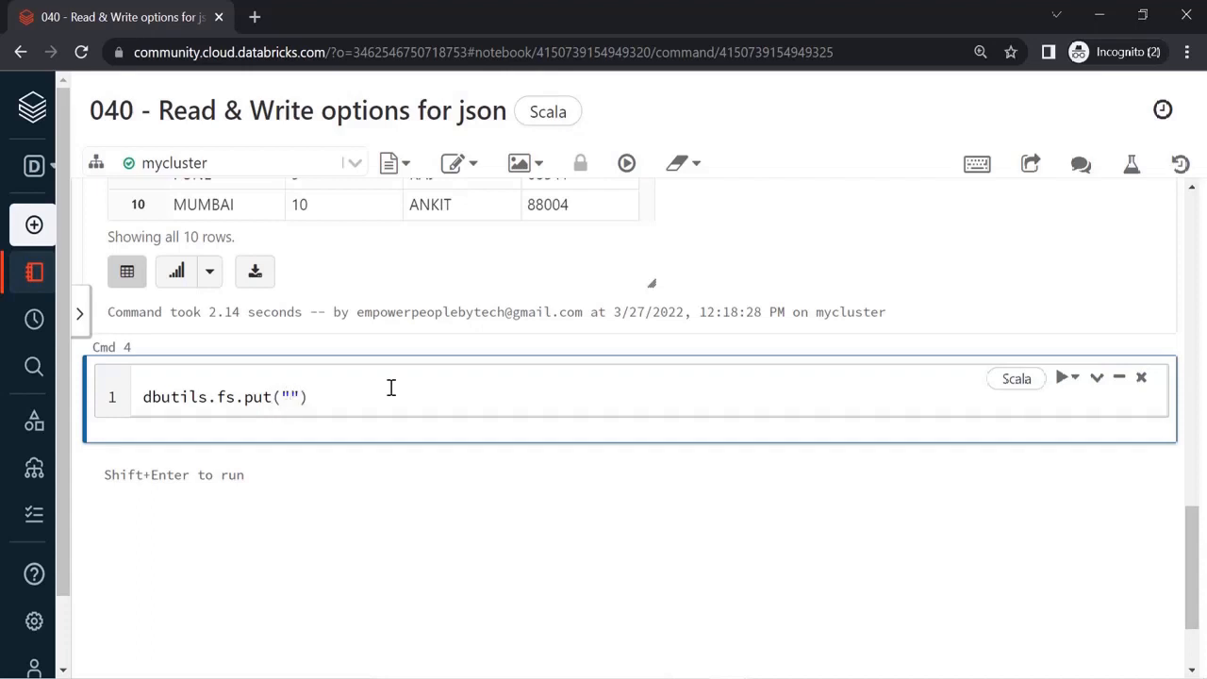
text(/f)
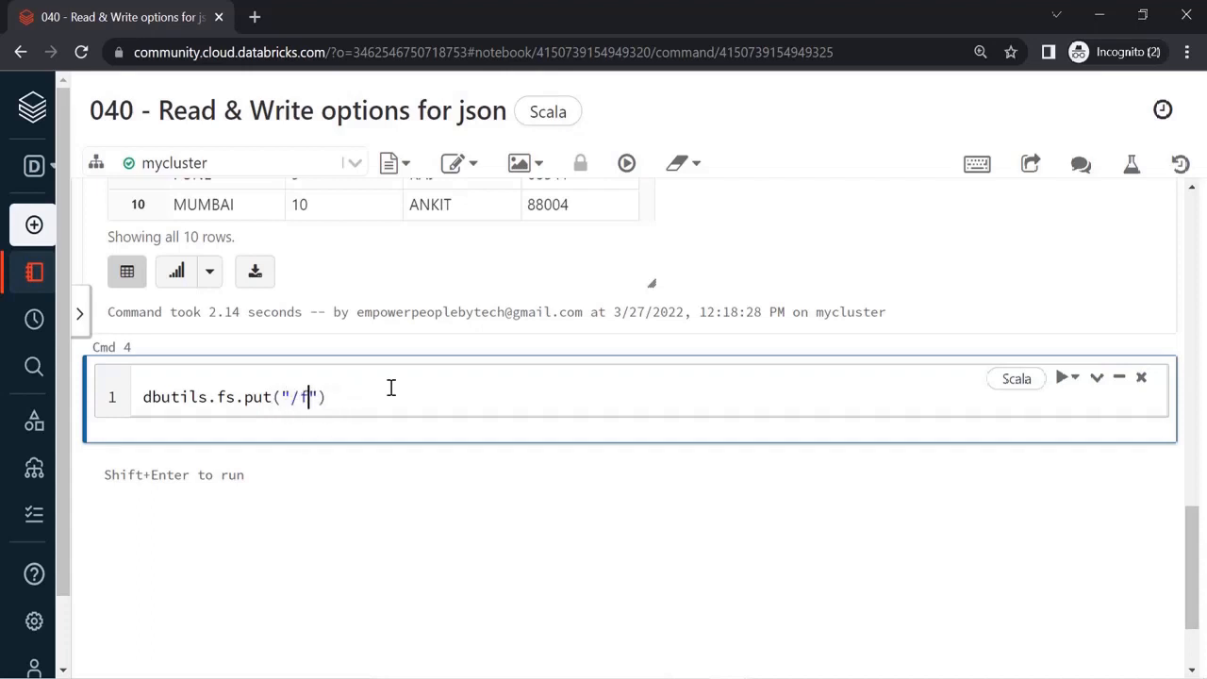
text(ileStor)
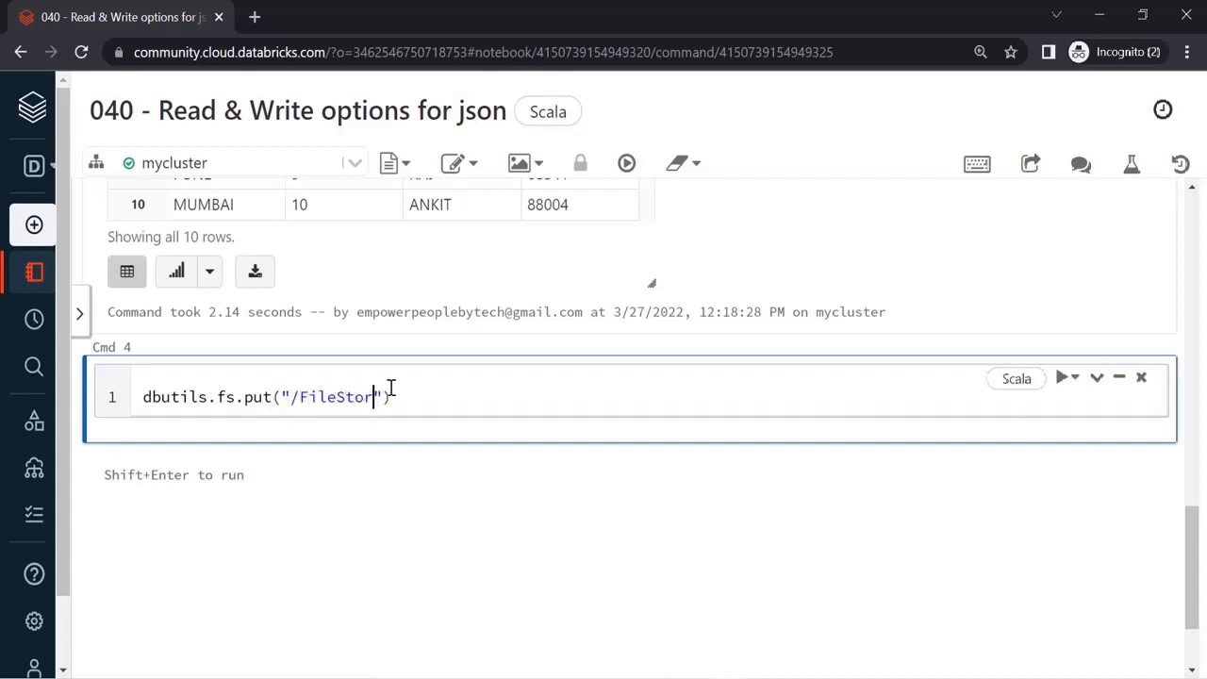
text(/tables)
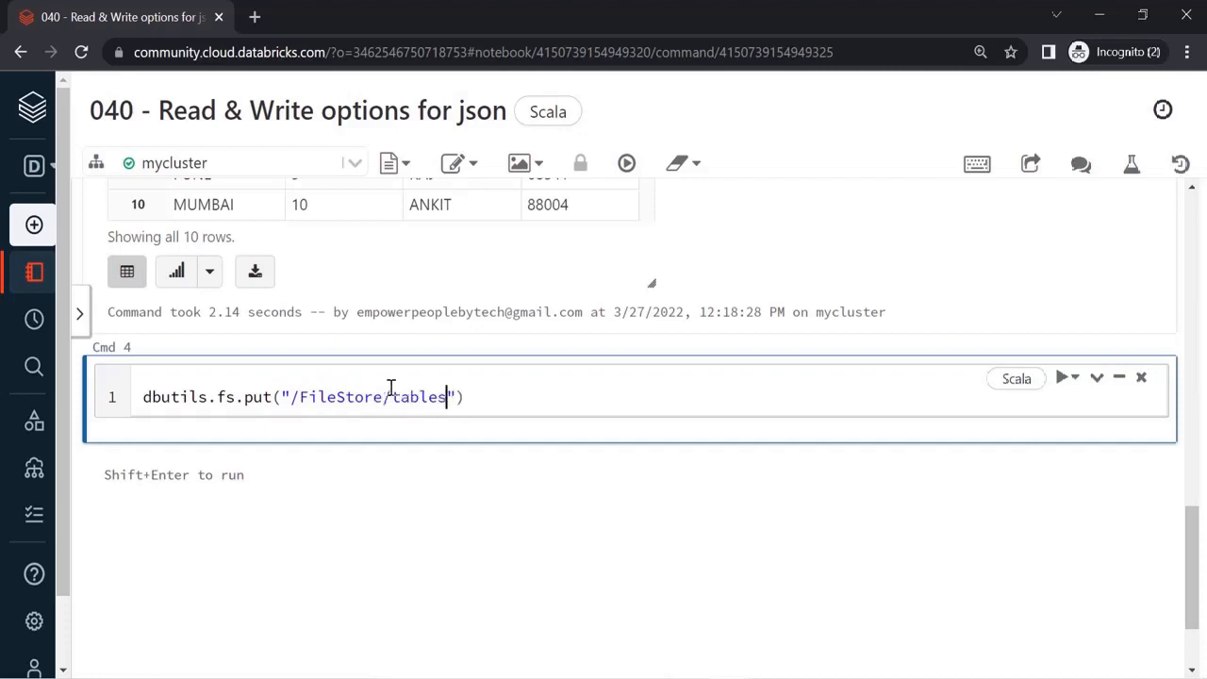
text(/empte)
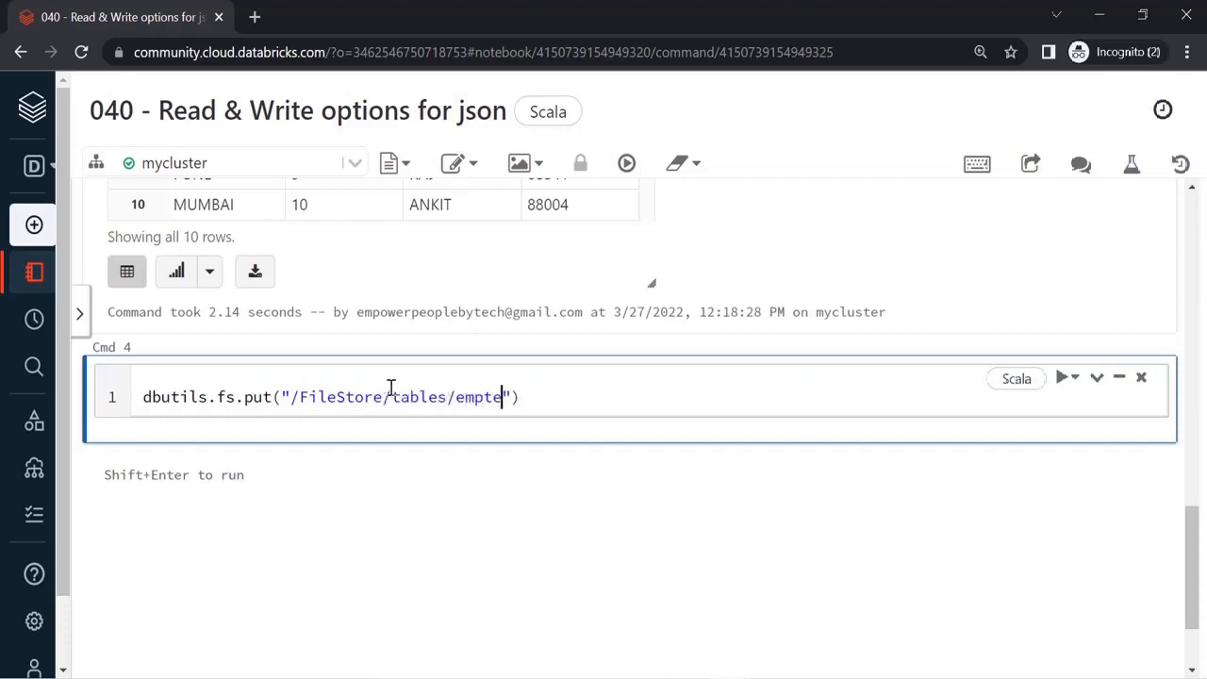
text(st.)
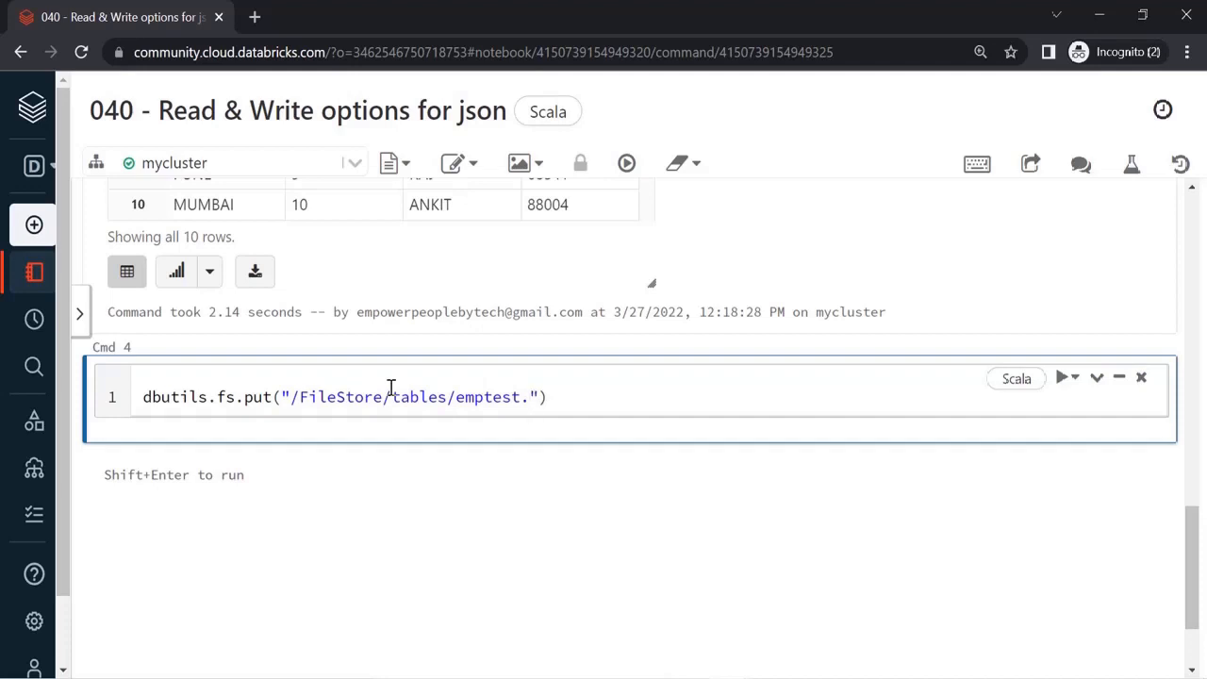
text(txt",)
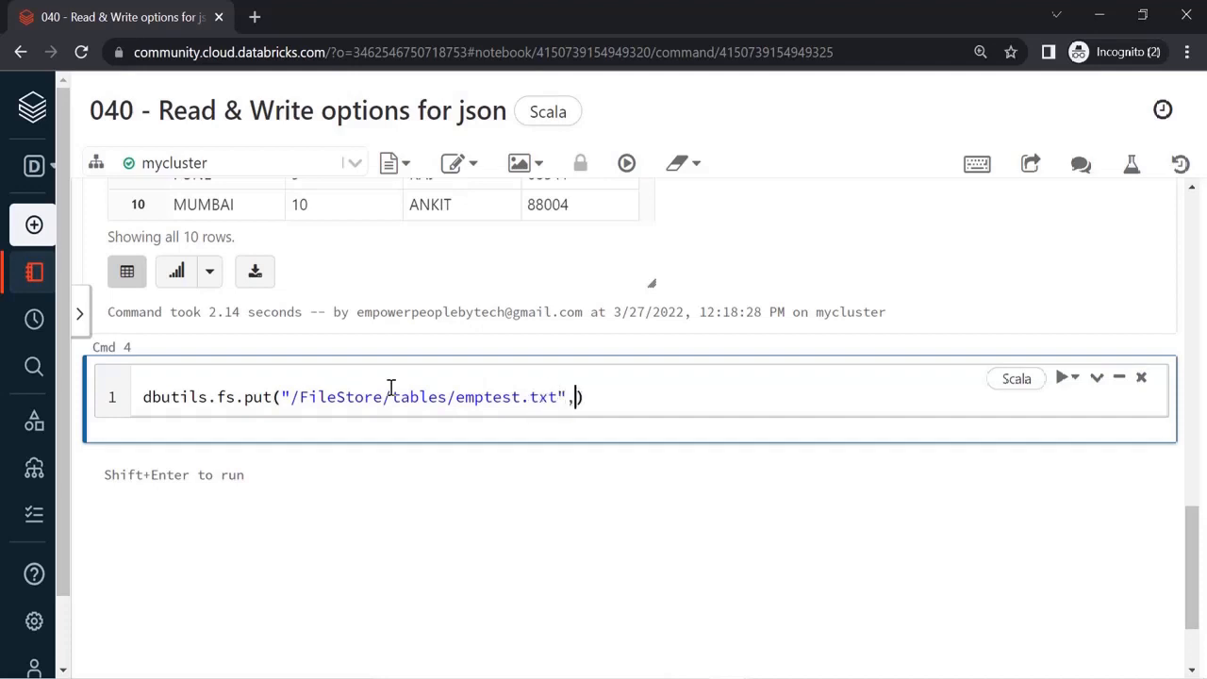
text("")
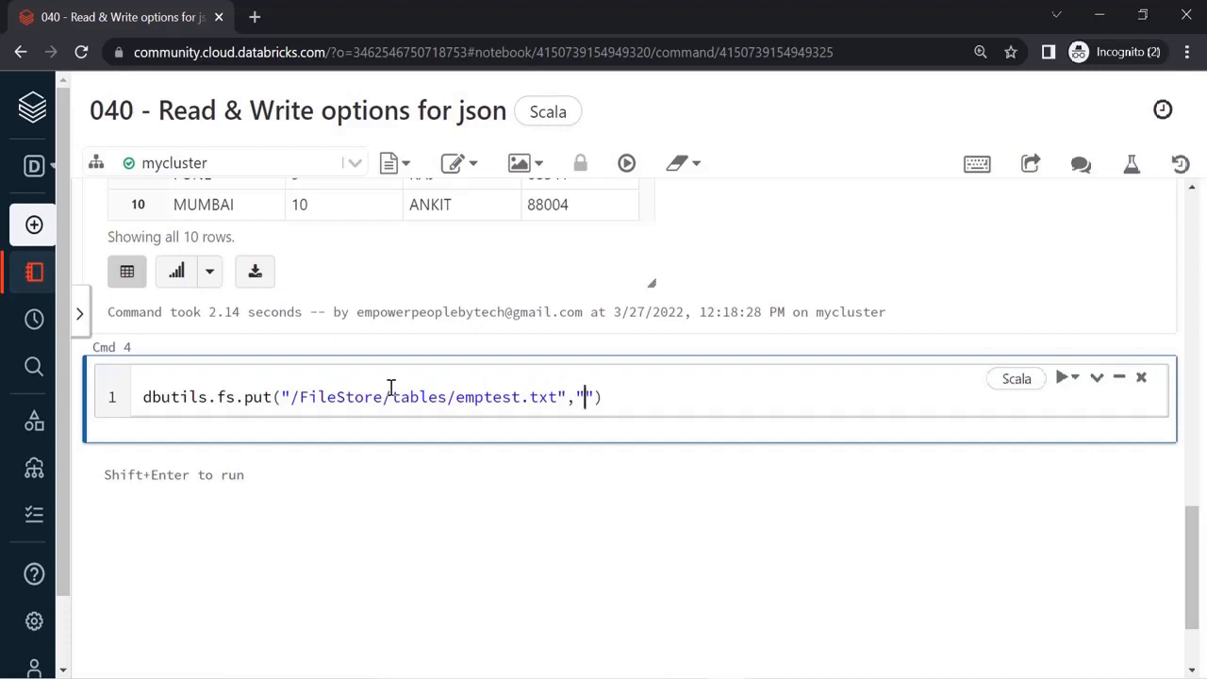
text(hi)
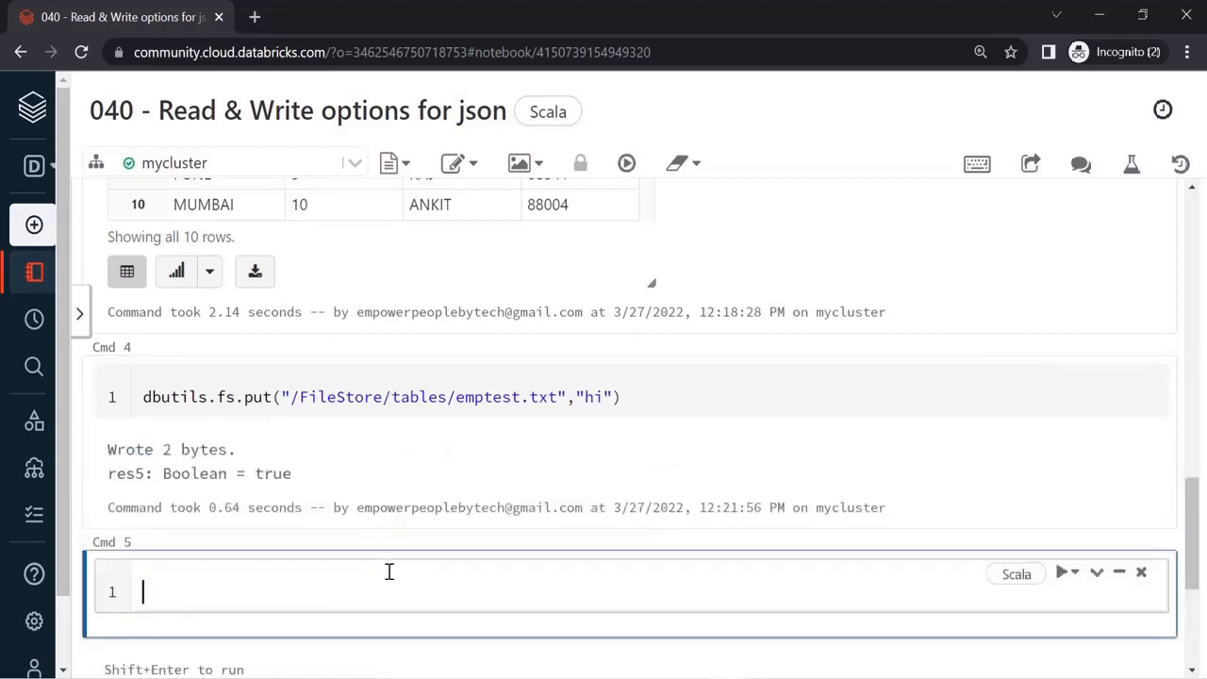
Write display(spark.read.text("/FileStore/tables/emptest.txt")) to show the single row hi
text(spark.)
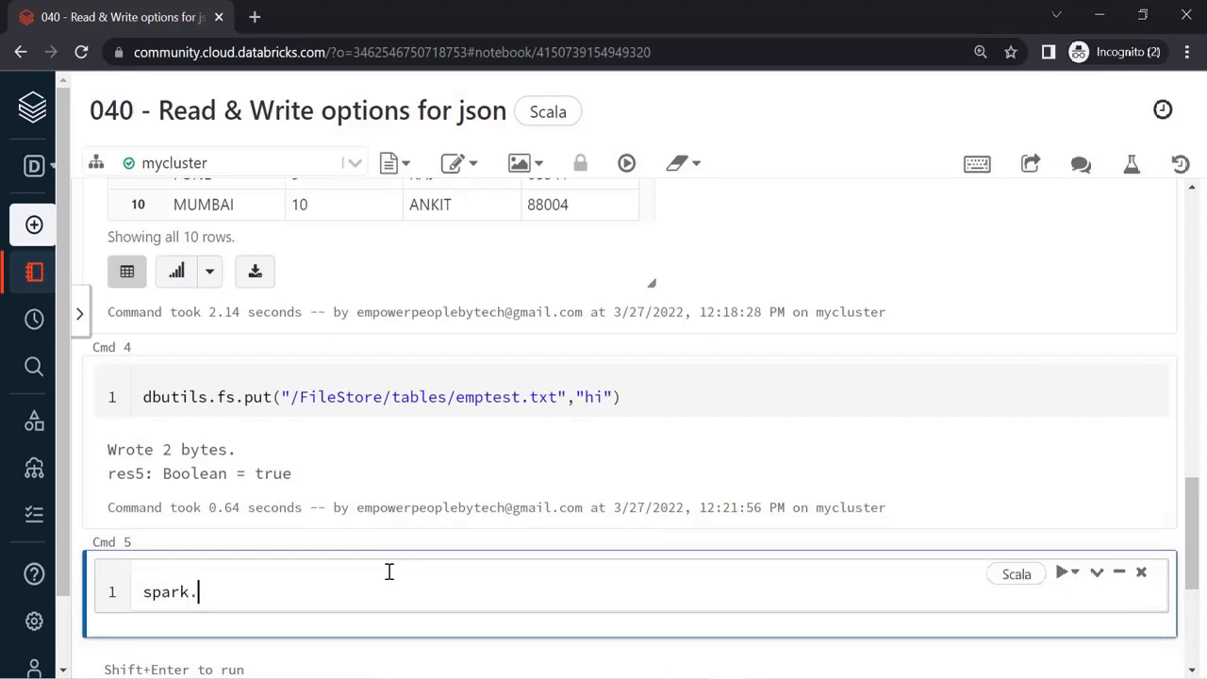
text(read.tes)
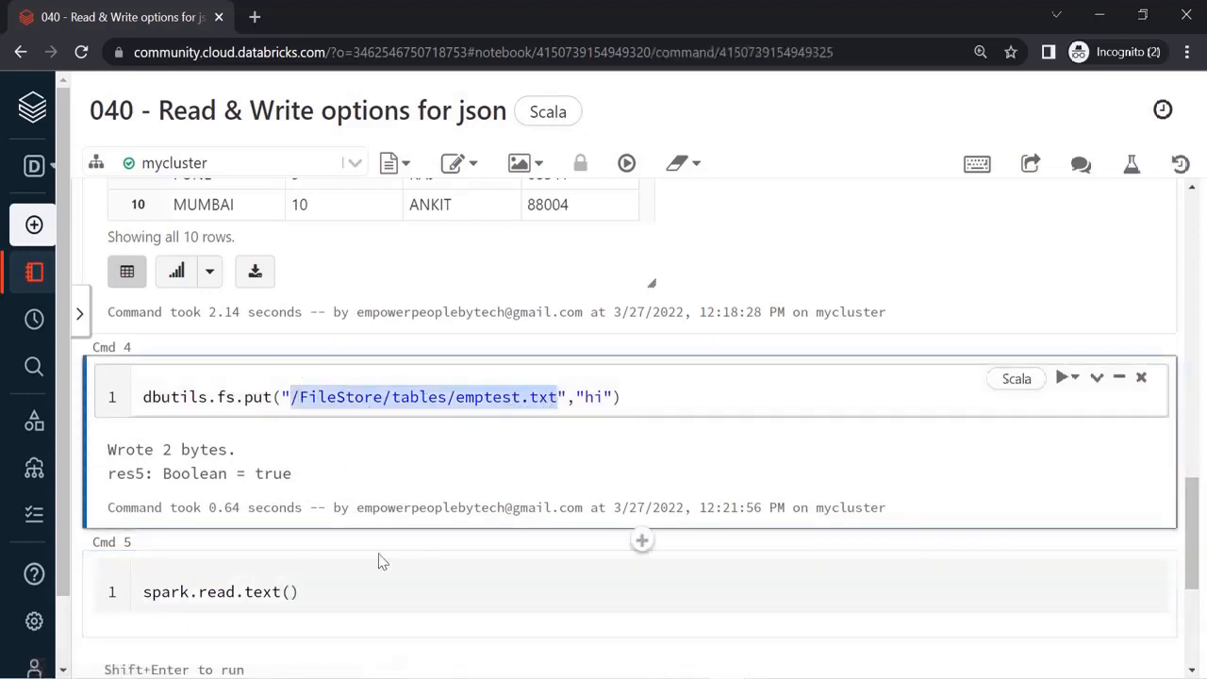
text("")
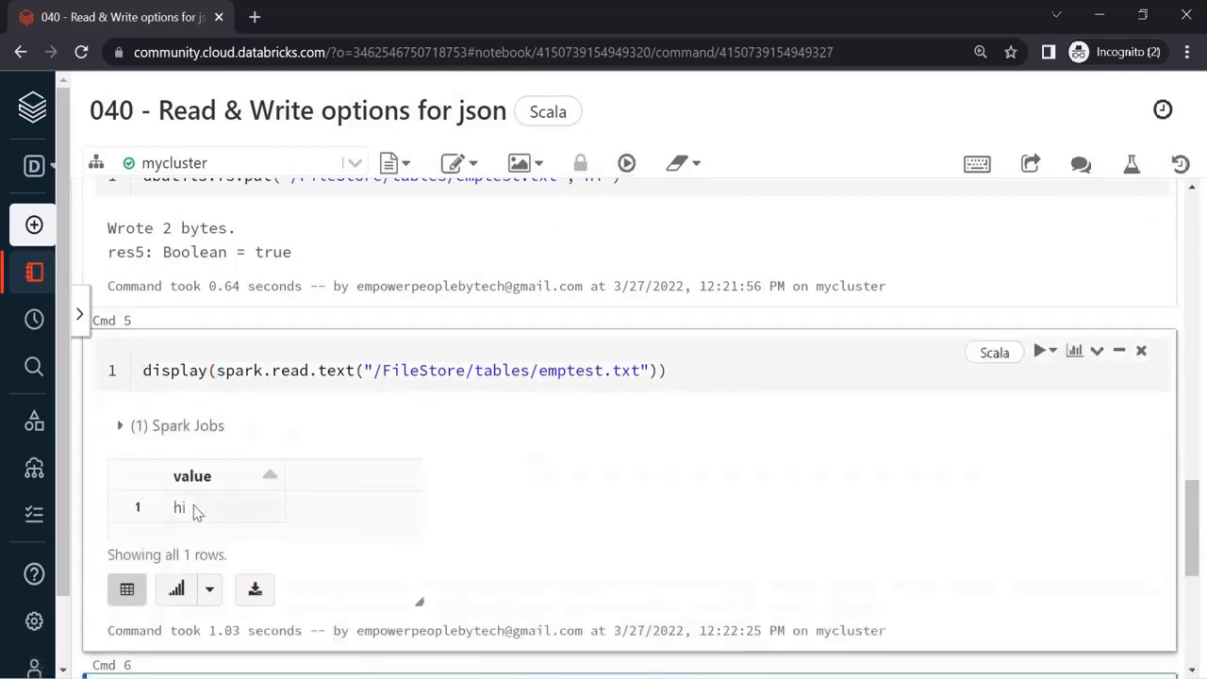
mouse_move(185, 509)
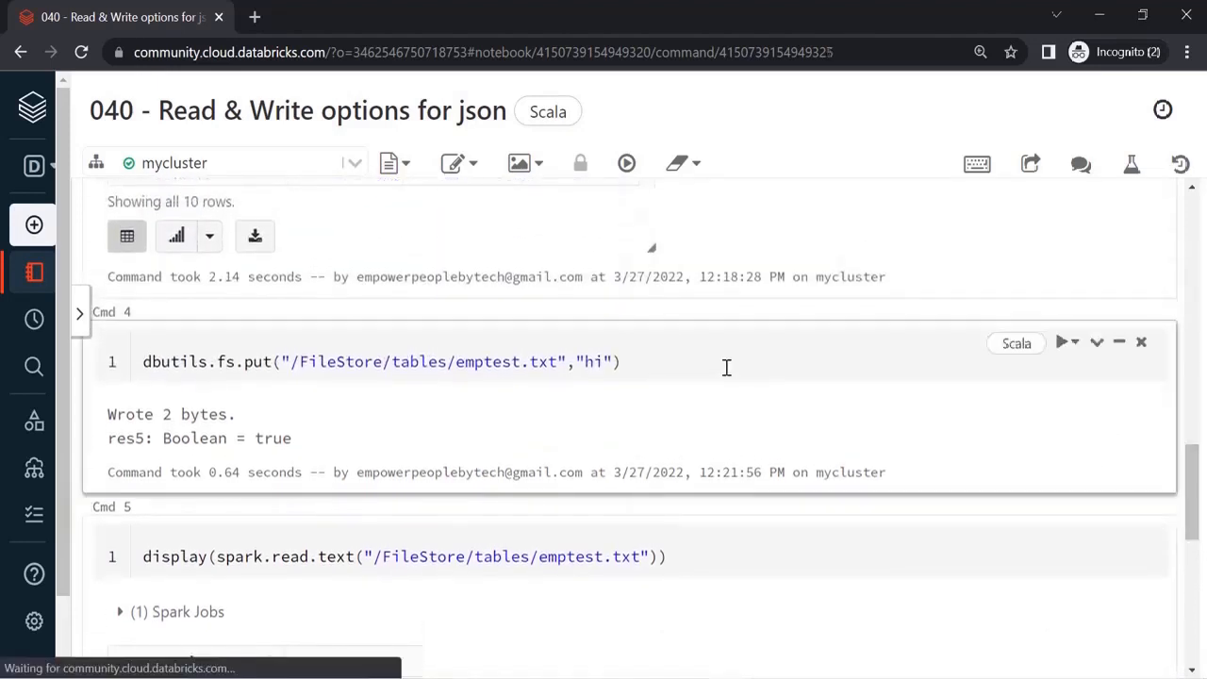
Reuse the dbutils.fs.put line for /FileStore/tables/empnew.json with an empty triple-quoted content string
scroll(down, 3)
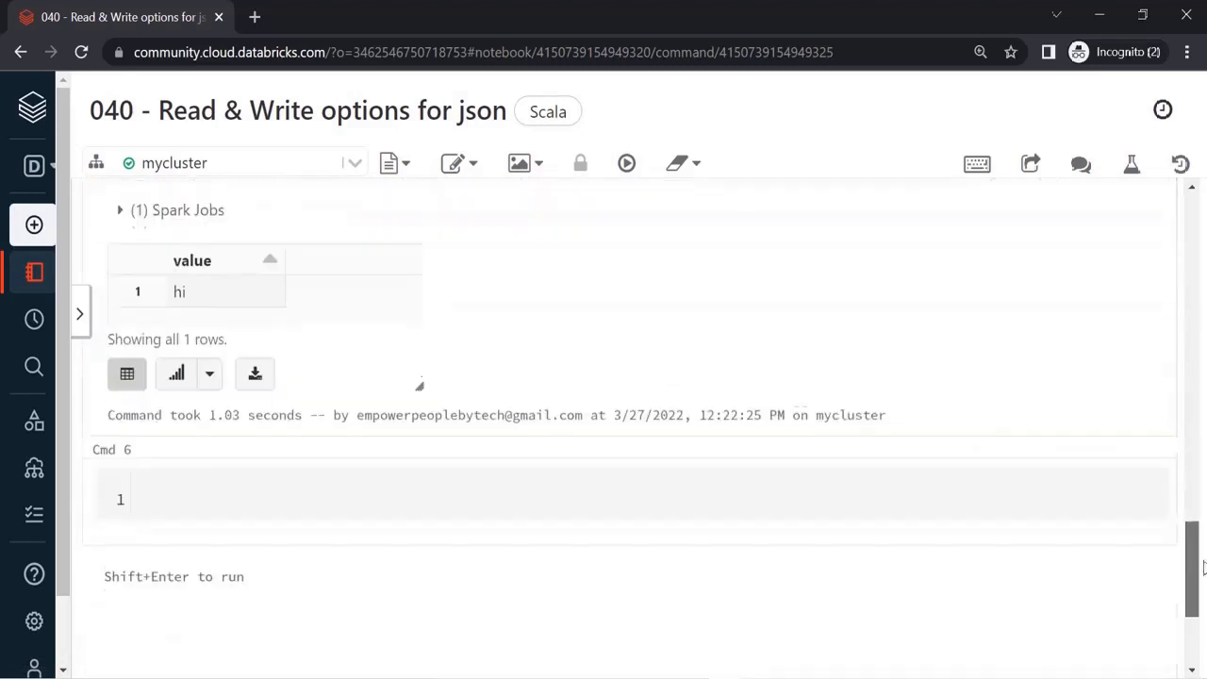
text(dbutils.fs.put("/FileStore/tables/emptest.txt","hi"))
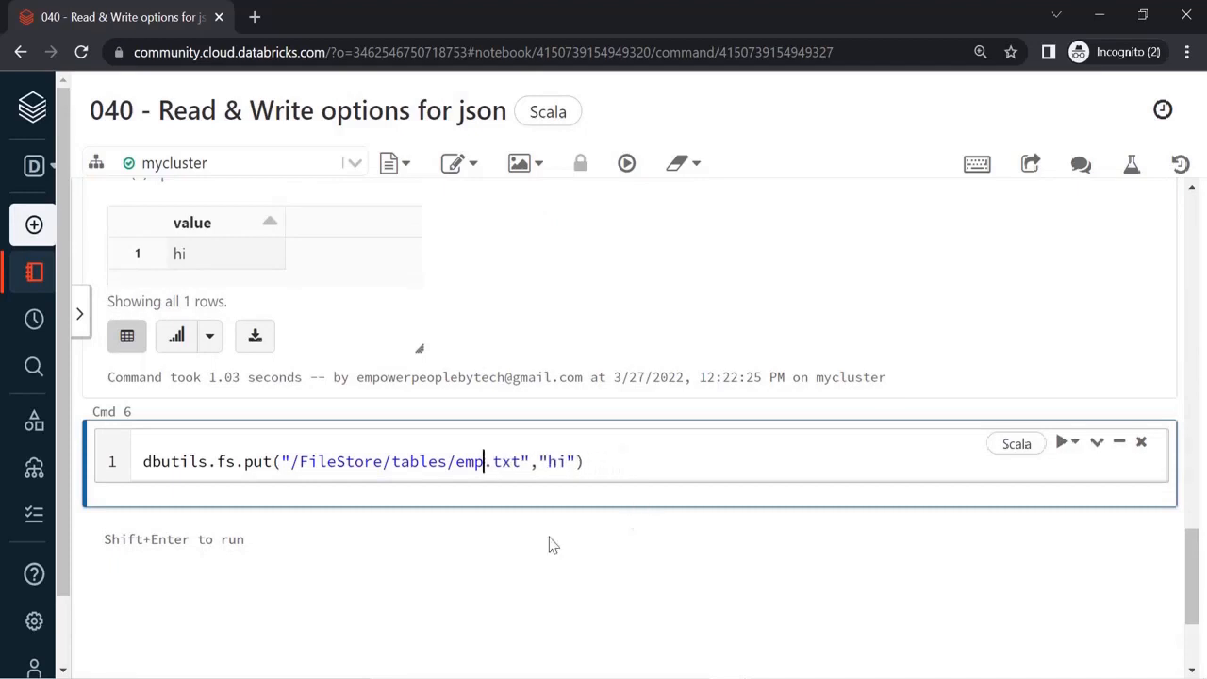
text(new)
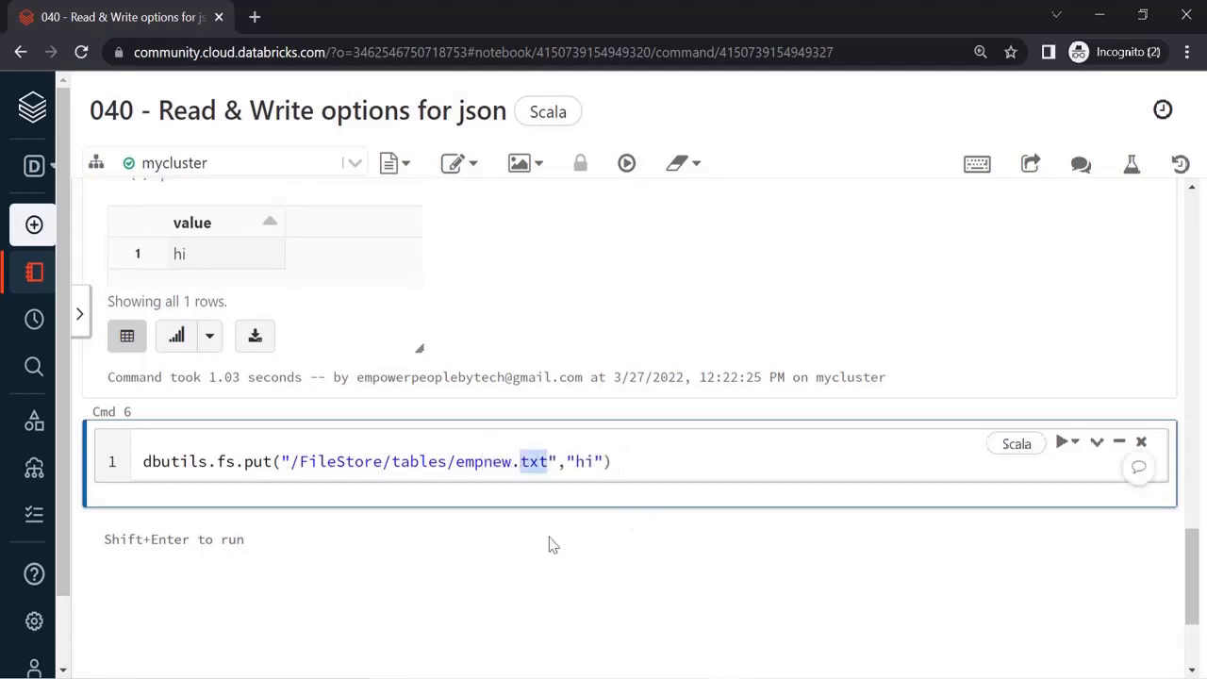
text(json)
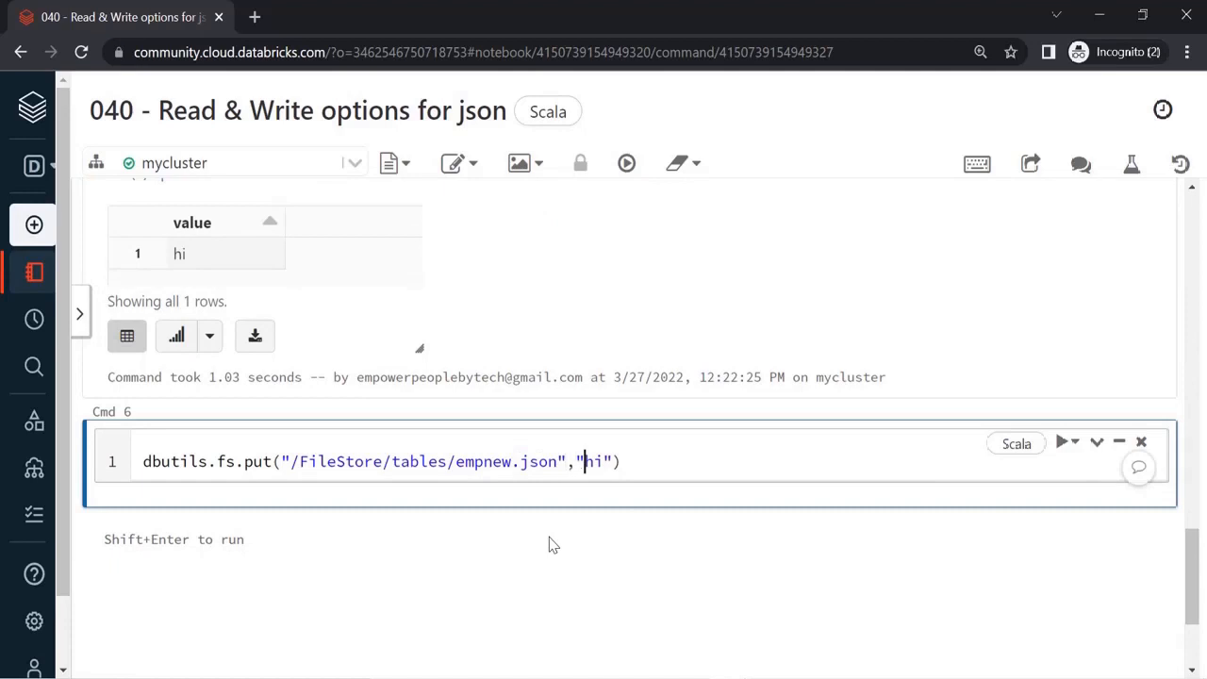
double_click(592, 461)
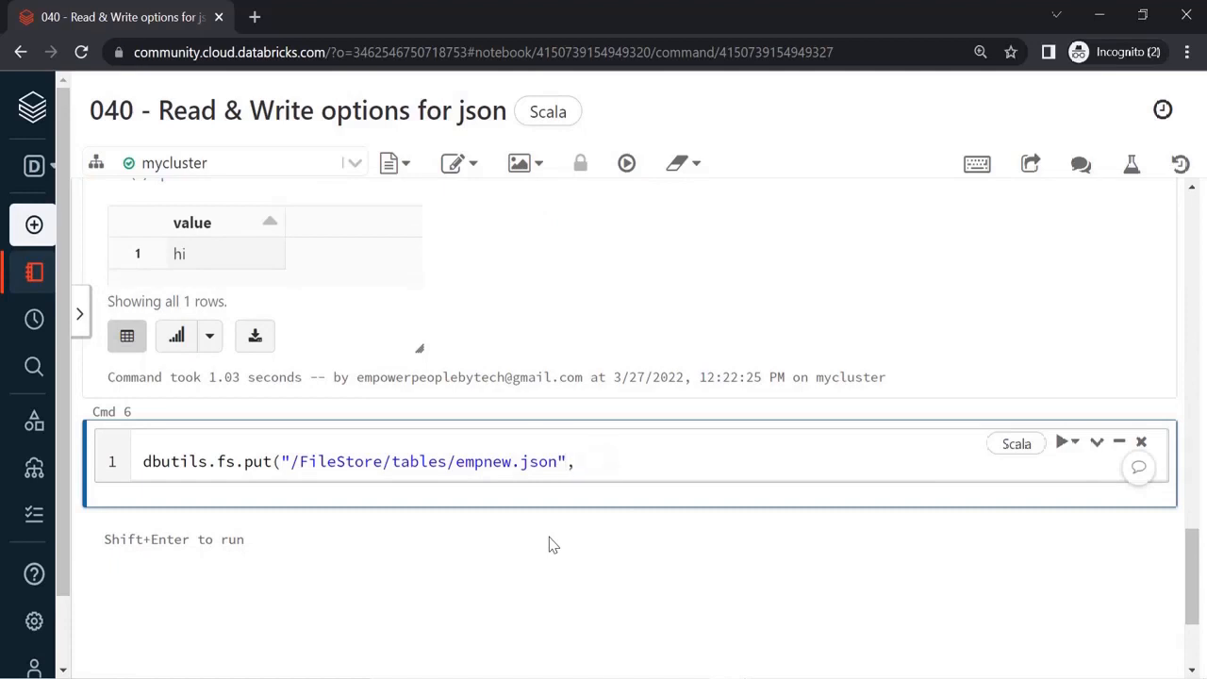
key(Enter)
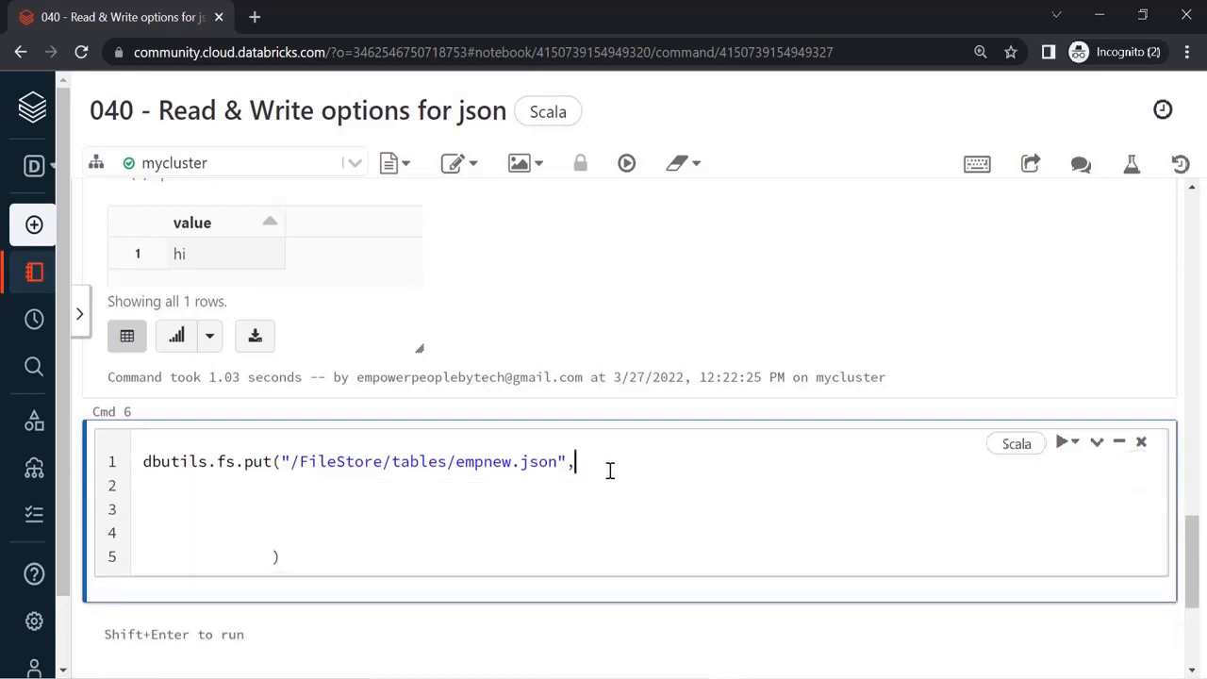
text("""""")
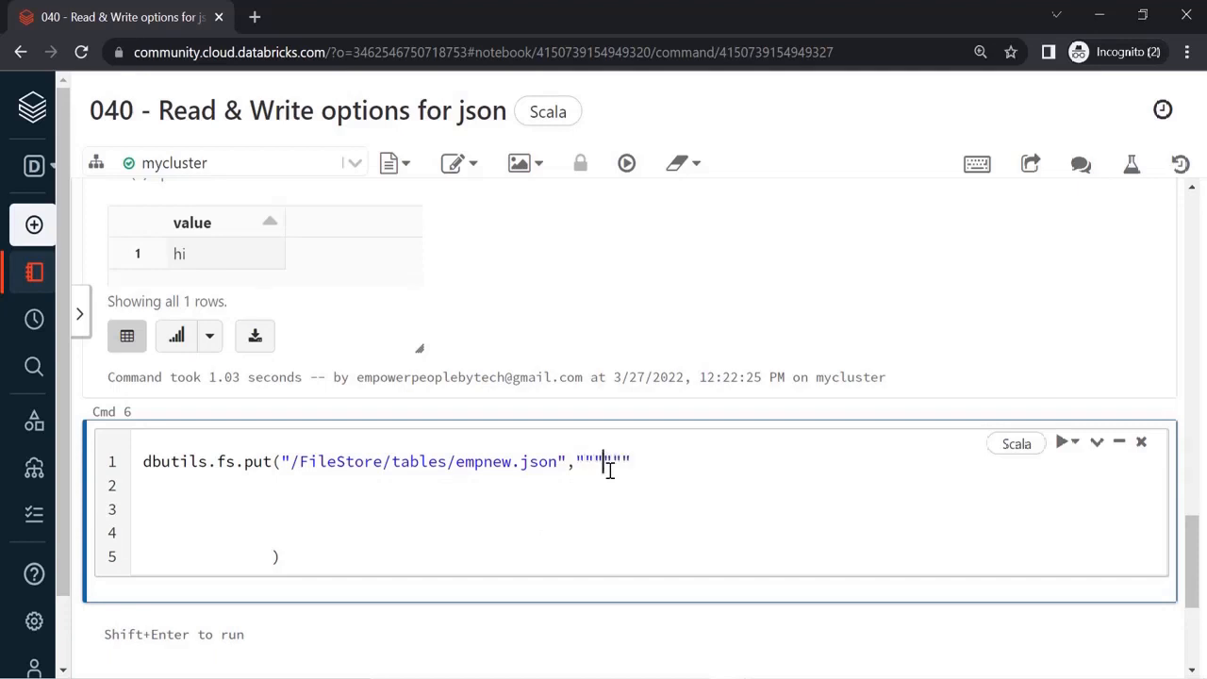
Start the JSON array with a first record holding "empid":1 and "empname":"JOHN"
text([)
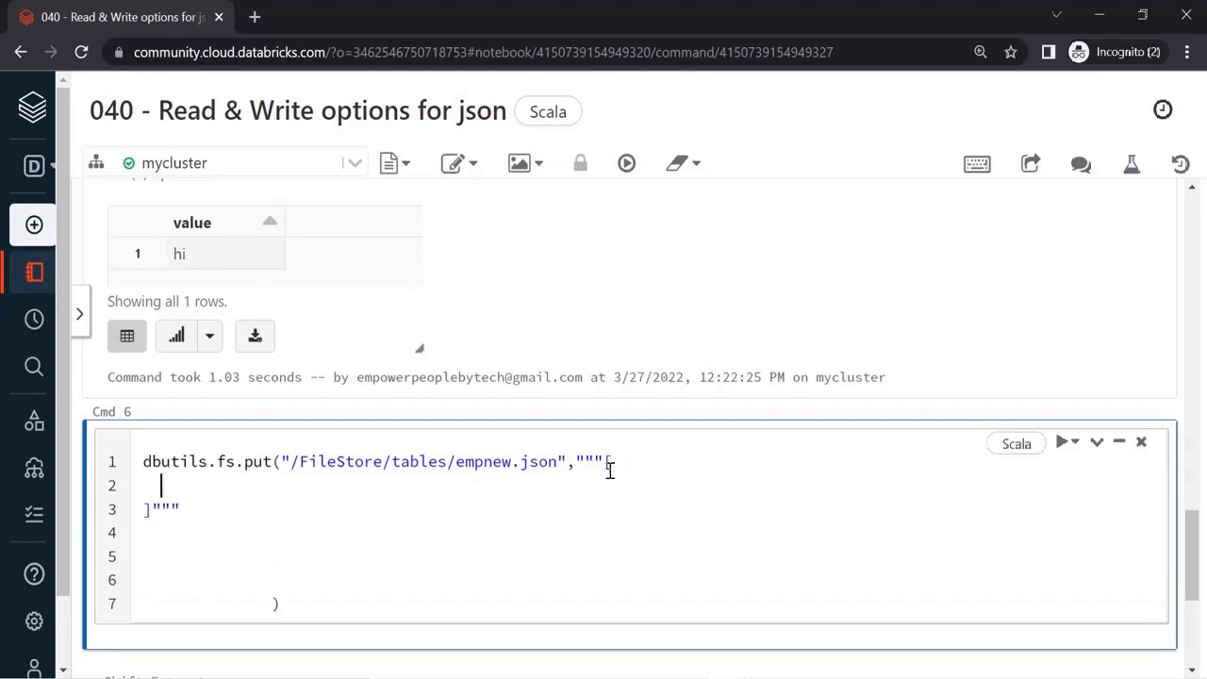
mouse_move(457, 555)
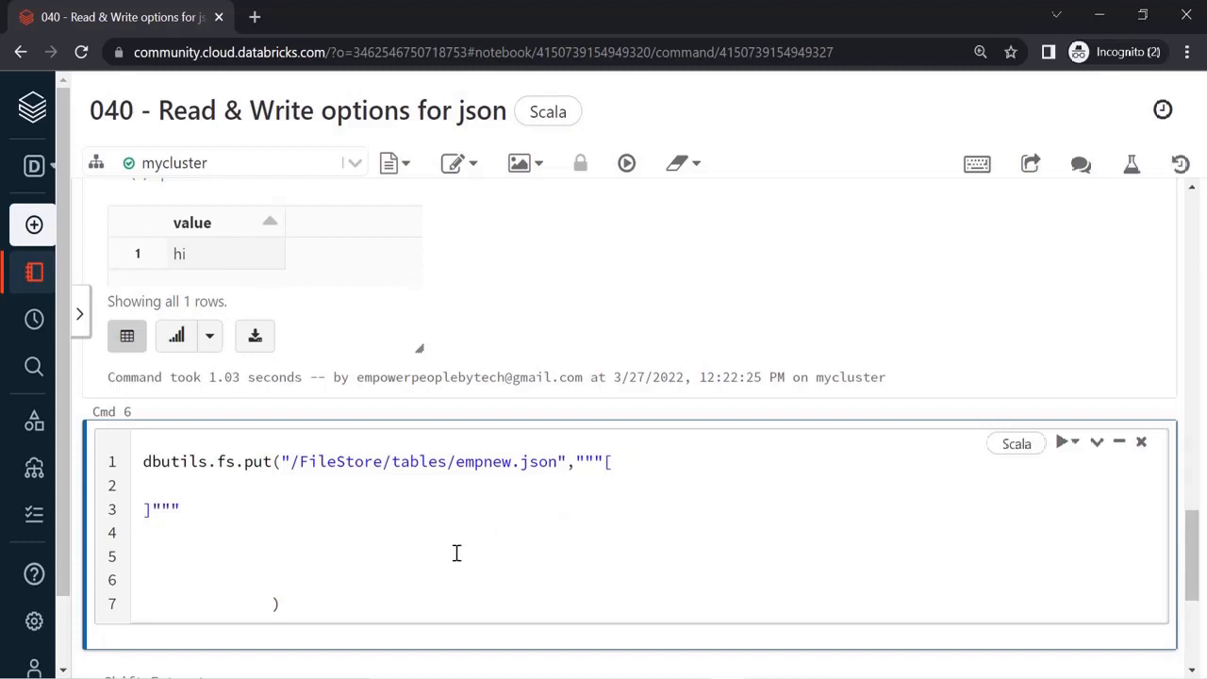
text({})
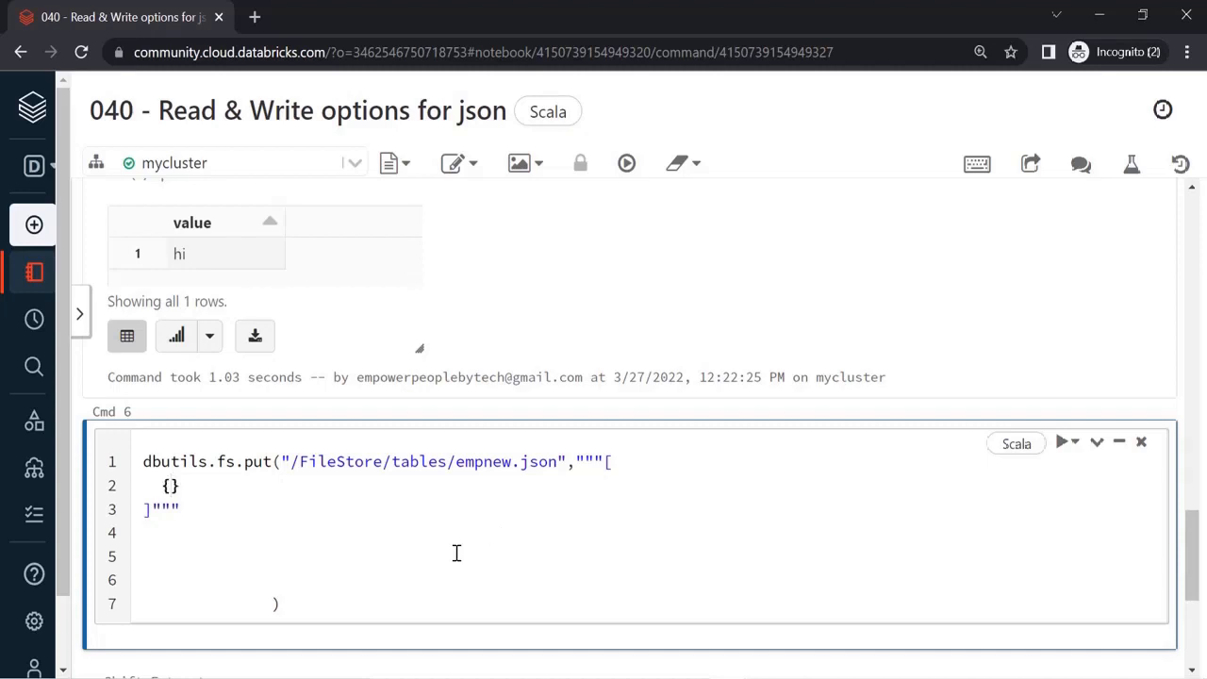
key(enter)
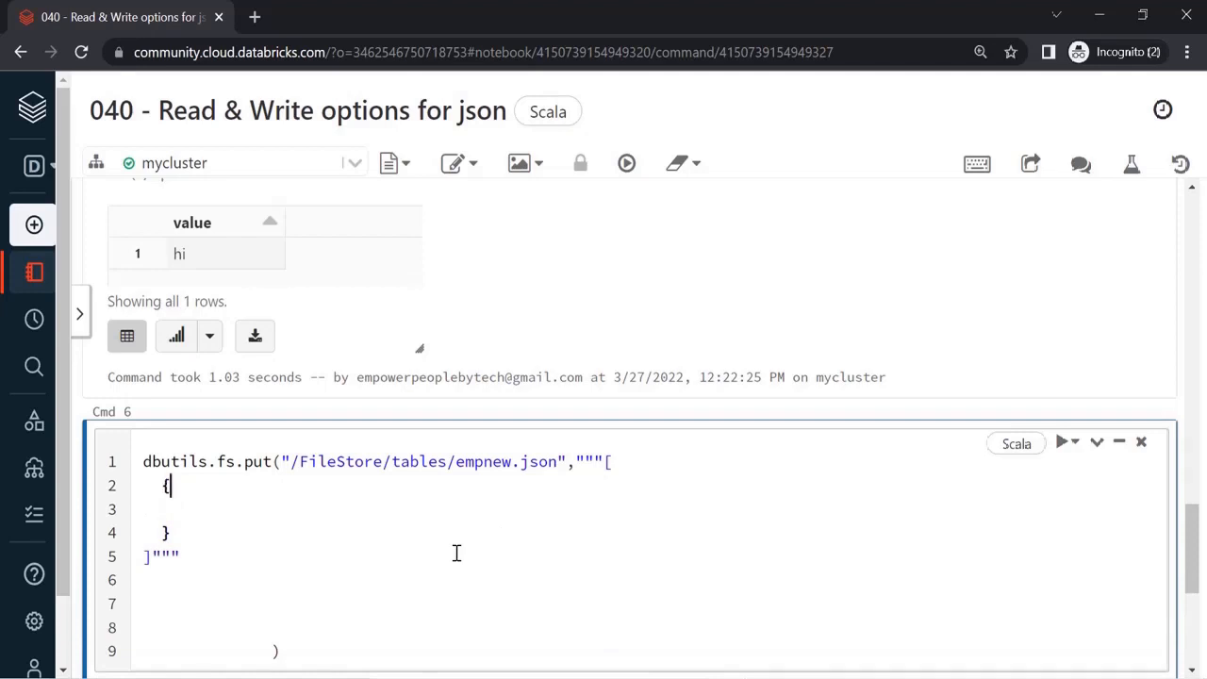
text("empud")
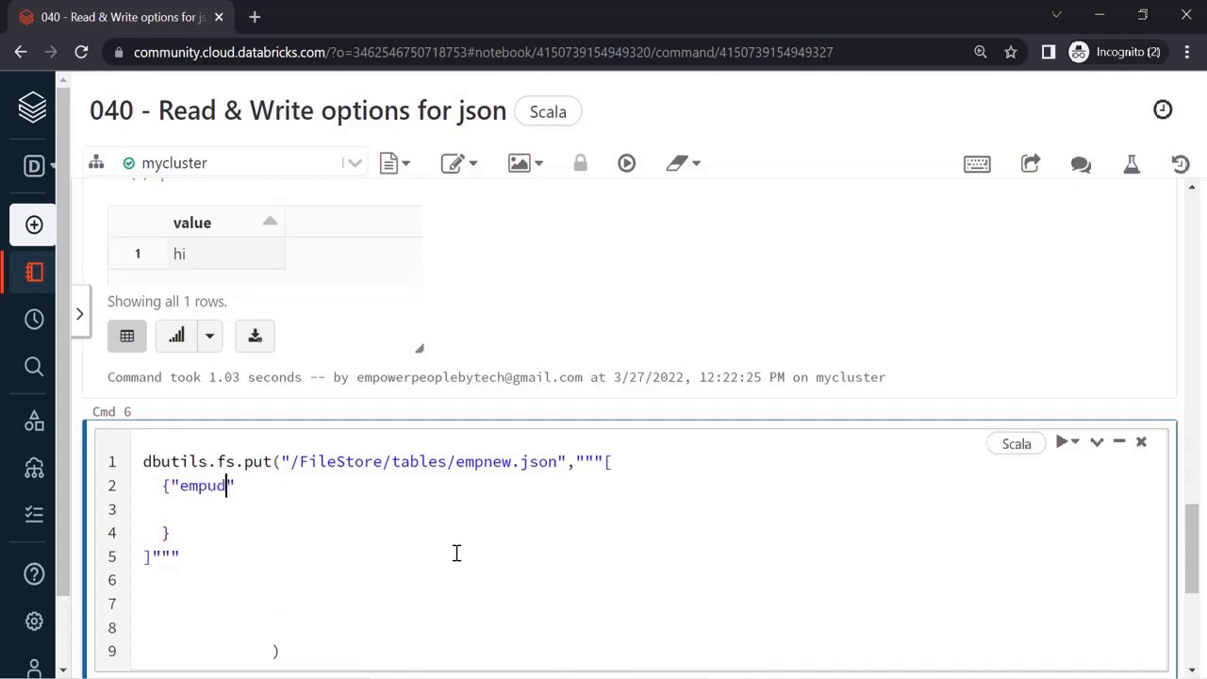
text(id":)
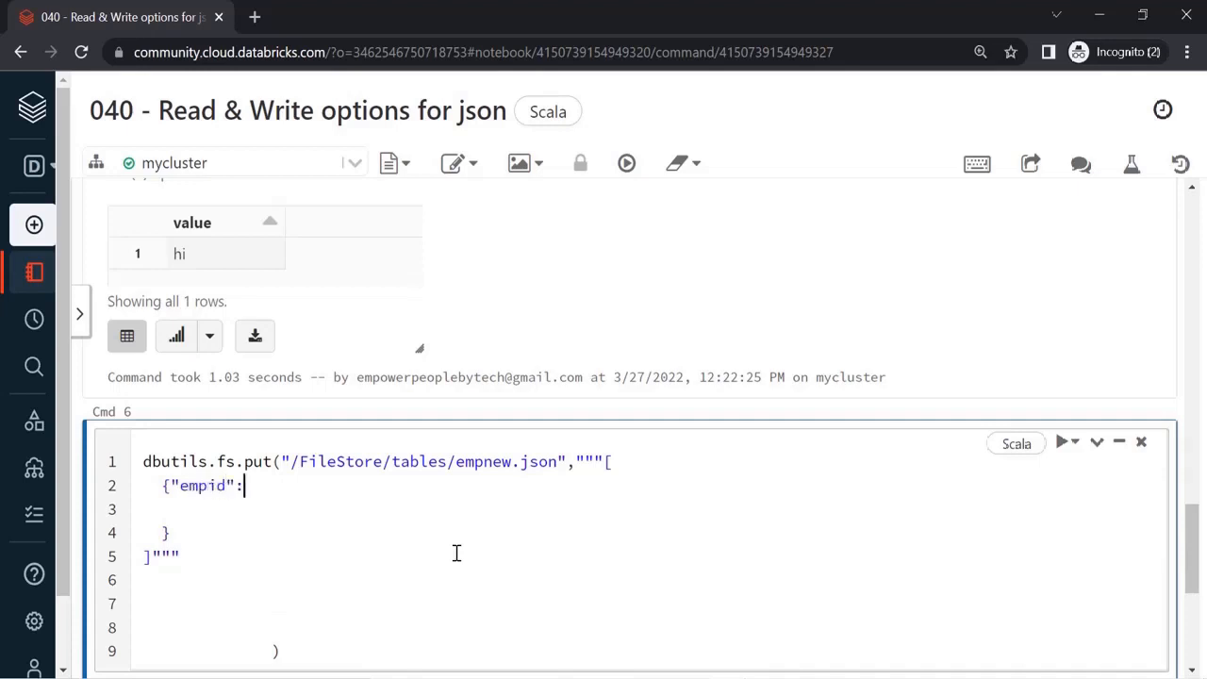
text(1,)
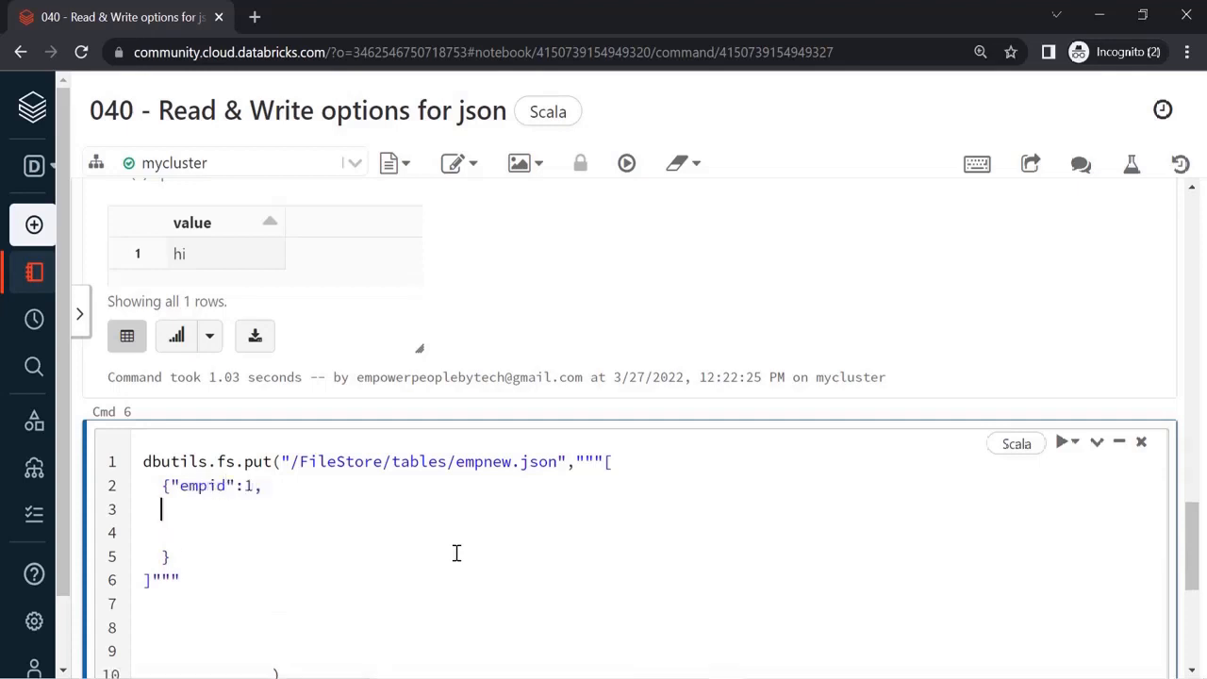
text("")
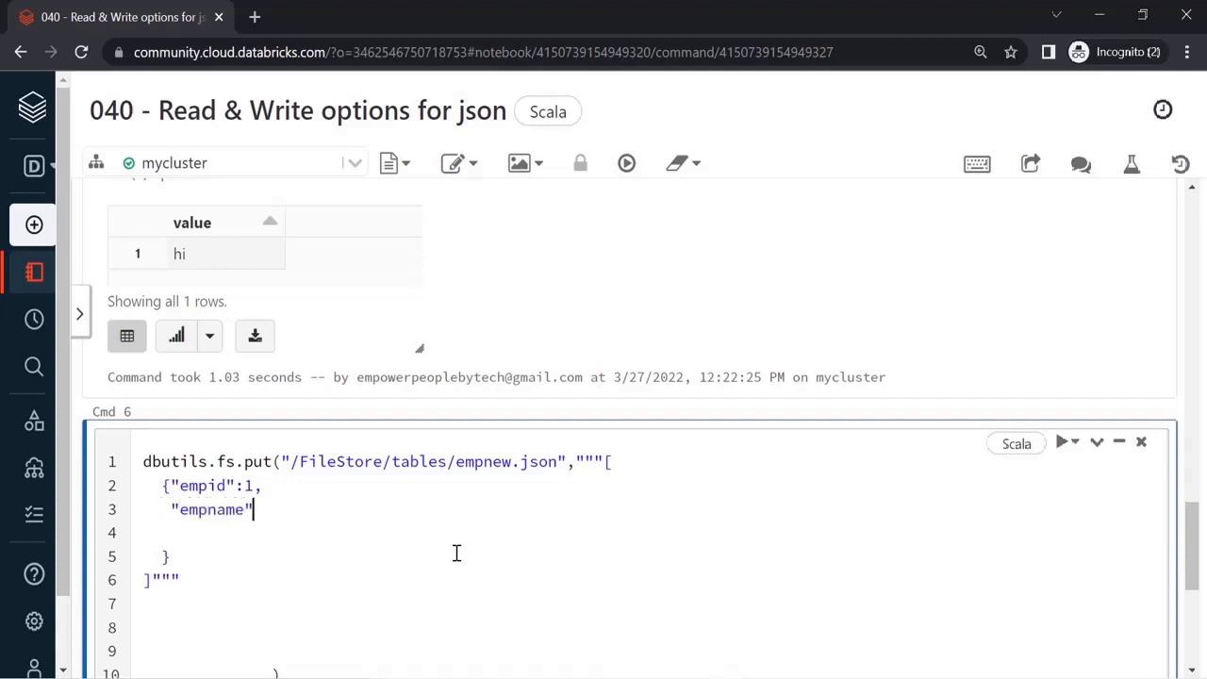
text(:"")
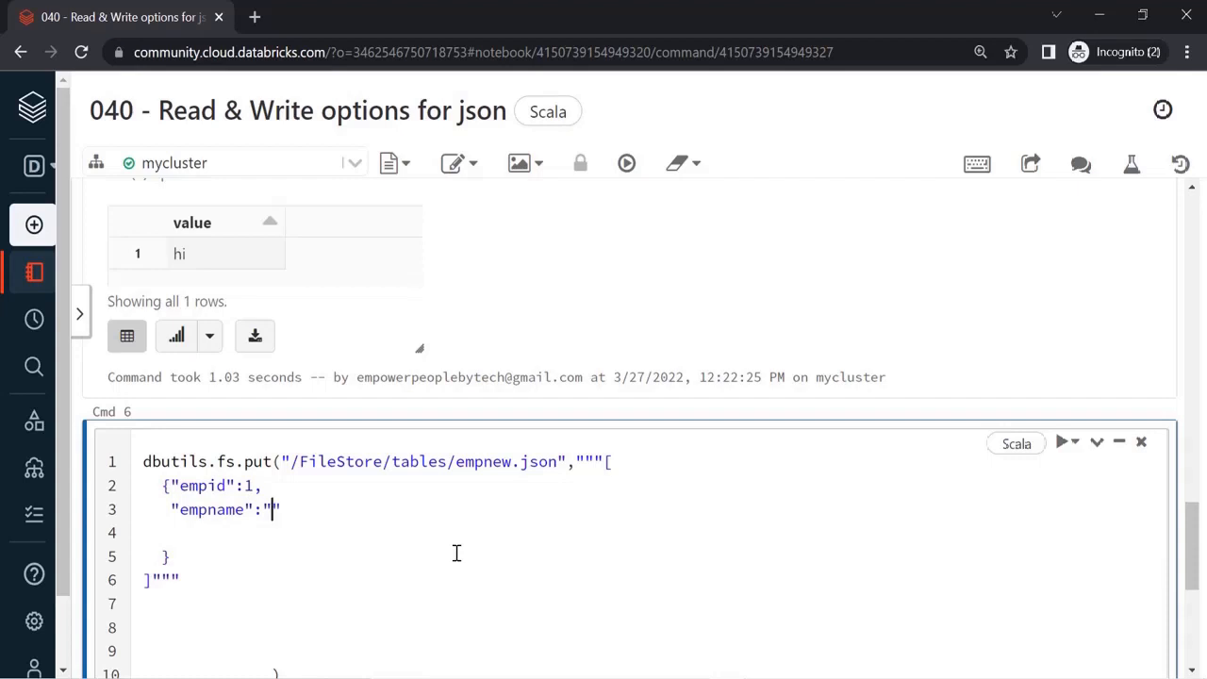
text(JOHN)
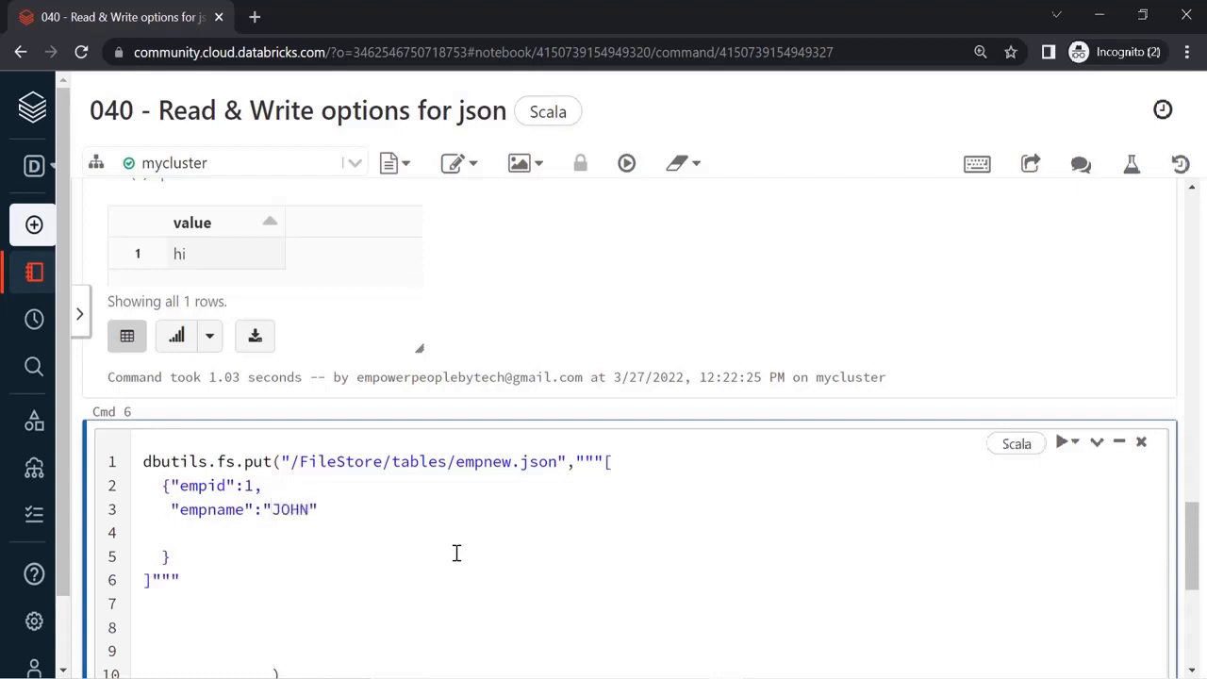
Add the "salary":10000 field to the first record
double_click(292, 510)
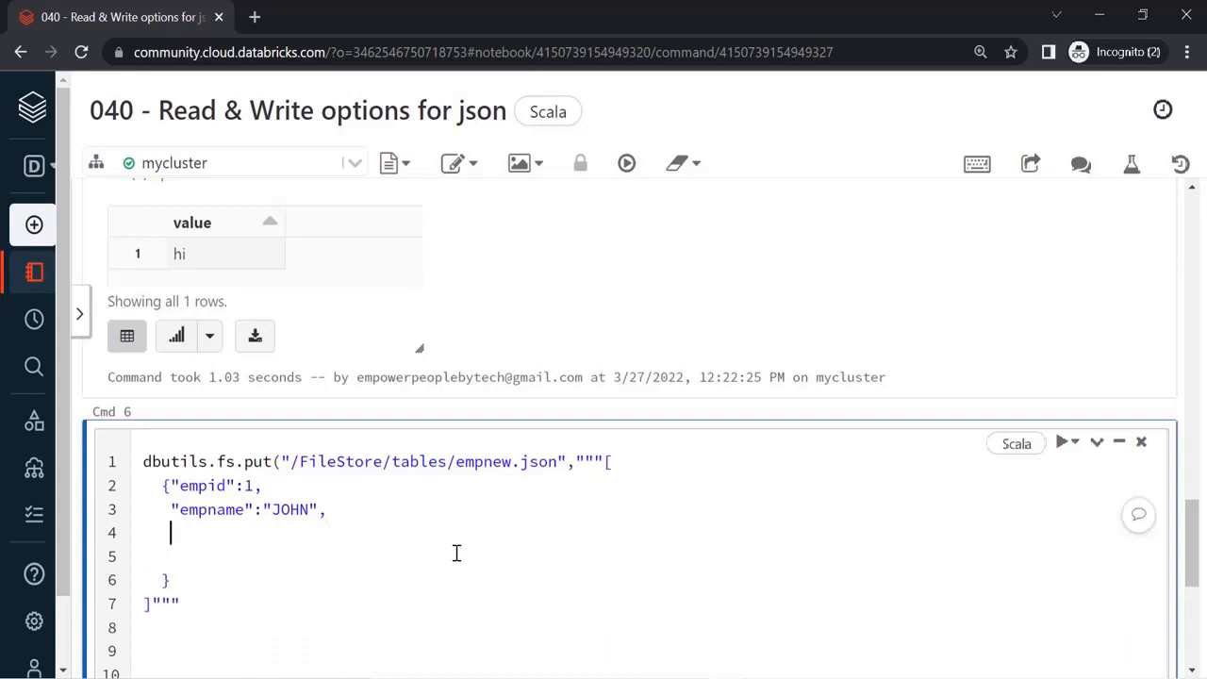
text("SAL")
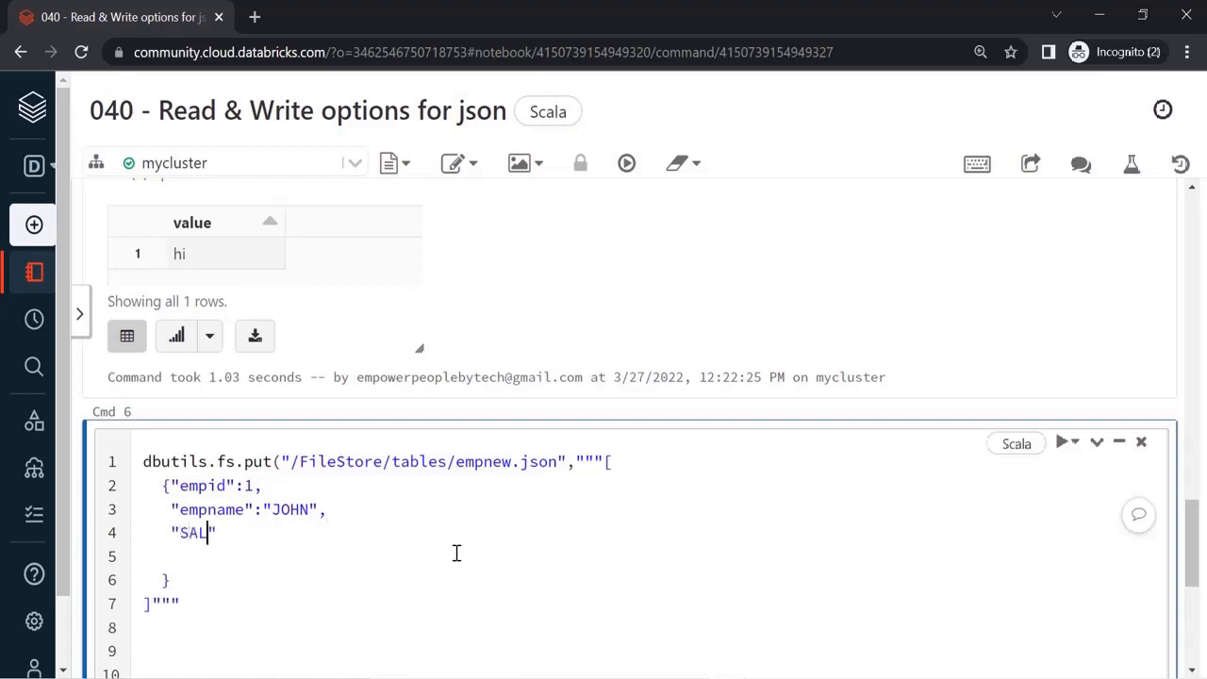
key(Backspace)
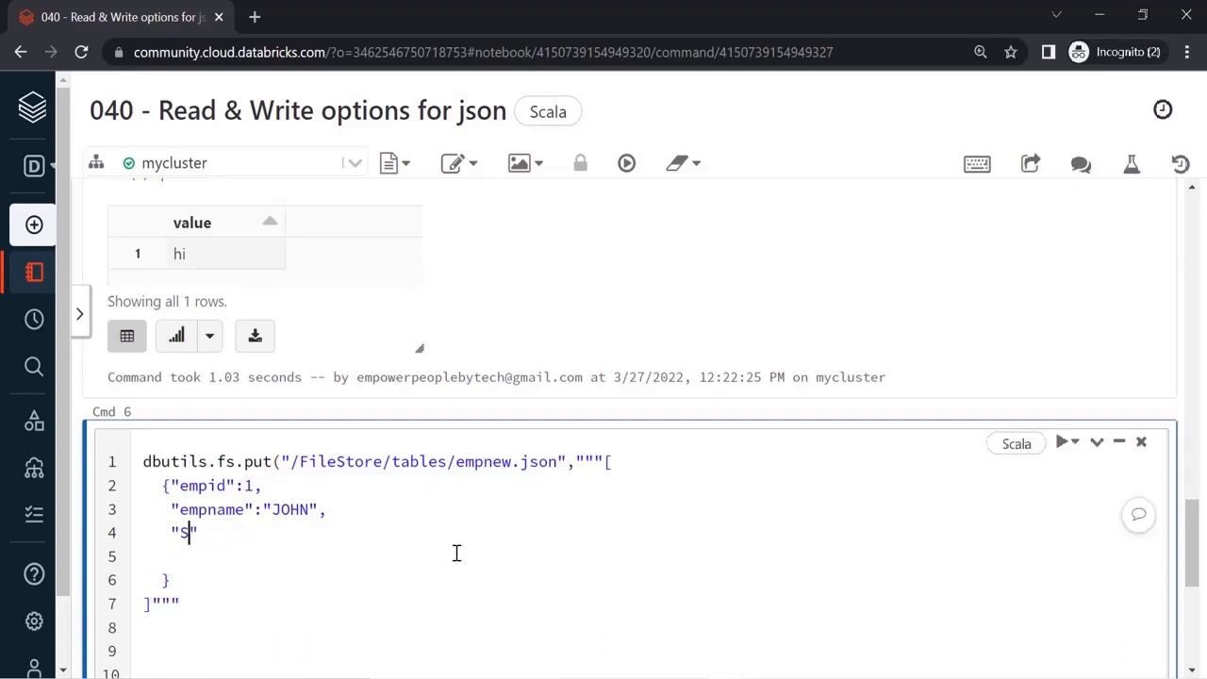
text(alary")
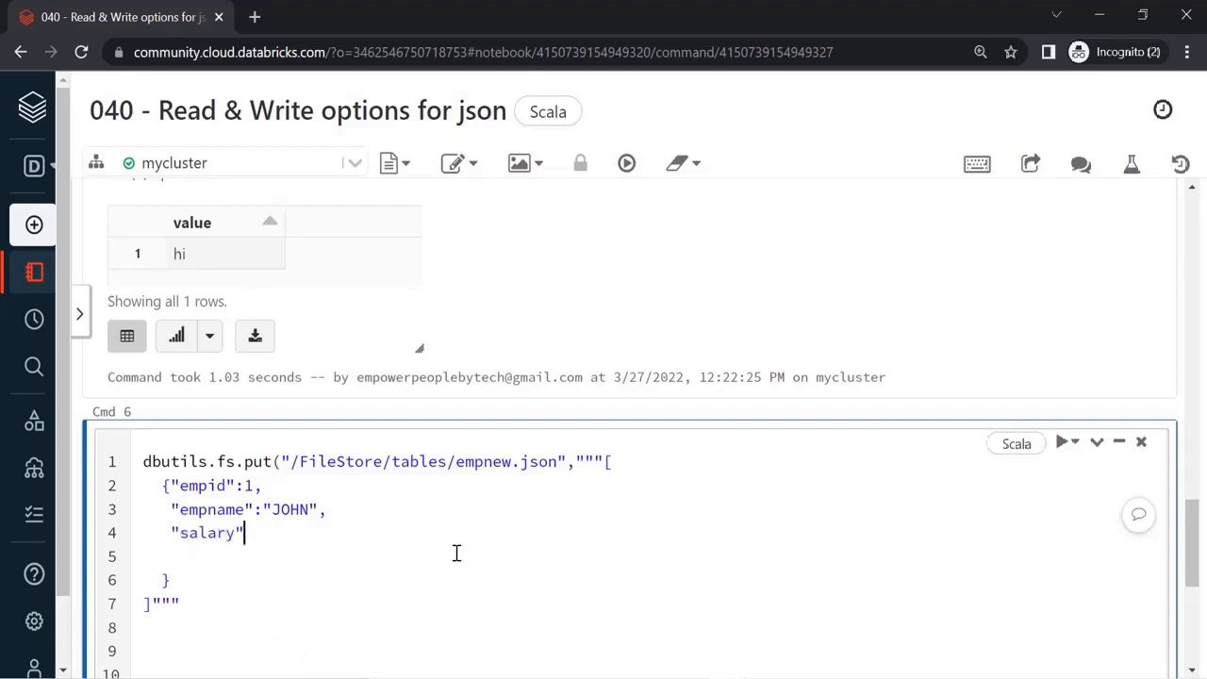
text(:10000)
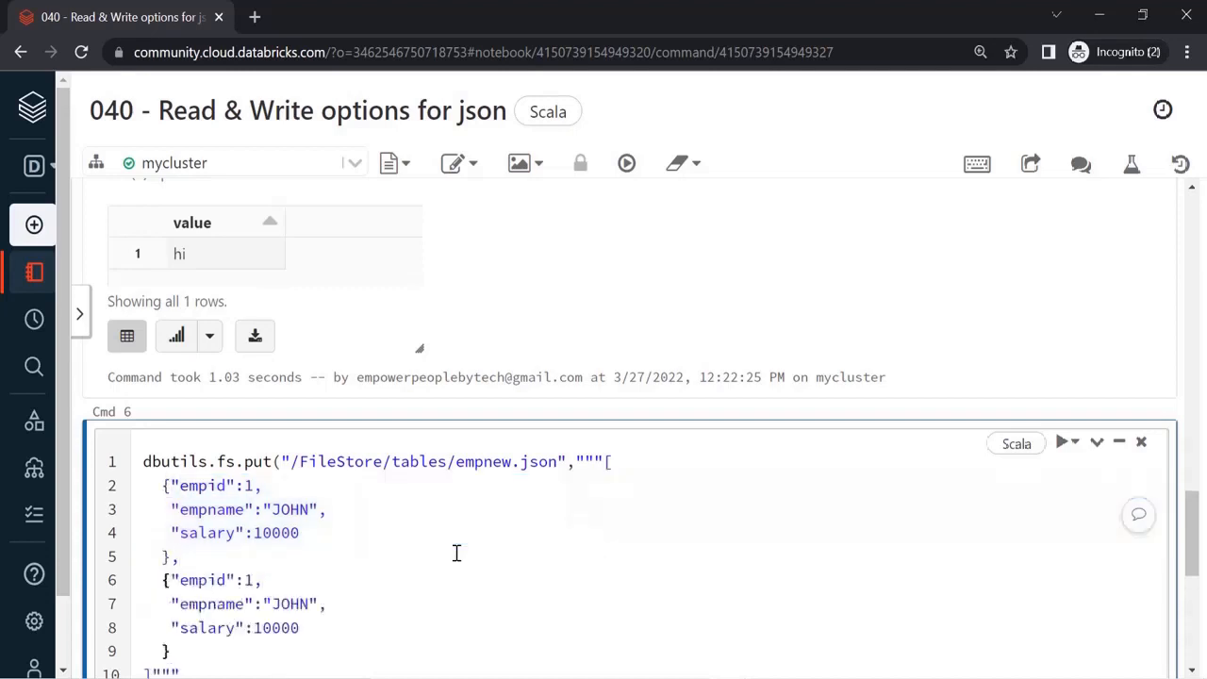
Edit the pasted second record to empid 2 and empname AMAN
click(179, 581)
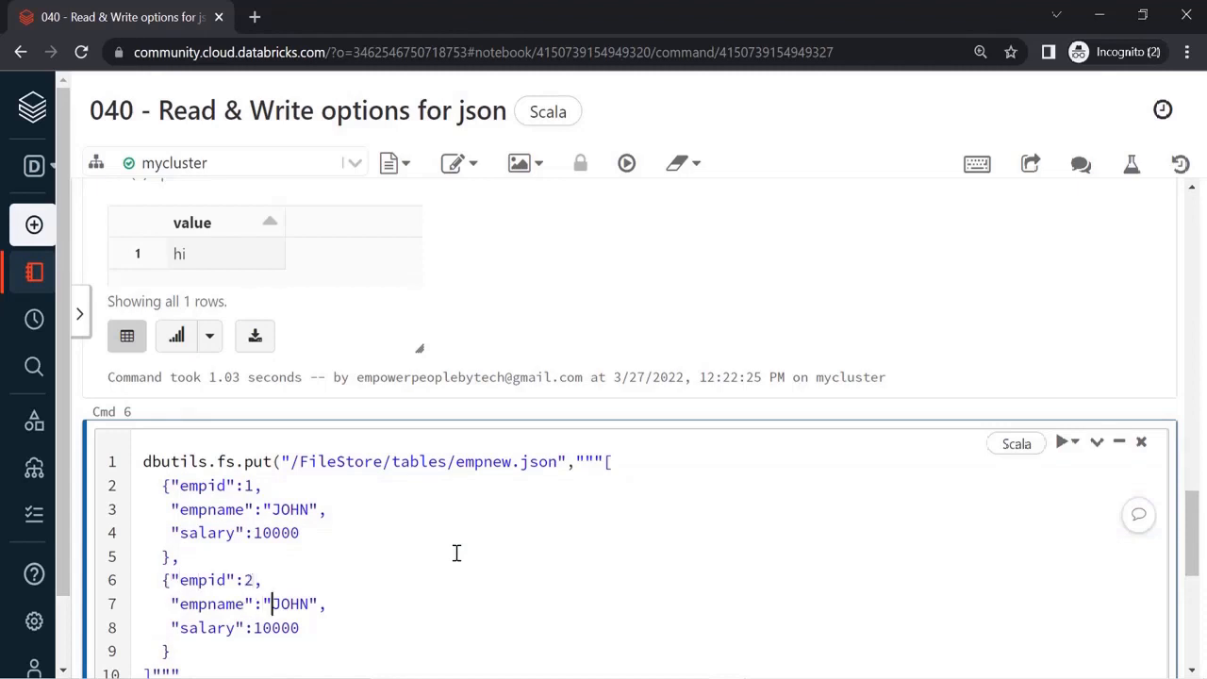
double_click(290, 603)
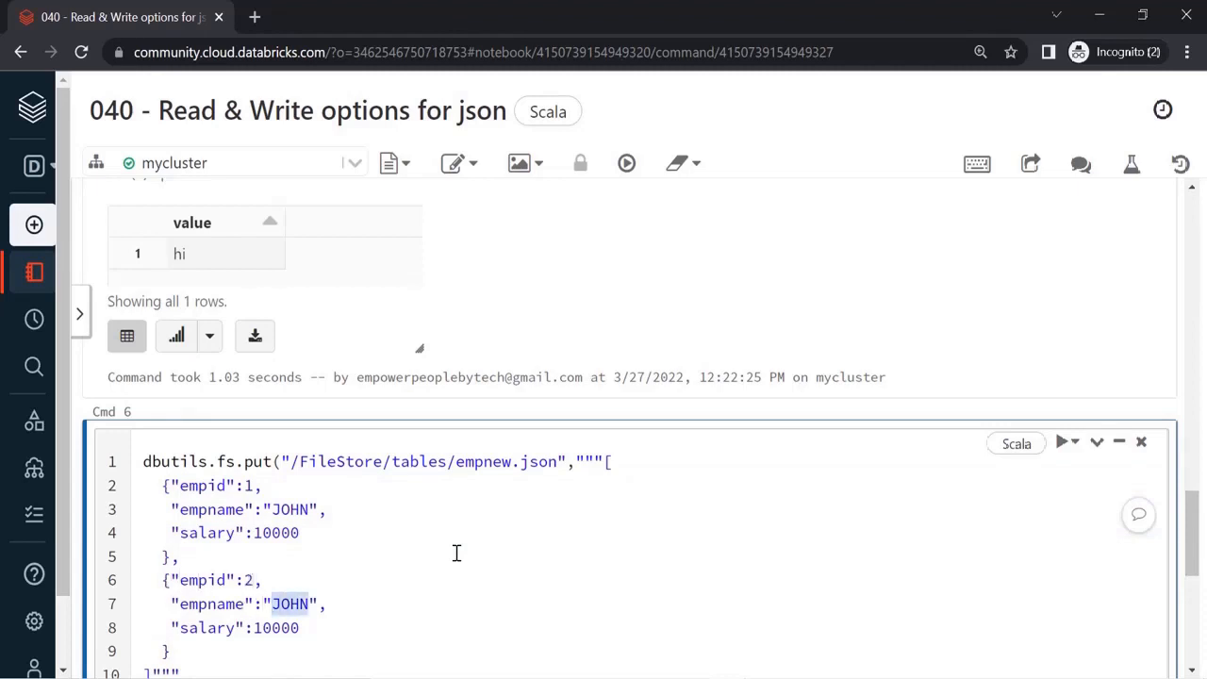
text(AMAN)
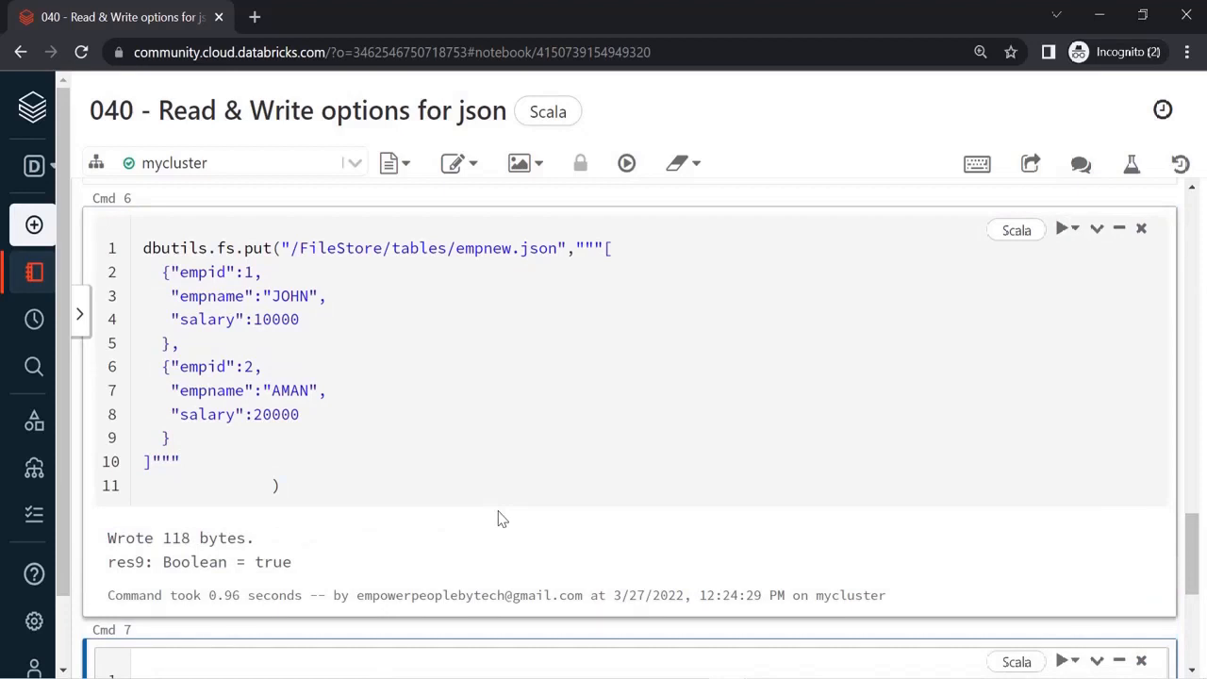
mouse_move(1098, 551)
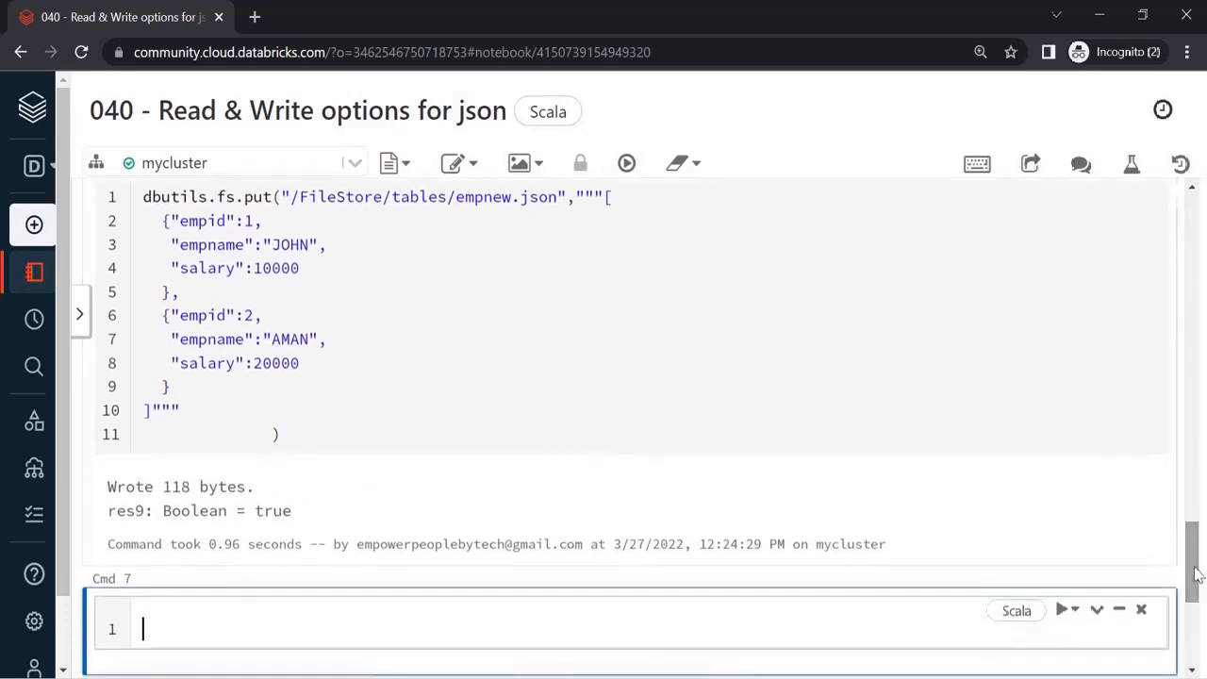
Define val dfjsonnew as spark.read.format("json") in Cmd 7
text(val)
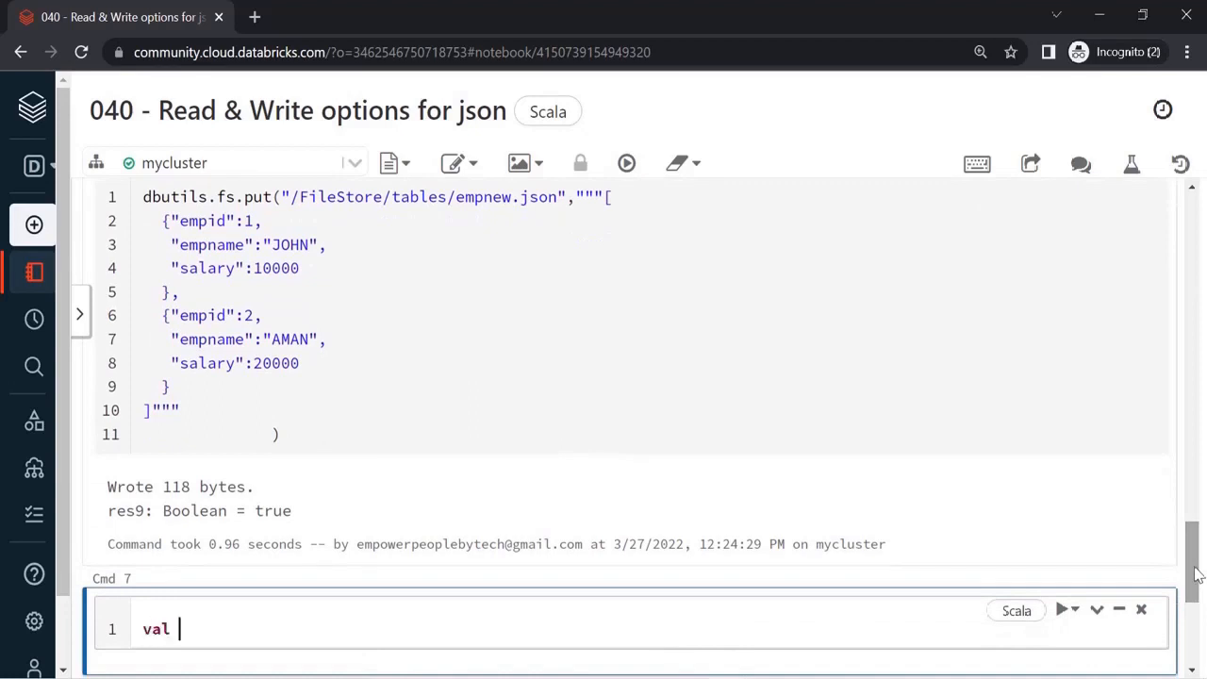
text(df)
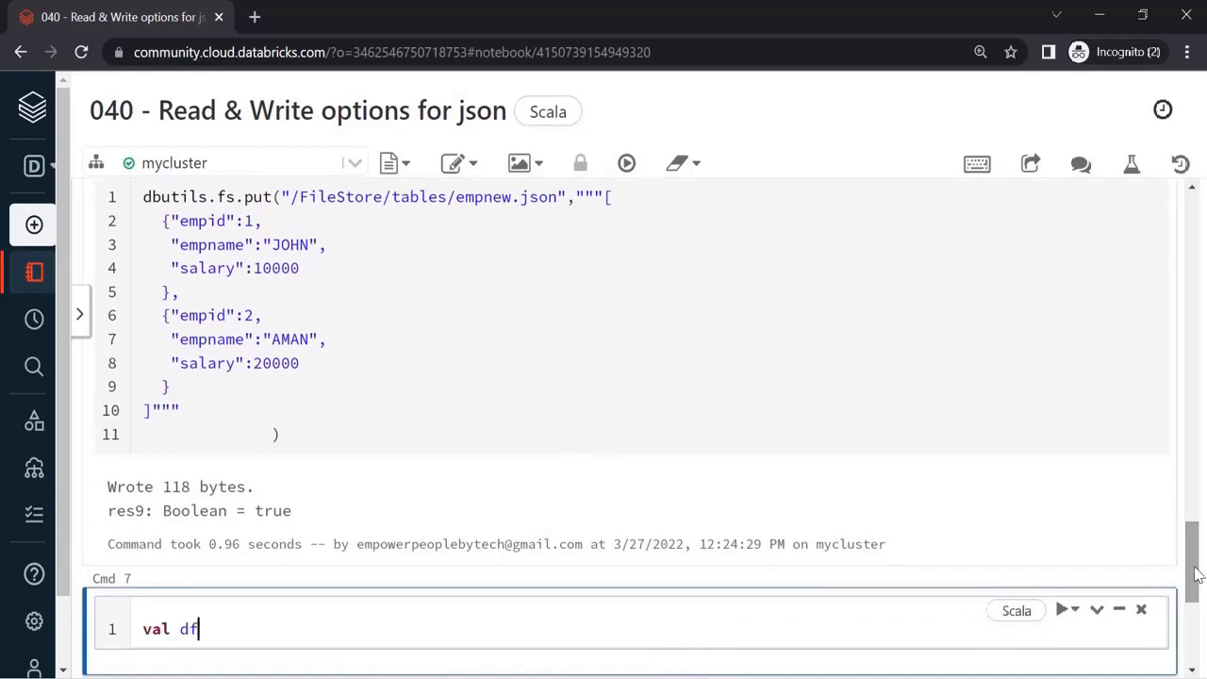
text(jsonnew)
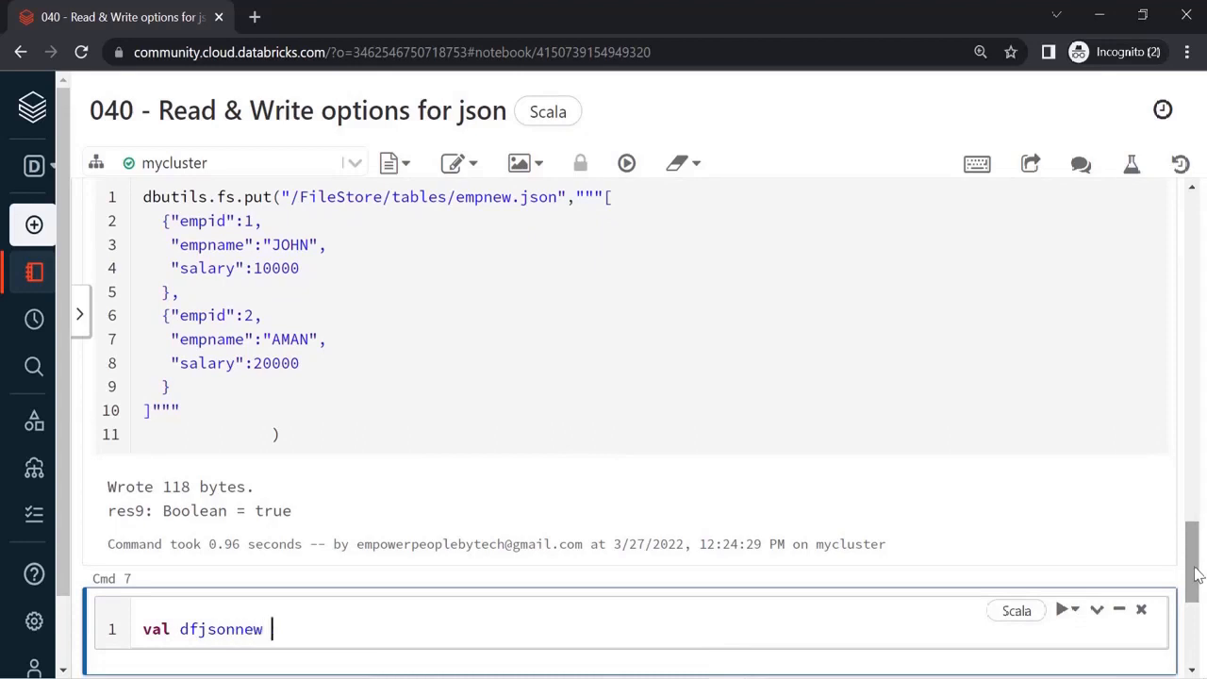
text(= sp)
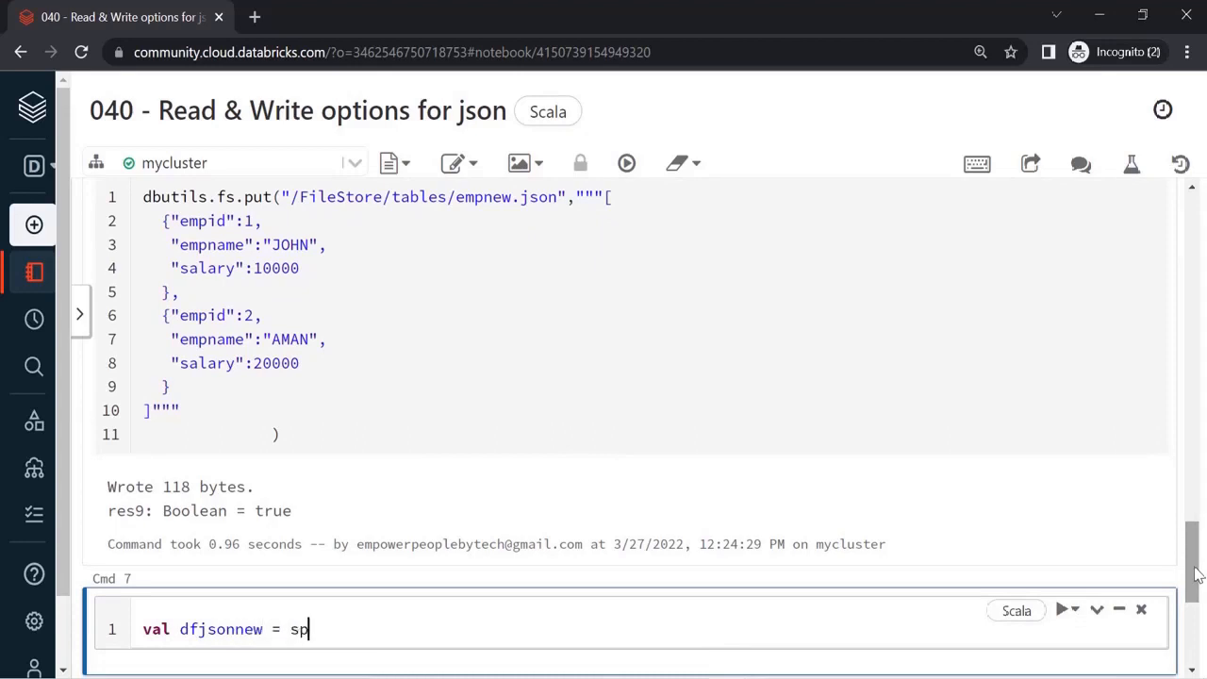
text(ark.read.forma)
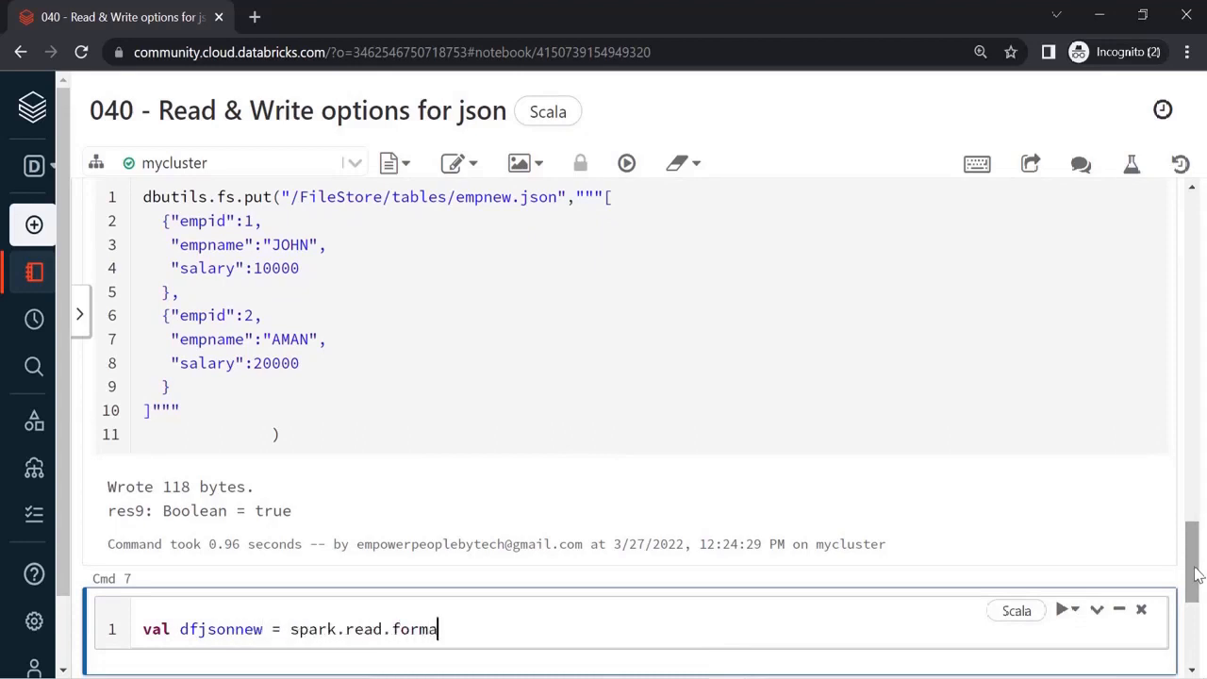
text(t("json"))
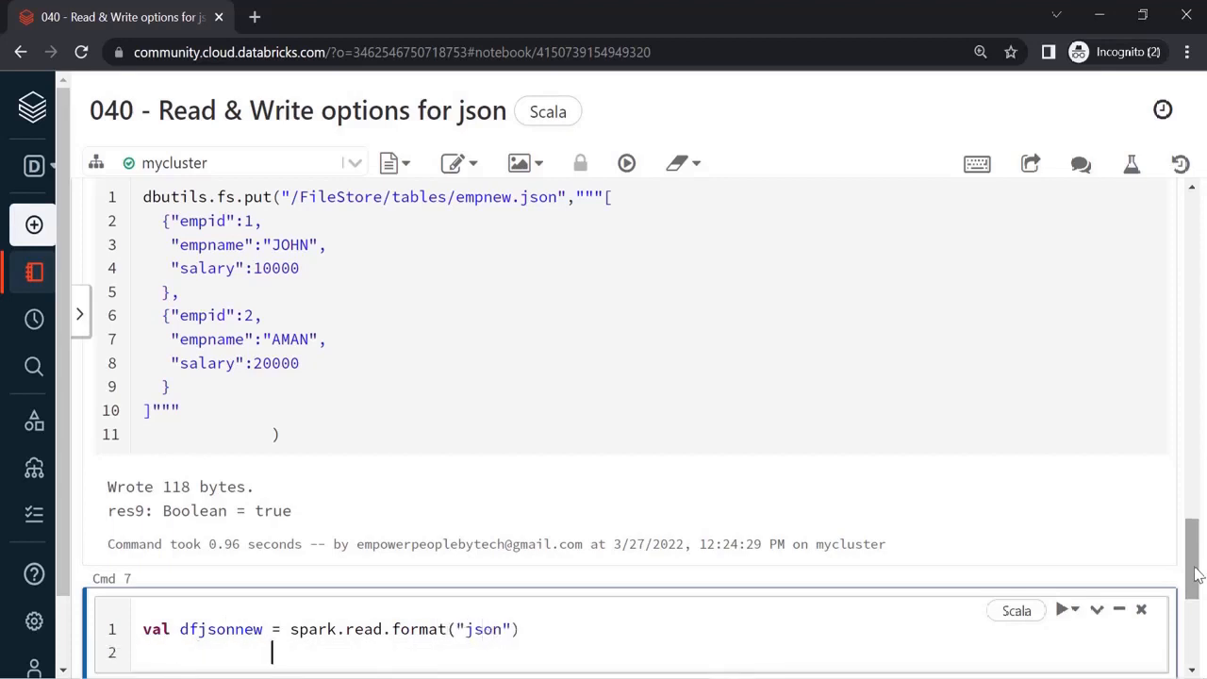
Add the path option /FileStore/tables/empnew.json, load it, and display the DataFrame
text(.opt)
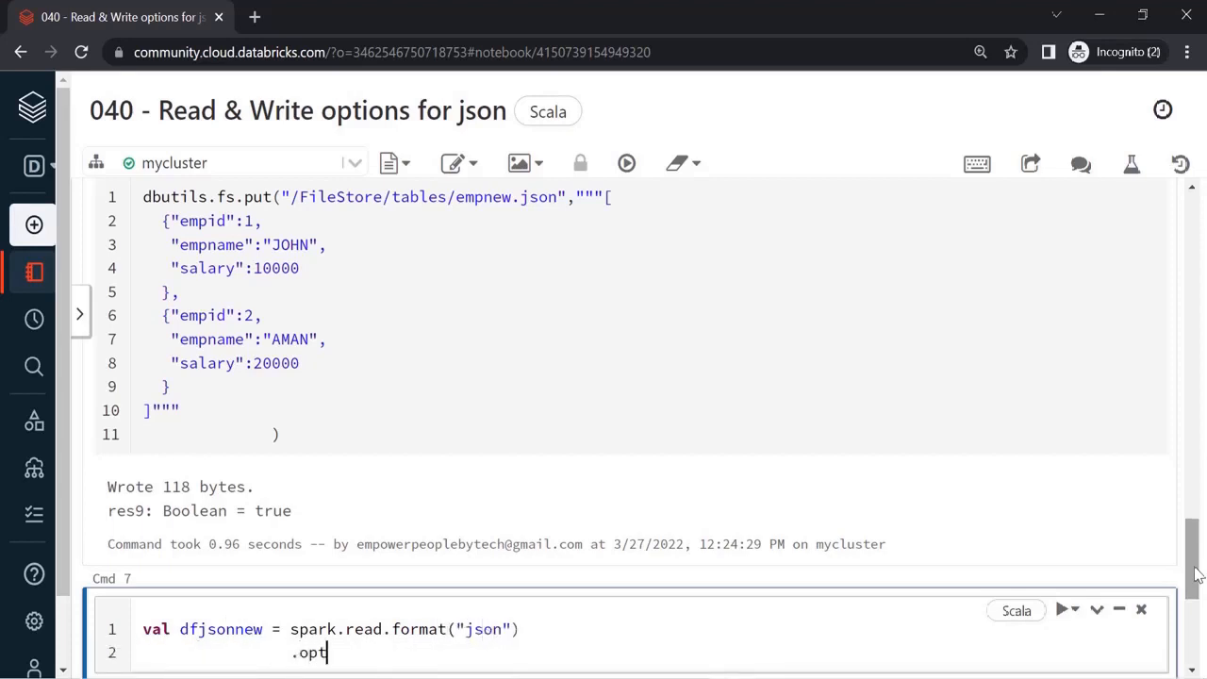
text(ion("pat"))
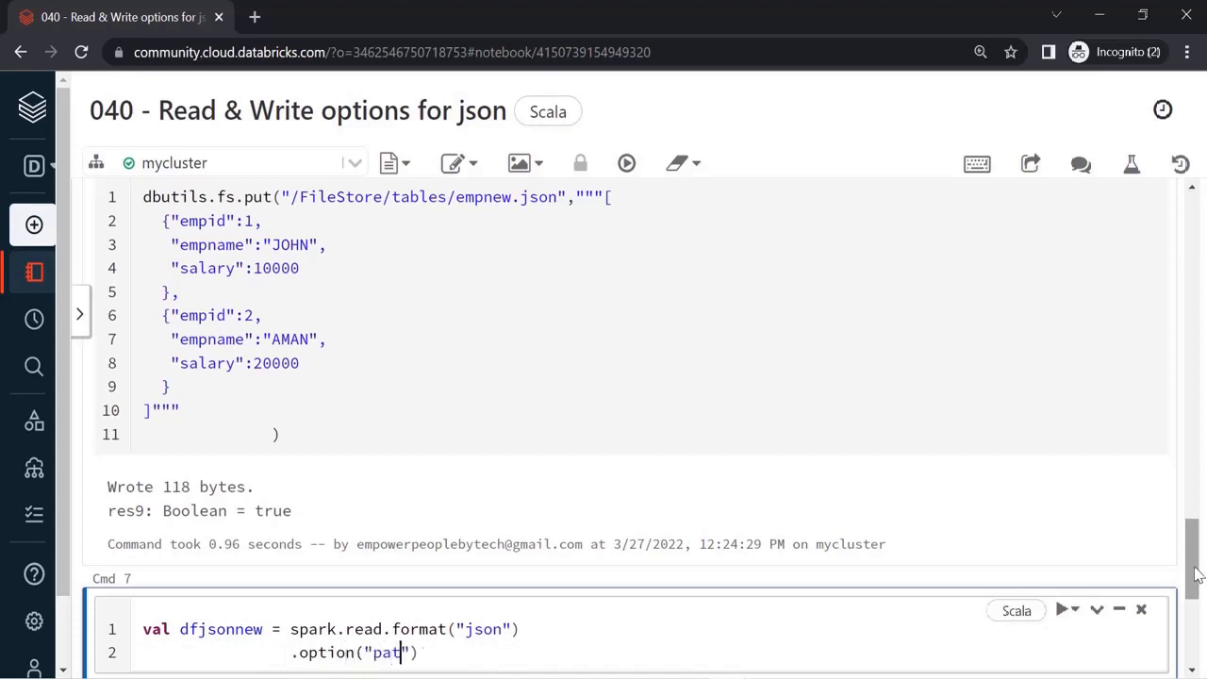
text(h",")
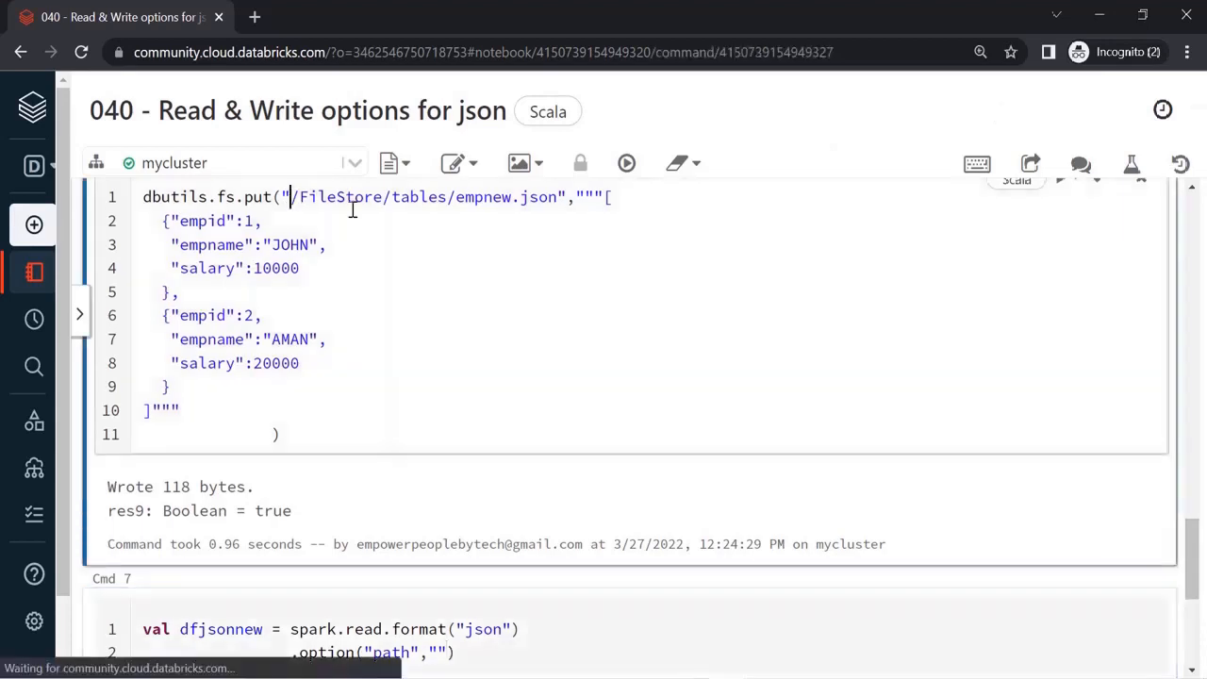
drag(293, 196, 558, 196)
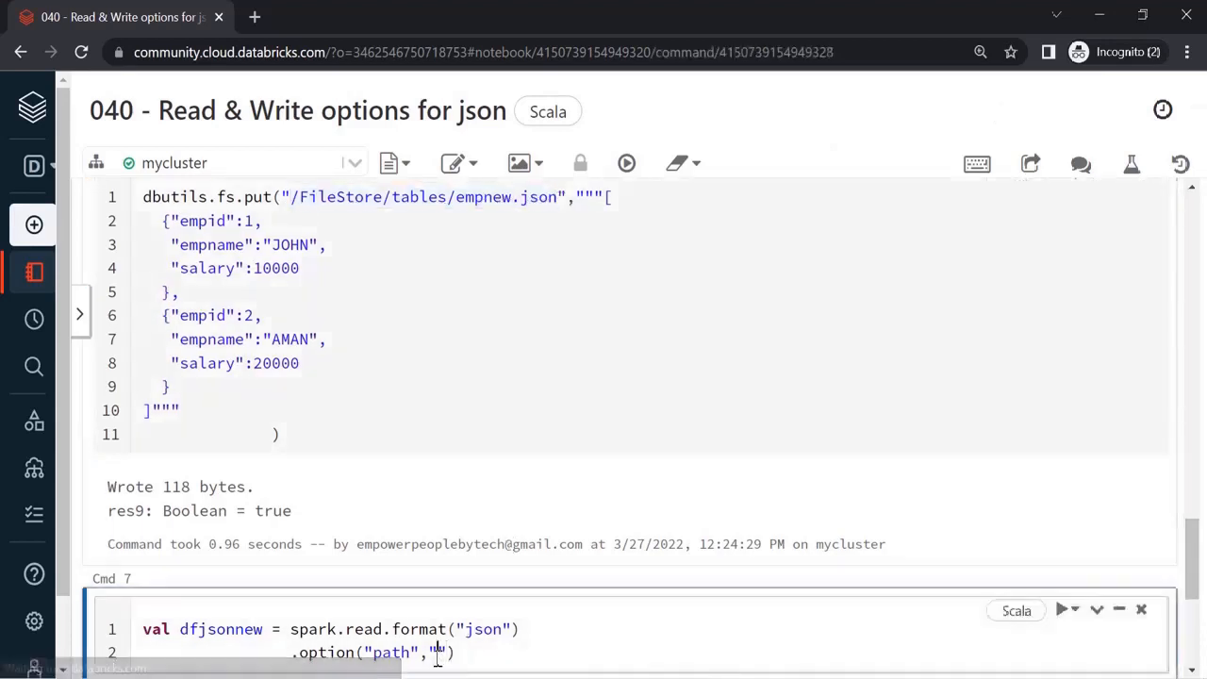
text("/FileStore/tables/empnew.json")
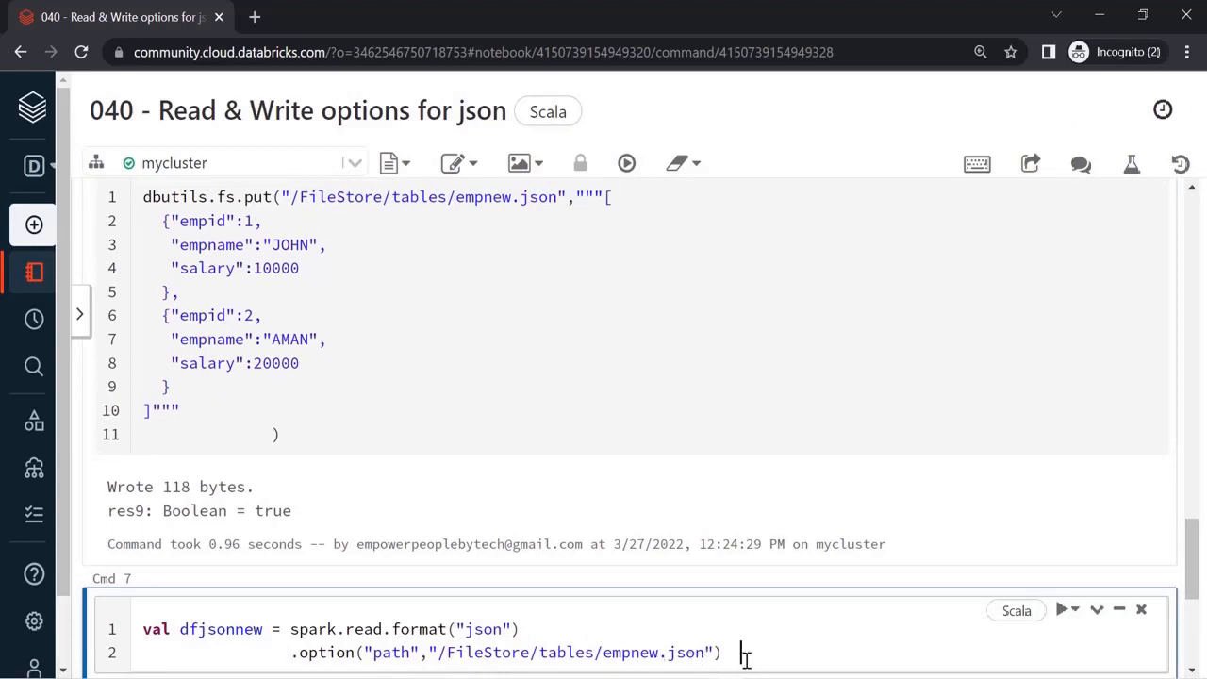
text(.load)
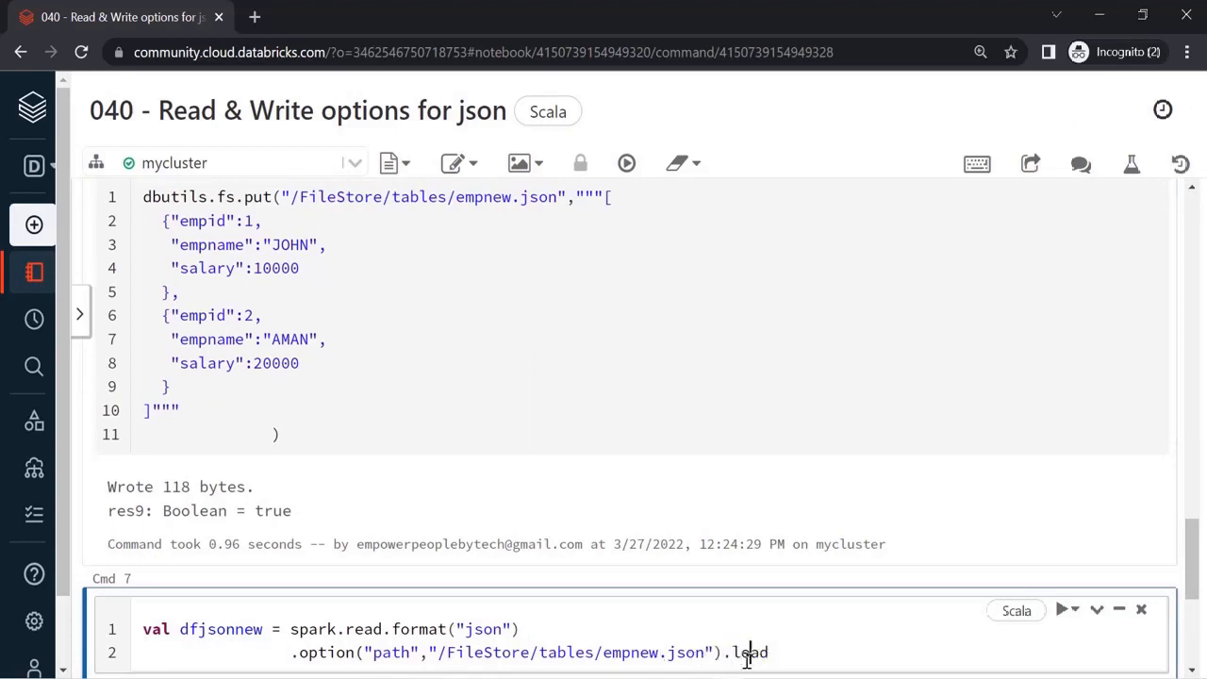
text(displa)
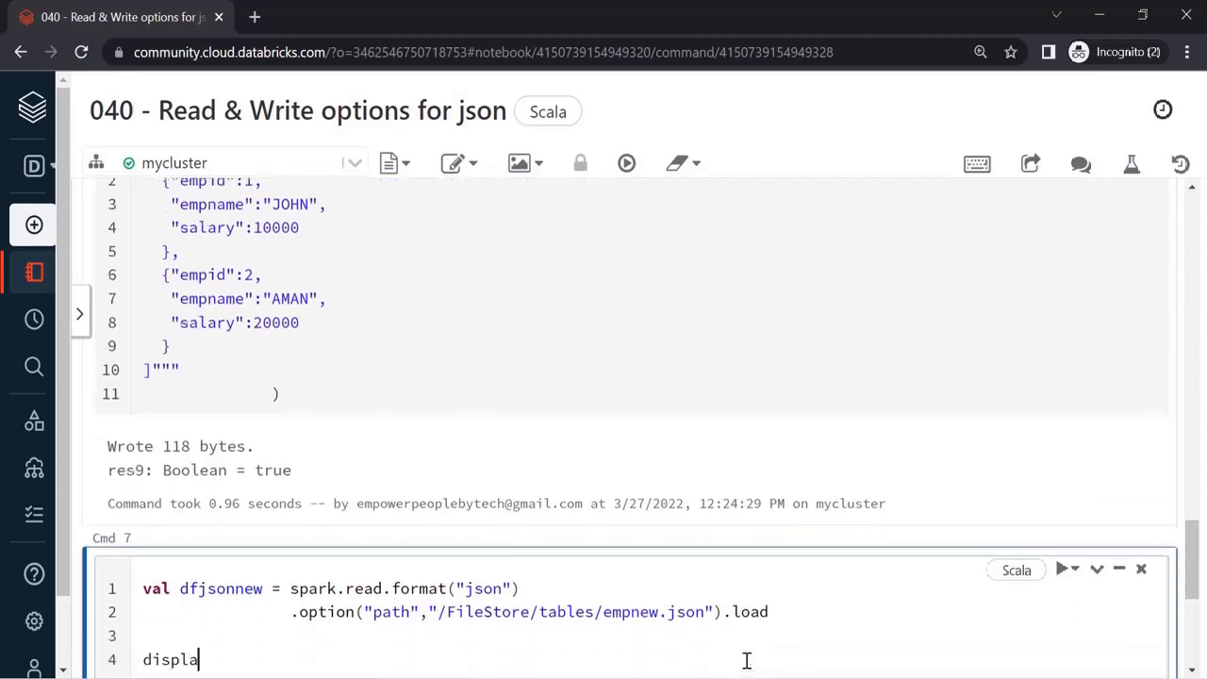
text(y())
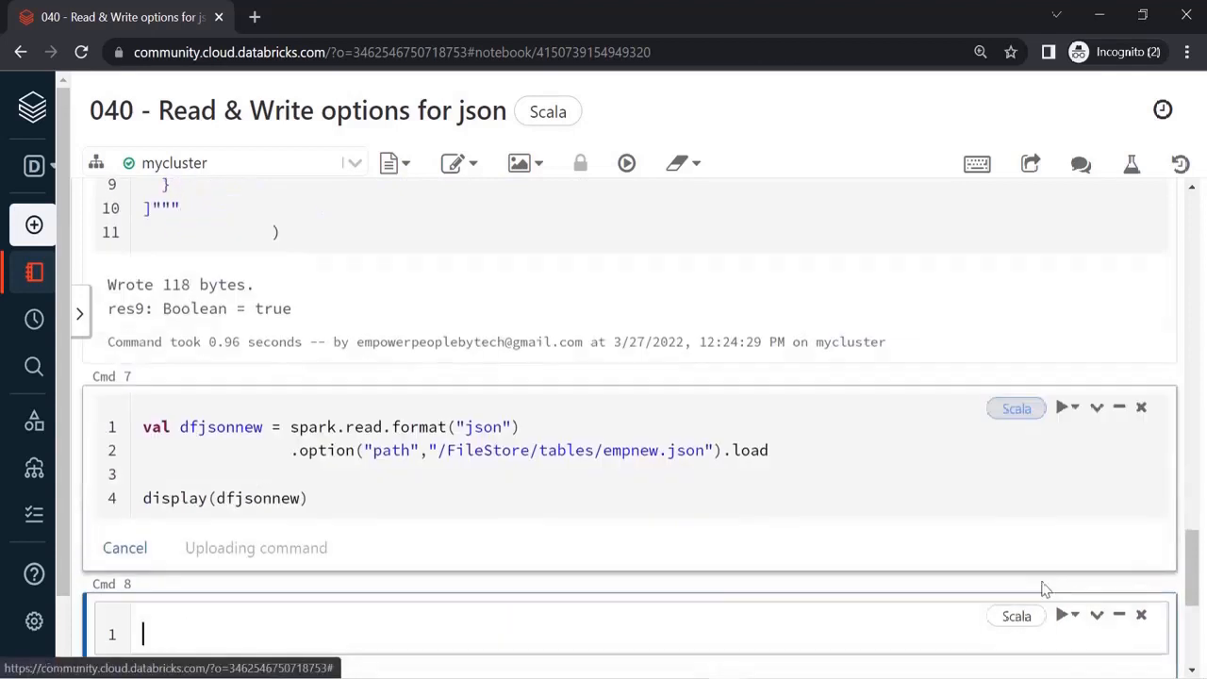
Begin a display call in the new cell below the file-writing output, fixing the 'dispaly' typo
click(1060, 407)
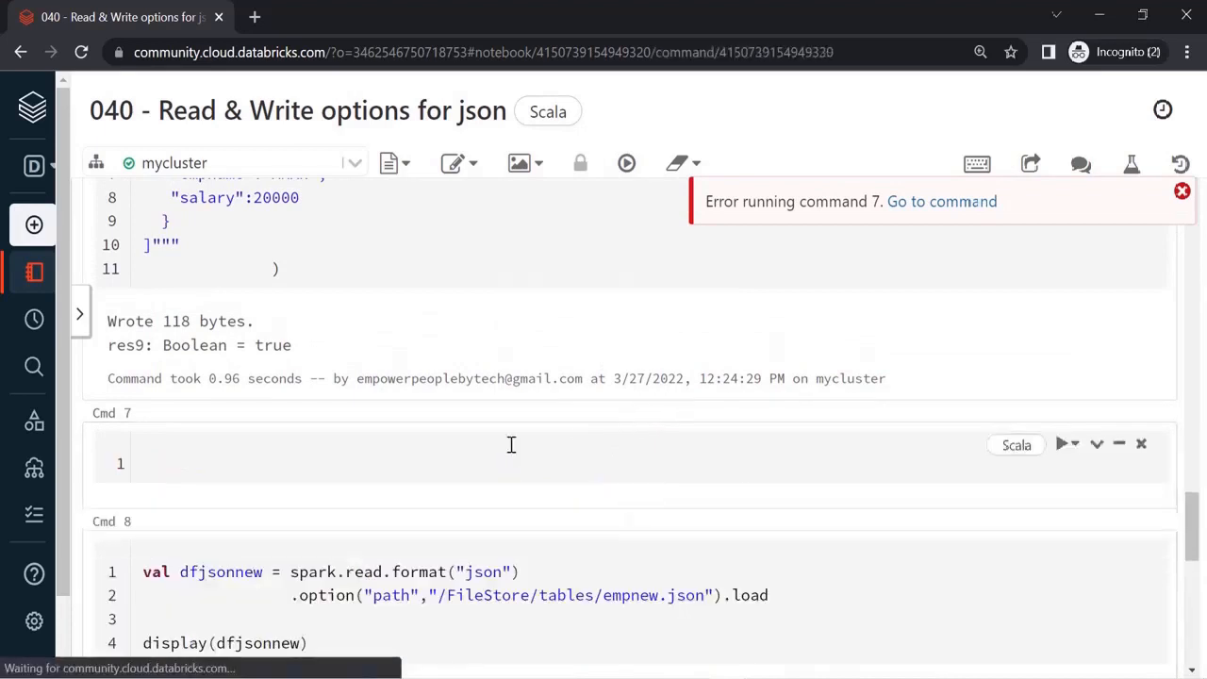
text(dispaly)
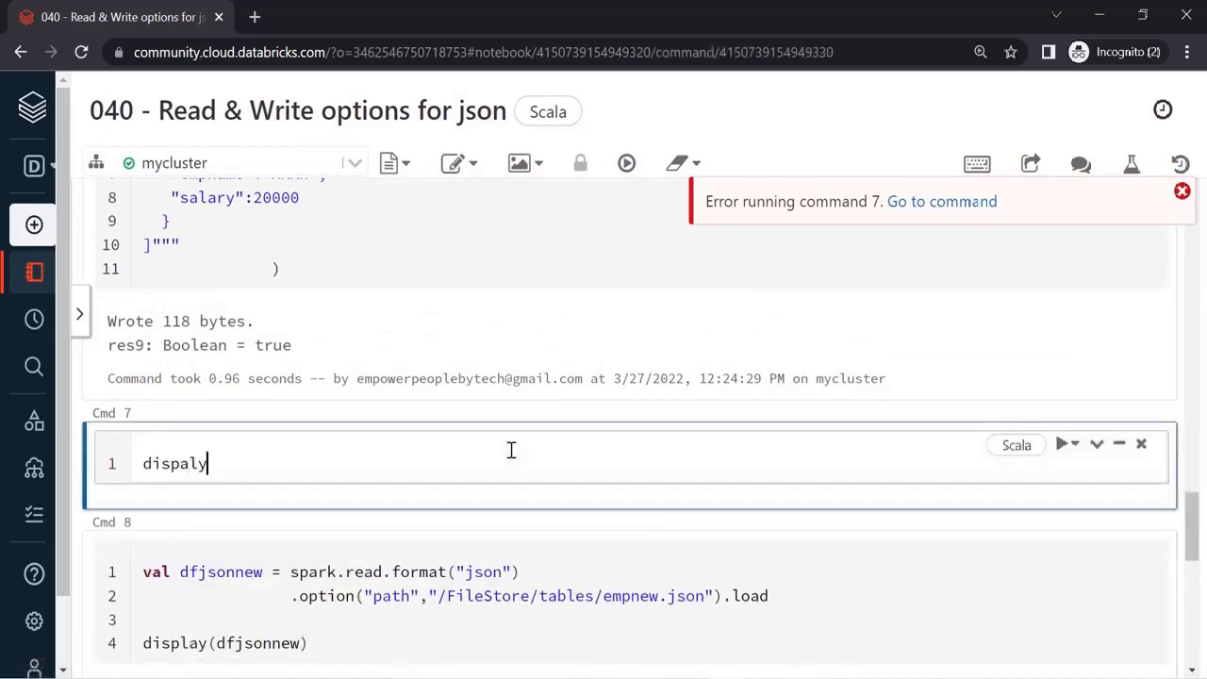
key(BackSpace)
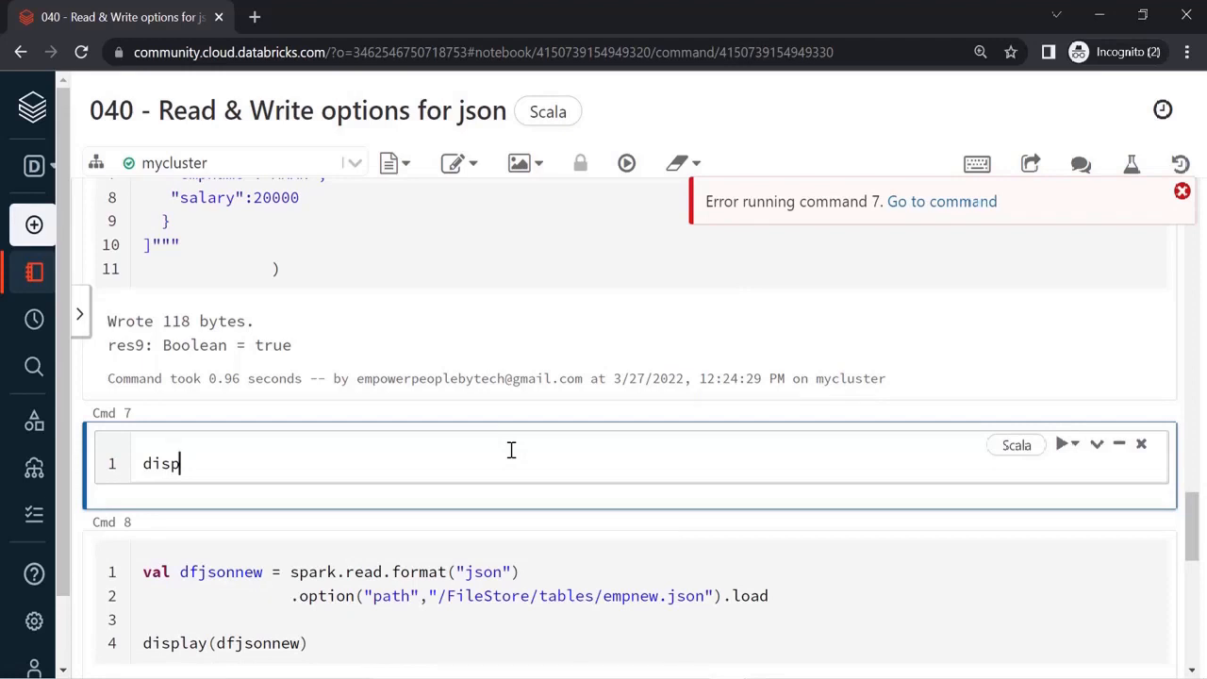
Run display(spark.read.text("/FileStore/tables/empnew.json")) to show its 10 raw multi-line JSON lines
text(lay())
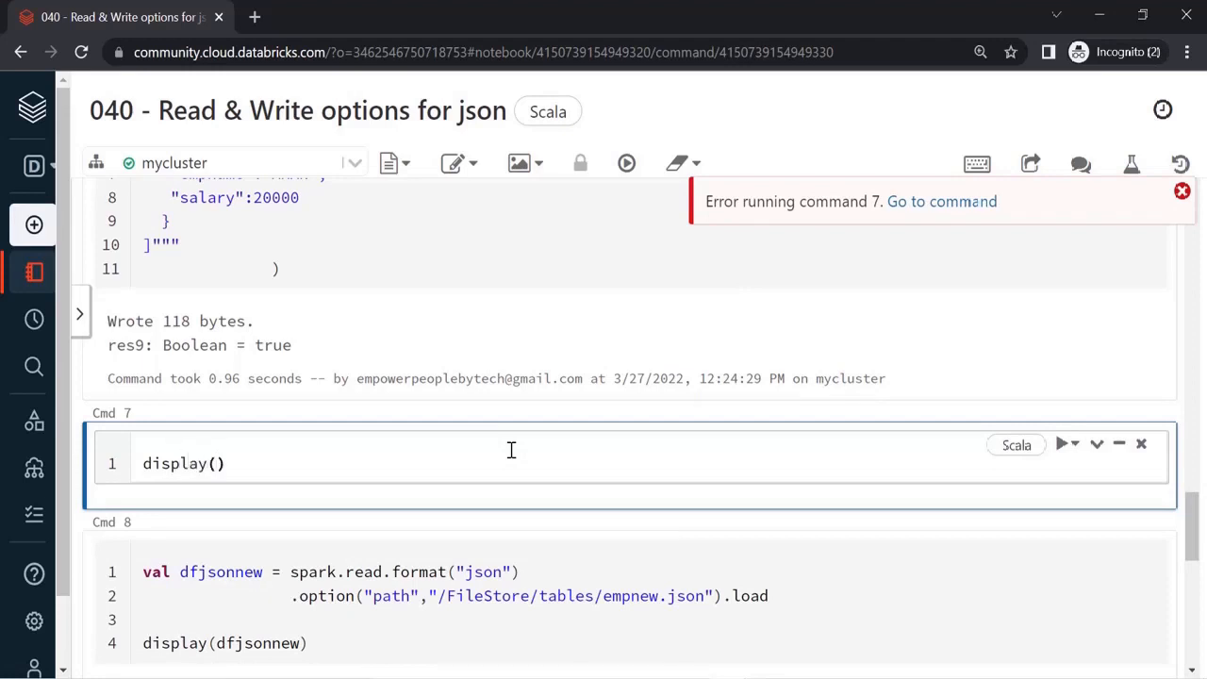
text(spark.read.)
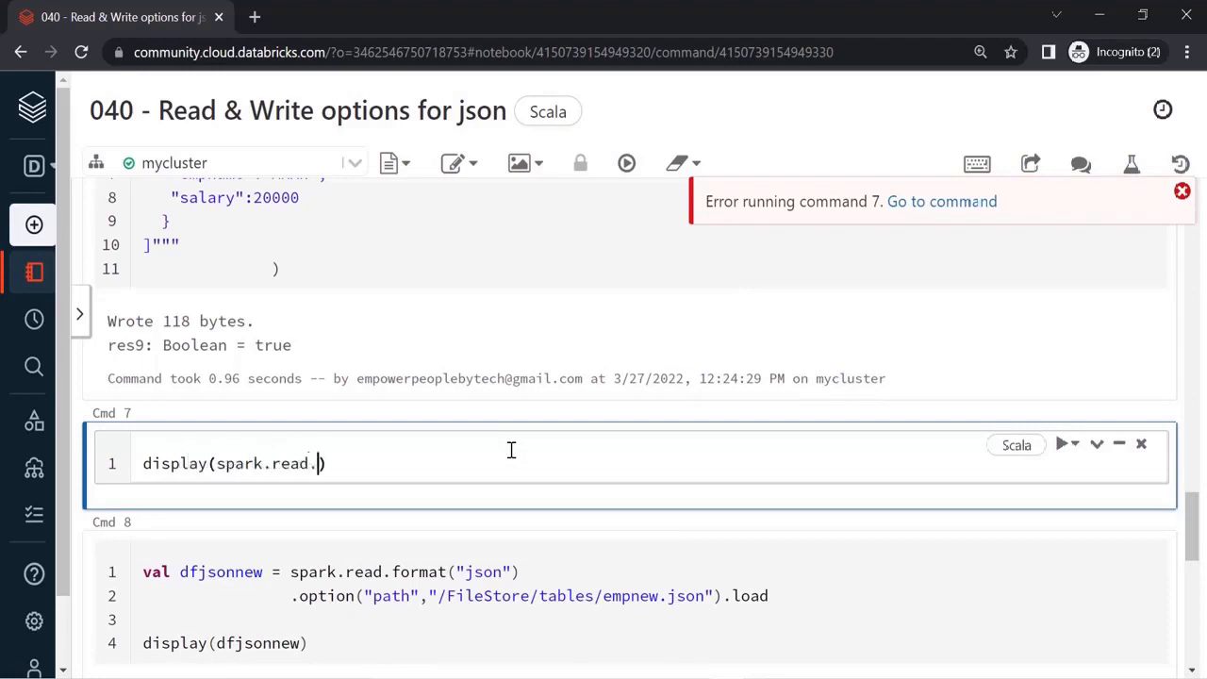
text(text())
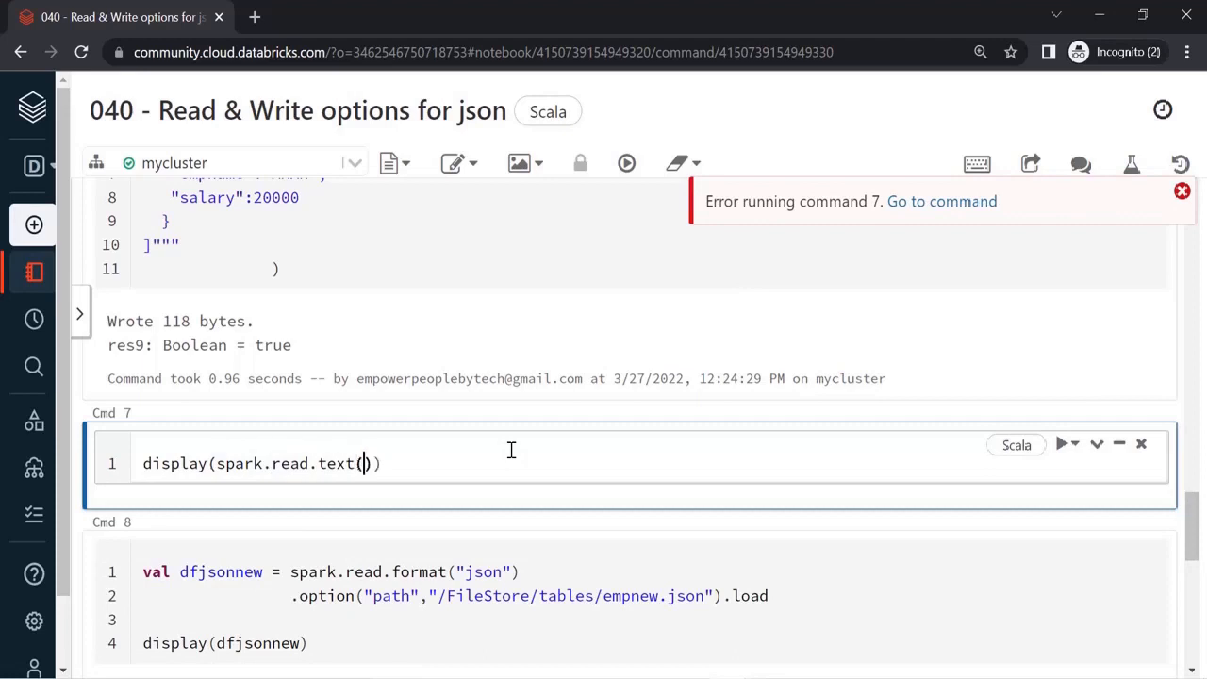
text("")
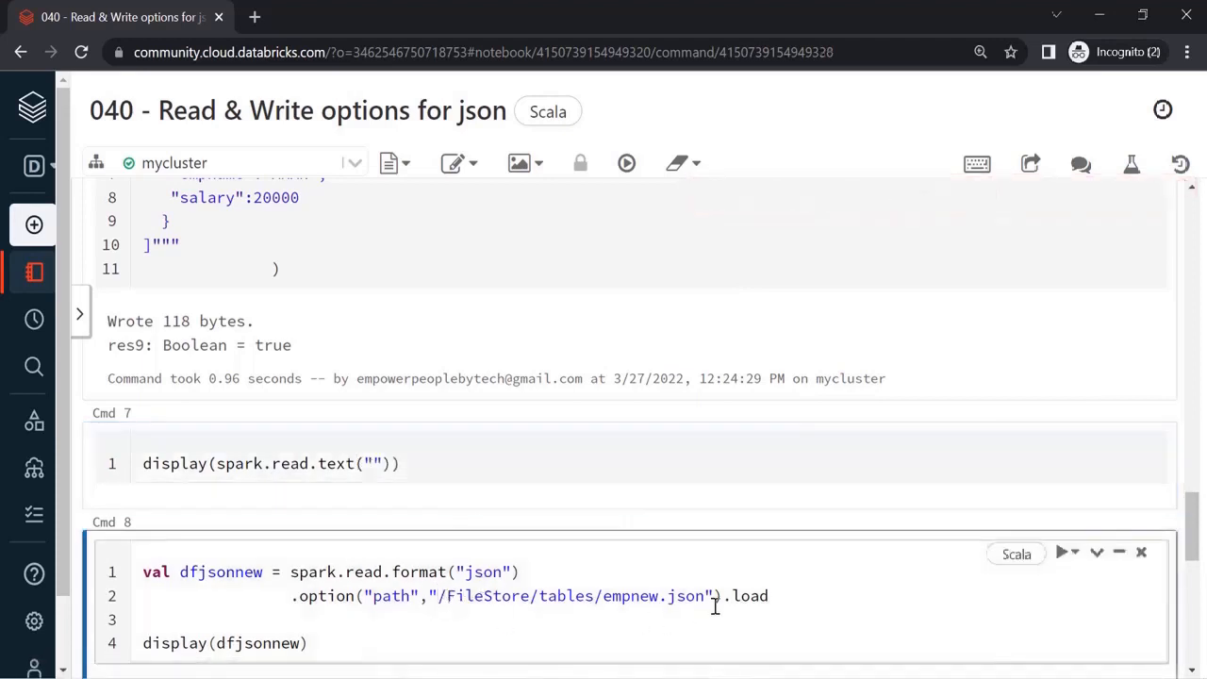
double_click(566, 597)
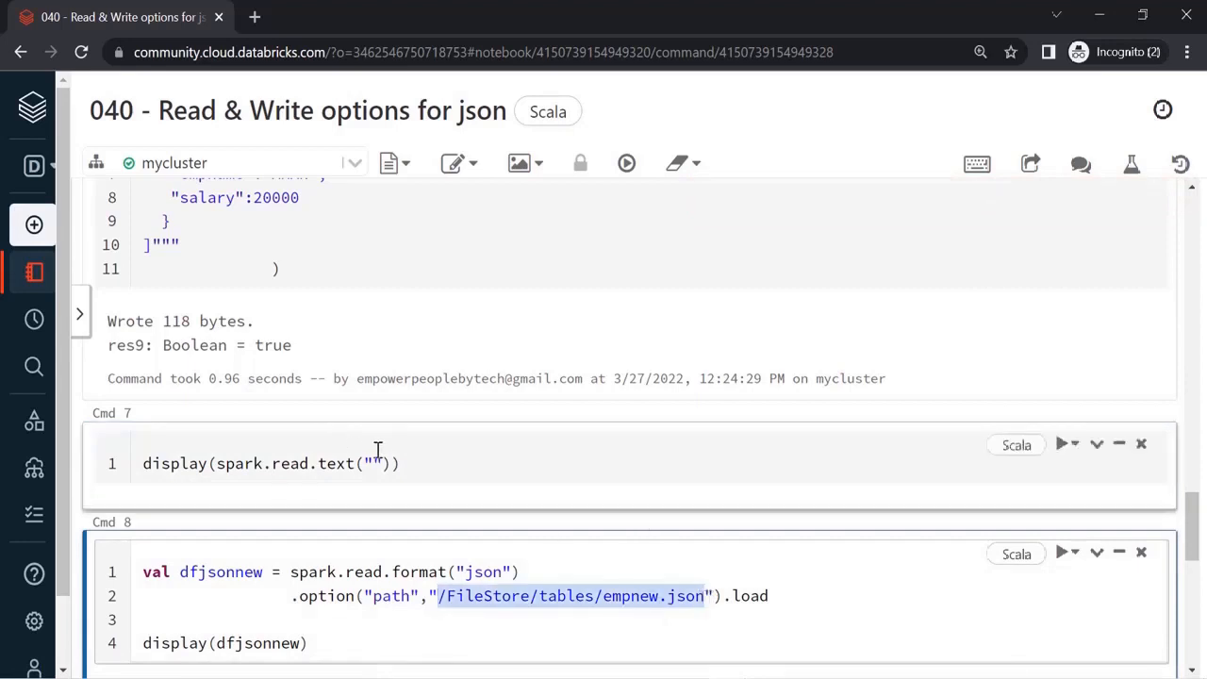
text(/FileStore/tables/empnew.json)
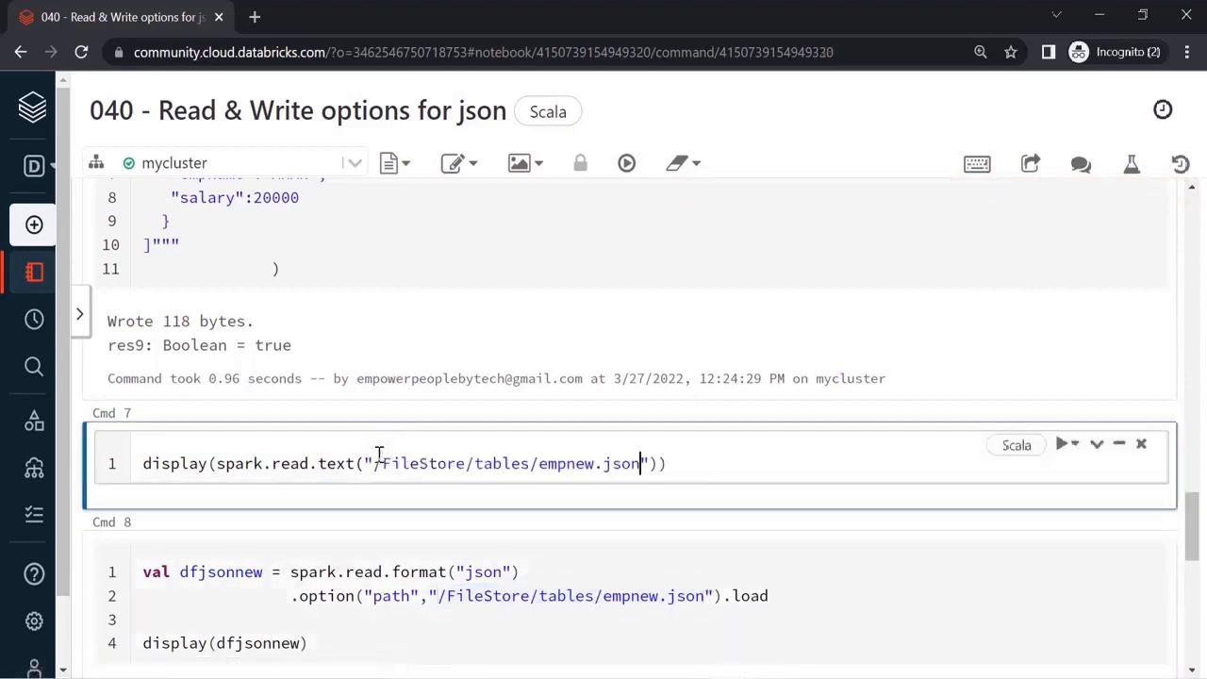
click(1060, 445)
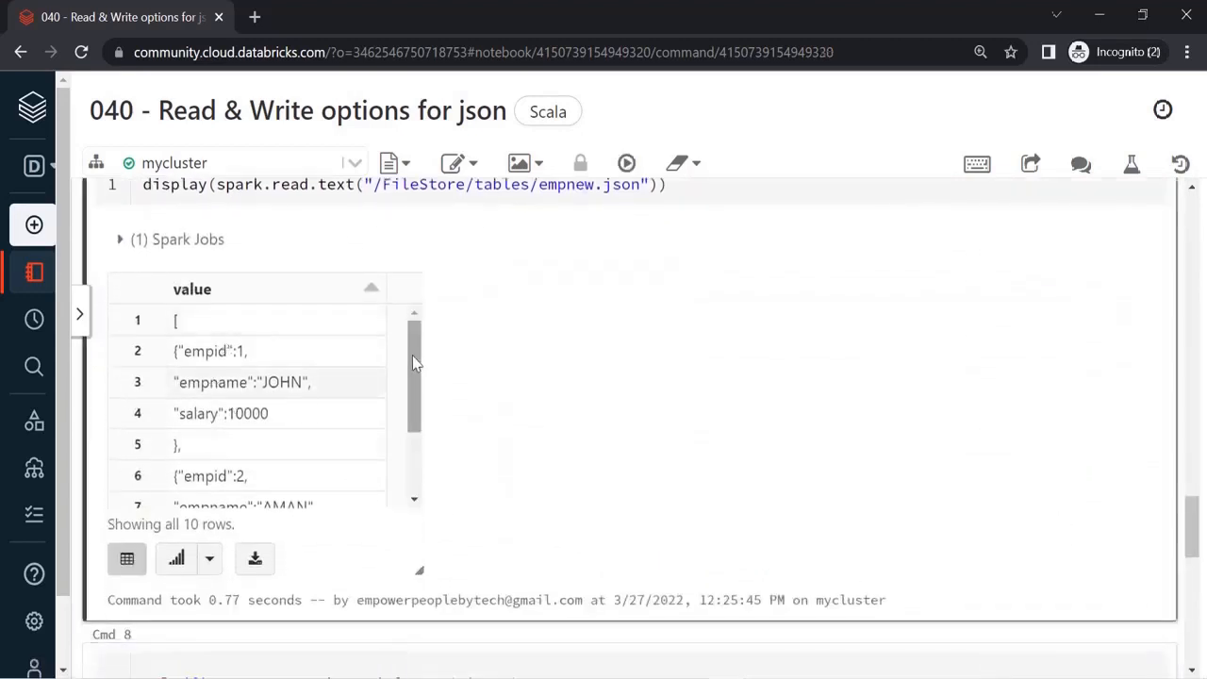
scroll(down, 3)
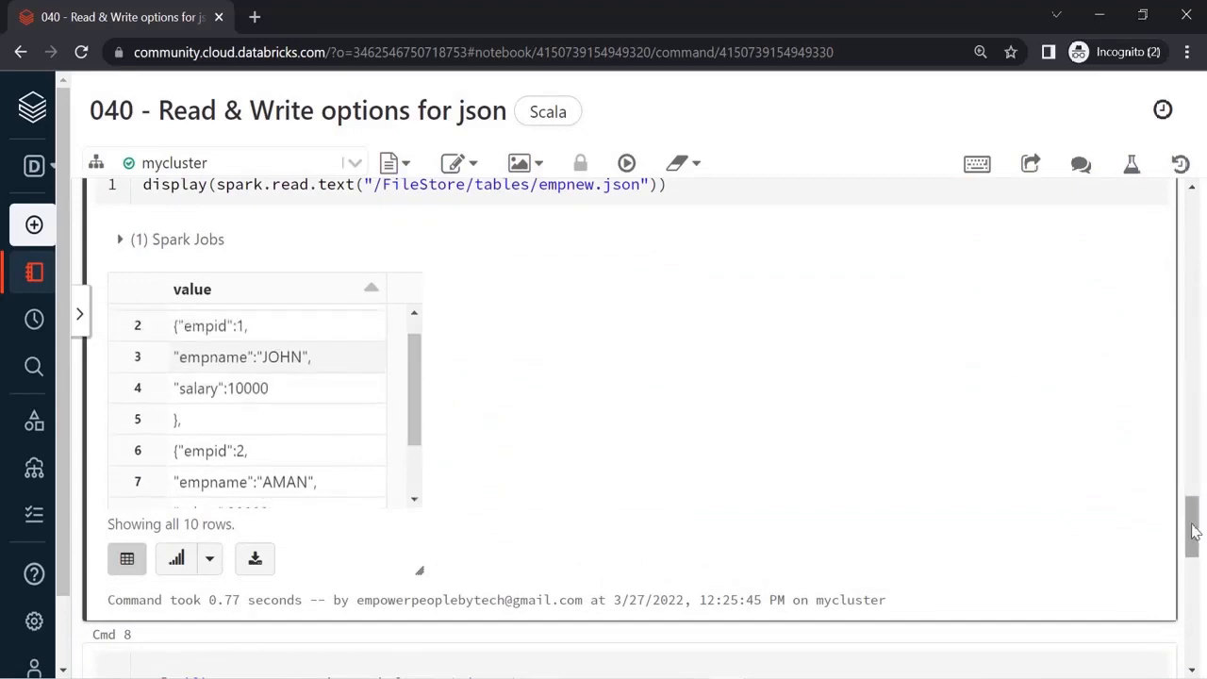
scroll(down, 3)
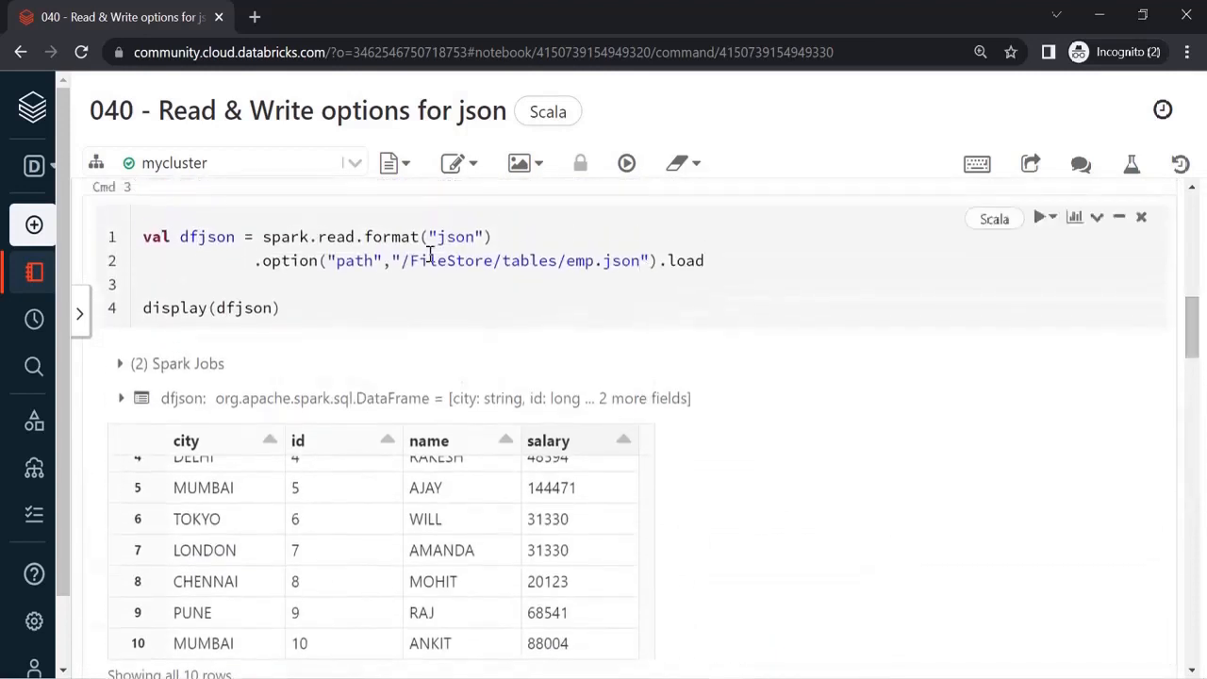
Run display(spark.read.text("/FileStore/tables/emp.json")) showing each record on a single line
click(638, 261)
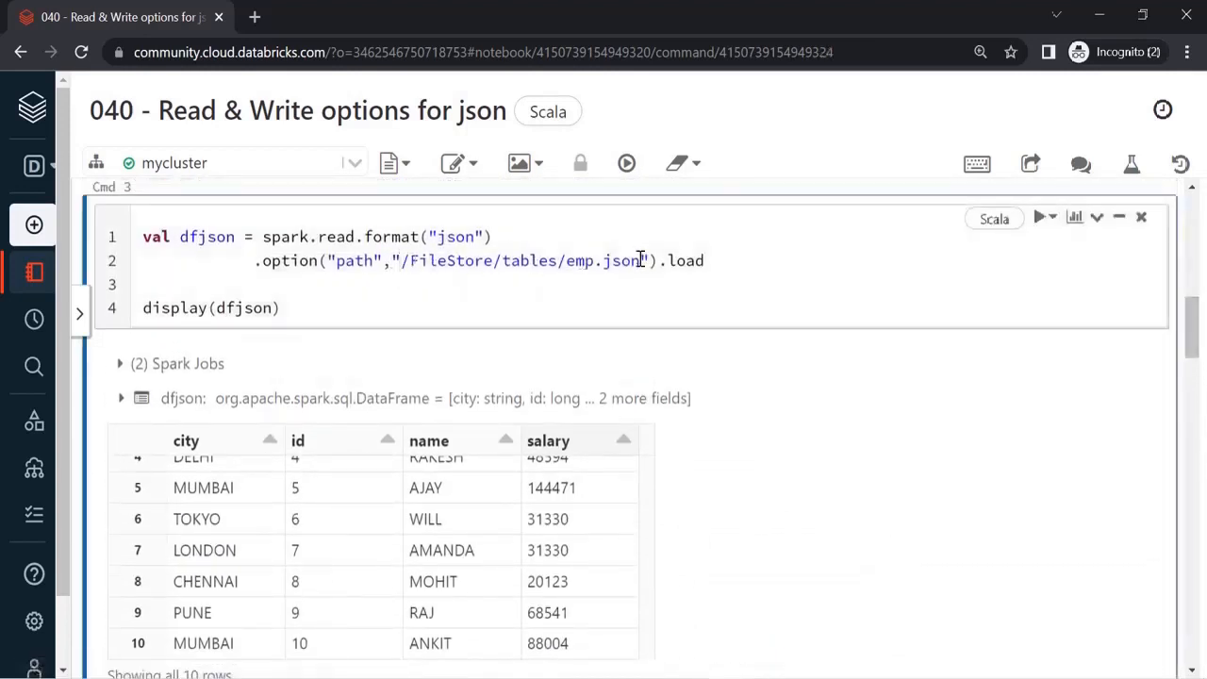
double_click(519, 260)
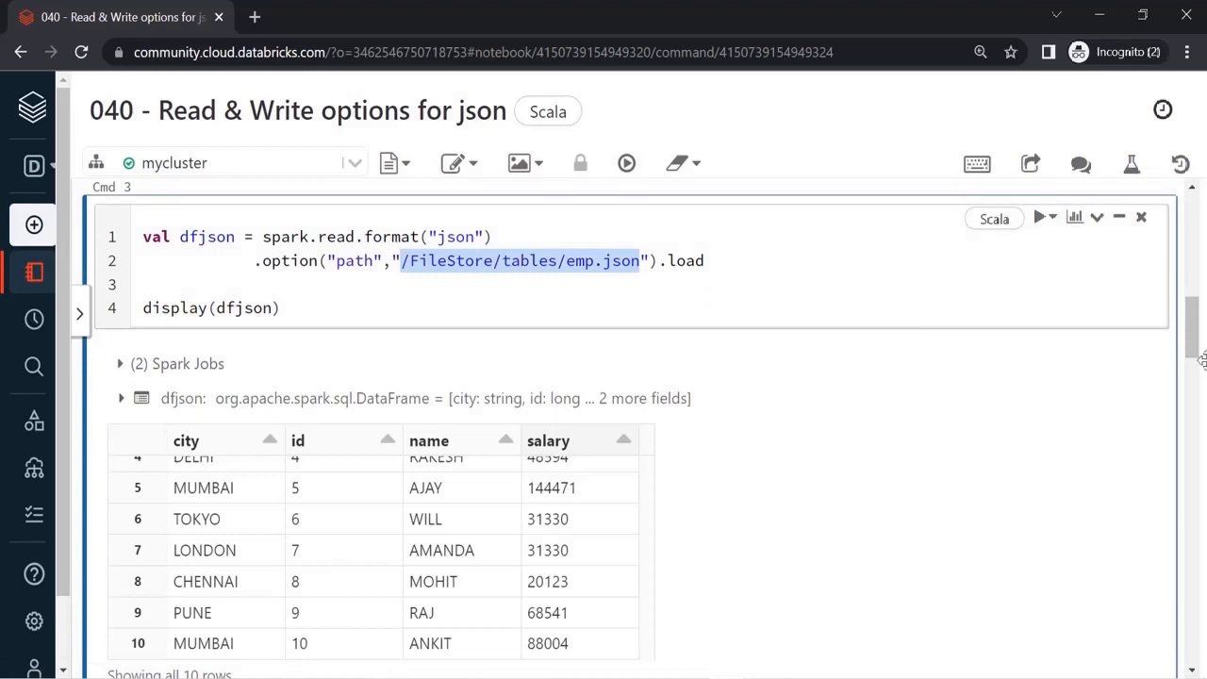
scroll(down, 3)
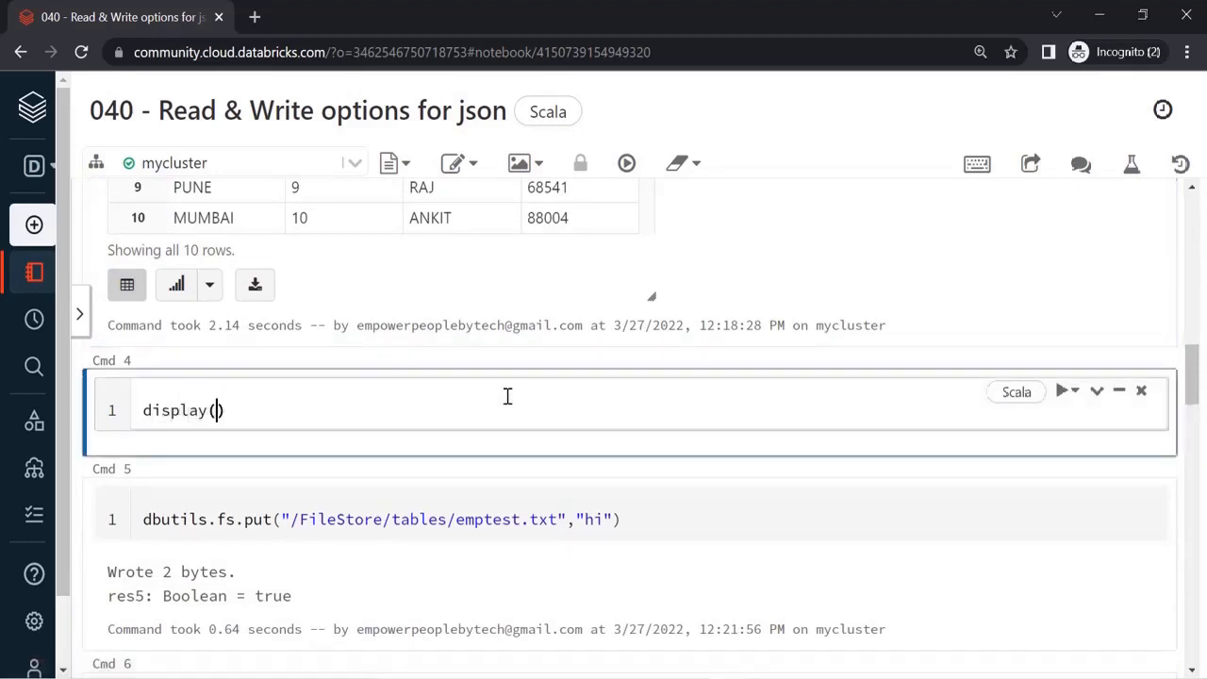
text(spark.read.text("/FileStore/tables/emp.json)
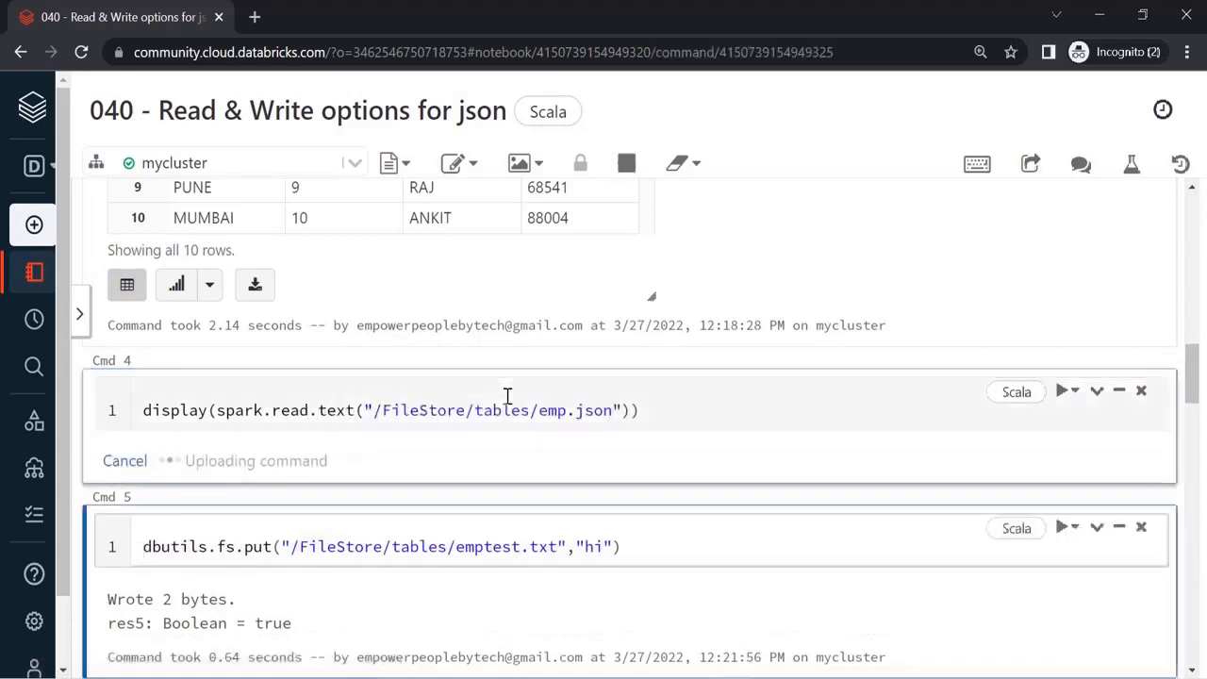
click(1060, 391)
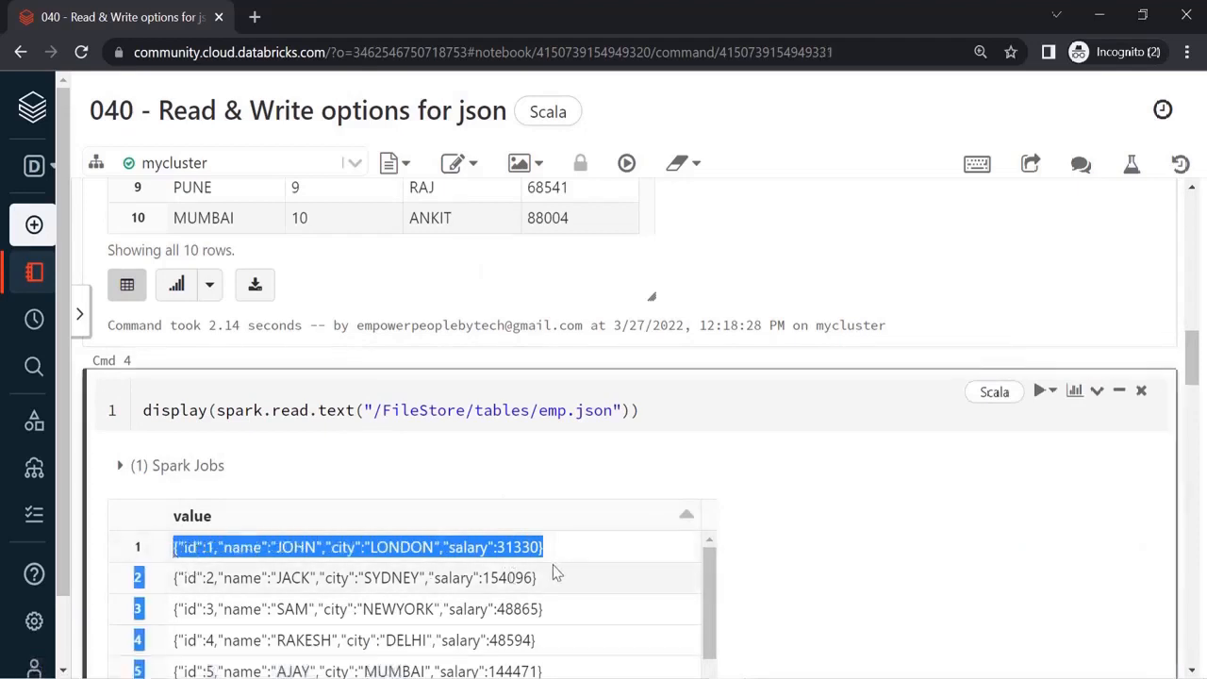
mouse_move(1177, 460)
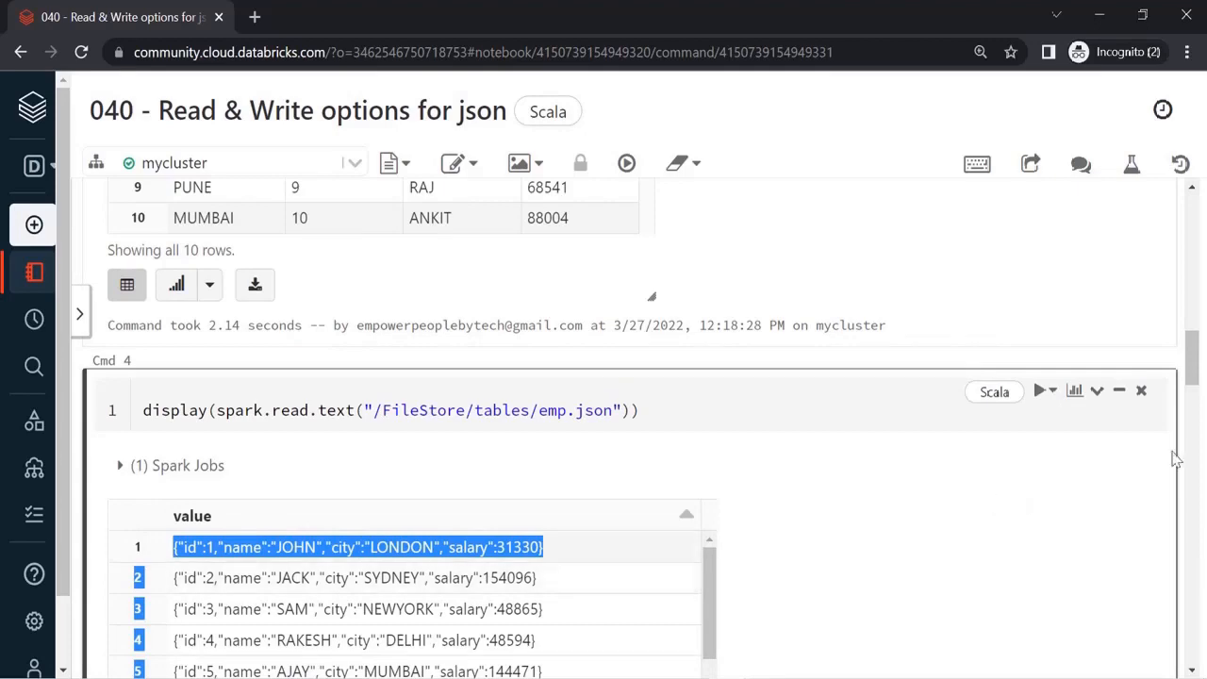
scroll(down, 3)
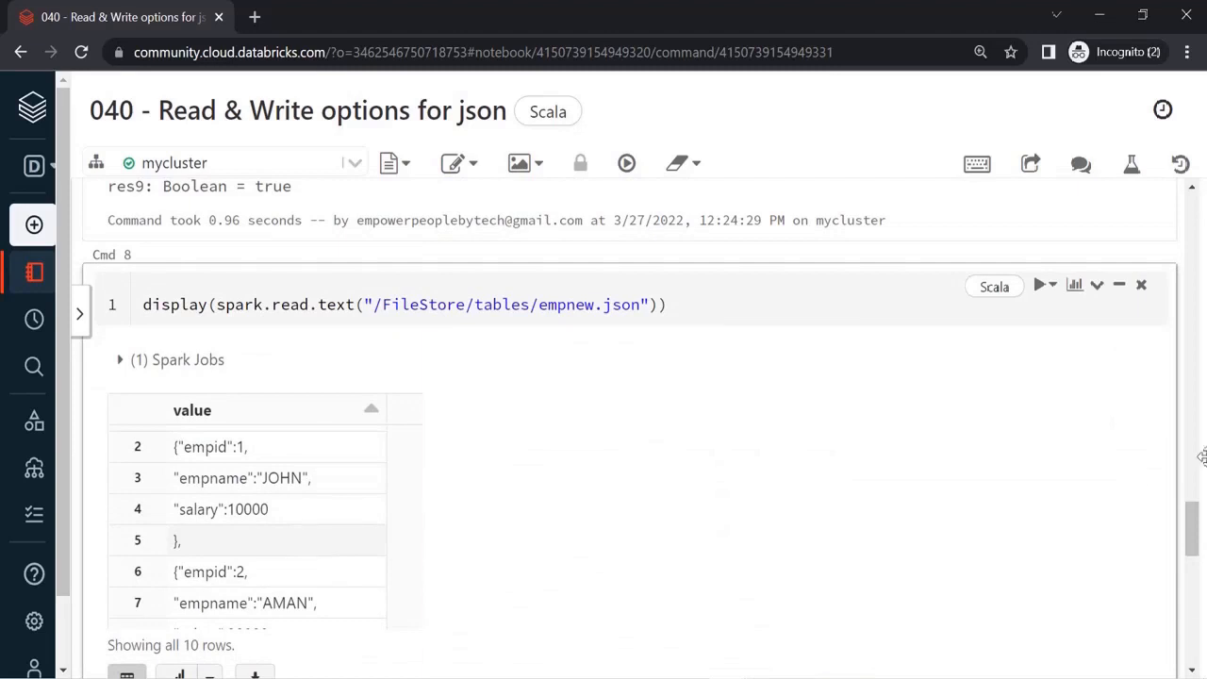
Add .option("multiline",true) to the dfjsonnew read of empnew.json
scroll(down, 3)
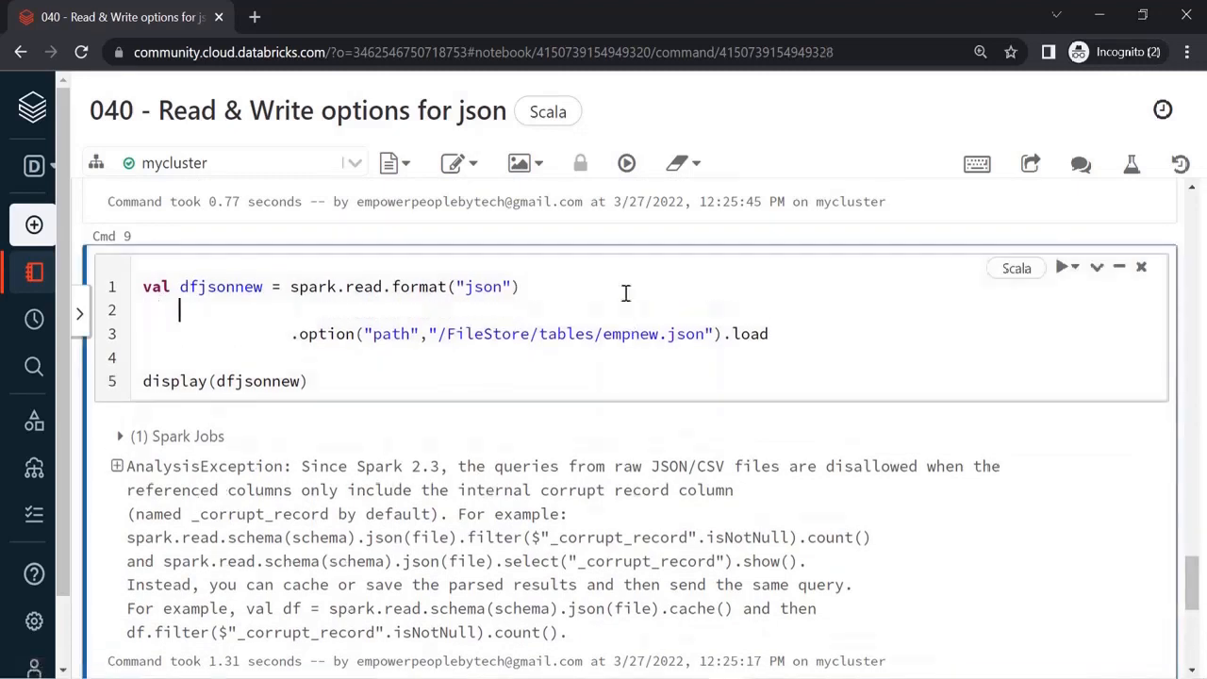
text(.option("m)
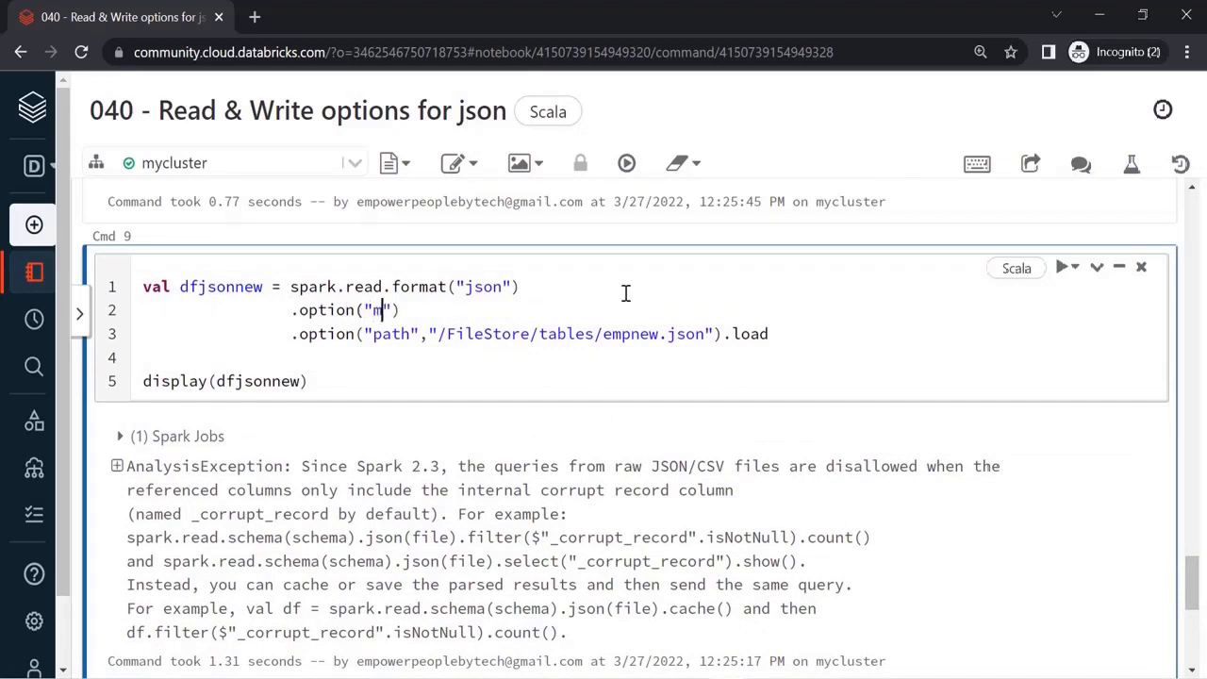
text(ultine)
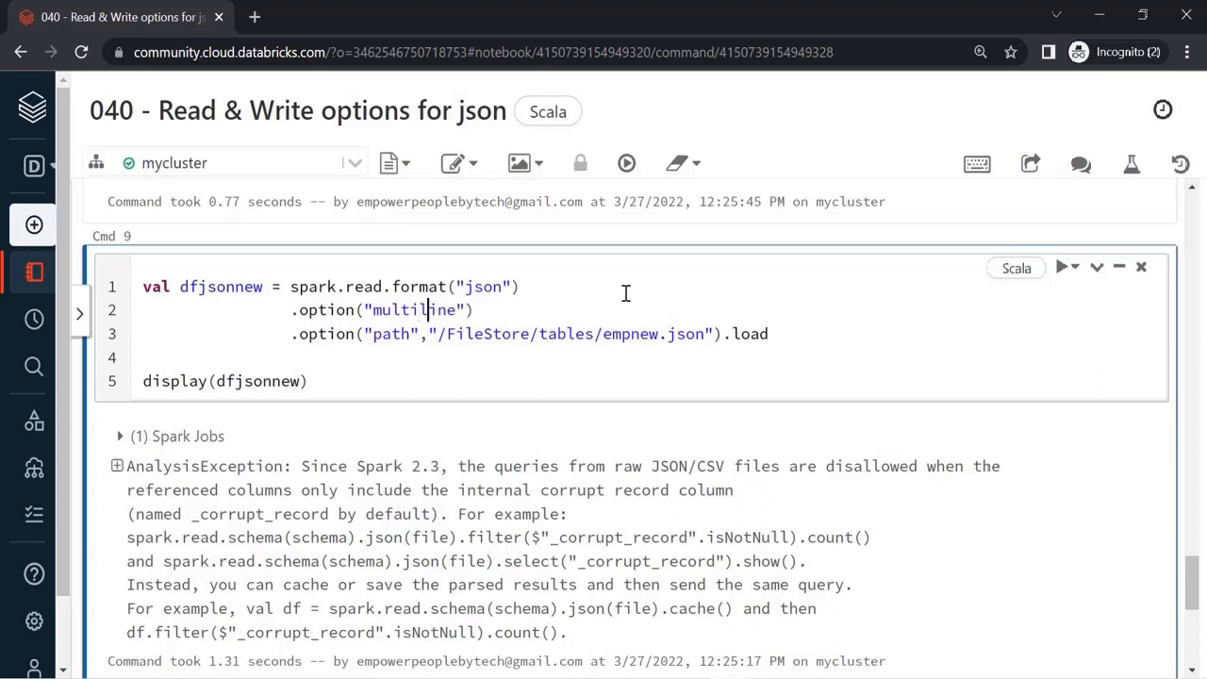
text(,t)
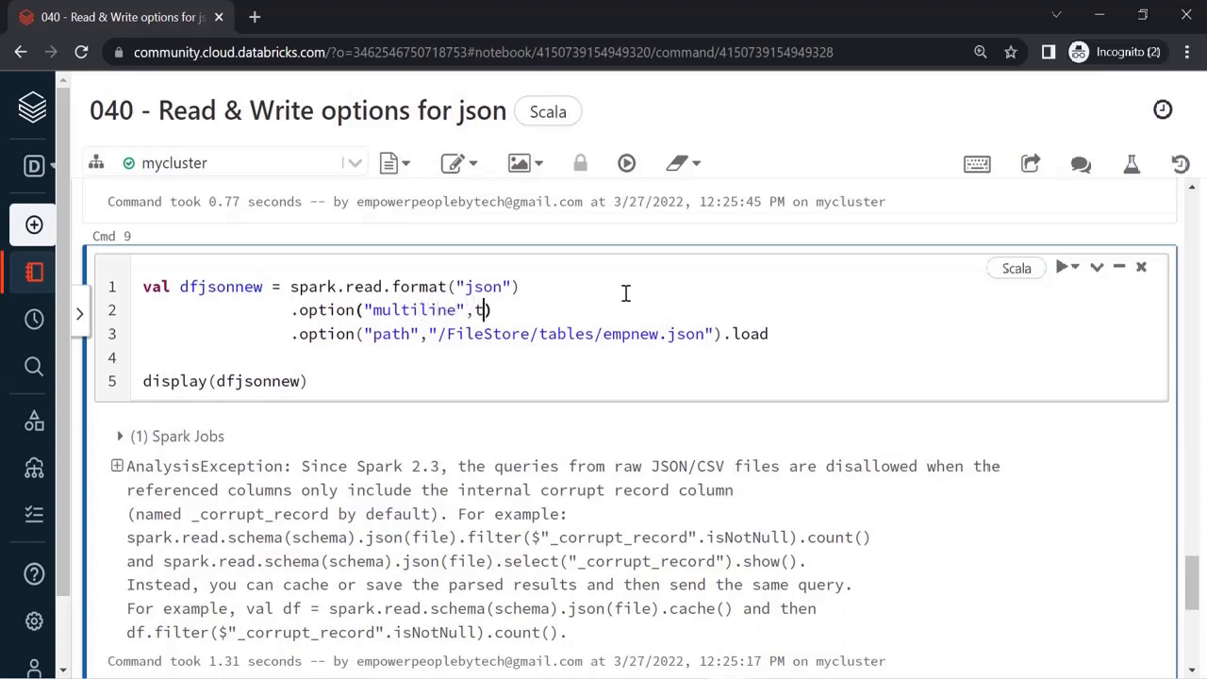
text(rue)
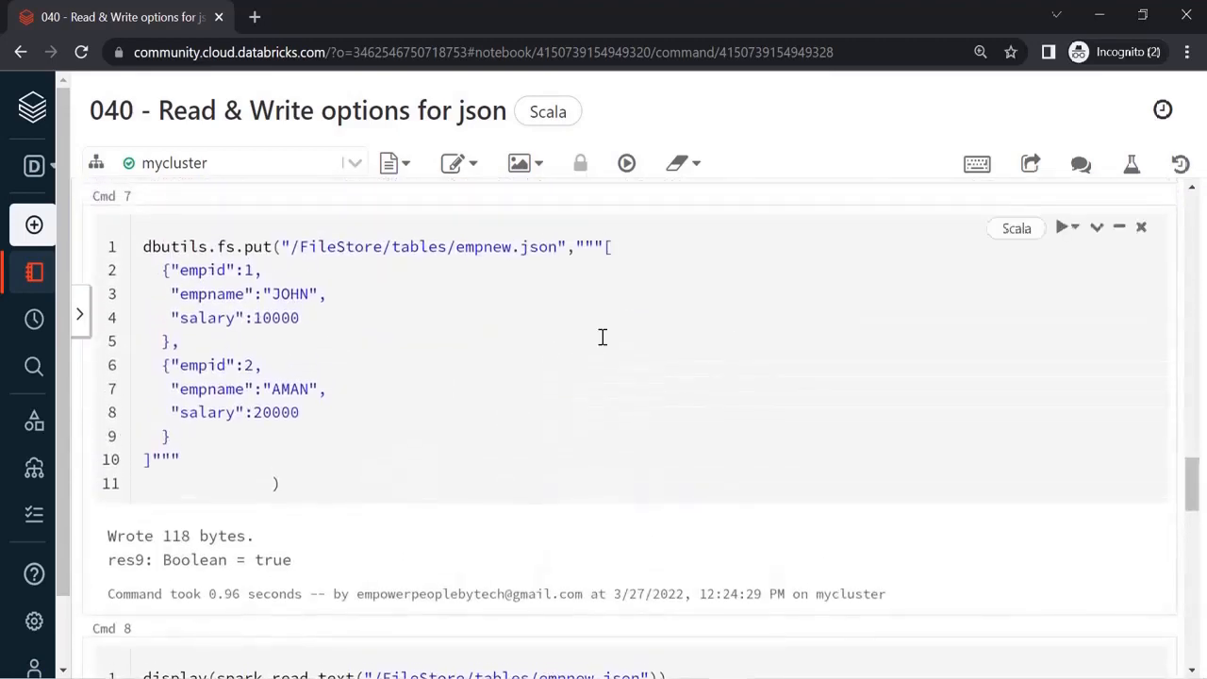
Copy the dbutils.fs.put cell writing empnew.json into a new cell at the notebook bottom
click(180, 341)
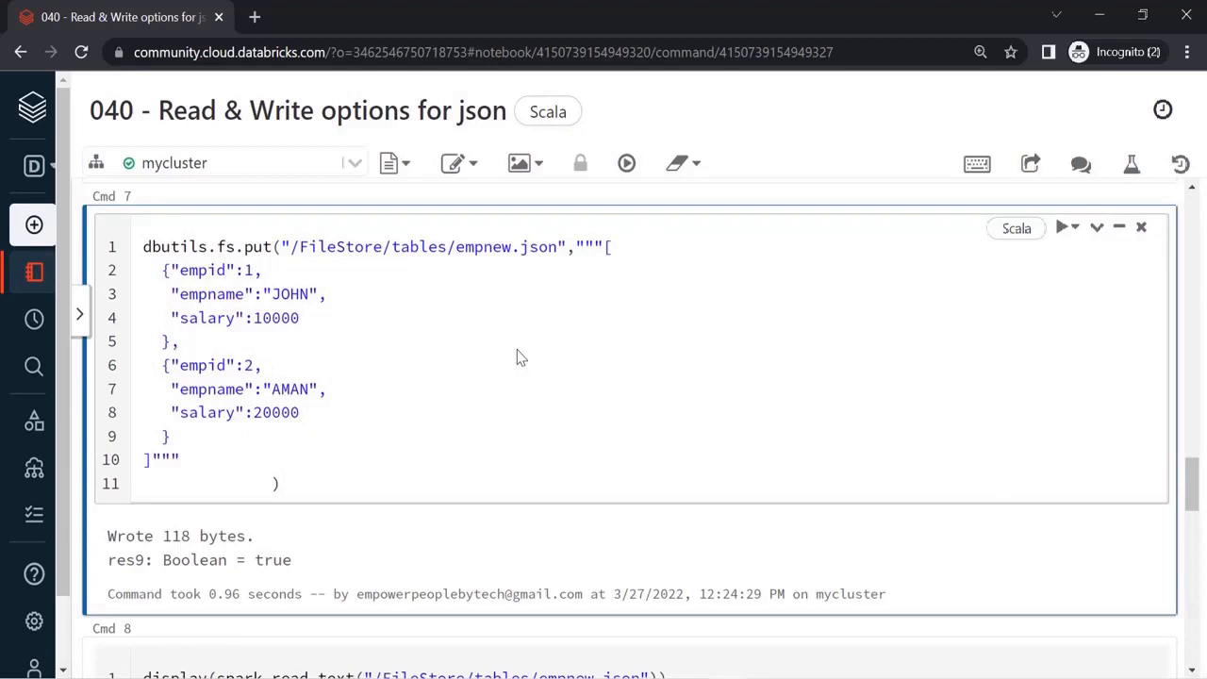
click(179, 342)
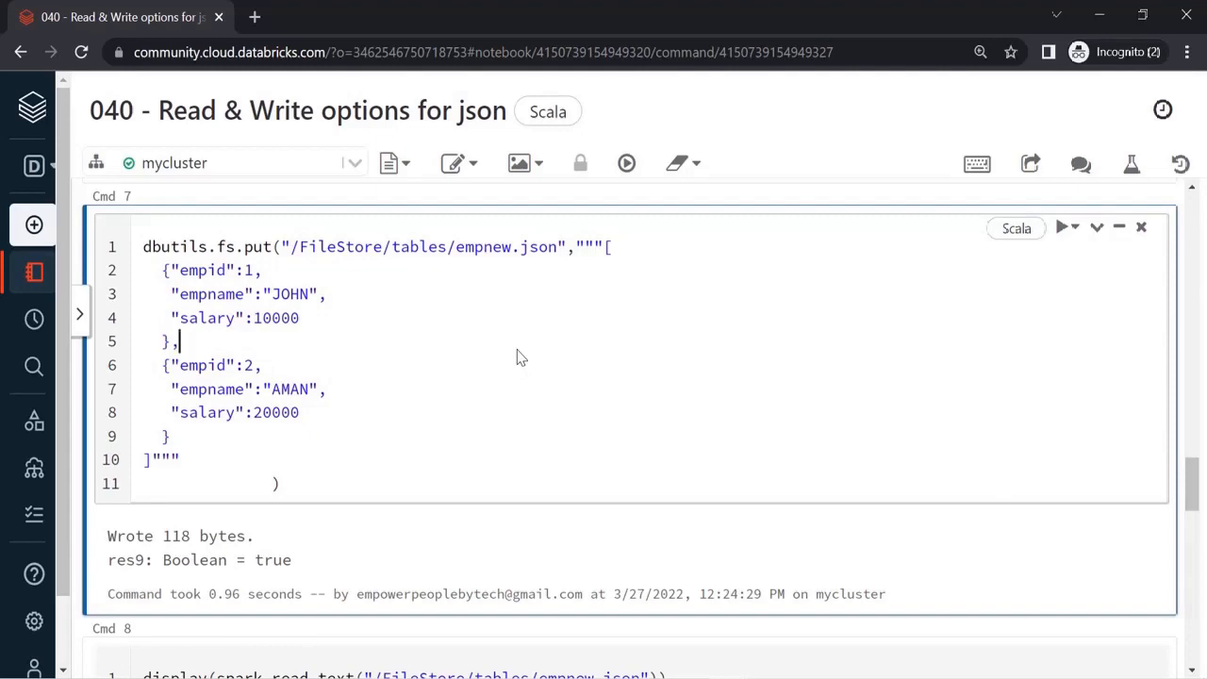
scroll(down, 3)
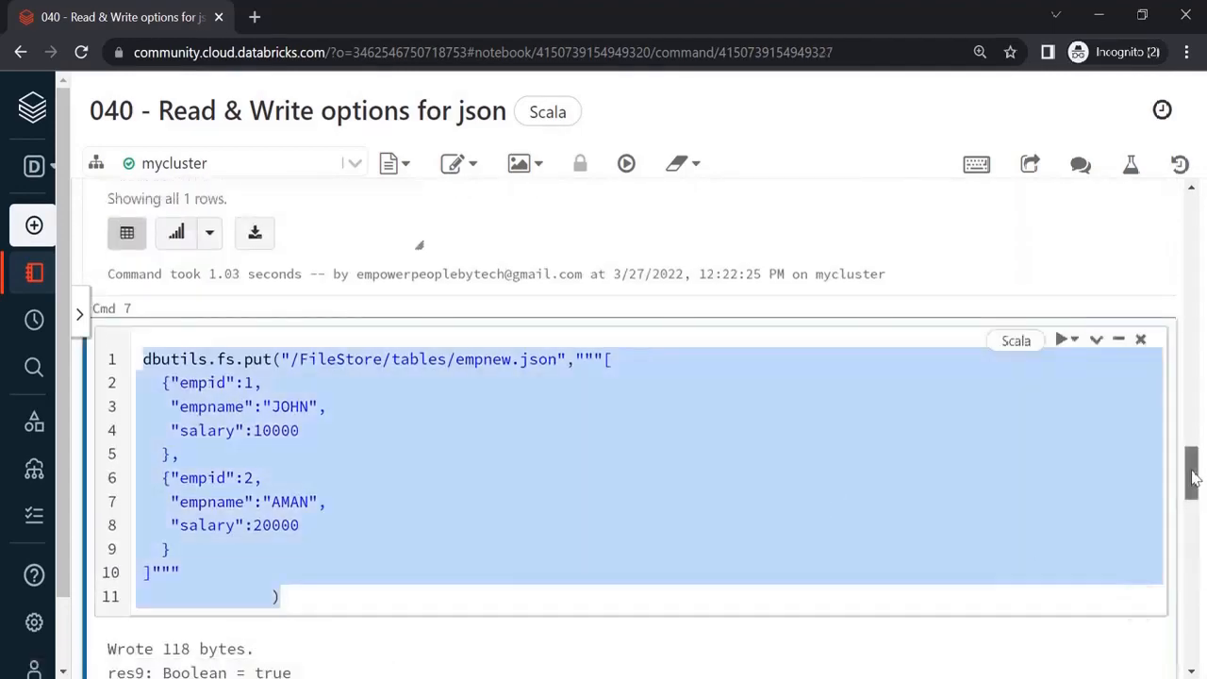
scroll(down, 3)
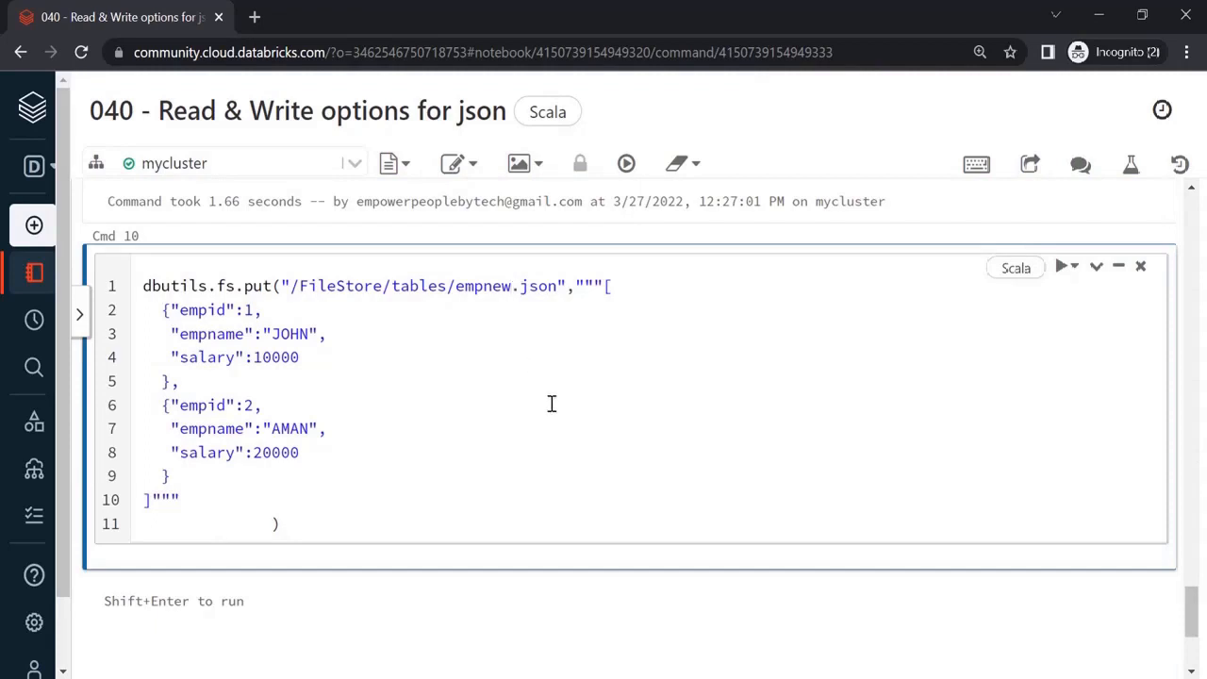
text(new)
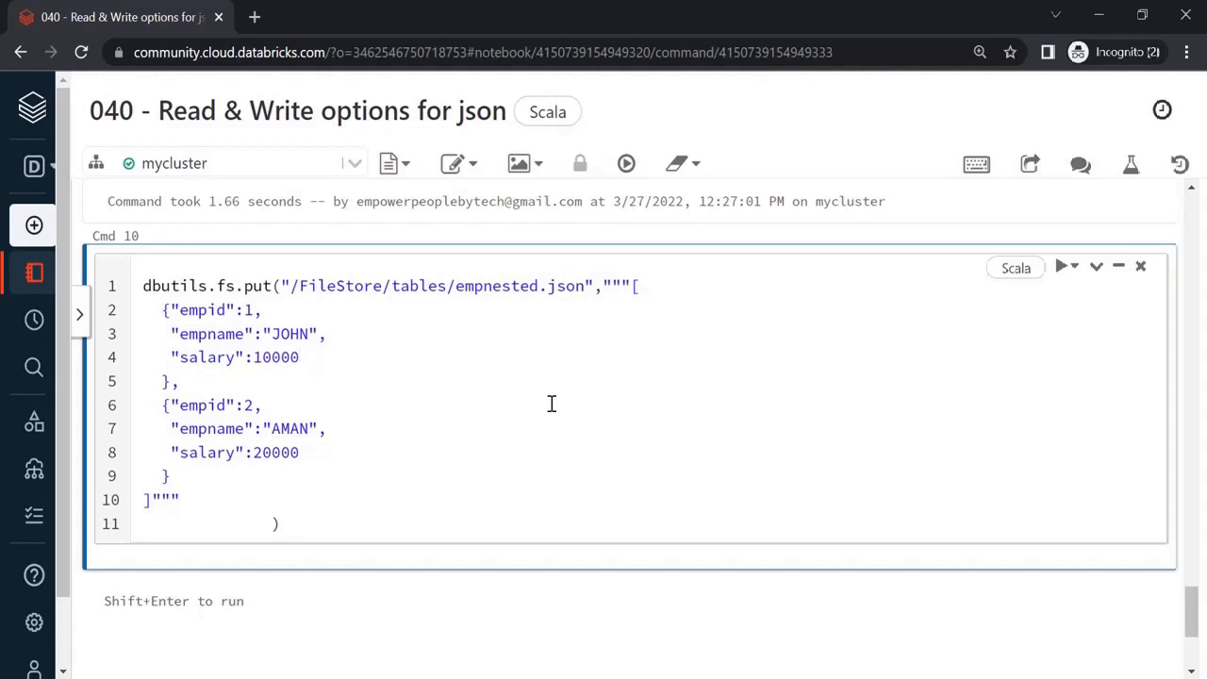
key(enter)
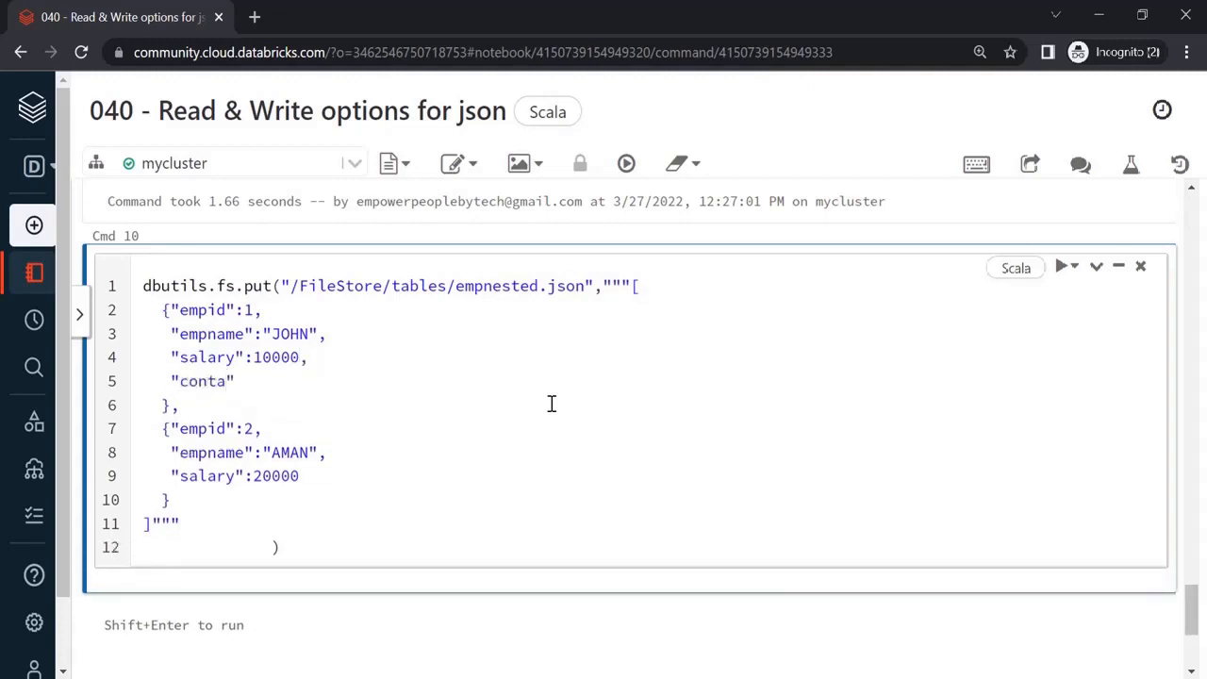
text(ct)
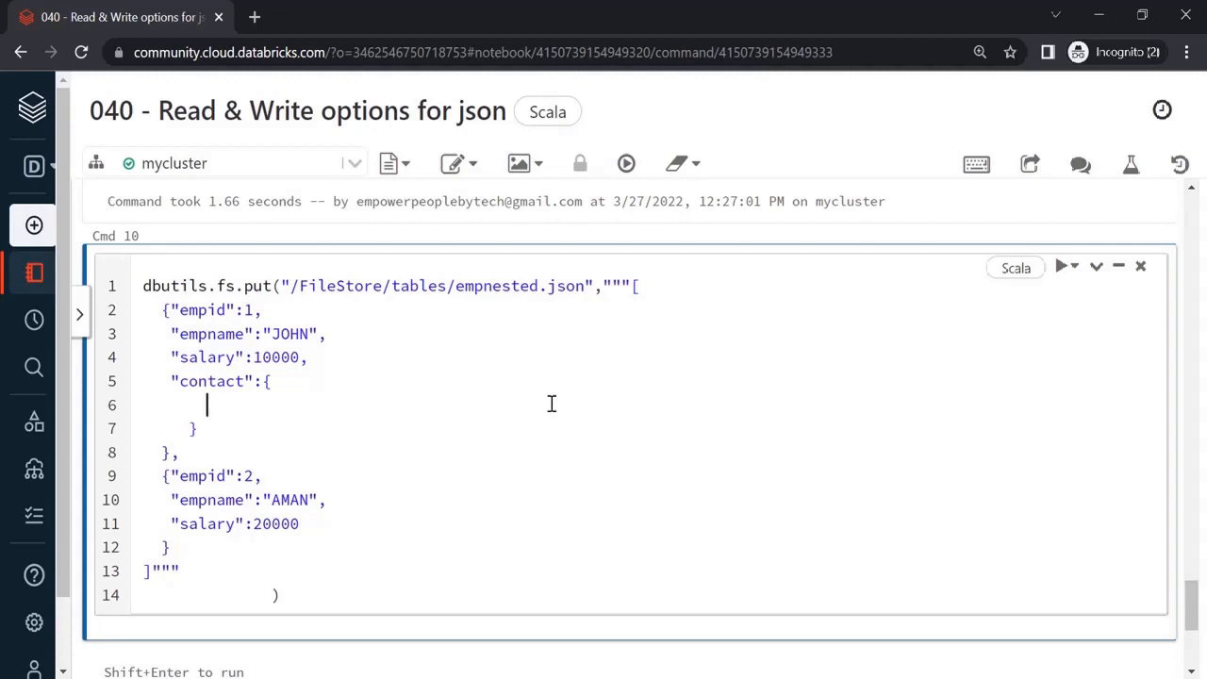
text("")
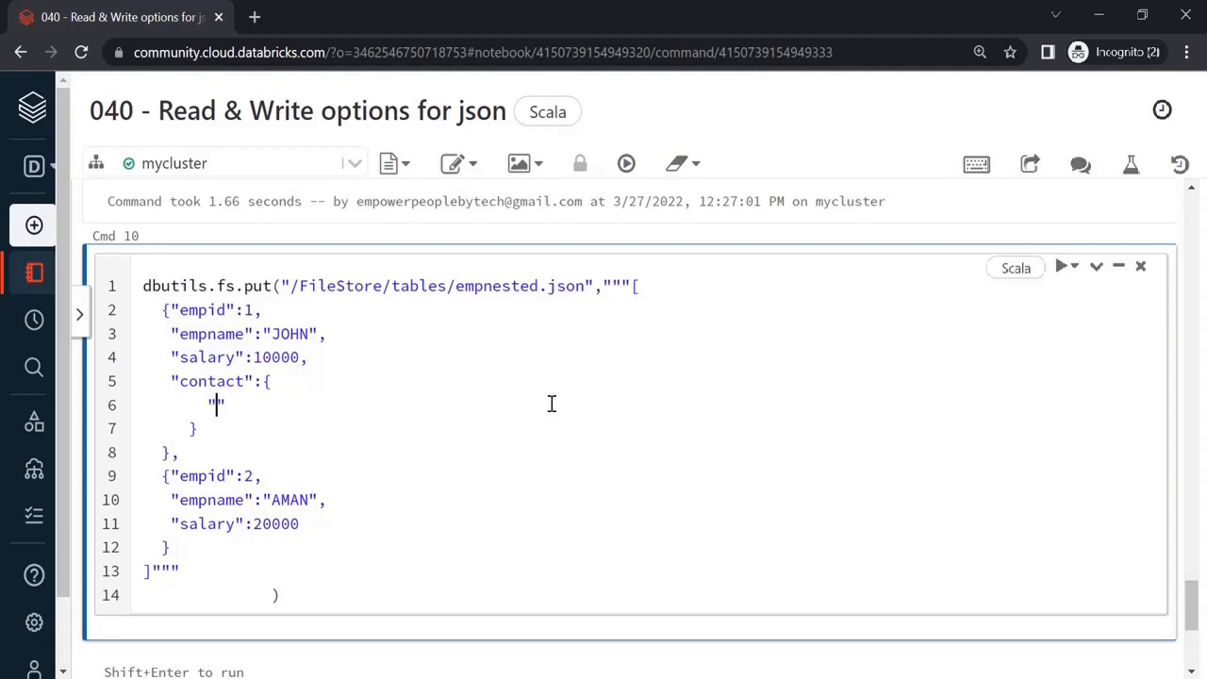
text(phone)
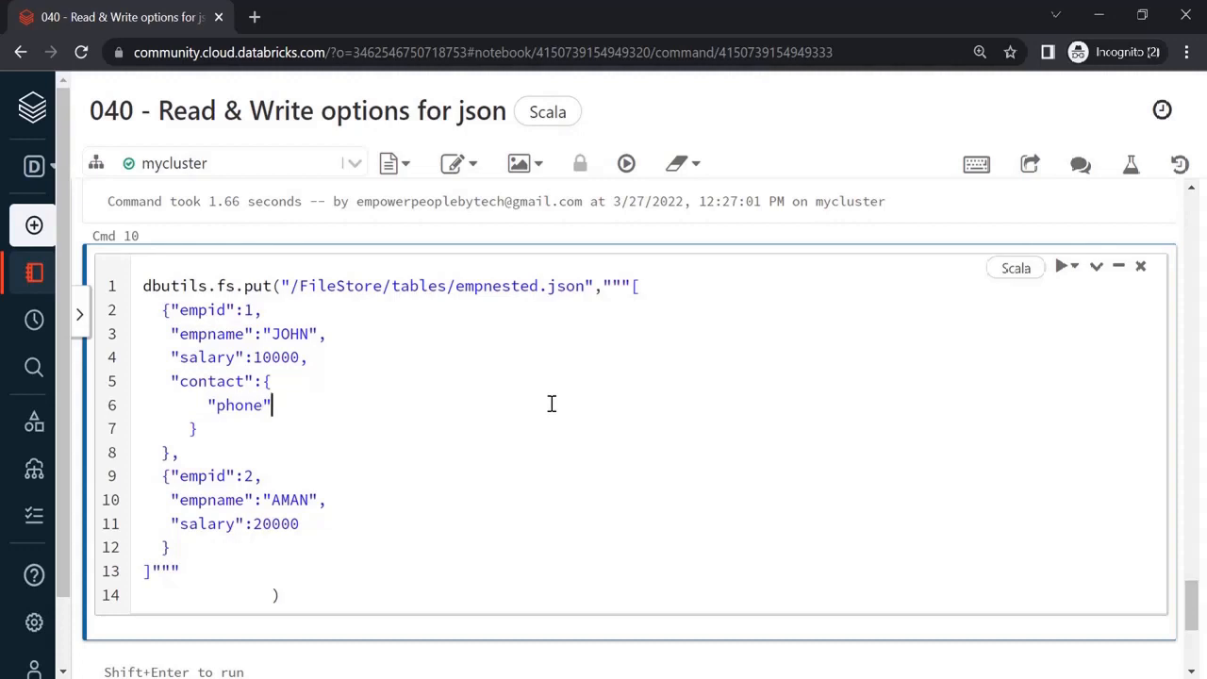
text(:136)
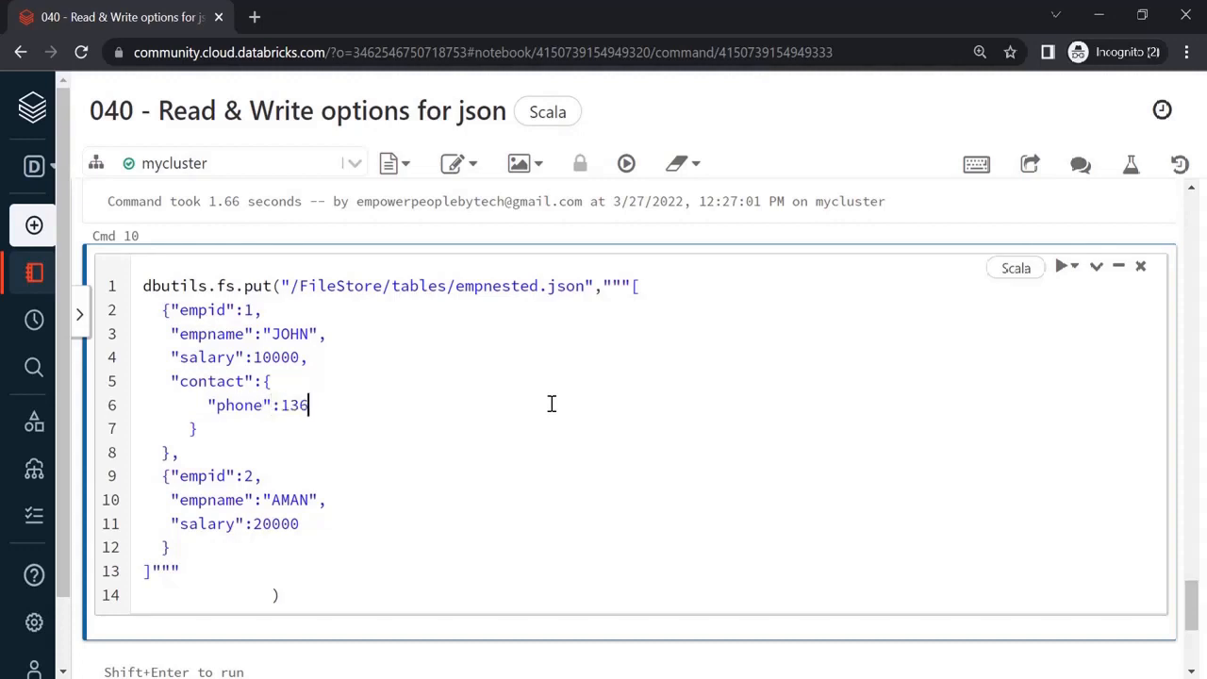
text(3636,)
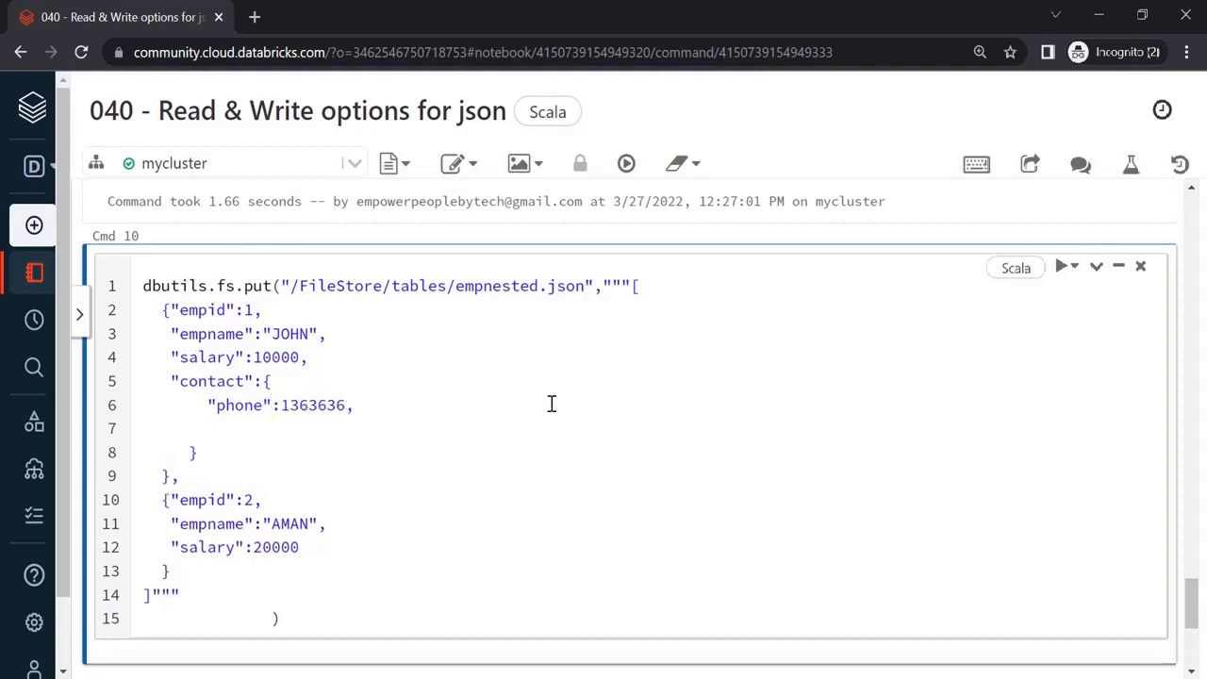
text("email")
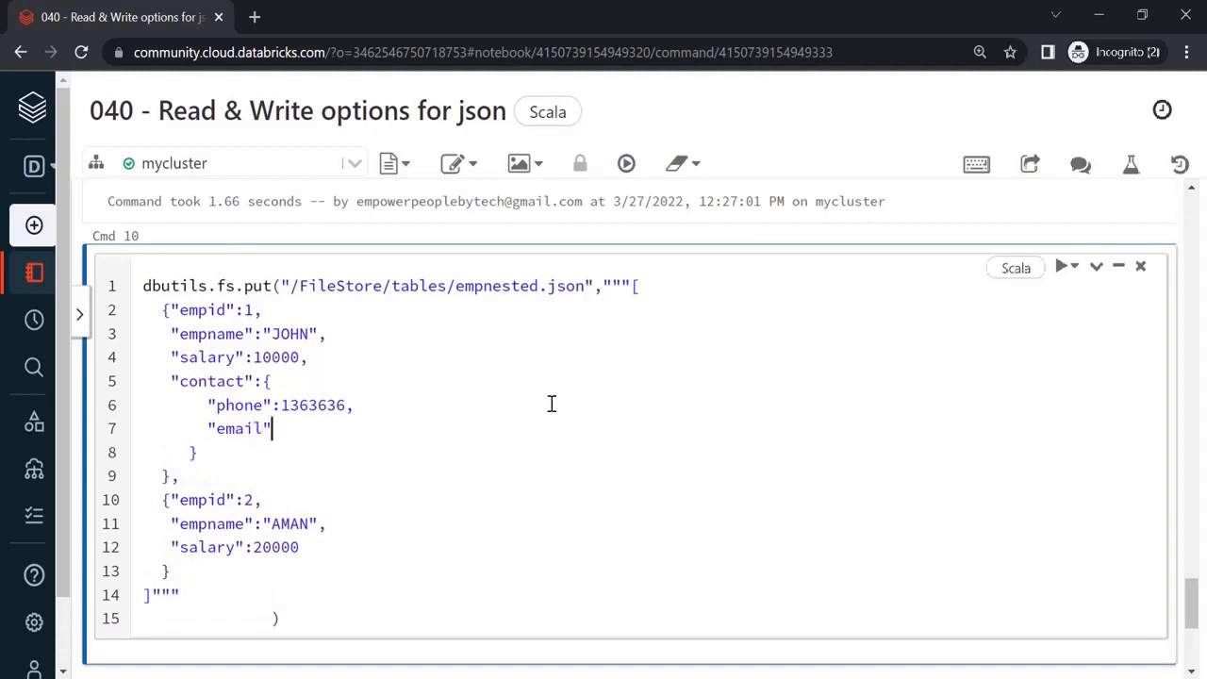
text(:")
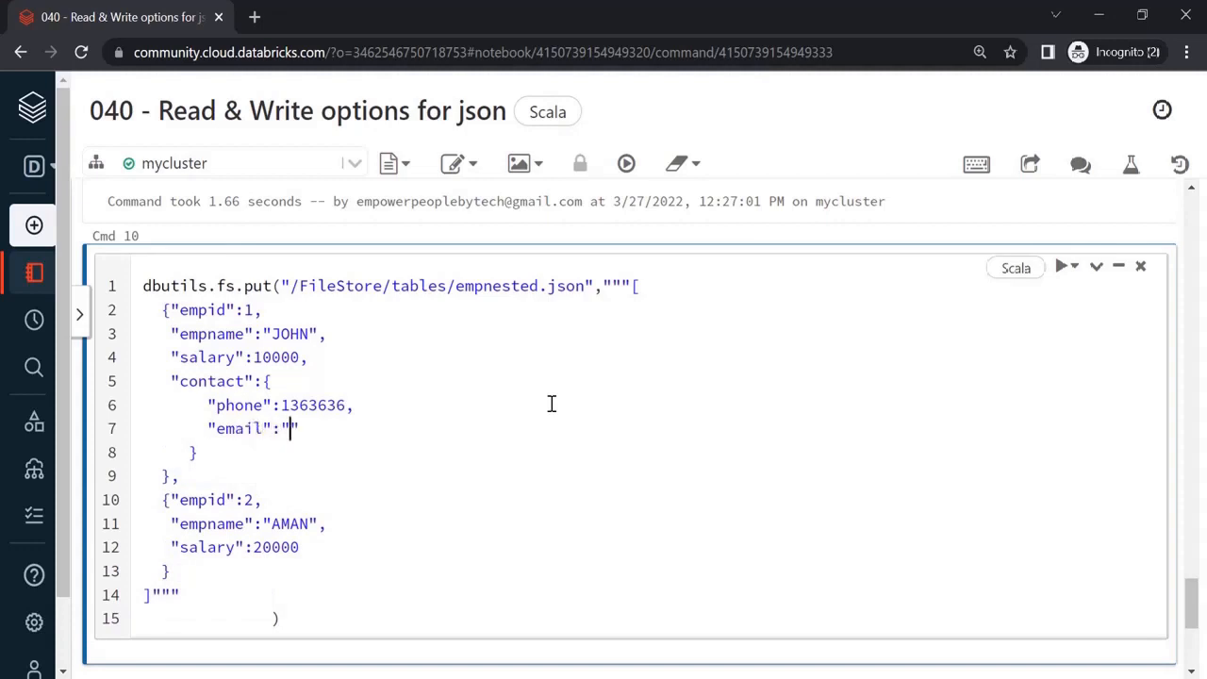
text(abc@gmail)
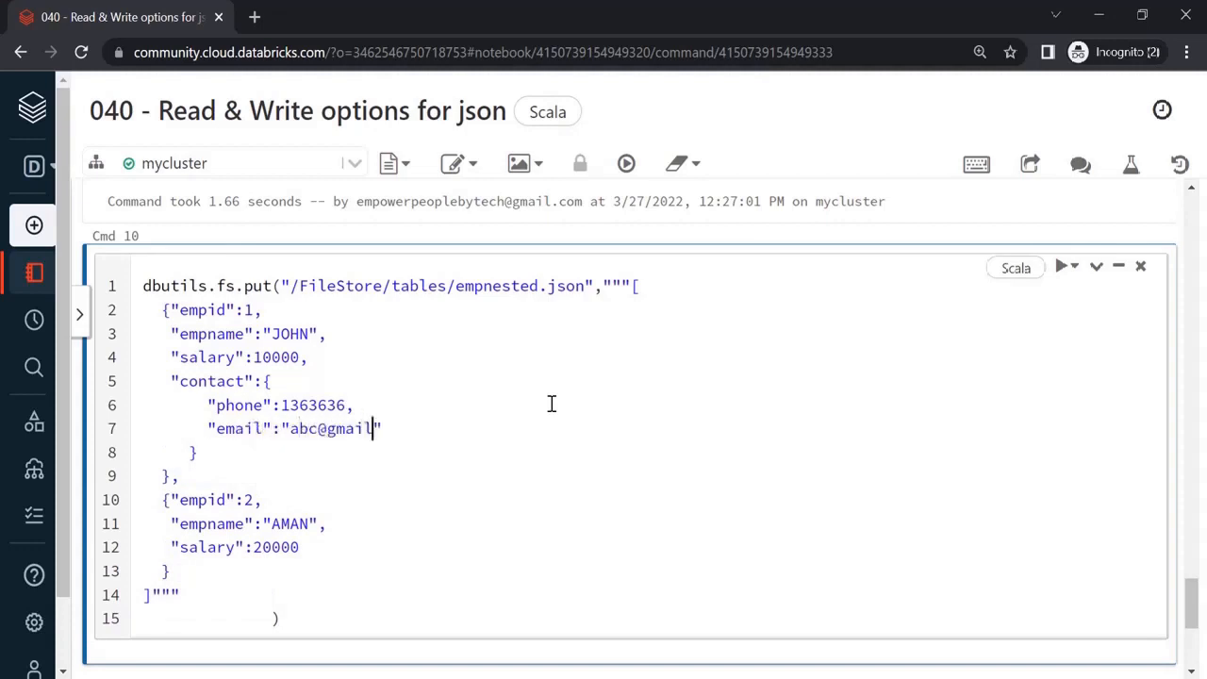
text(.com)
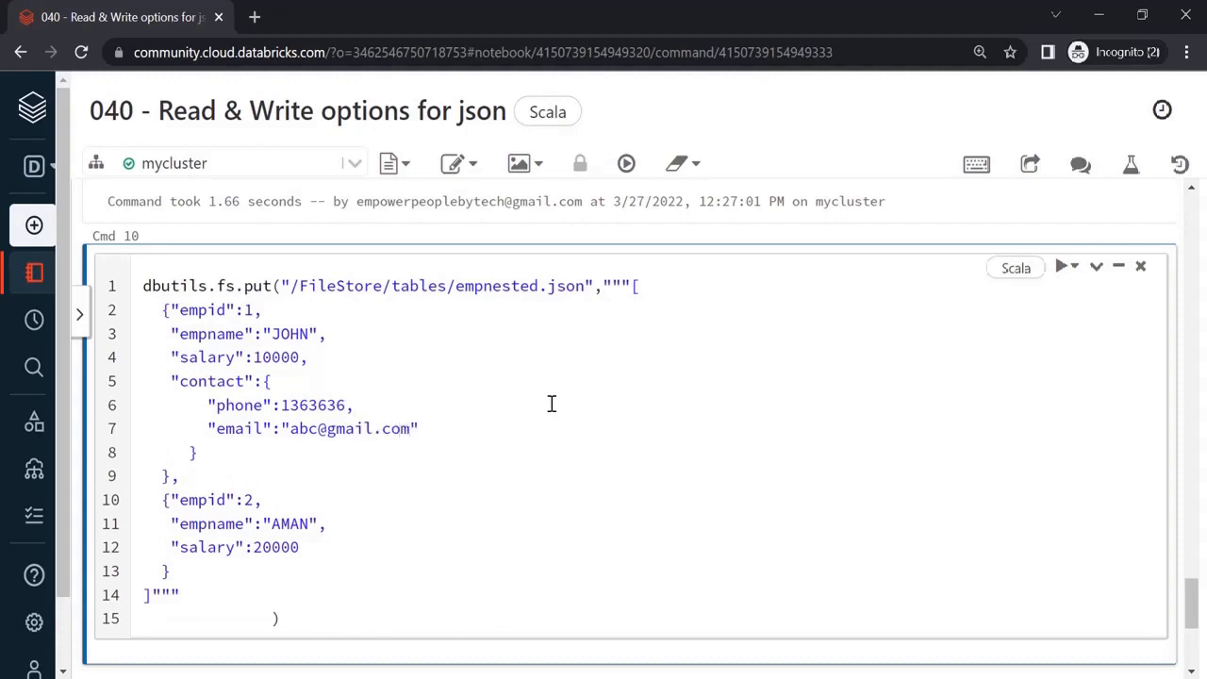
Add a similar contact object with phone and email to the second employee record
click(144, 381)
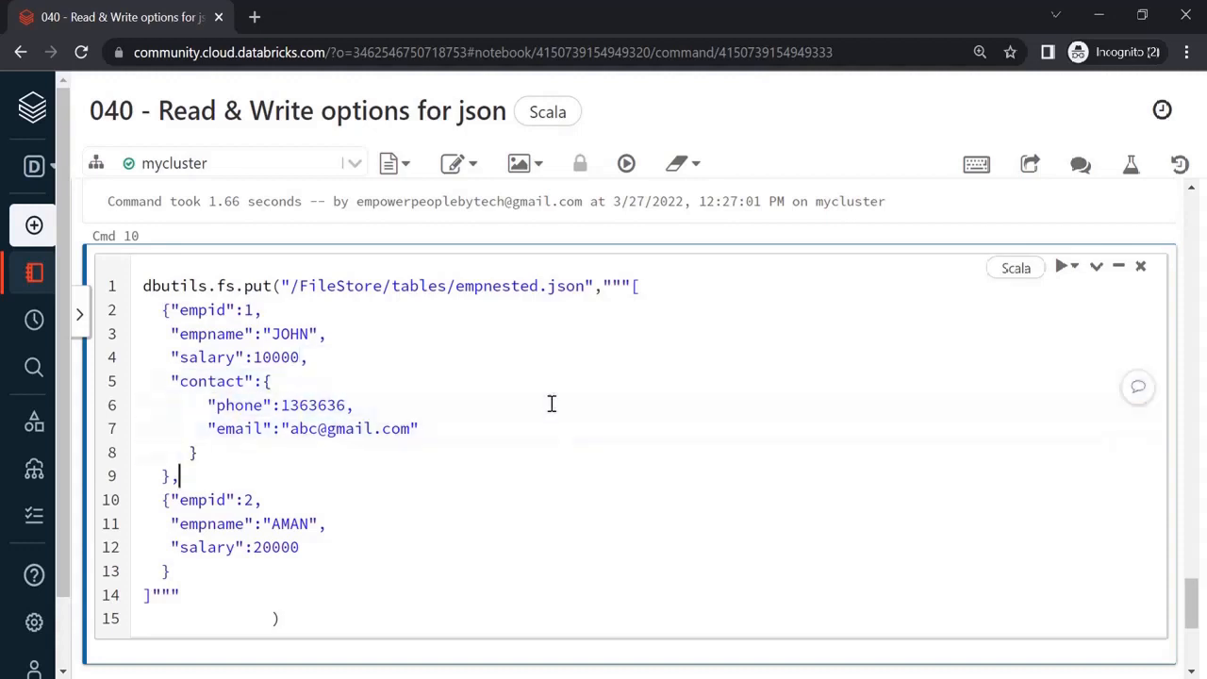
click(300, 547)
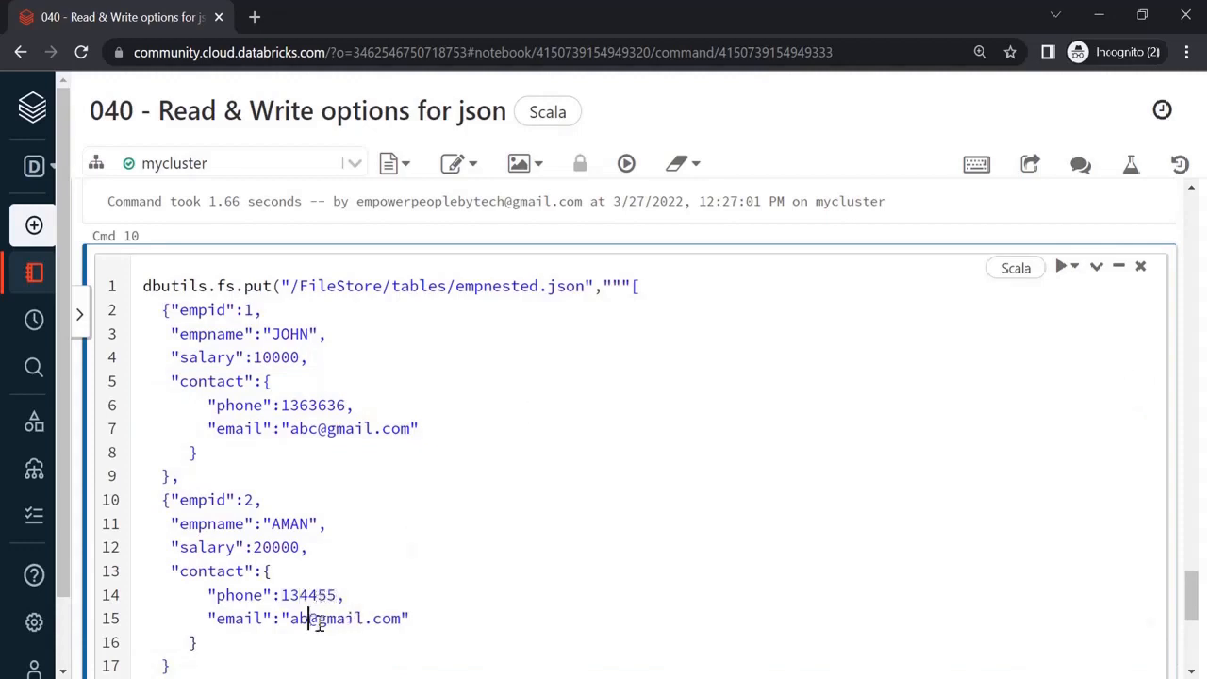
text(bdgdg)
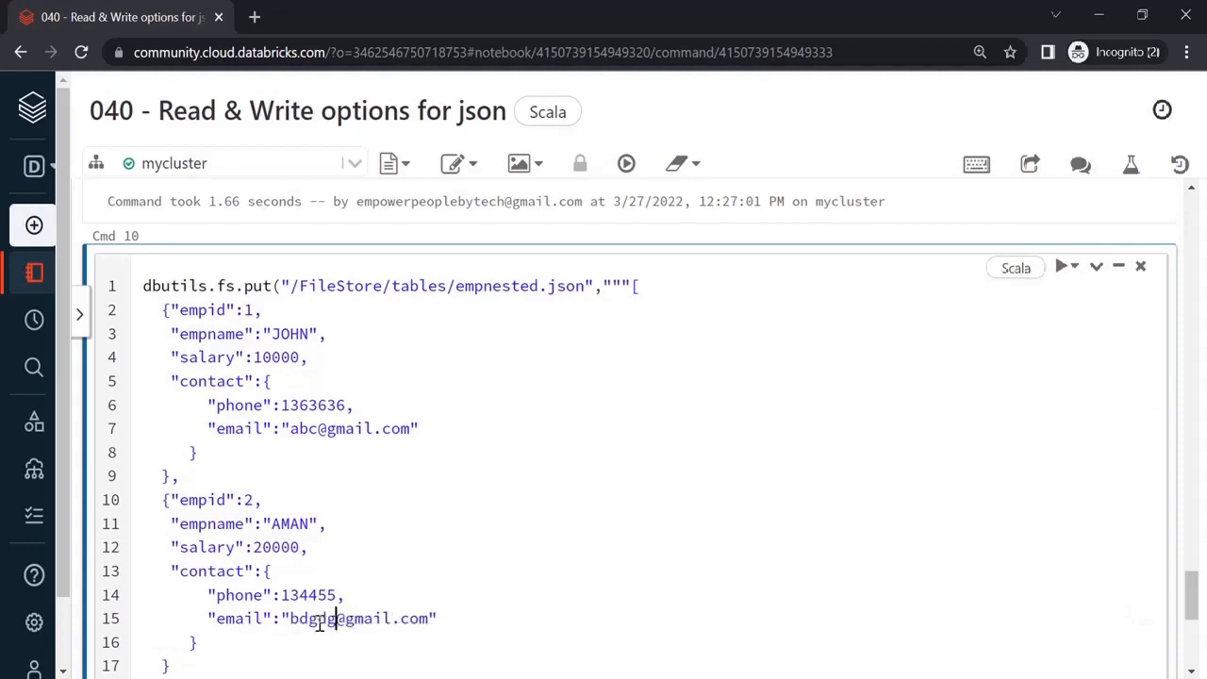
mouse_move(605, 579)
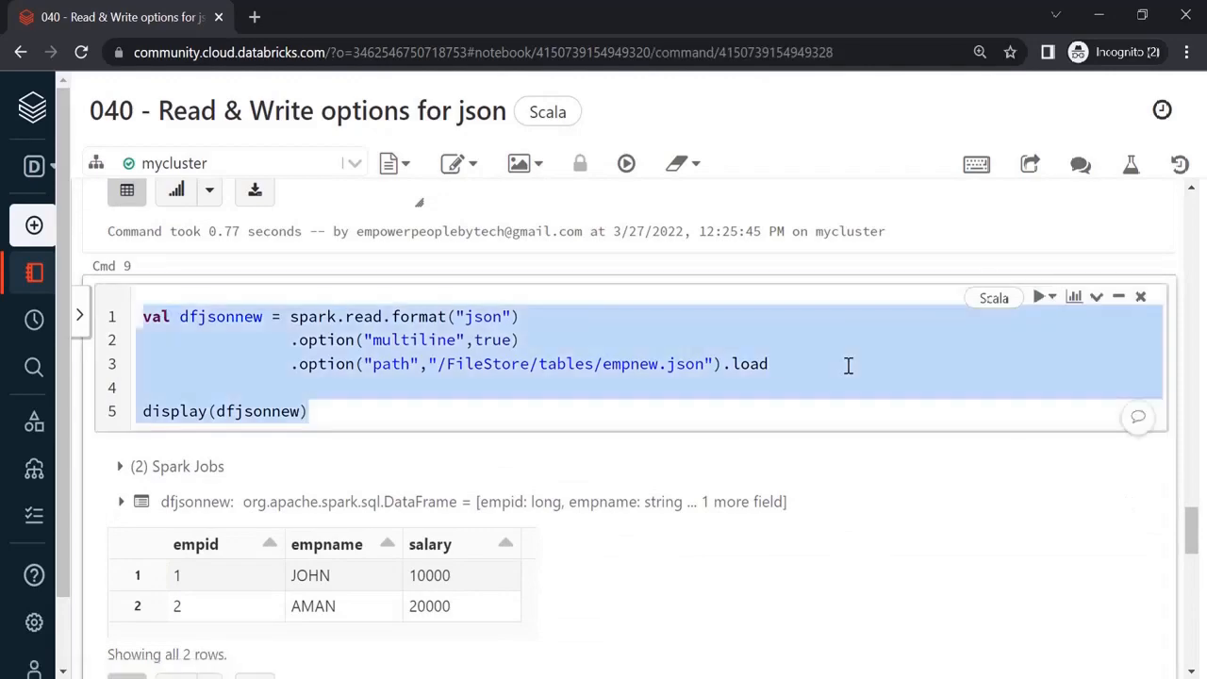
Change the read path to empnested.json and run it, producing dfjsonnew with a contact struct
scroll(down, 3)
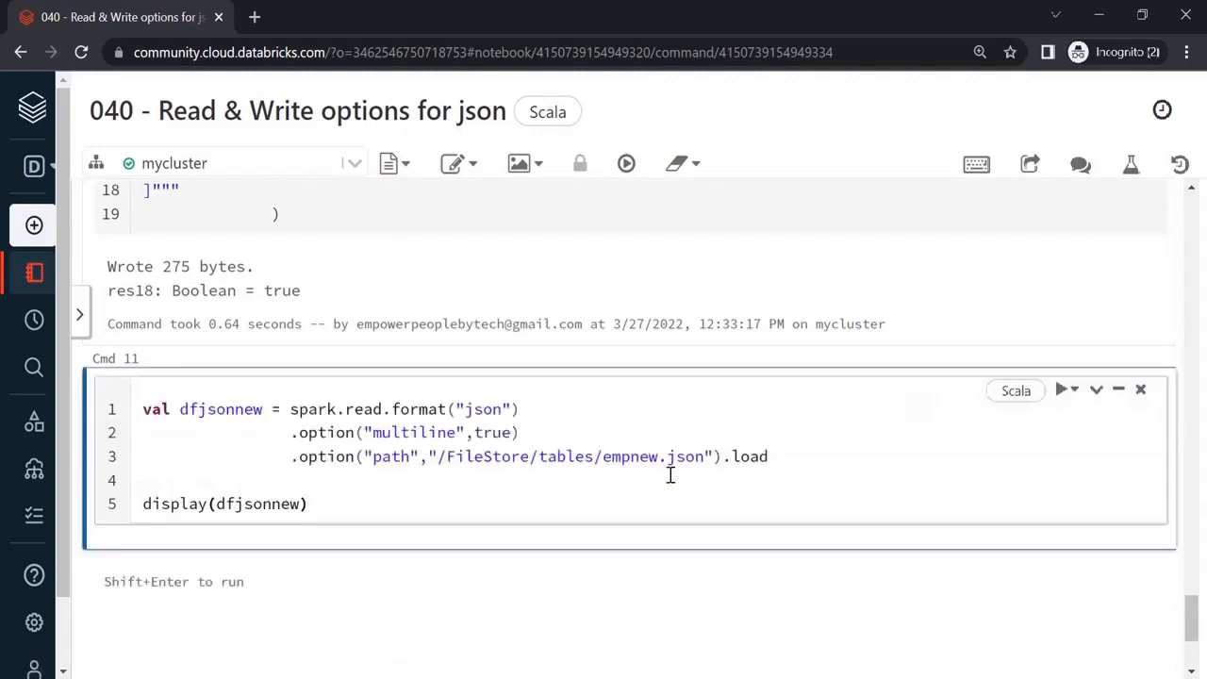
click(649, 456)
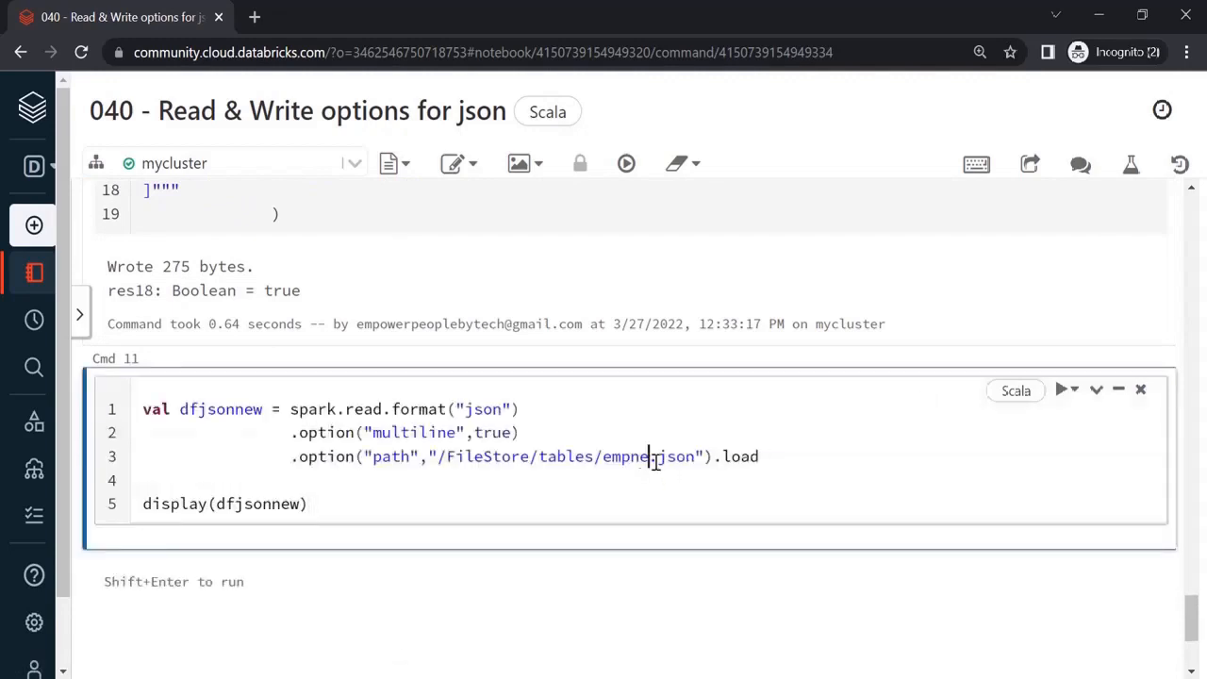
text(sted)
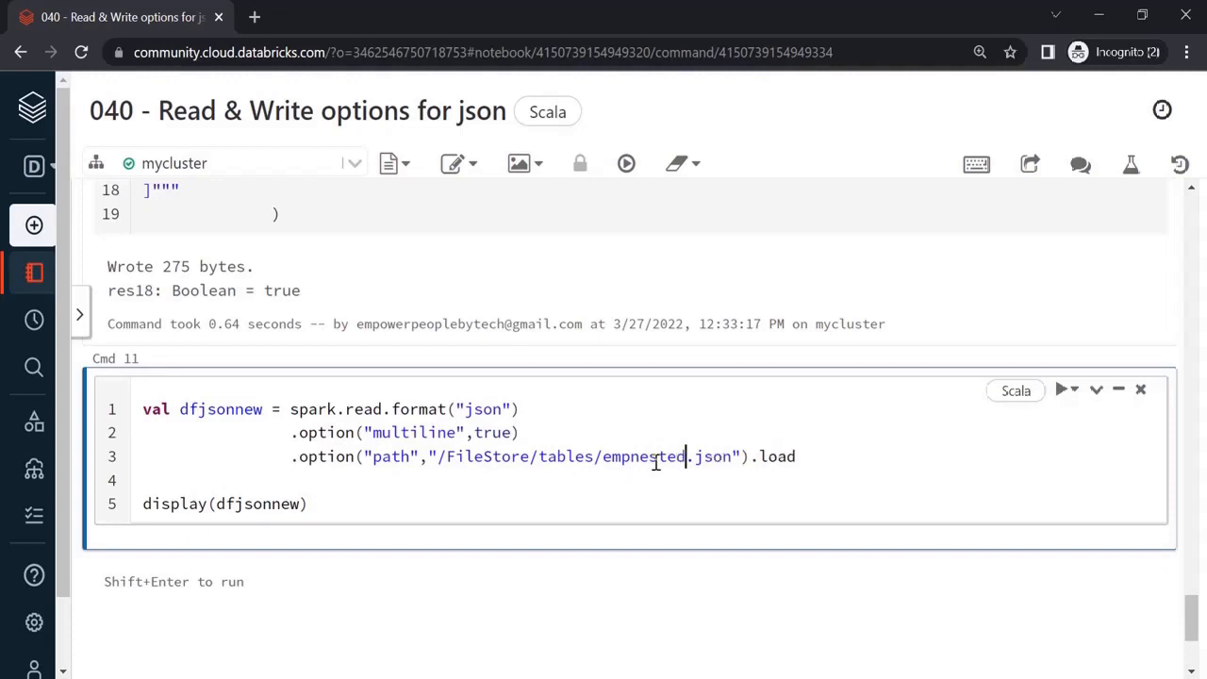
key(shift+enter)
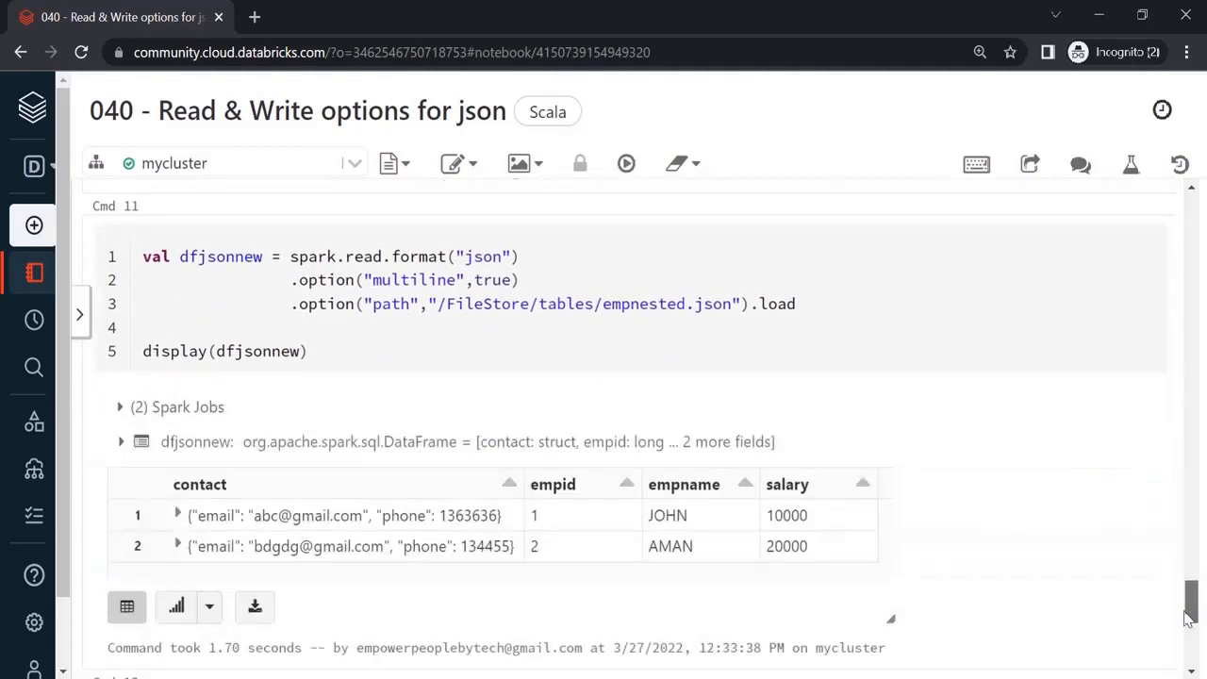
scroll(down, 3)
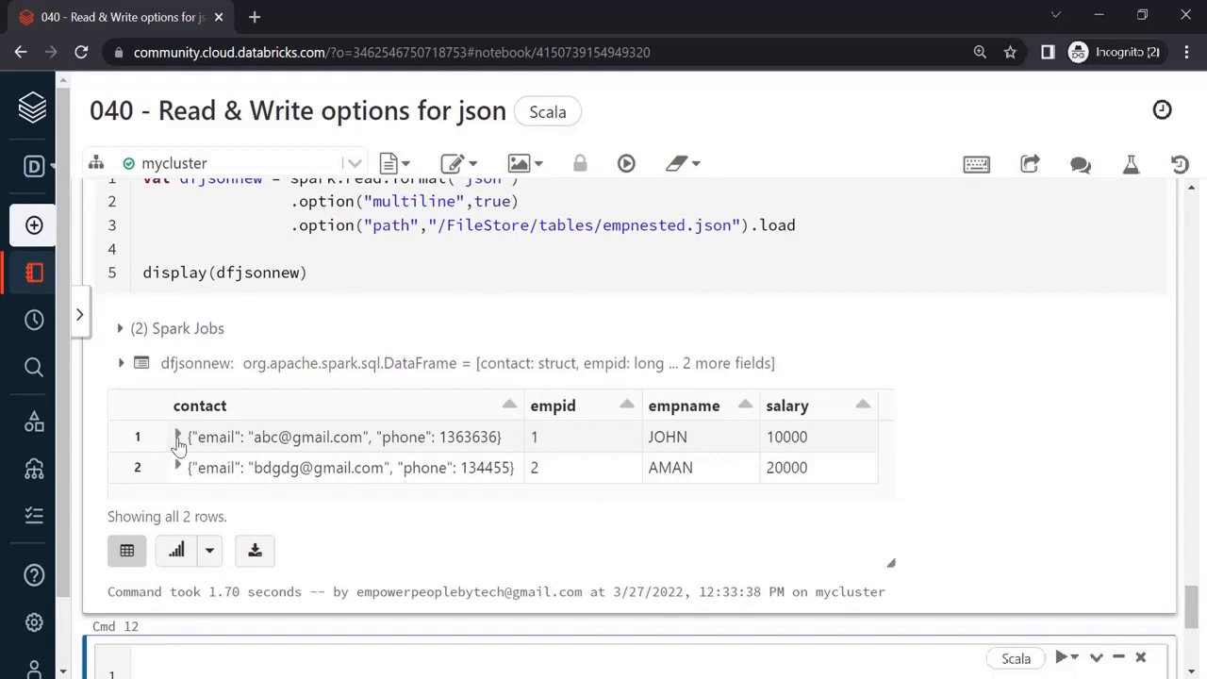
Expand and collapse the first row's contact struct, then select dfjsonnew for reuse
click(177, 438)
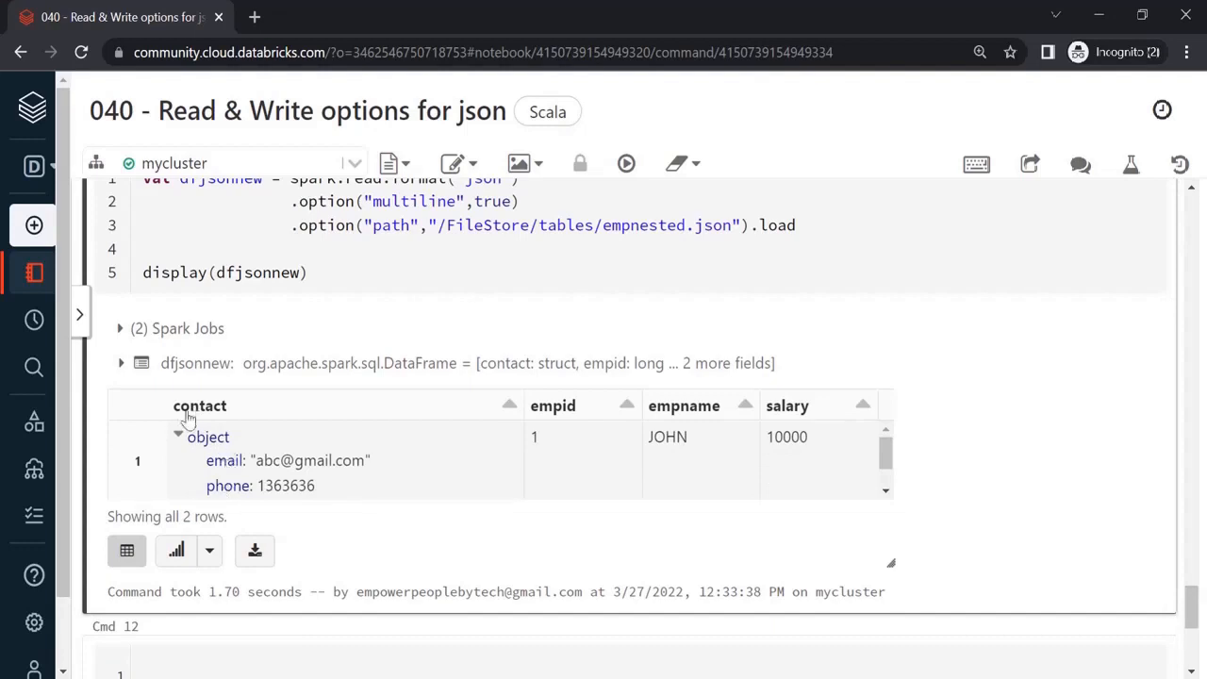
click(177, 438)
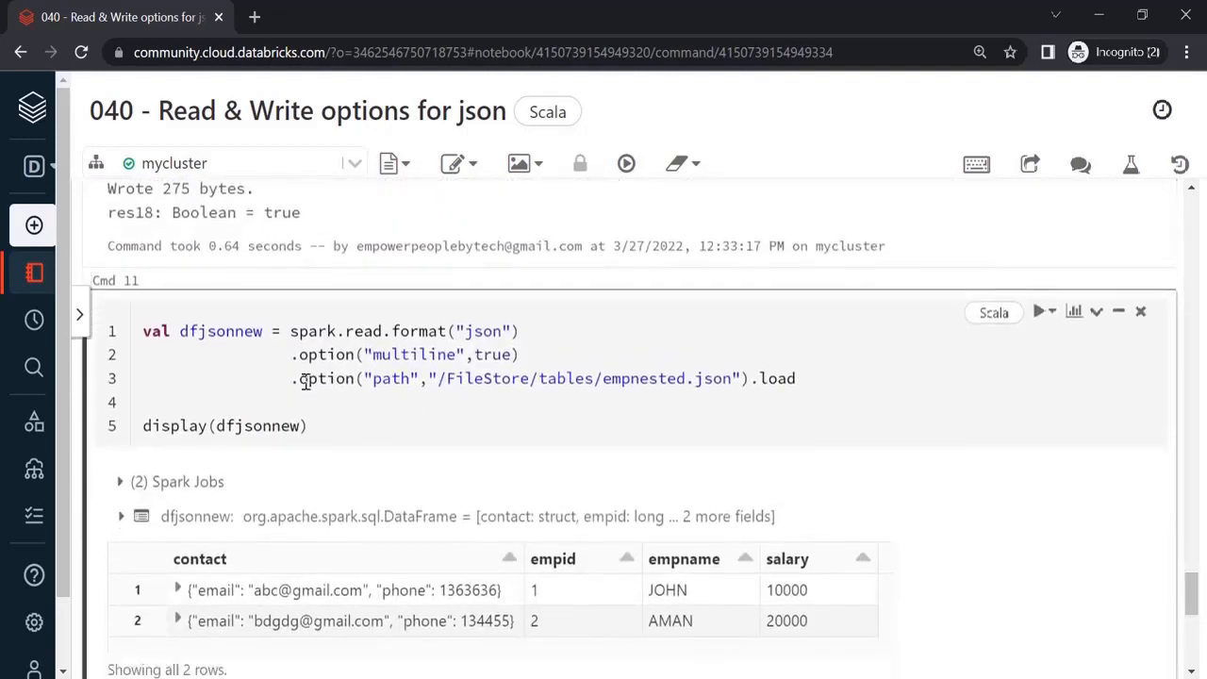
double_click(219, 332)
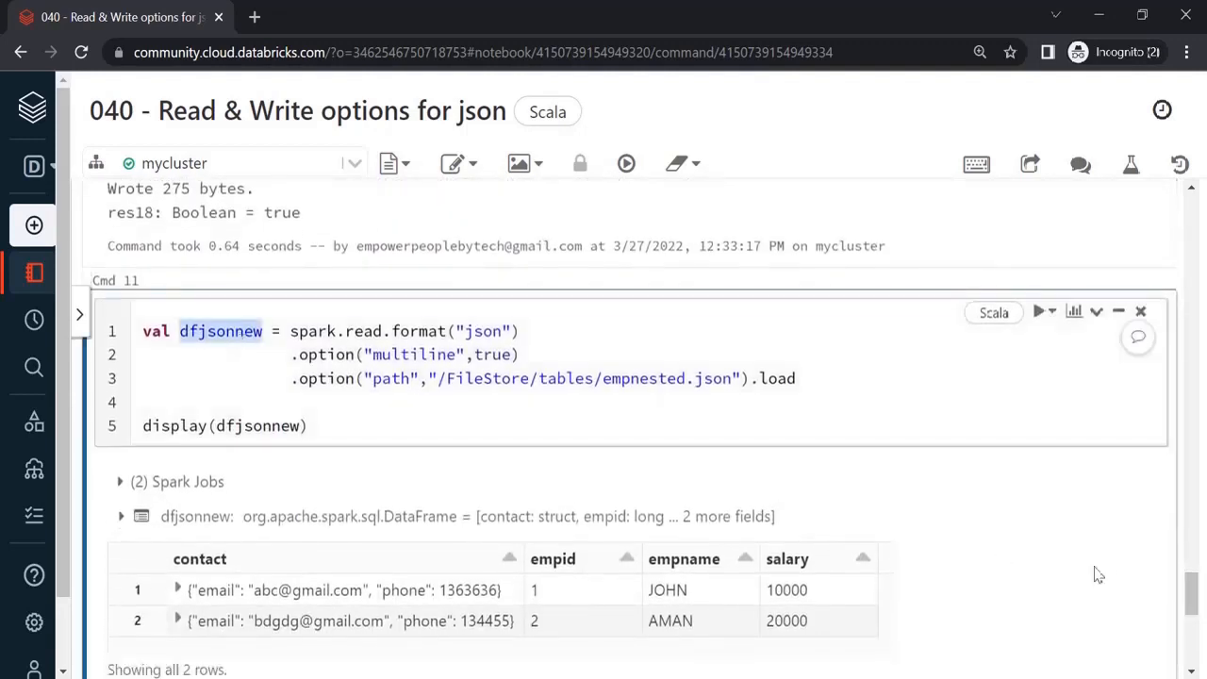
scroll(down, 3)
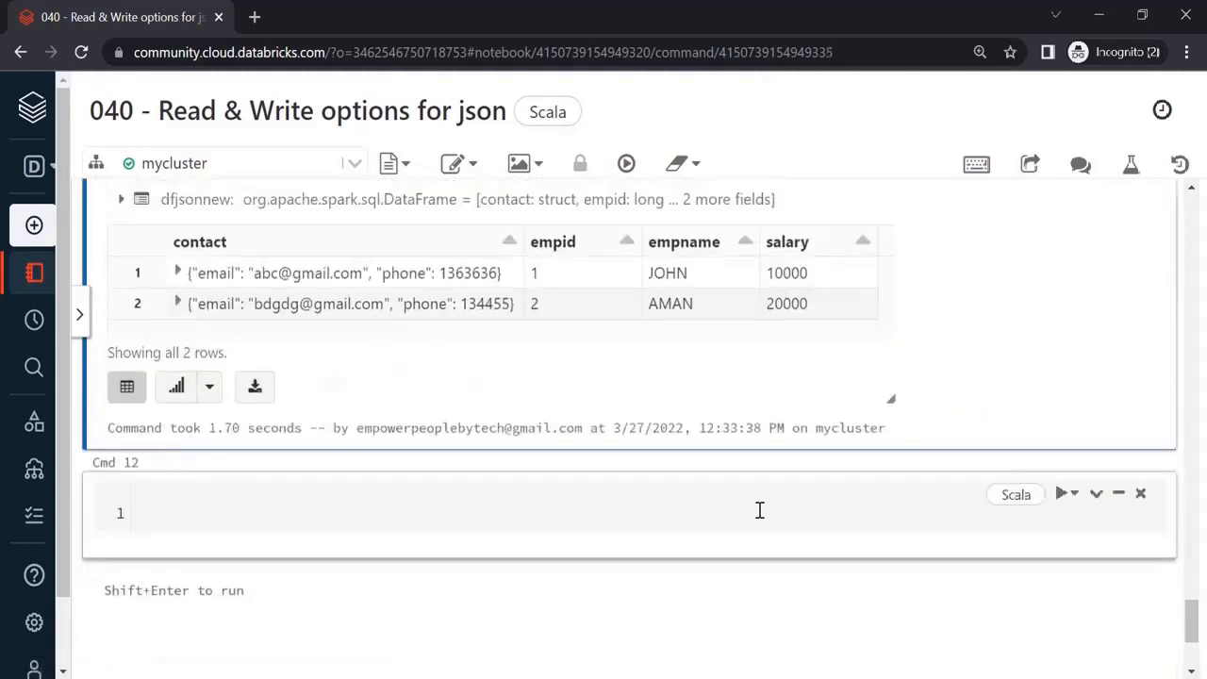
Write dfjsonnew.select() preceded by import org.apache.spark.sql.functions.col
text(dfjsonnew)
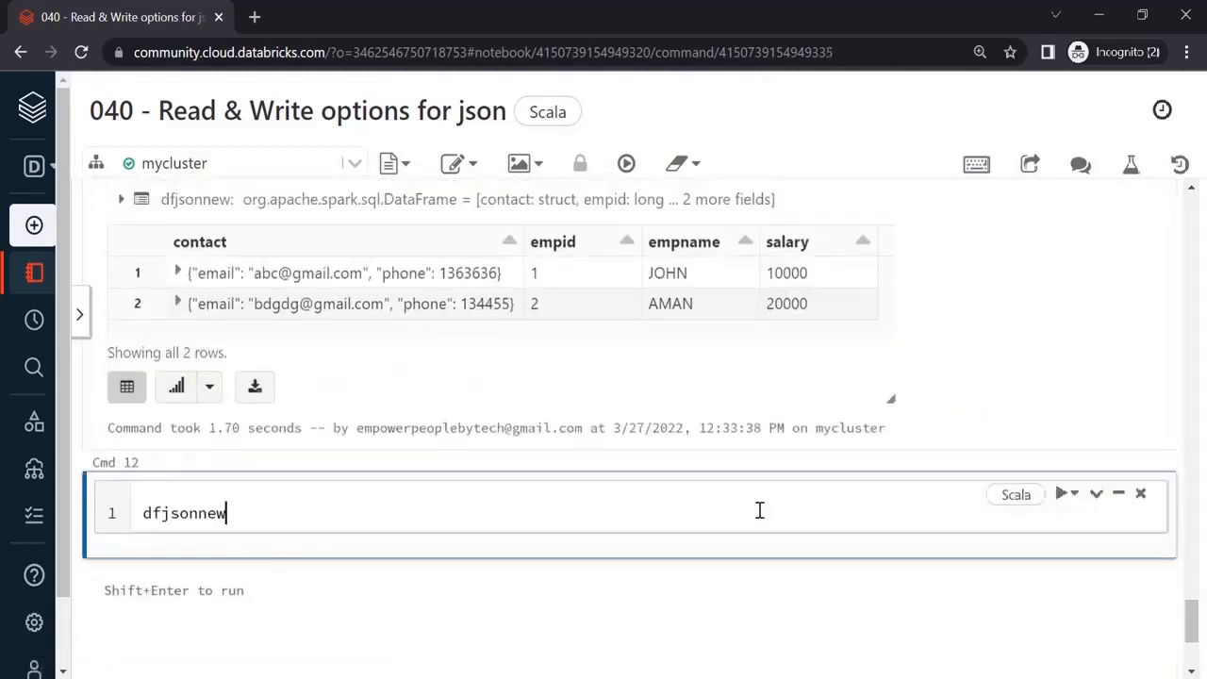
text(.select)
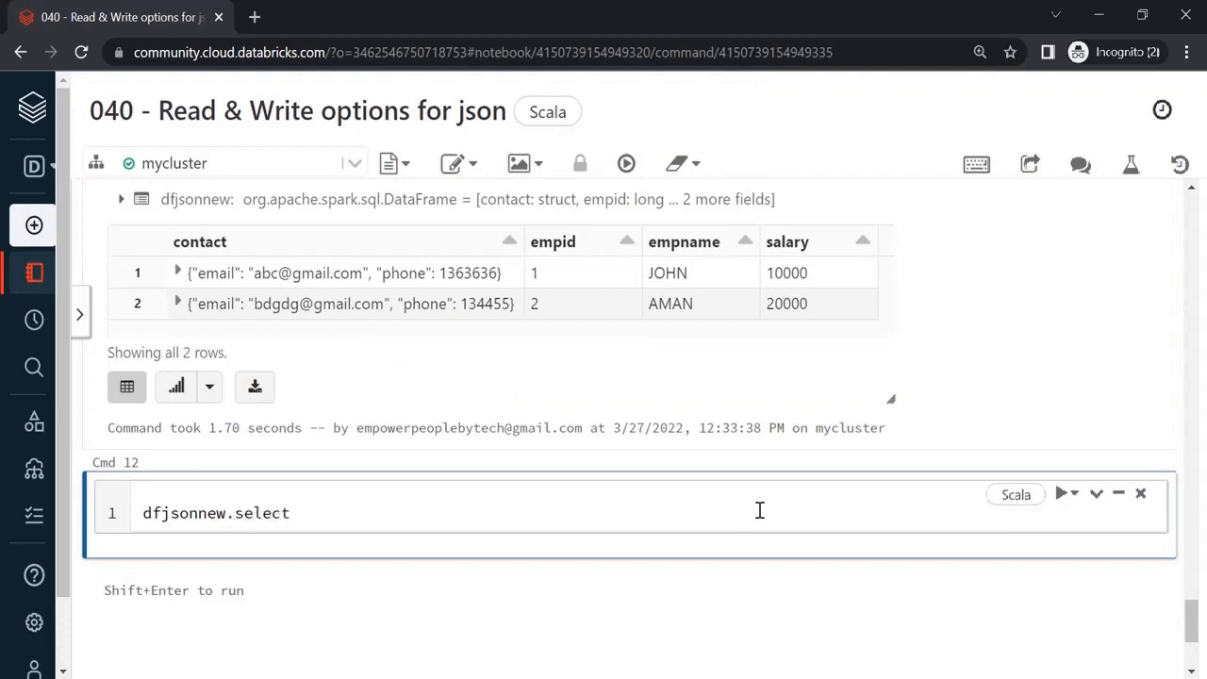
text(())
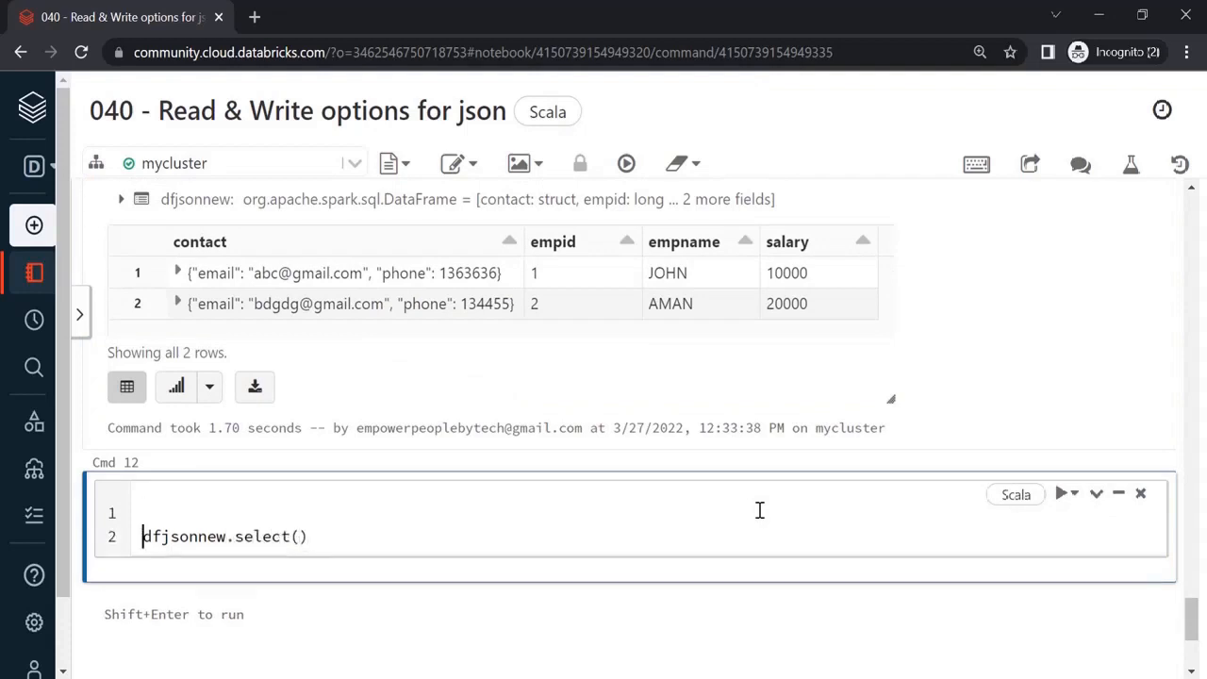
text(import)
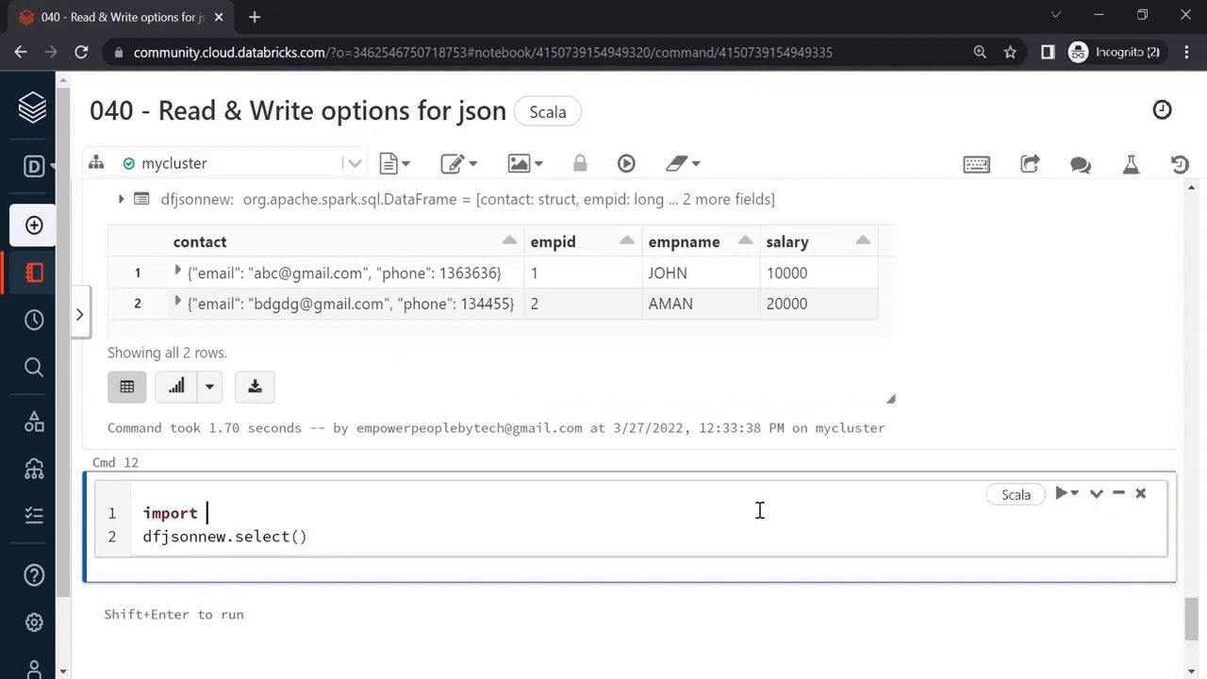
text(org.apac)
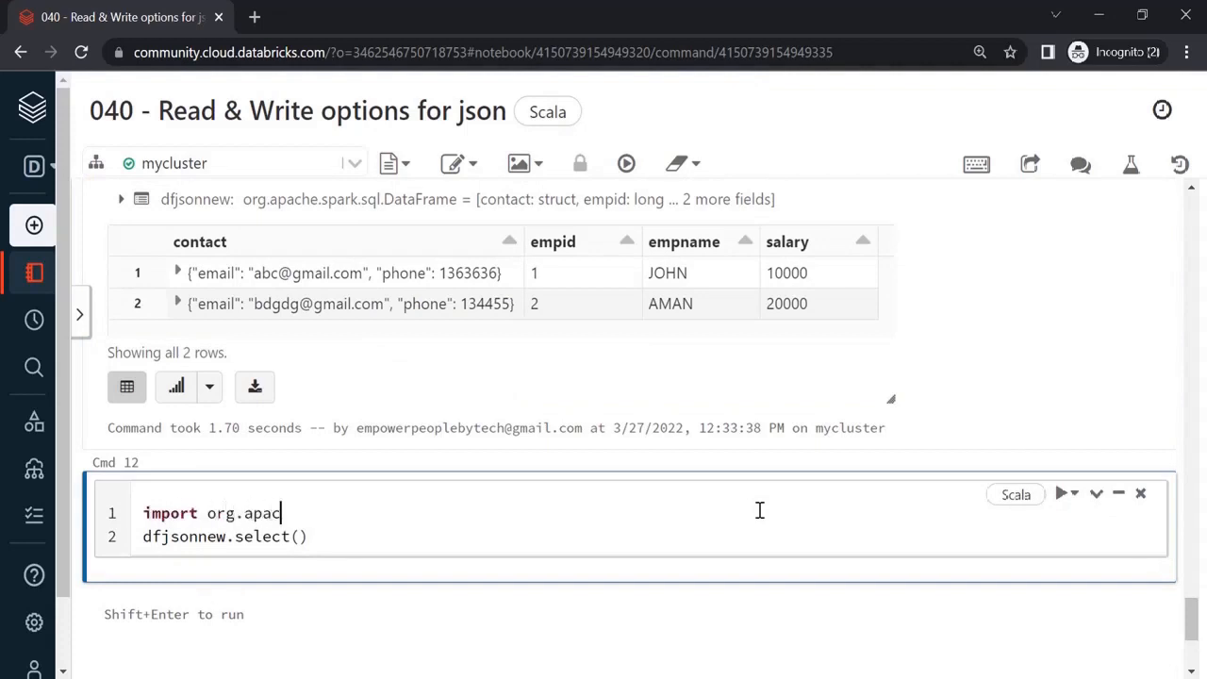
text(he.s)
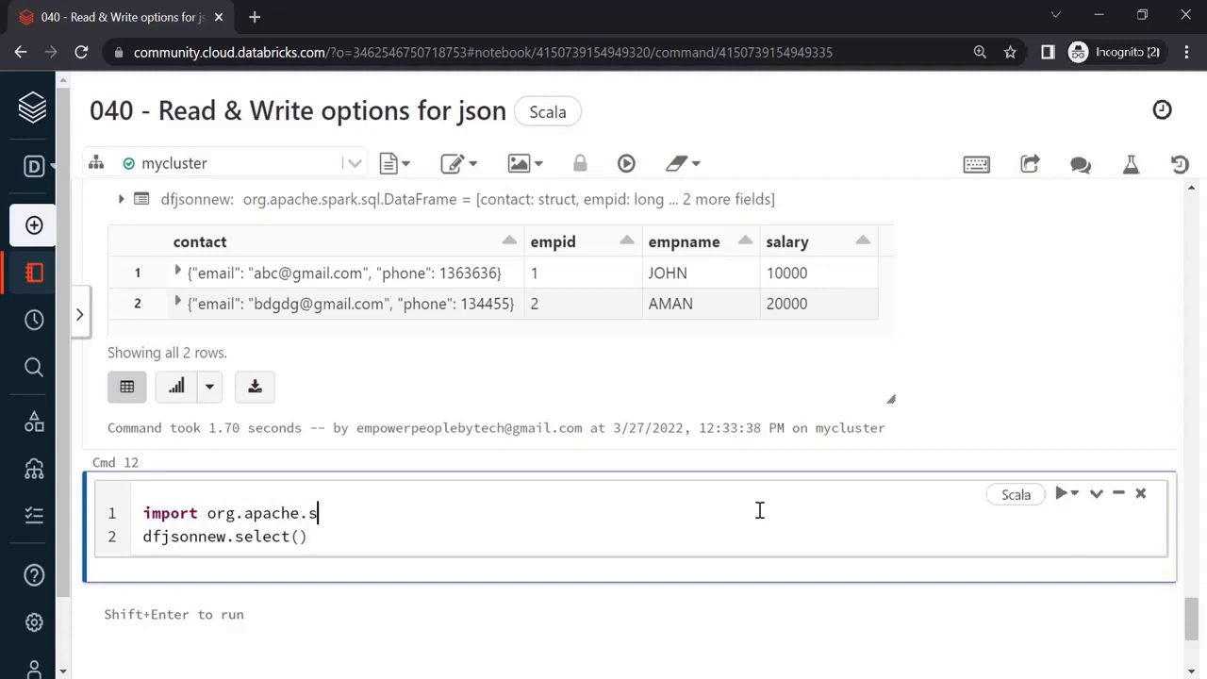
text(park.)
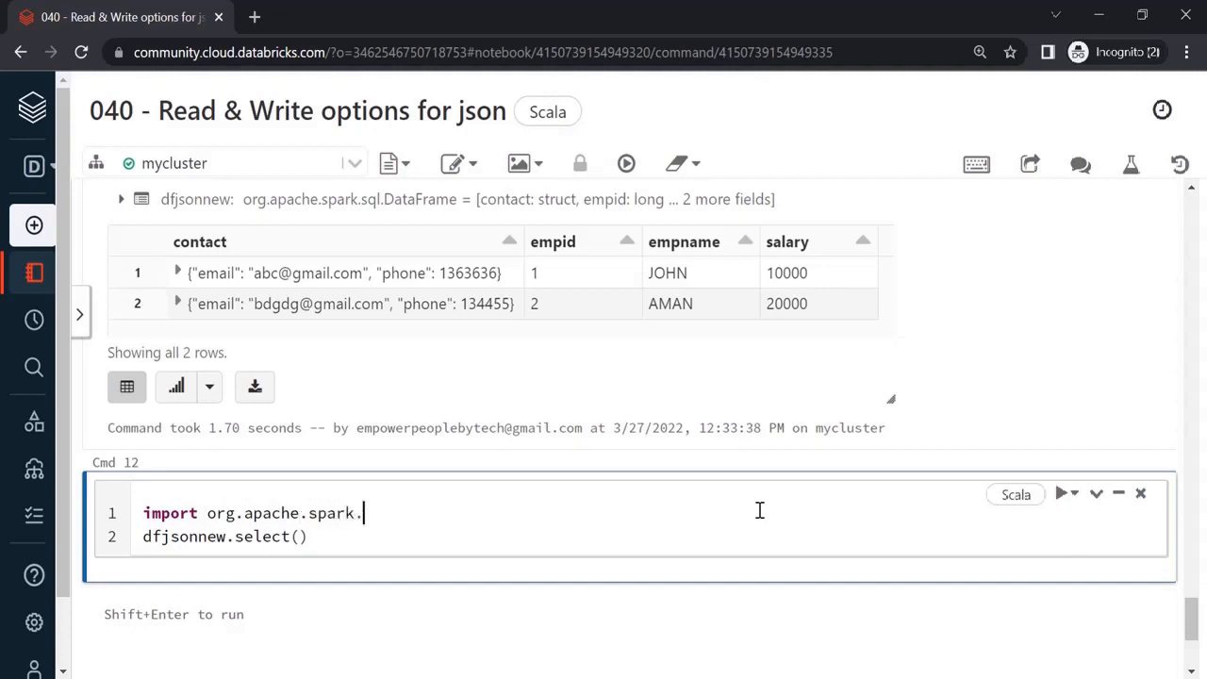
text(sql.functions.)
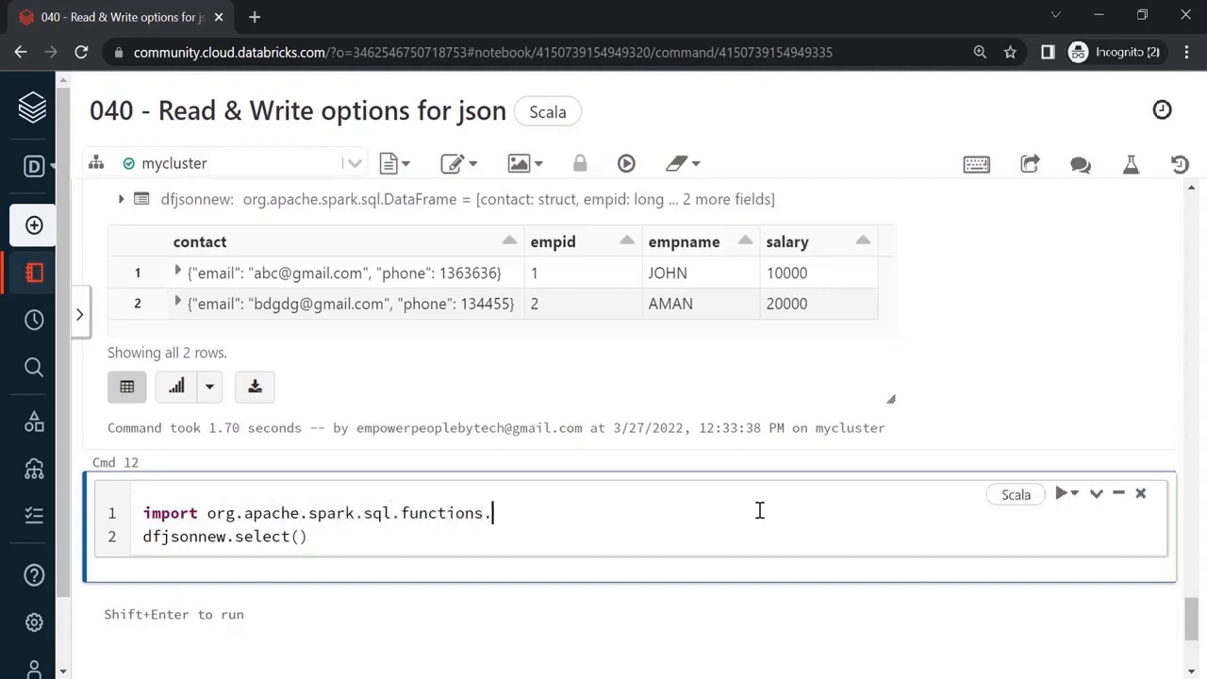
text(col)
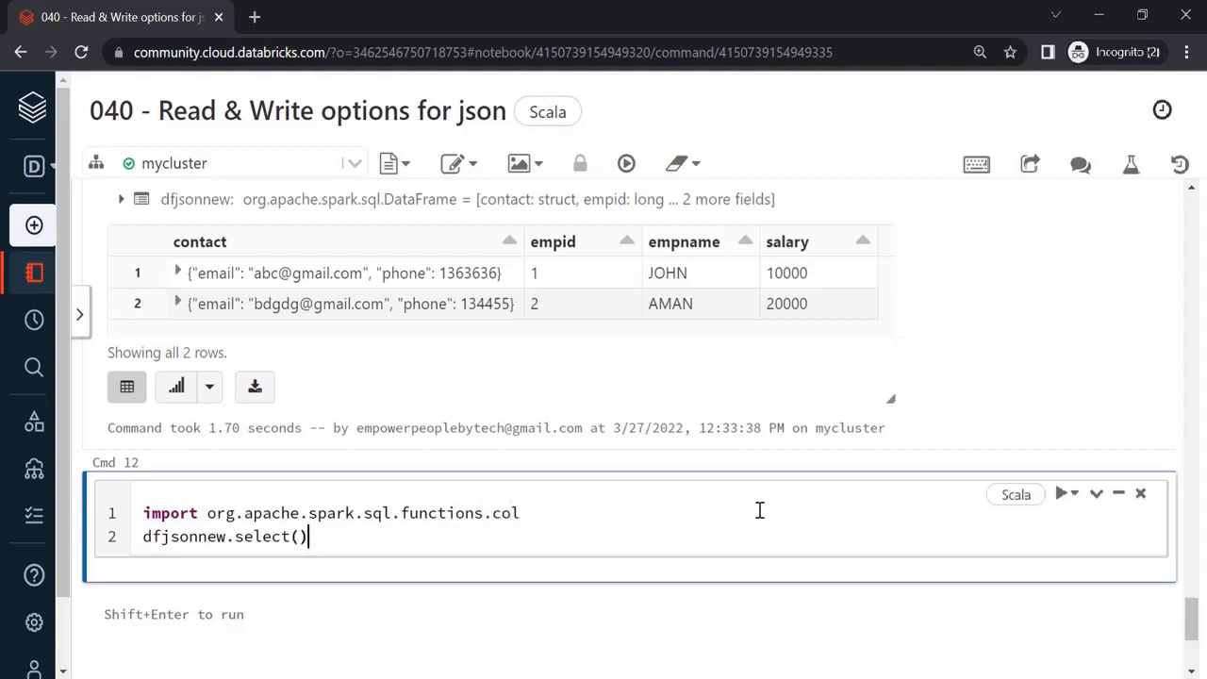
key(Enter)
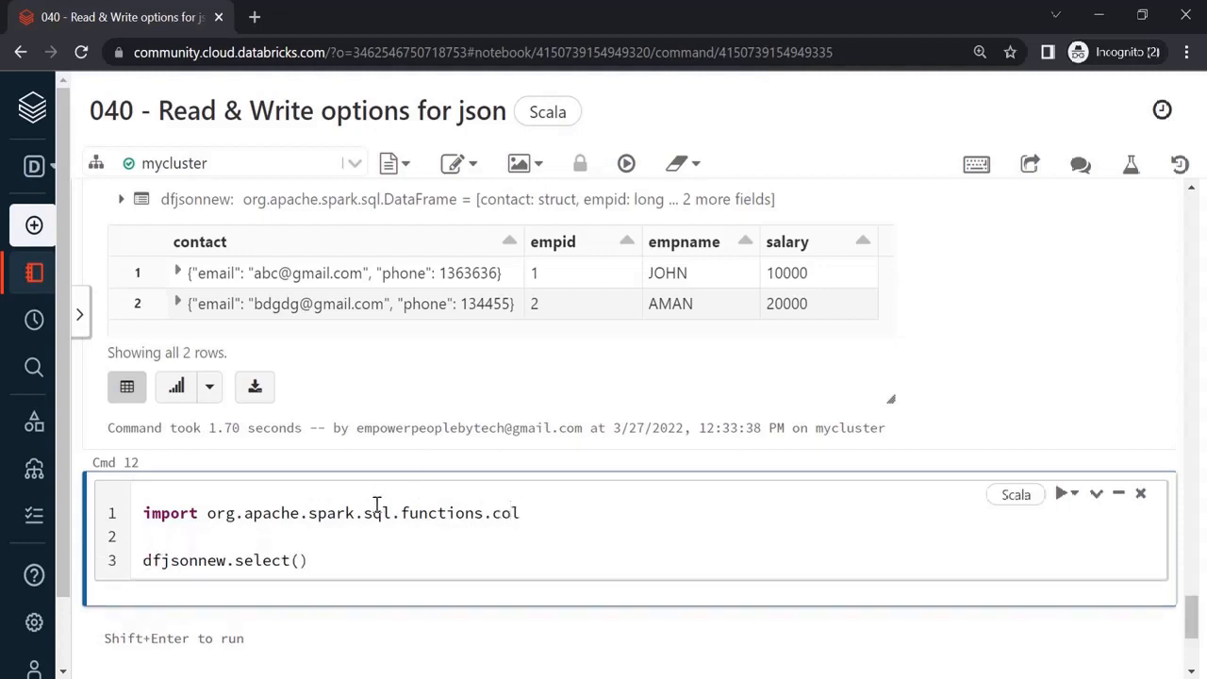
mouse_move(396, 585)
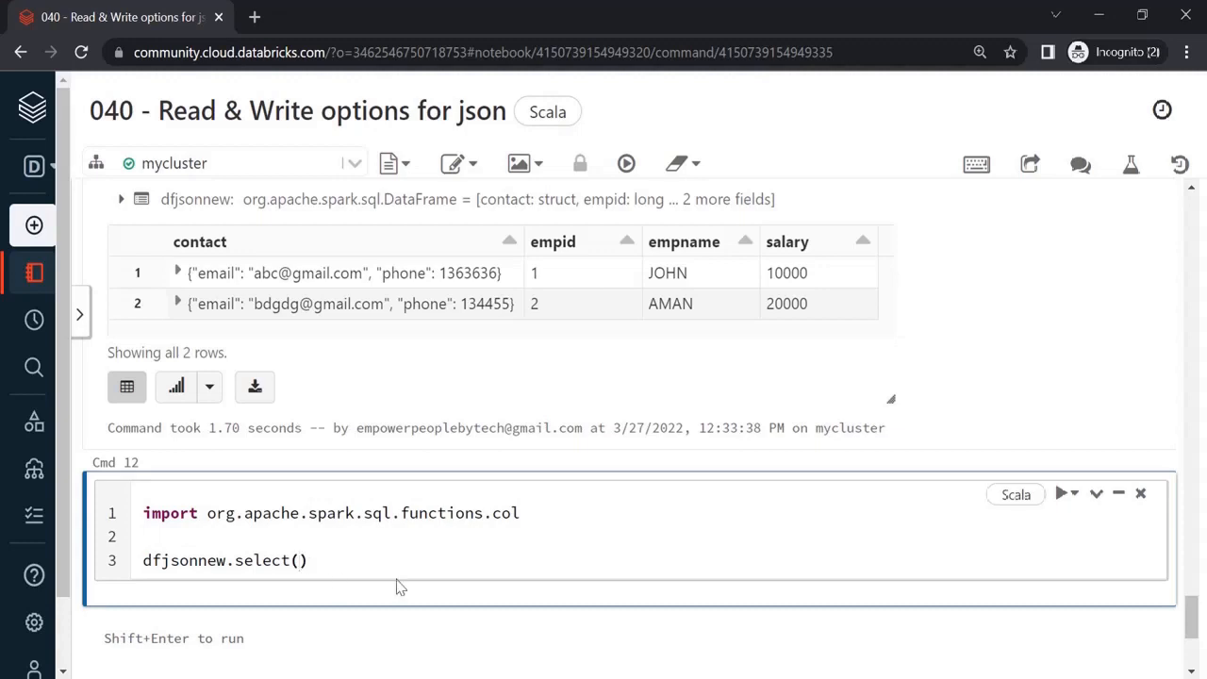
Select col("contact.phone") into val df and display it, showing two phone values
text(col)
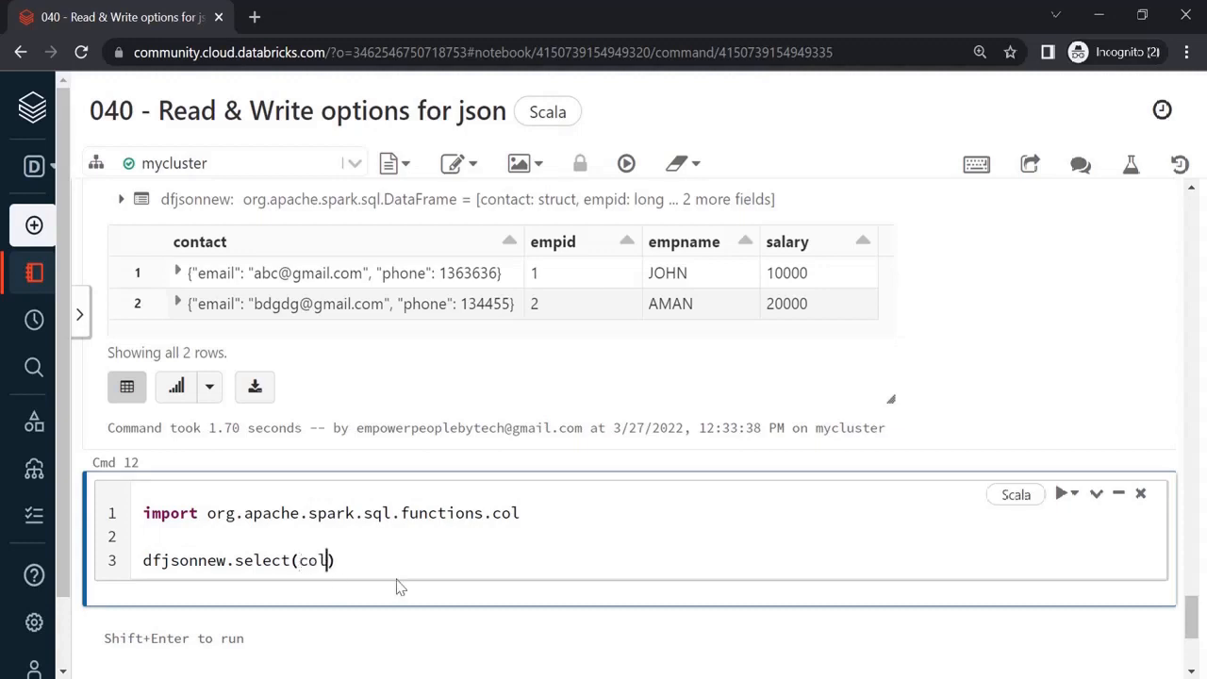
text(())
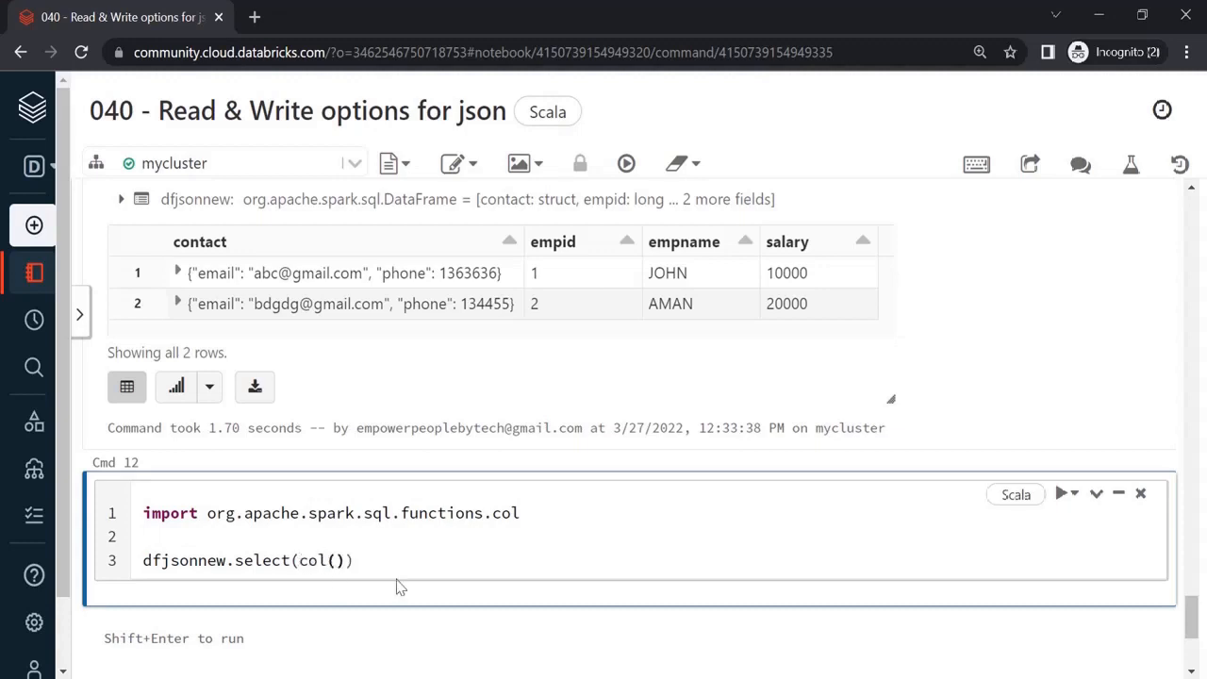
text("contact")
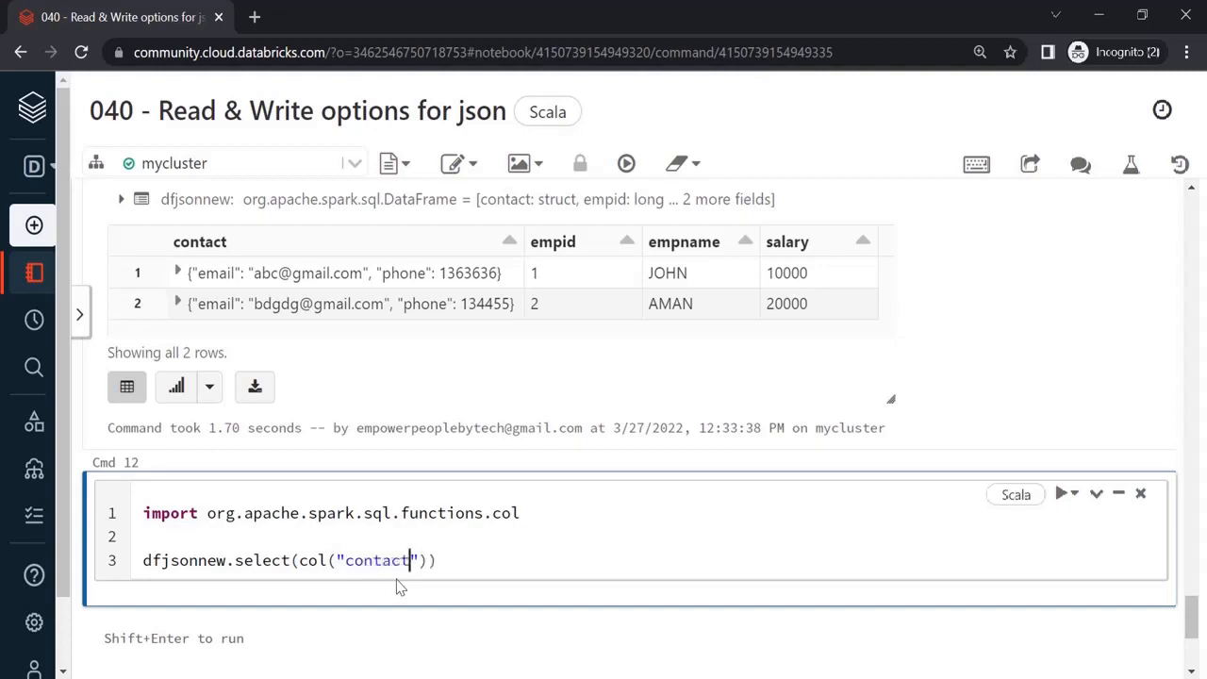
text(.phone)
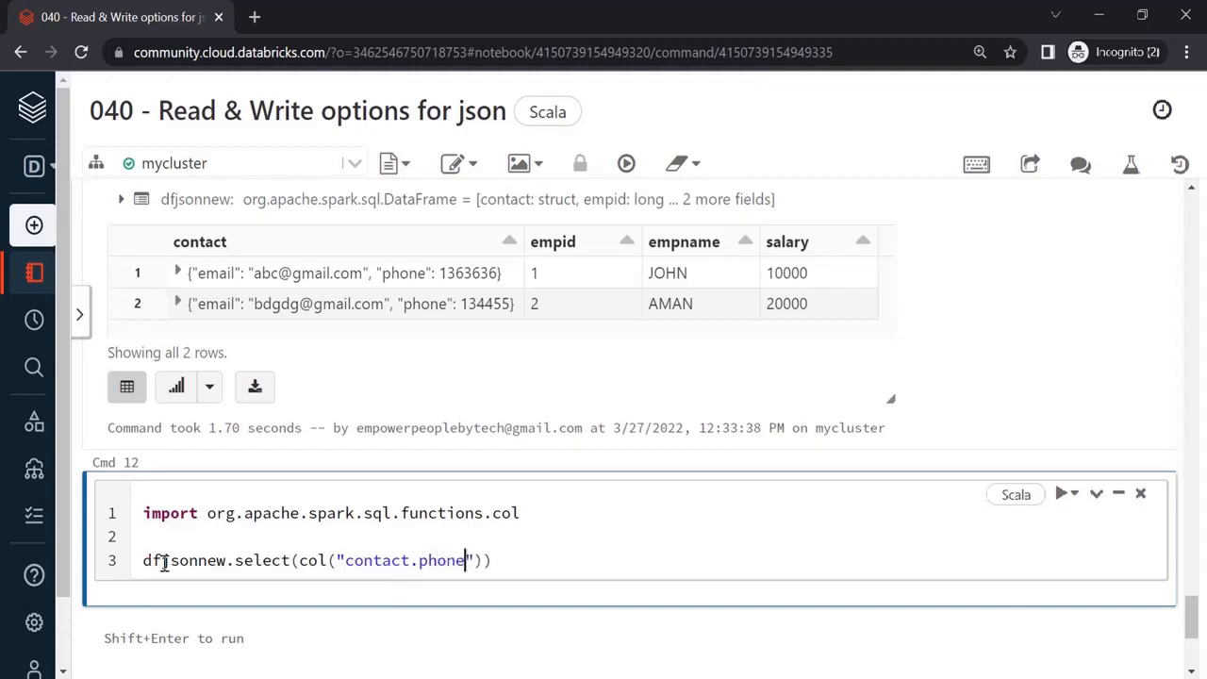
text(val df =)
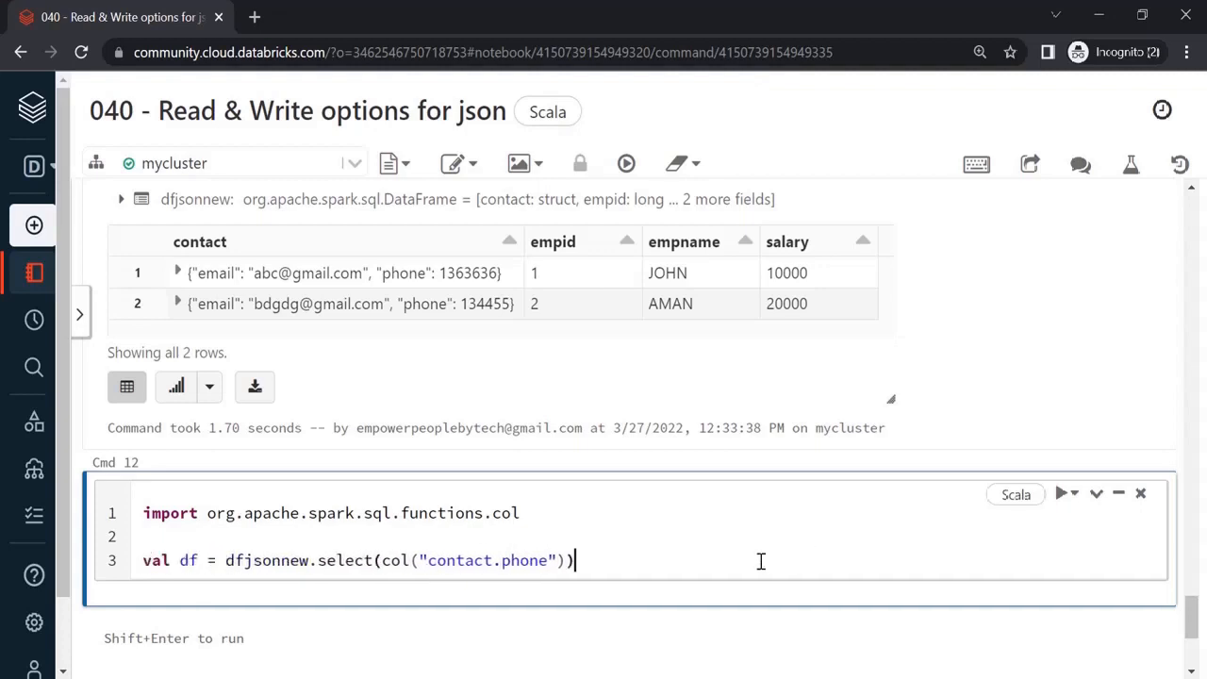
text(display(df))
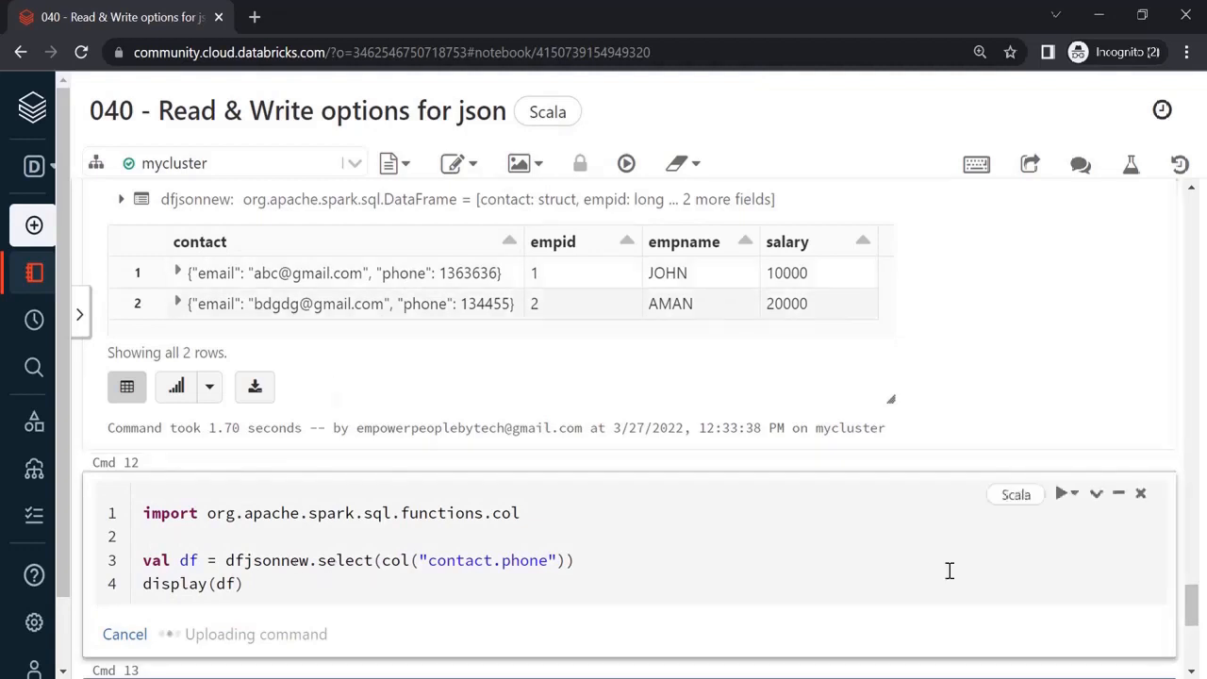
scroll(down, 3)
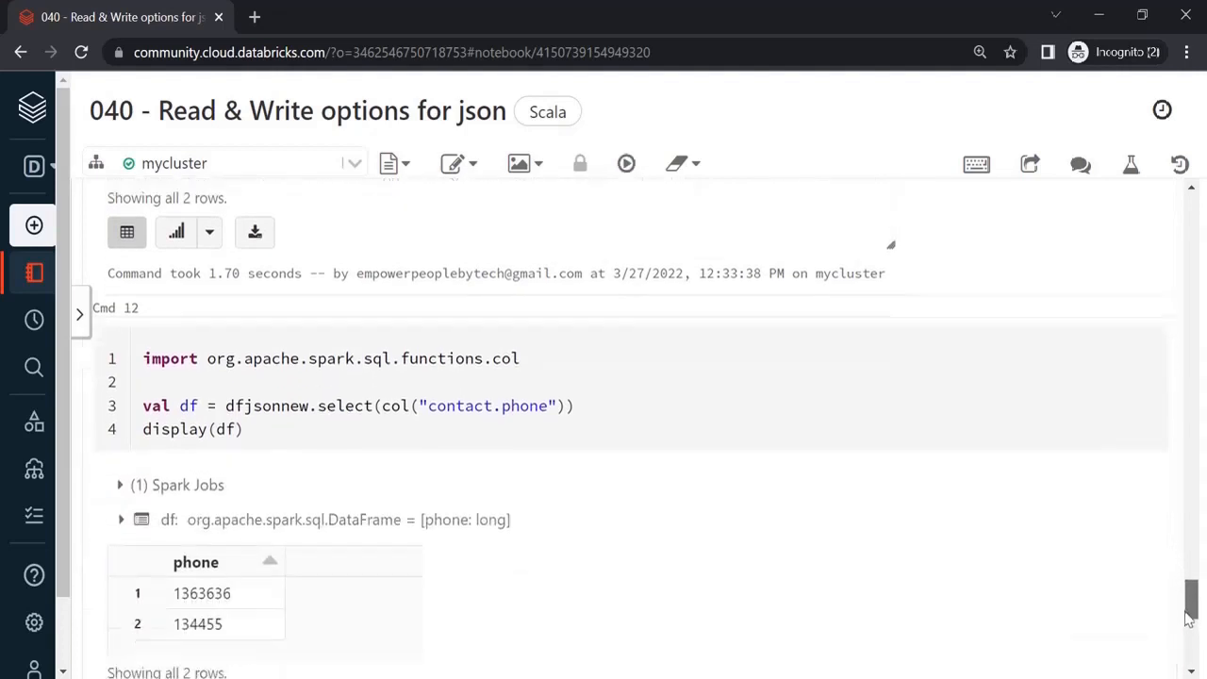
scroll(down, 3)
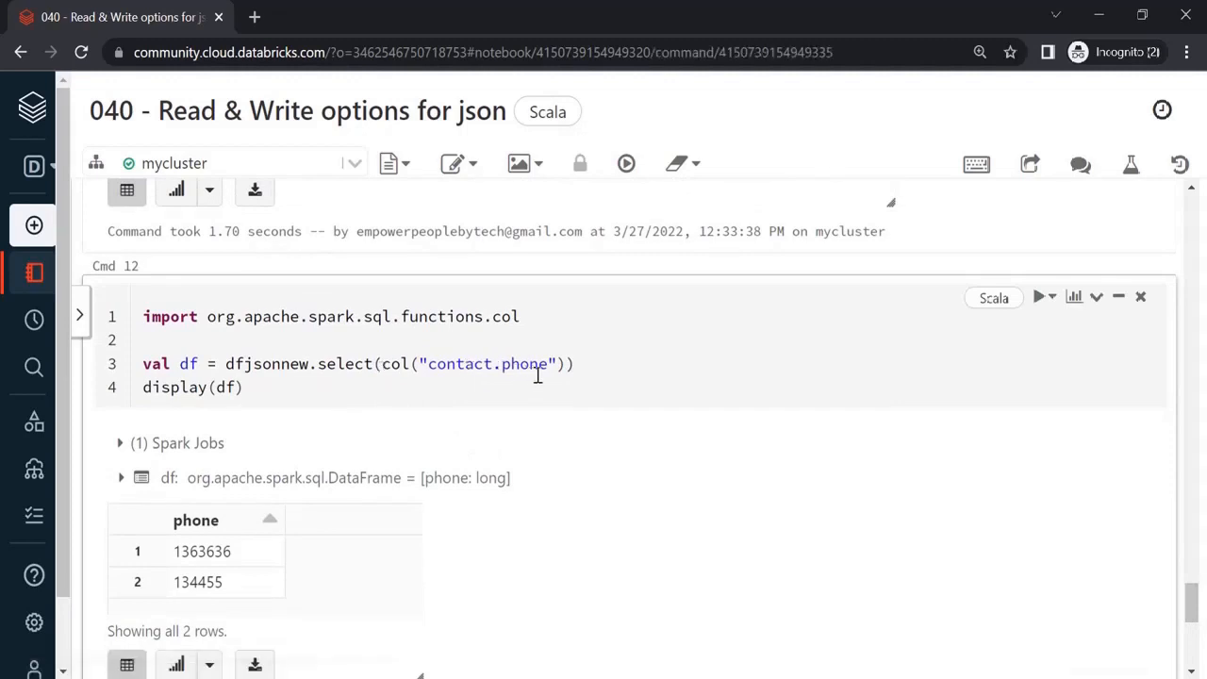
Extend the select to empid, empname, salary, contact.phone and contact.email and run for a flattened table
double_click(472, 363)
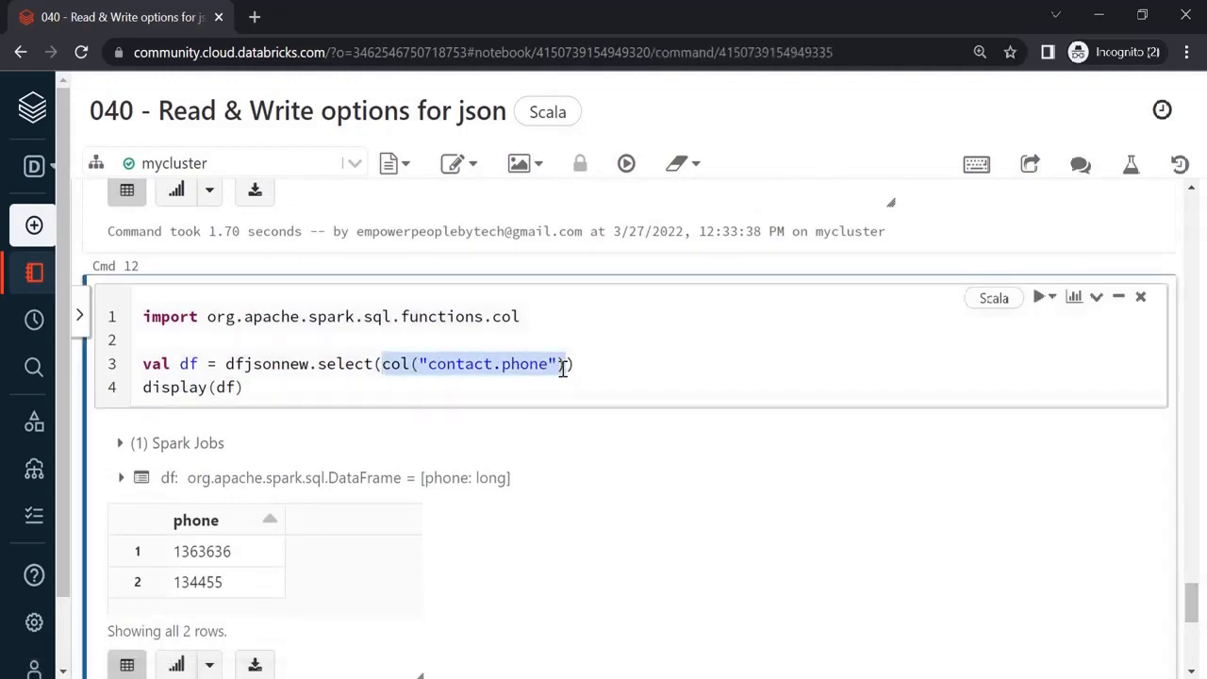
text(,col("contact.phone"))
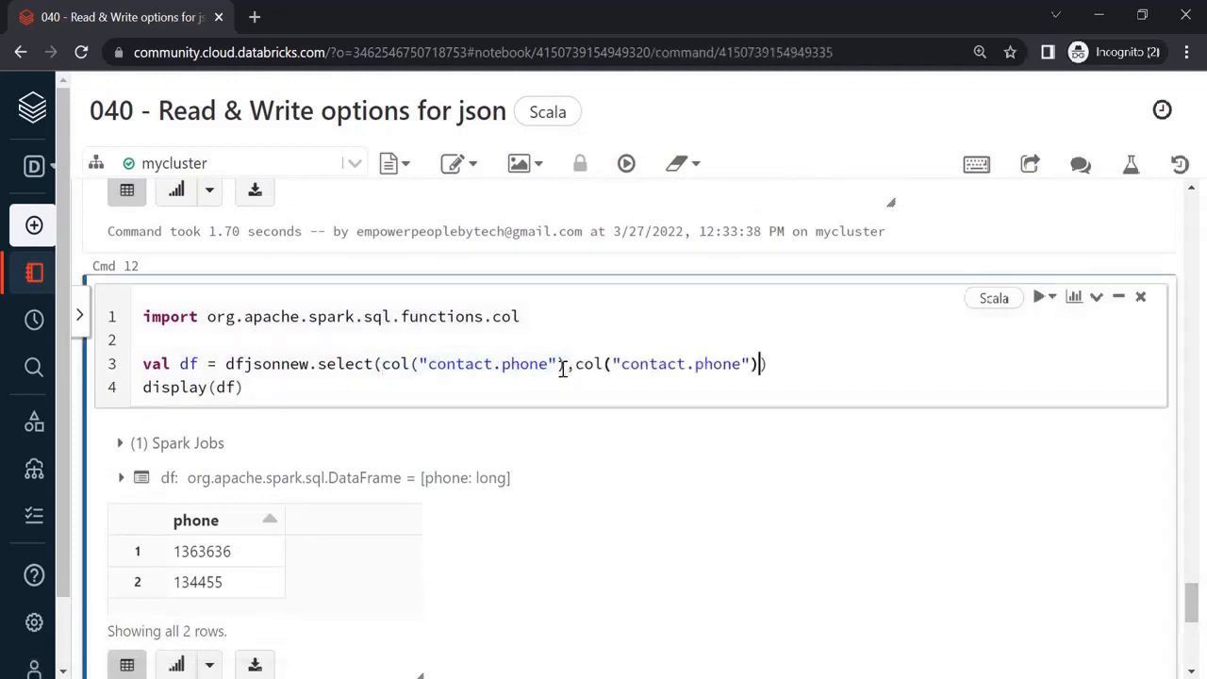
double_click(717, 365)
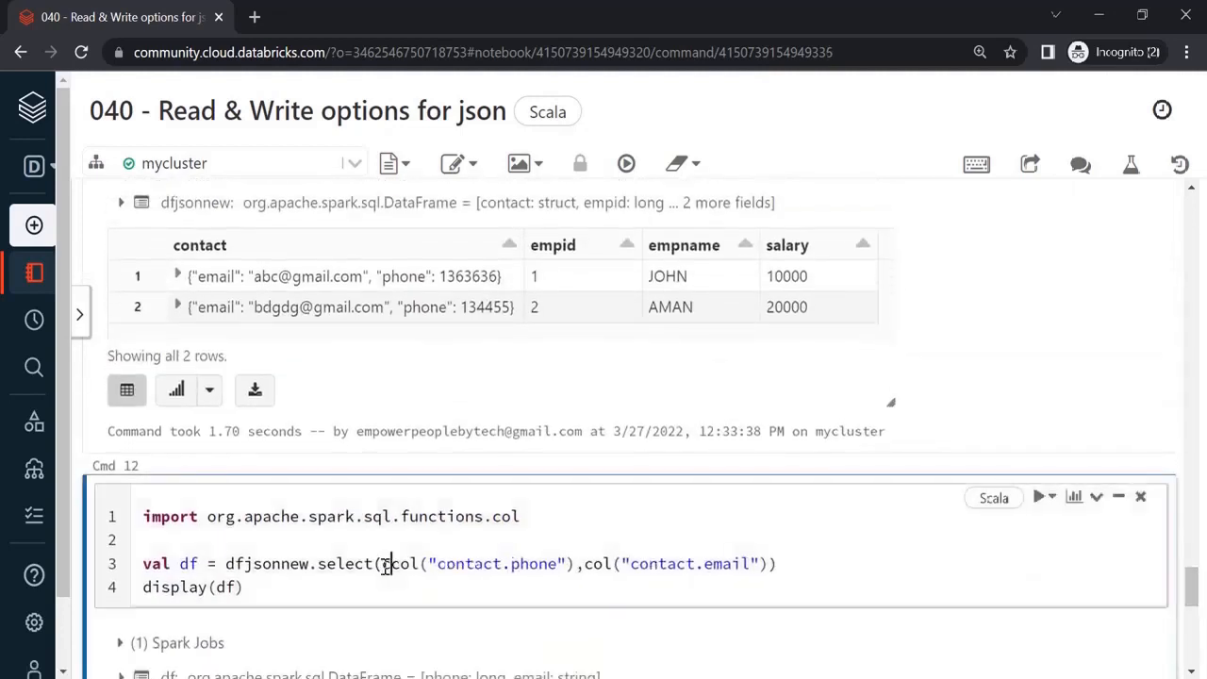
text(empid"),col)
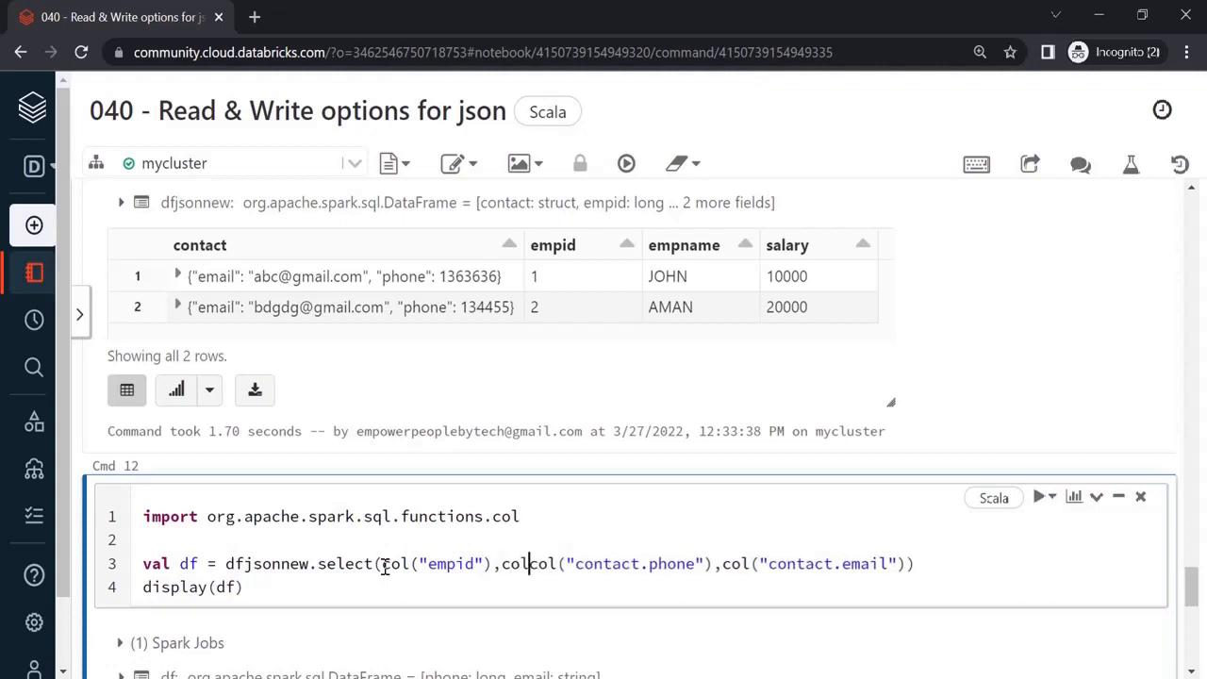
text(empname"),col("salary"),)
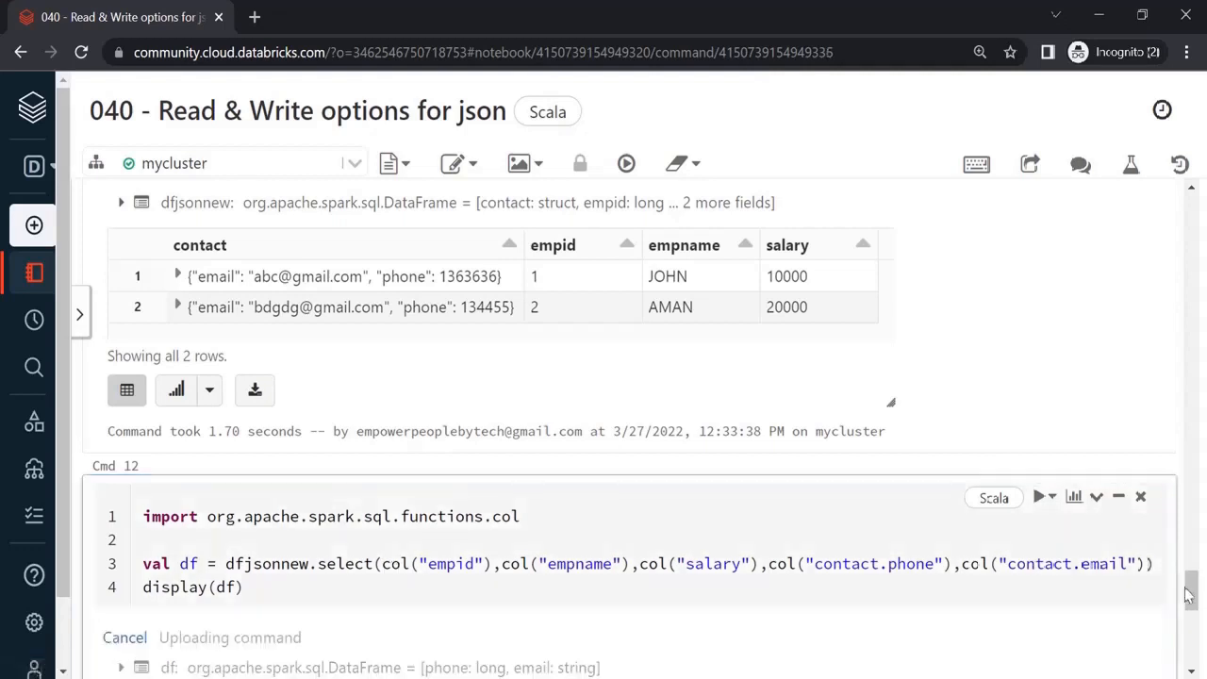
click(626, 162)
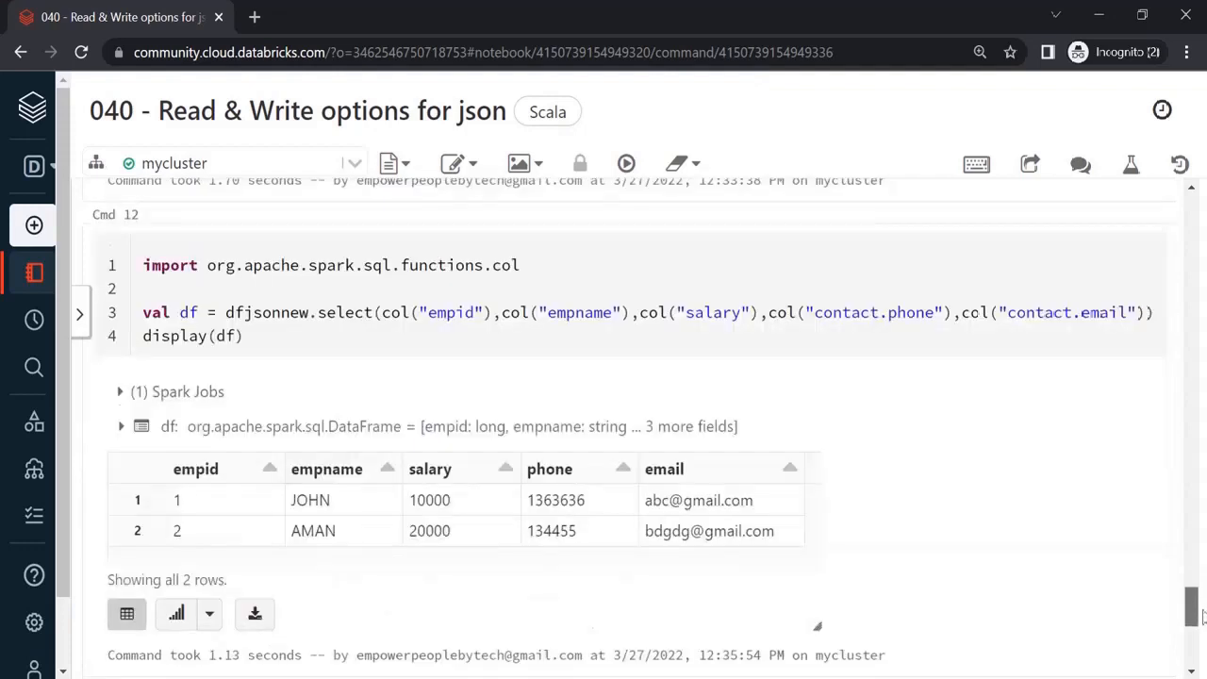
scroll(down, 3)
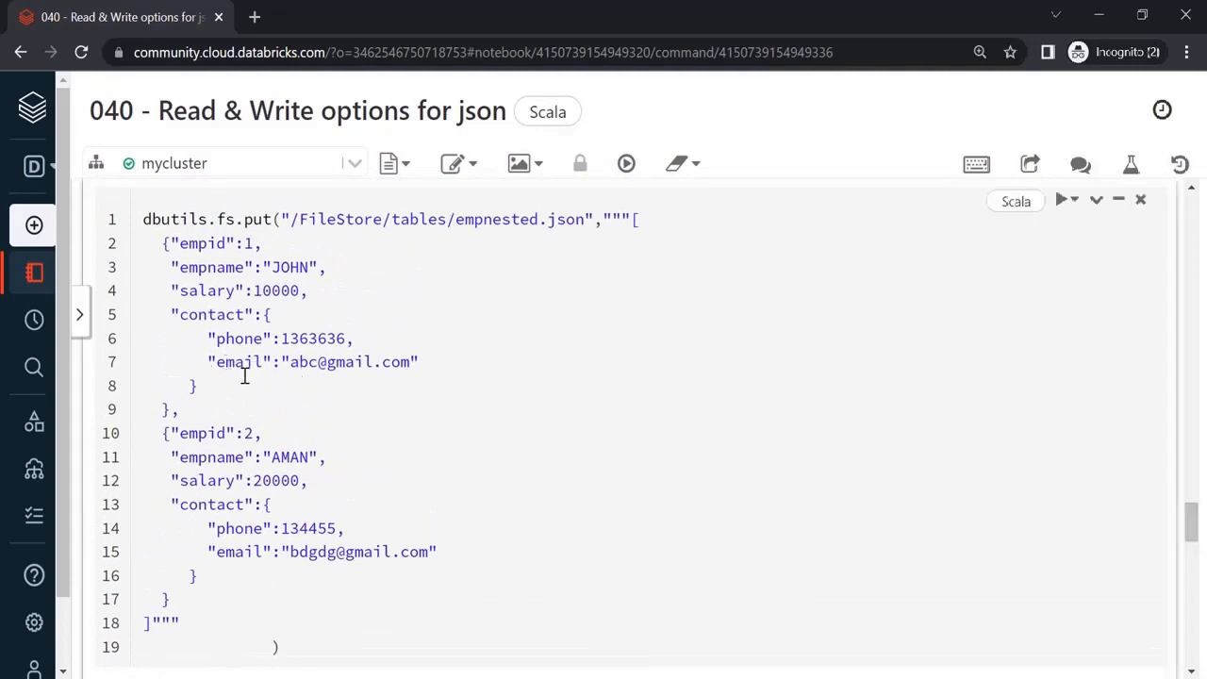
mouse_move(238, 338)
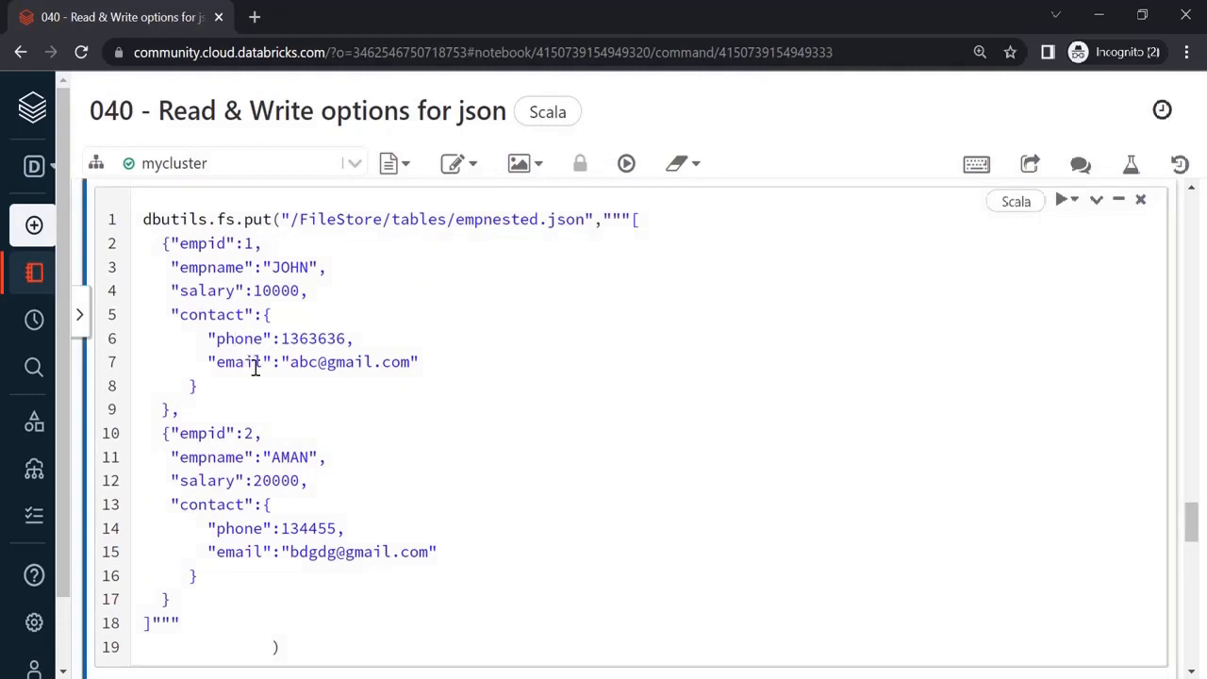
mouse_move(1087, 517)
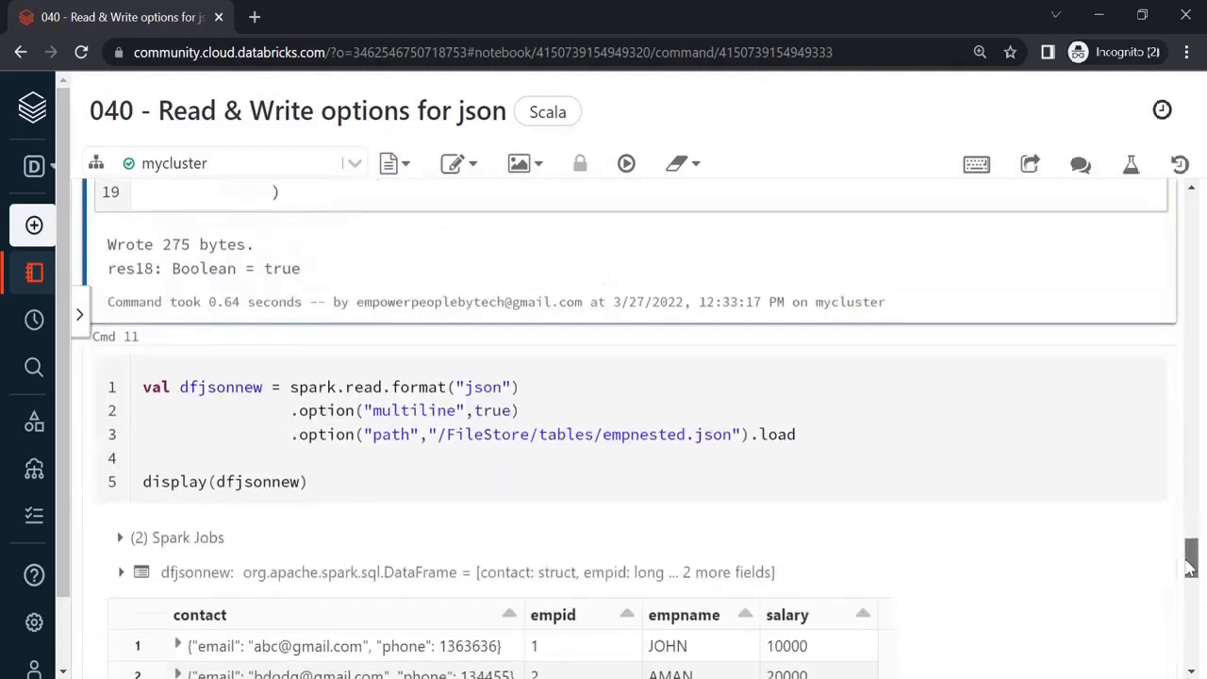
scroll(down, 3)
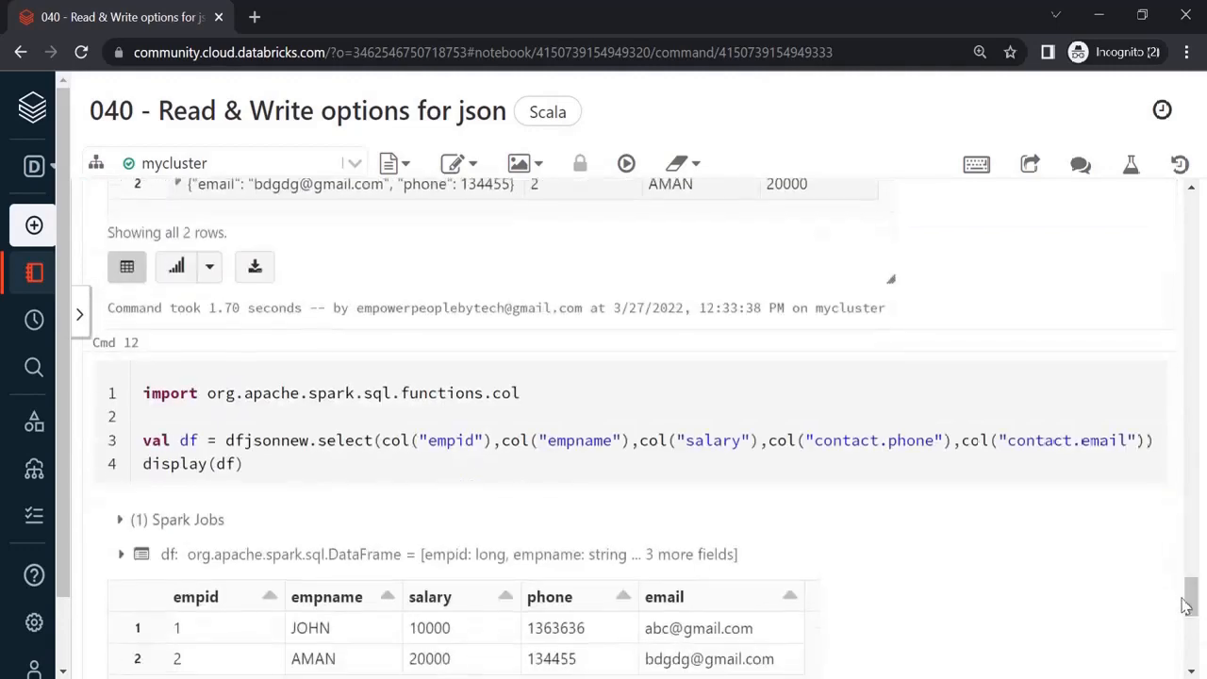
click(872, 441)
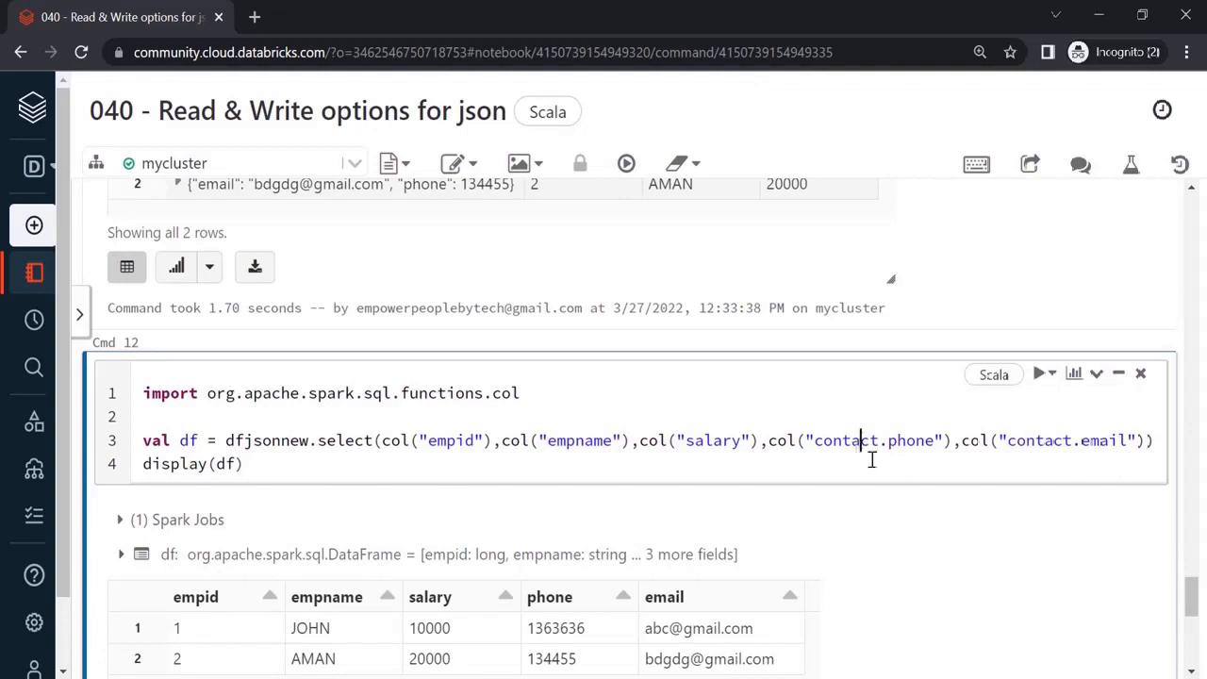
mouse_move(943, 458)
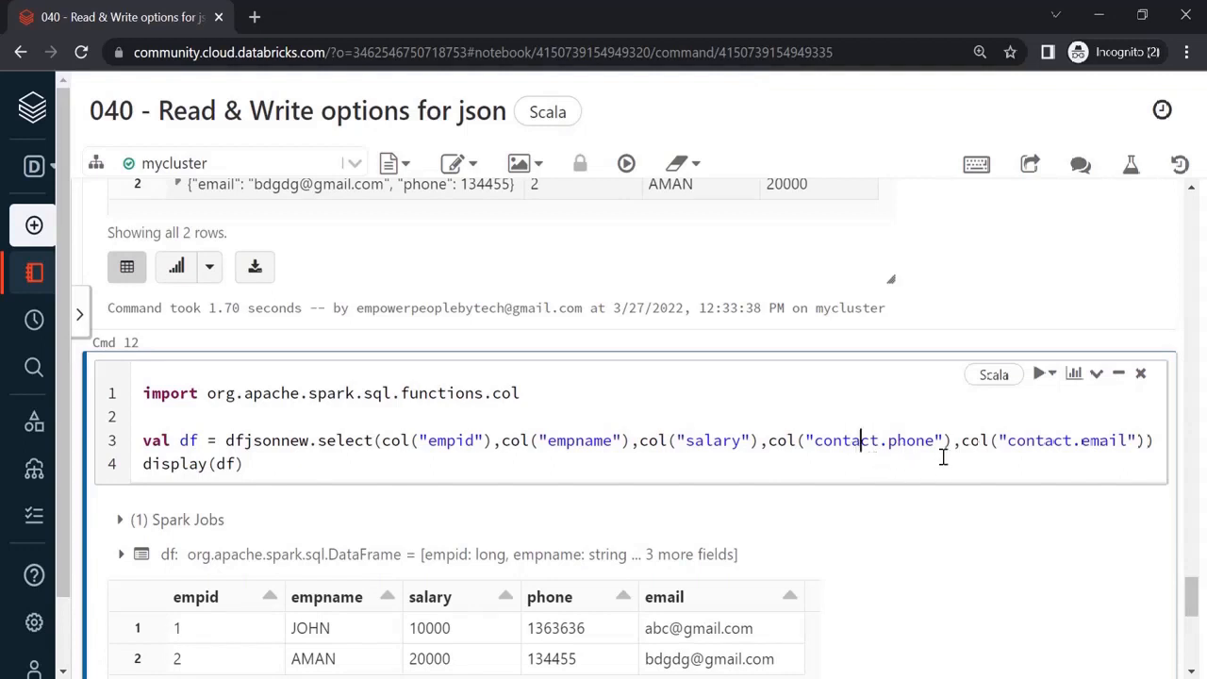
mouse_move(868, 472)
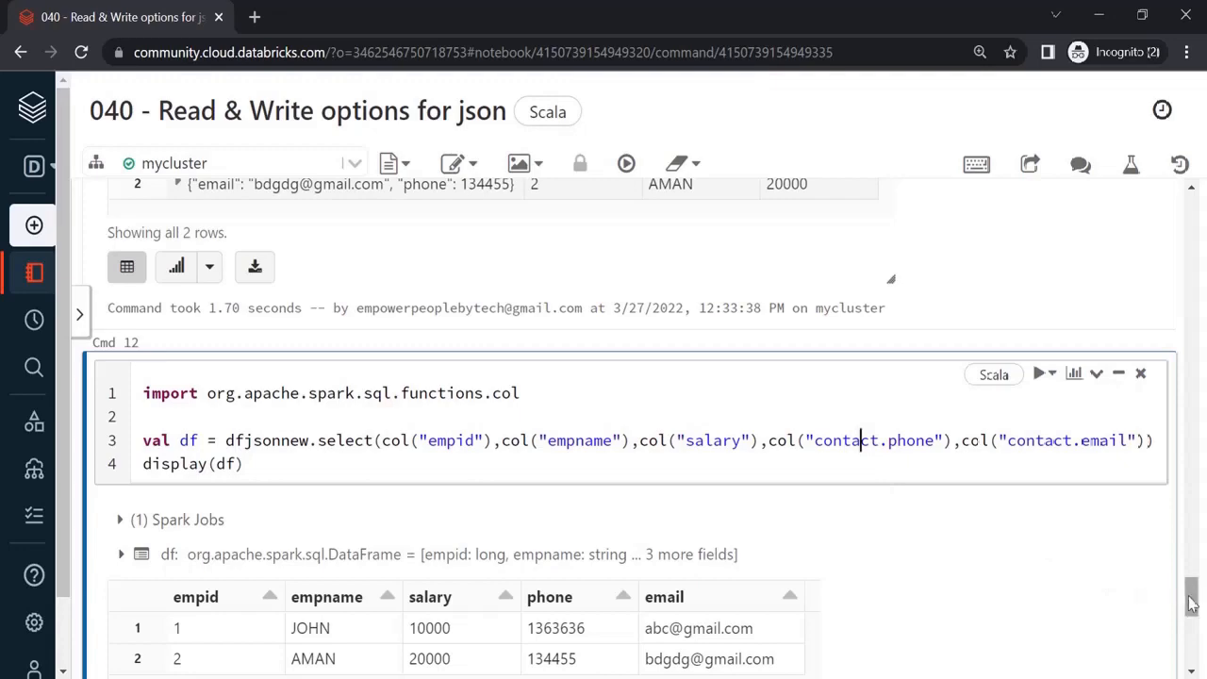
scroll(down, 3)
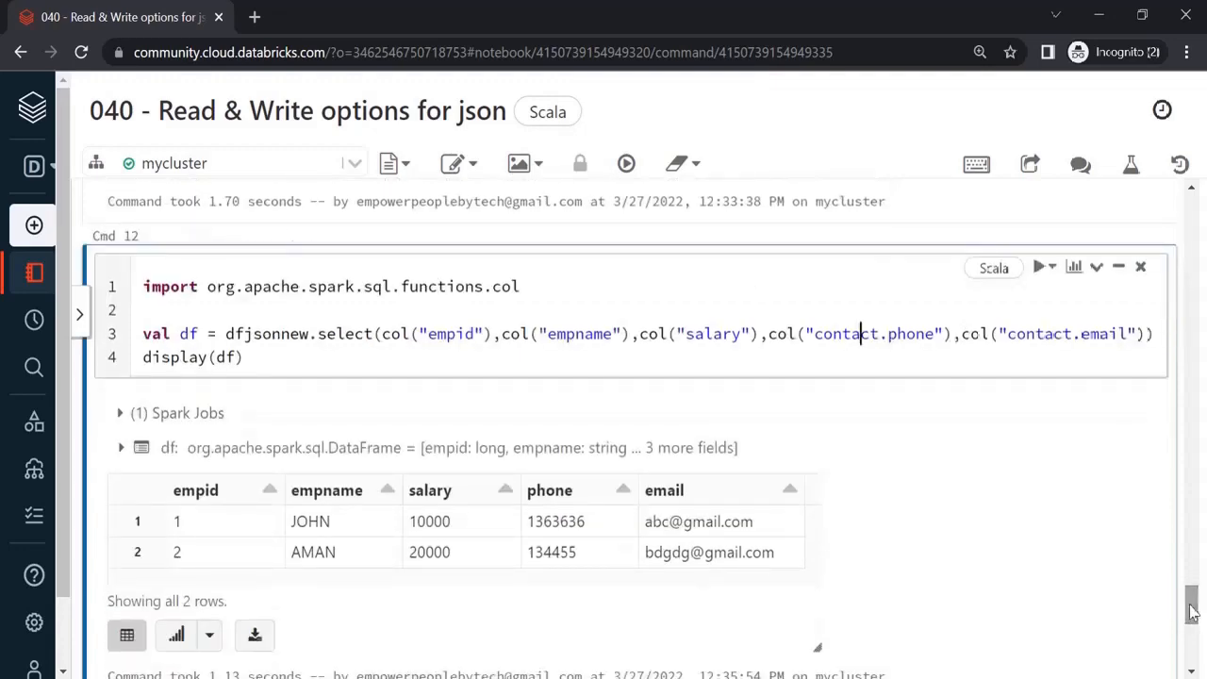